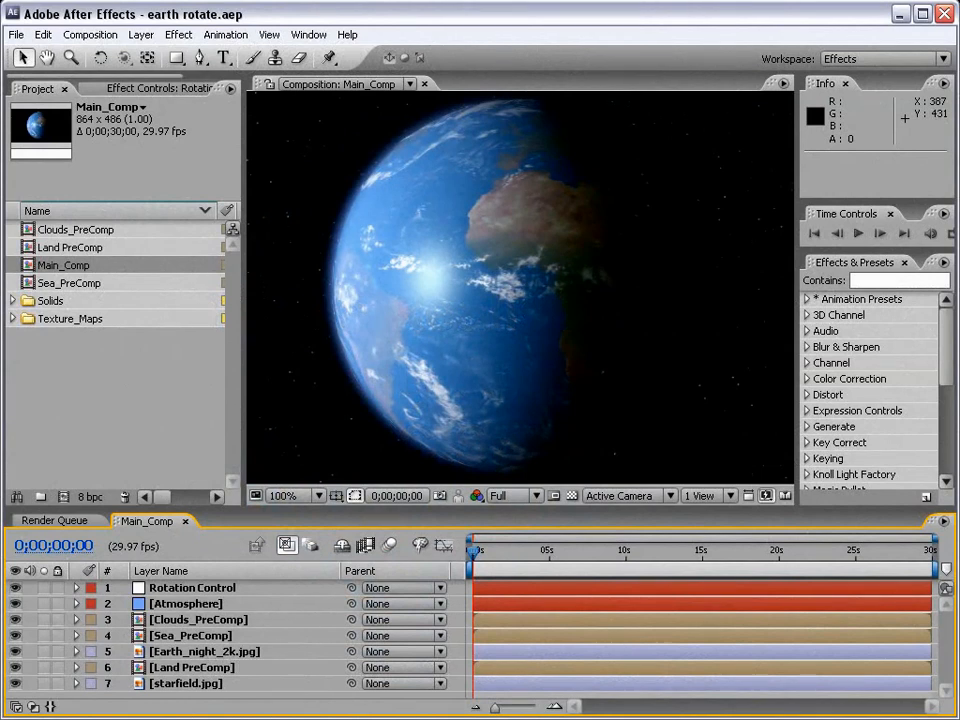
mouse_move(636, 22)
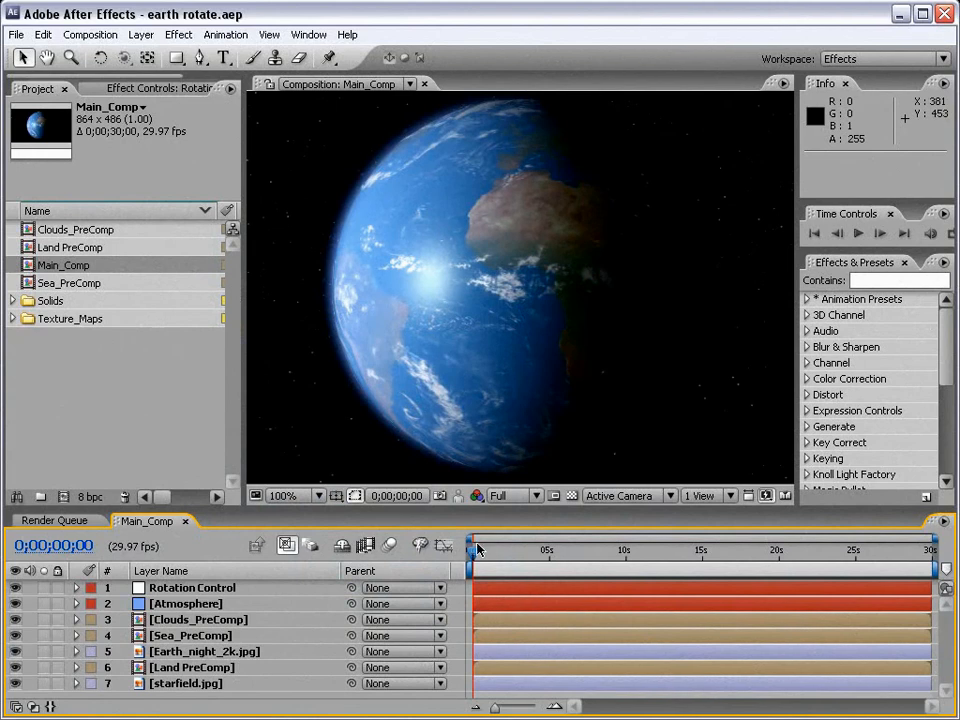
Scrub through time to preview the spinning Earth, then delete the six selected project items
left_click_drag(476, 552, 500, 552)
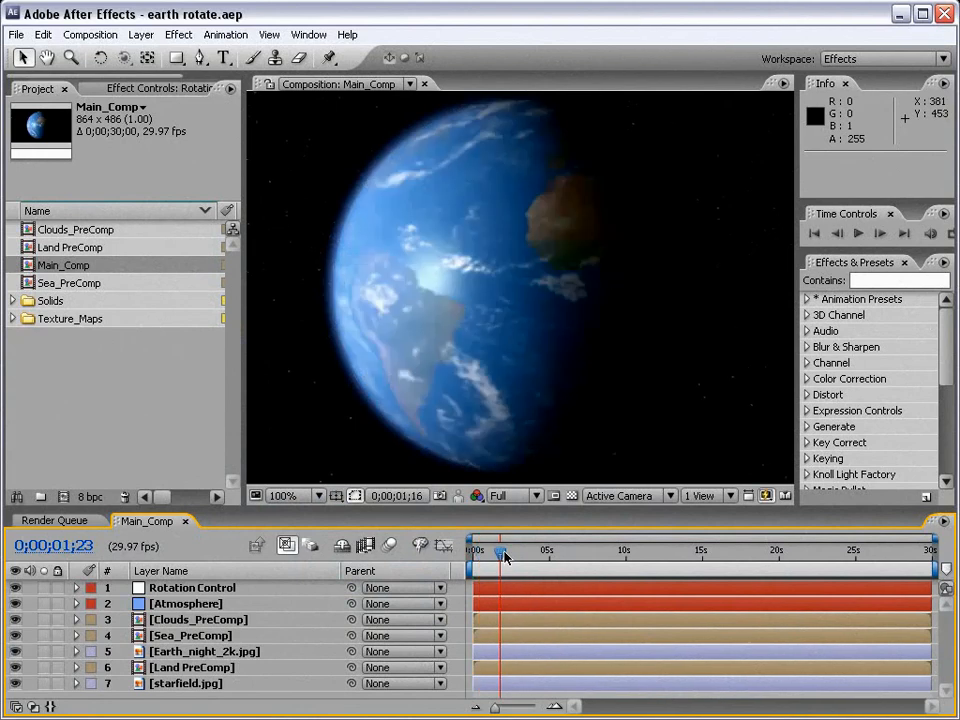
left_click_drag(500, 552, 510, 552)
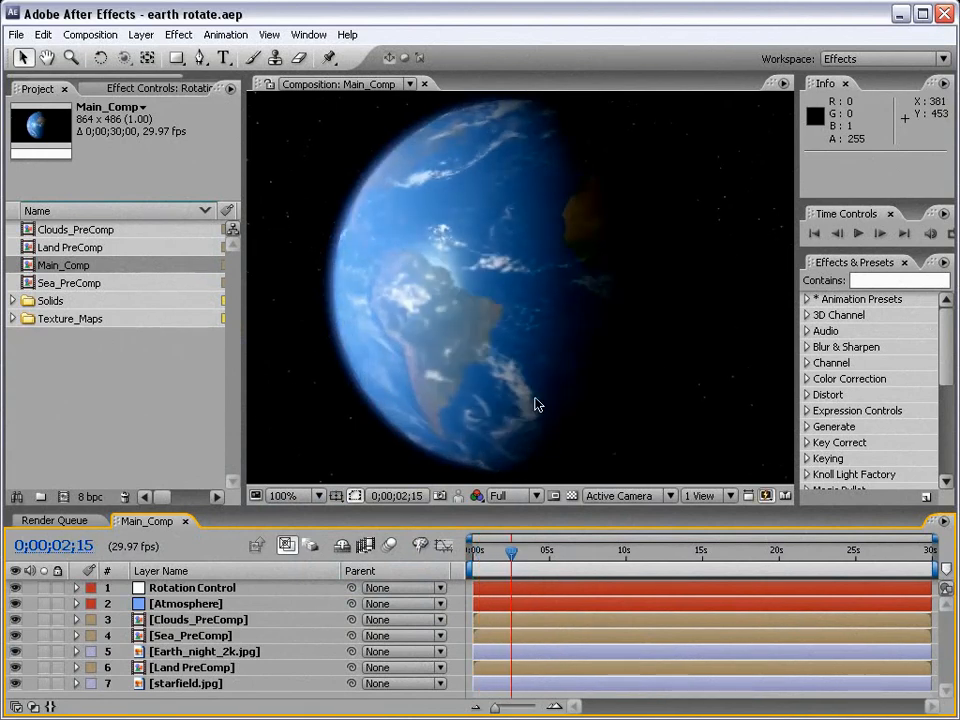
key("Delete")
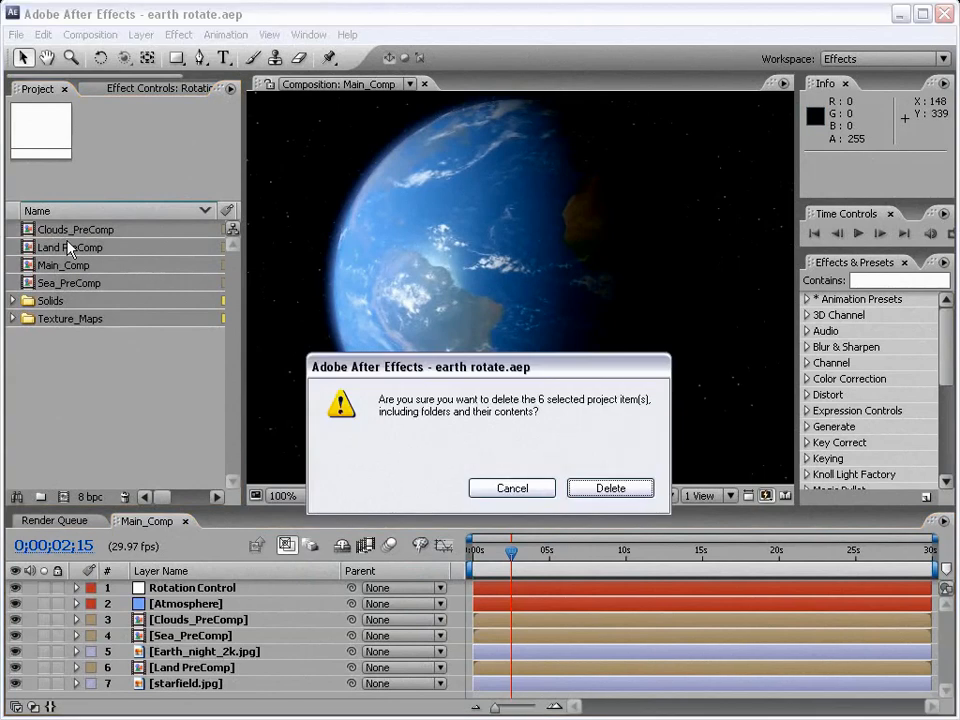
Confirm the deletion and create a new 864×486, 30-second composition named Final Comp
left_click(610, 488)
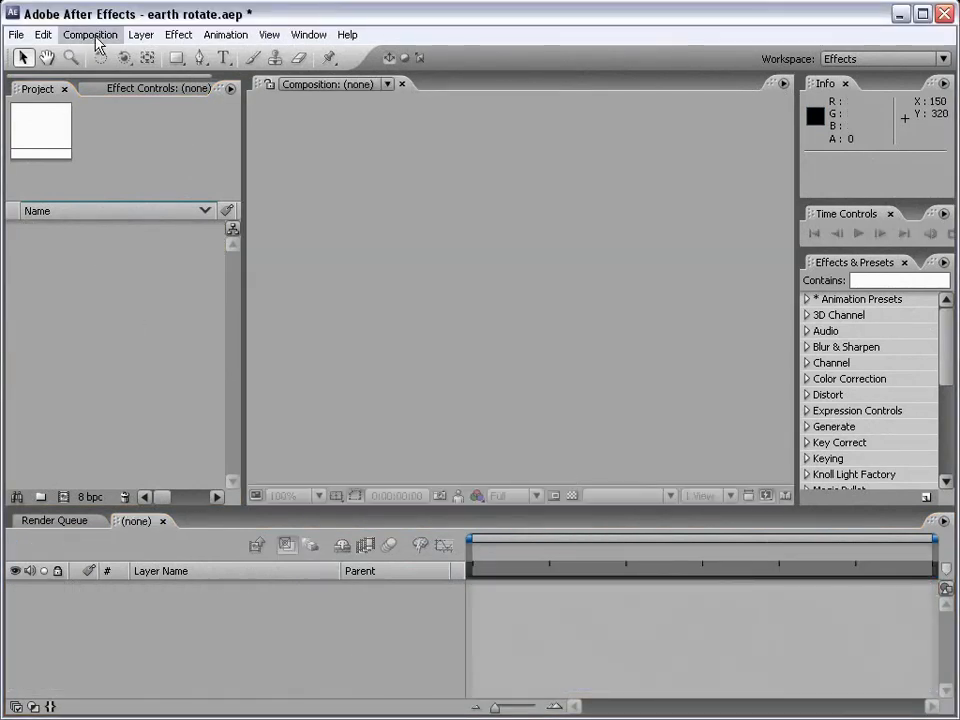
left_click(112, 54)
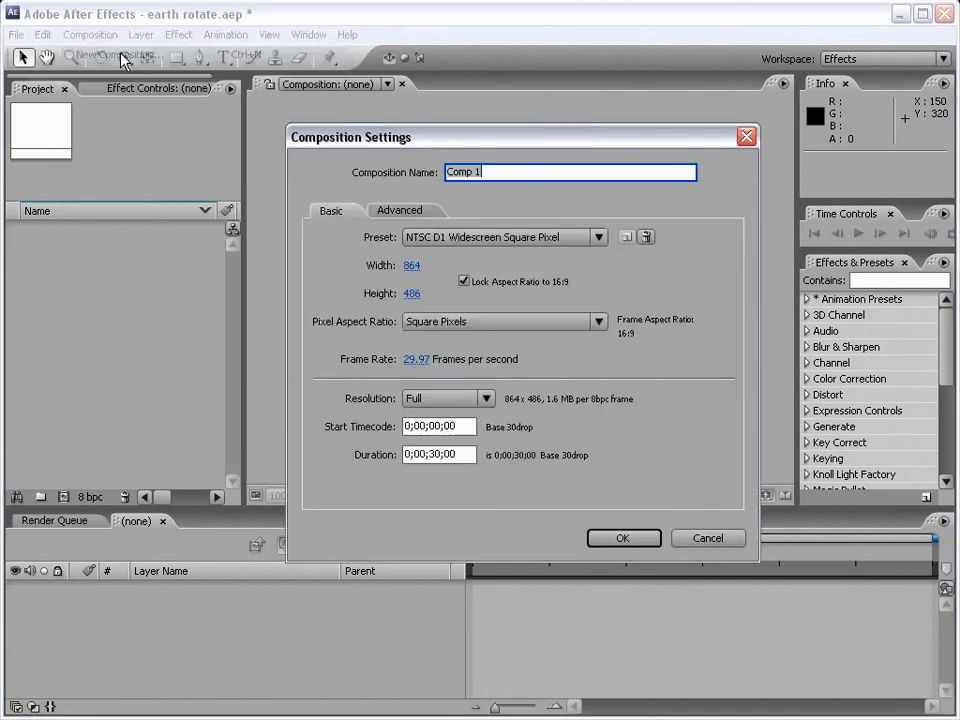
mouse_move(418, 252)
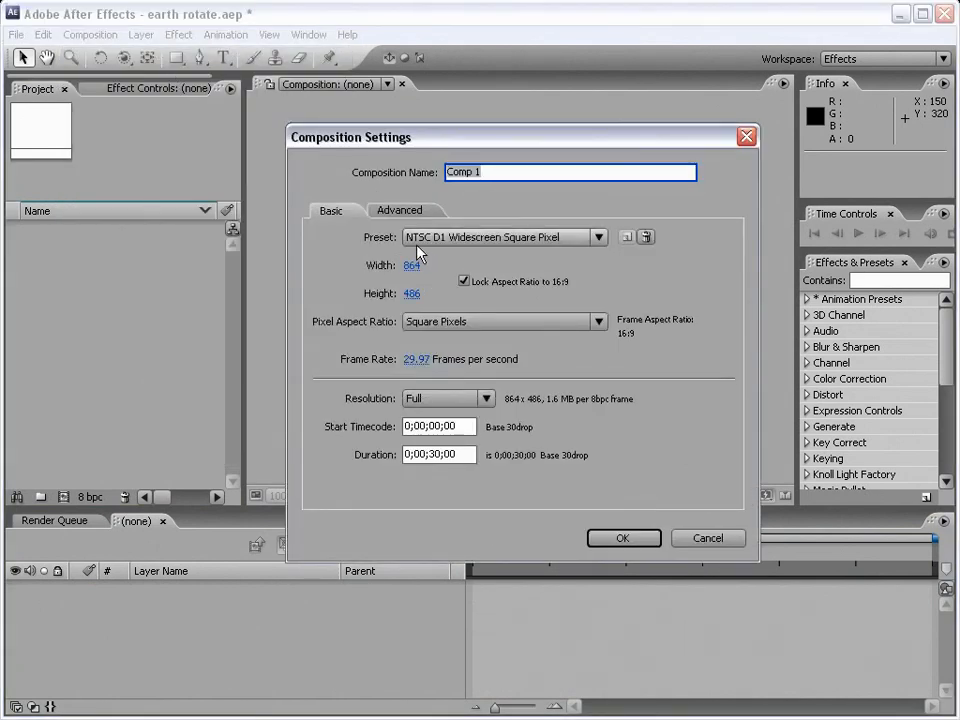
mouse_move(438, 256)
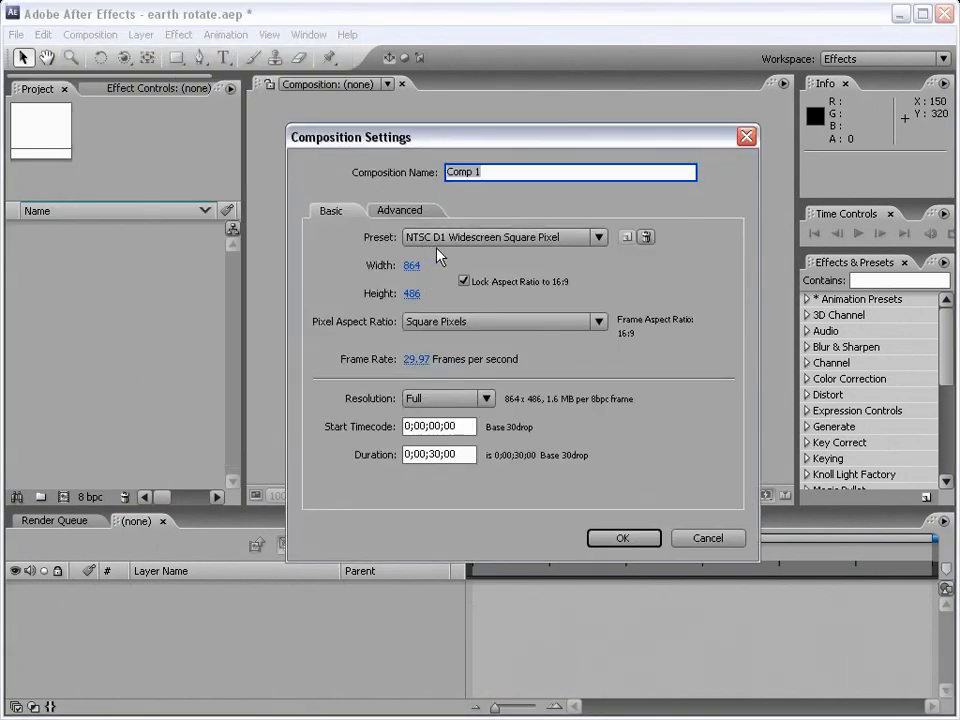
mouse_move(430, 378)
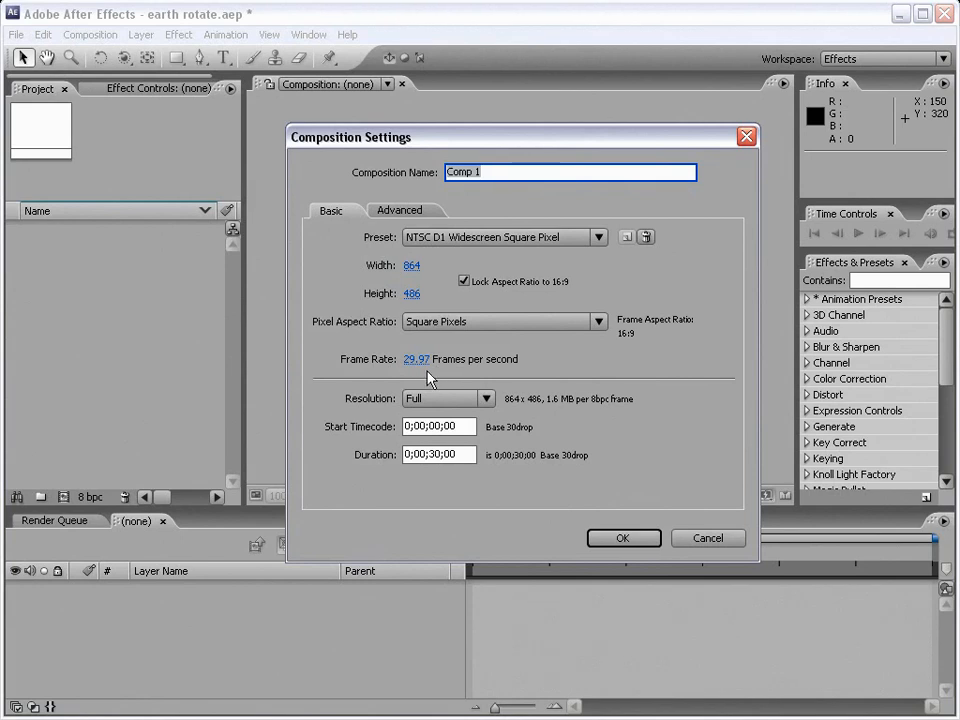
mouse_move(490, 460)
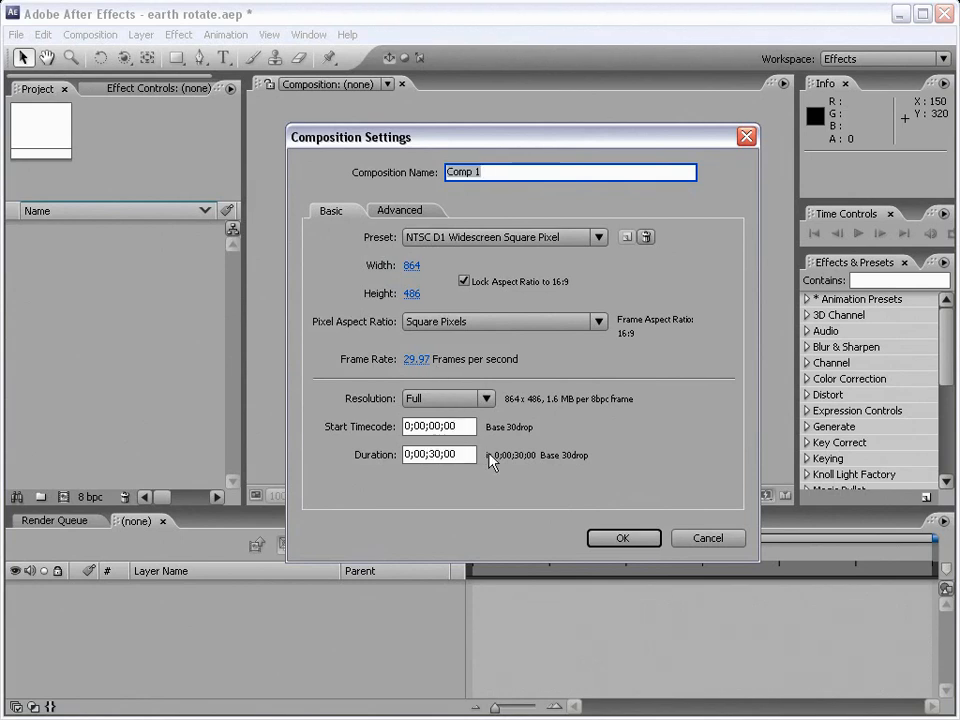
type("Fi")
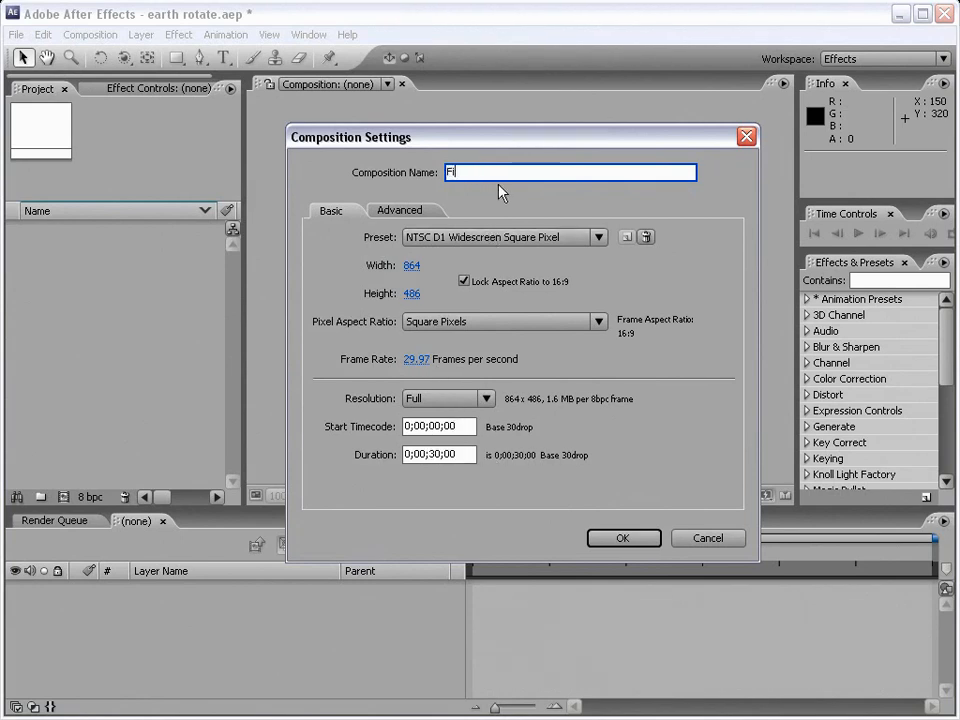
left_click(622, 538)
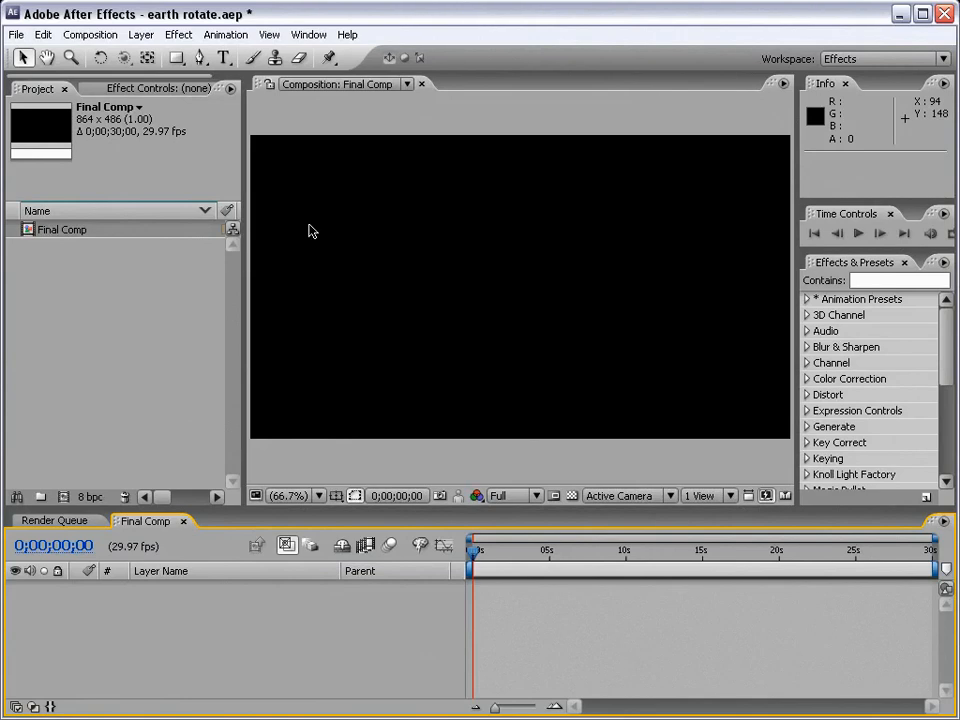
mouse_move(140, 308)
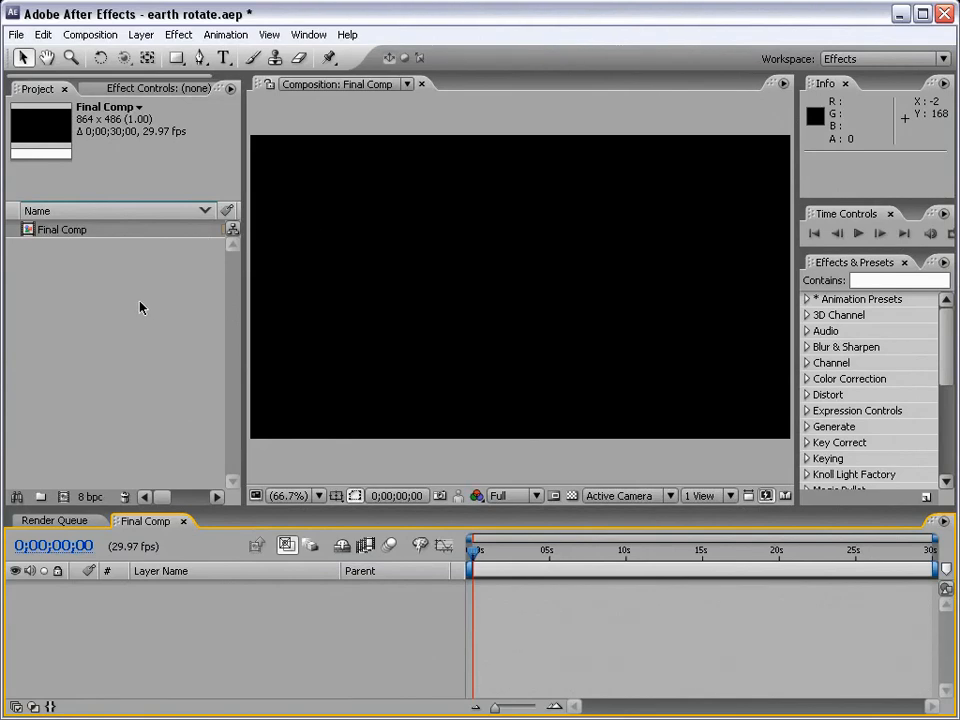
mouse_move(132, 312)
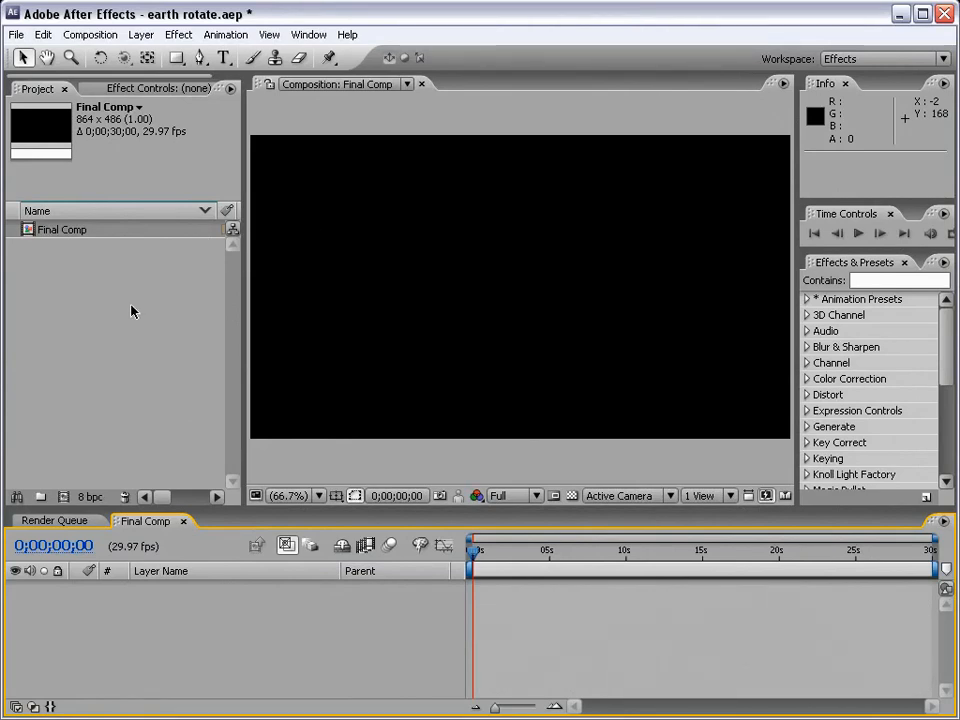
mouse_move(136, 316)
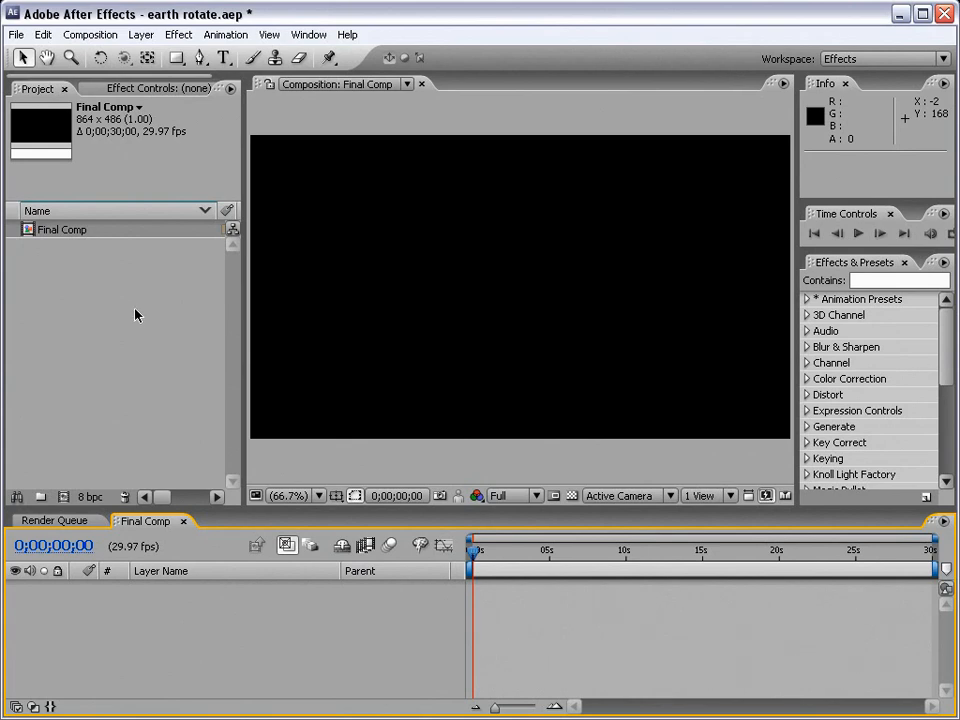
mouse_move(140, 316)
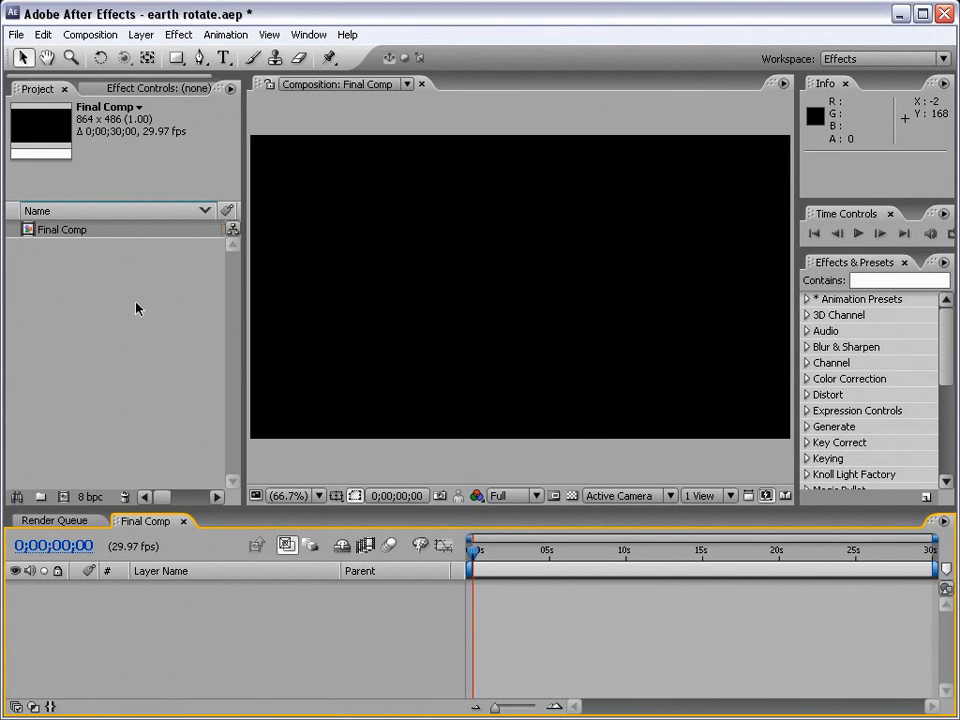
mouse_move(150, 270)
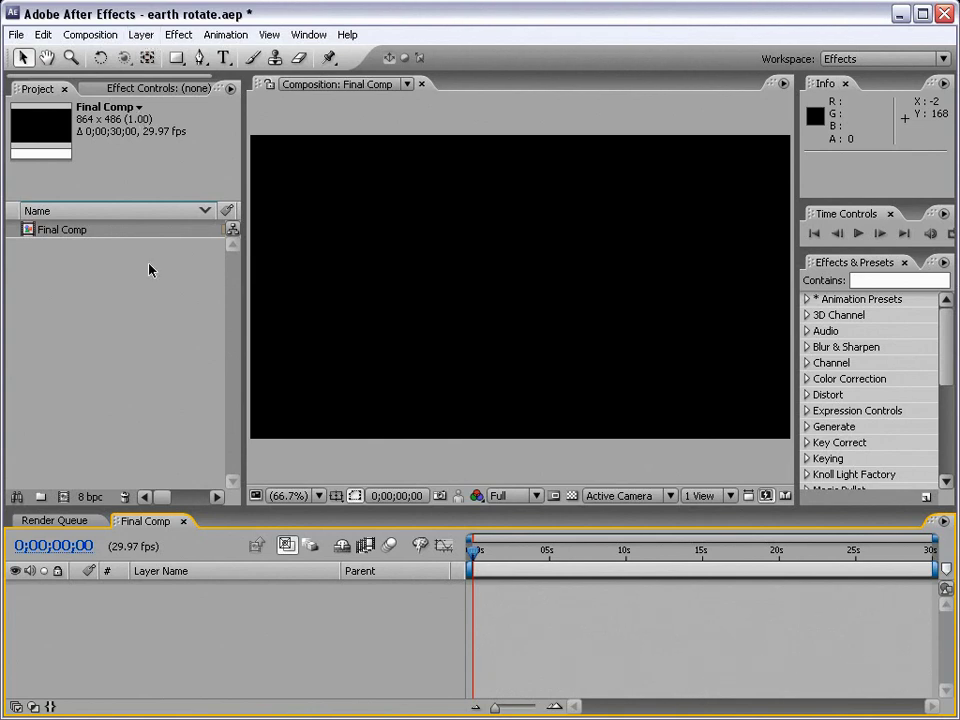
mouse_move(196, 320)
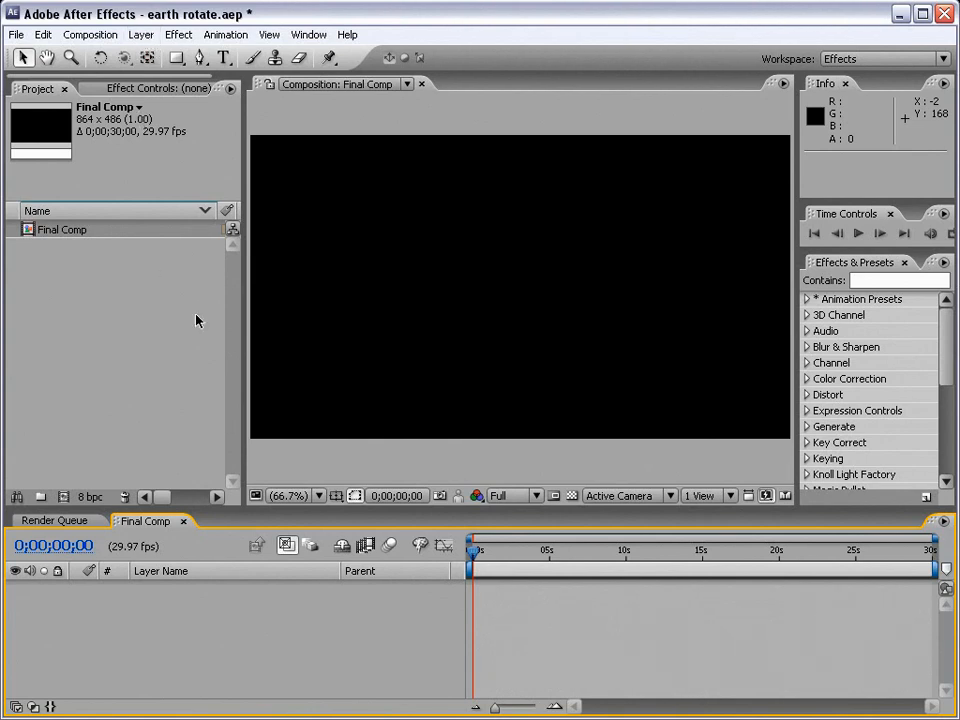
mouse_move(128, 318)
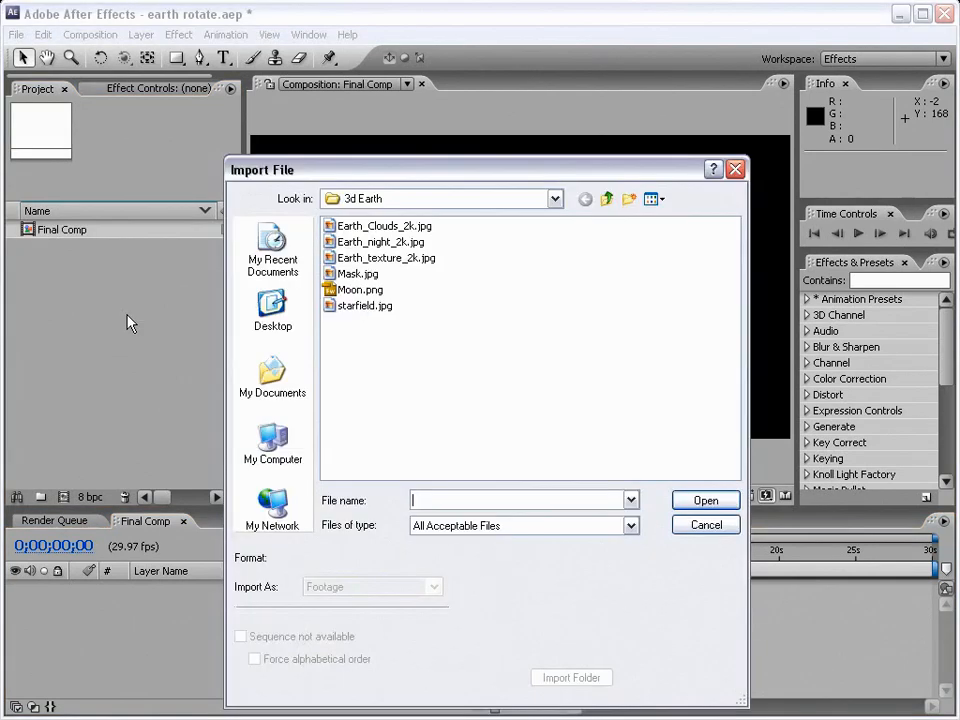
Import all six 3d Earth images (cloud, night, texture, mask, moon, starfield) into the project
left_click(382, 240)
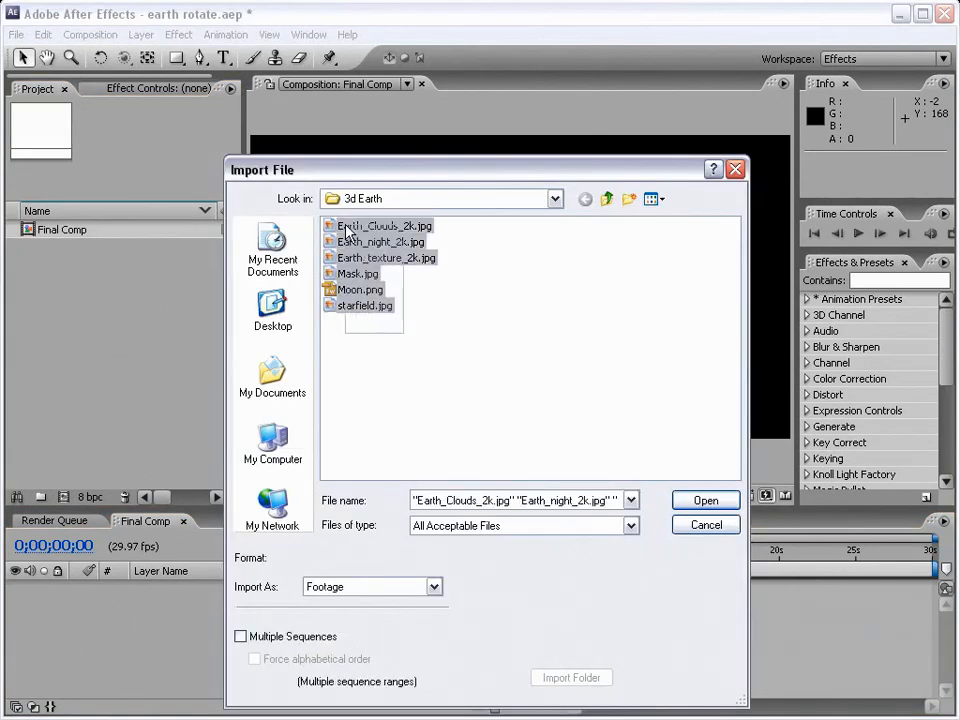
left_click(704, 500)
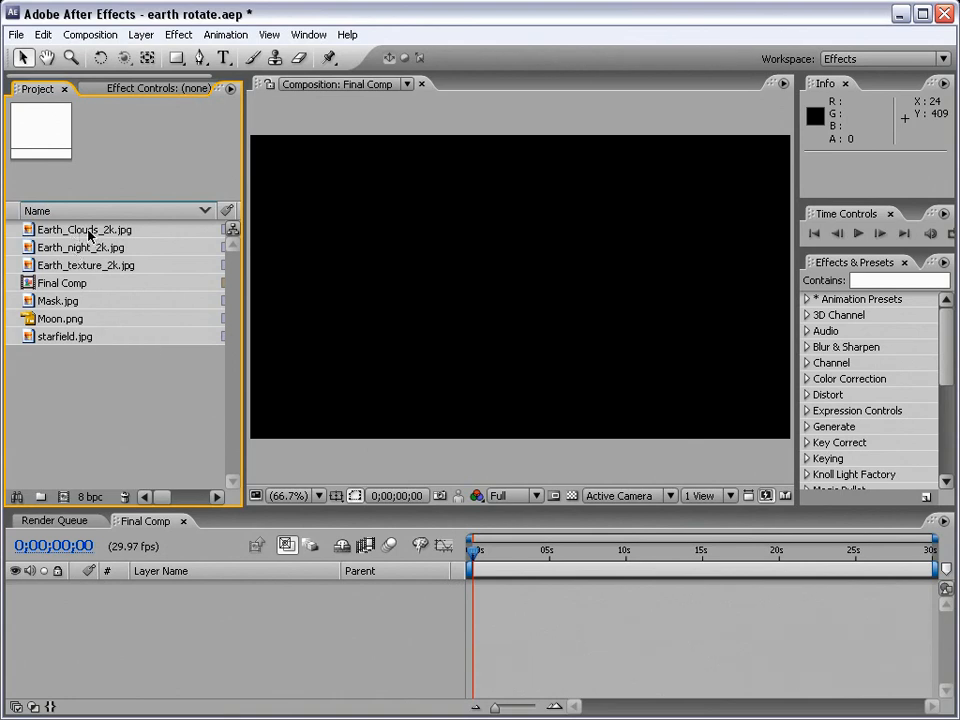
Create a new composition from Earth_texture_2k.jpg holding the flat Earth map
left_click(84, 264)
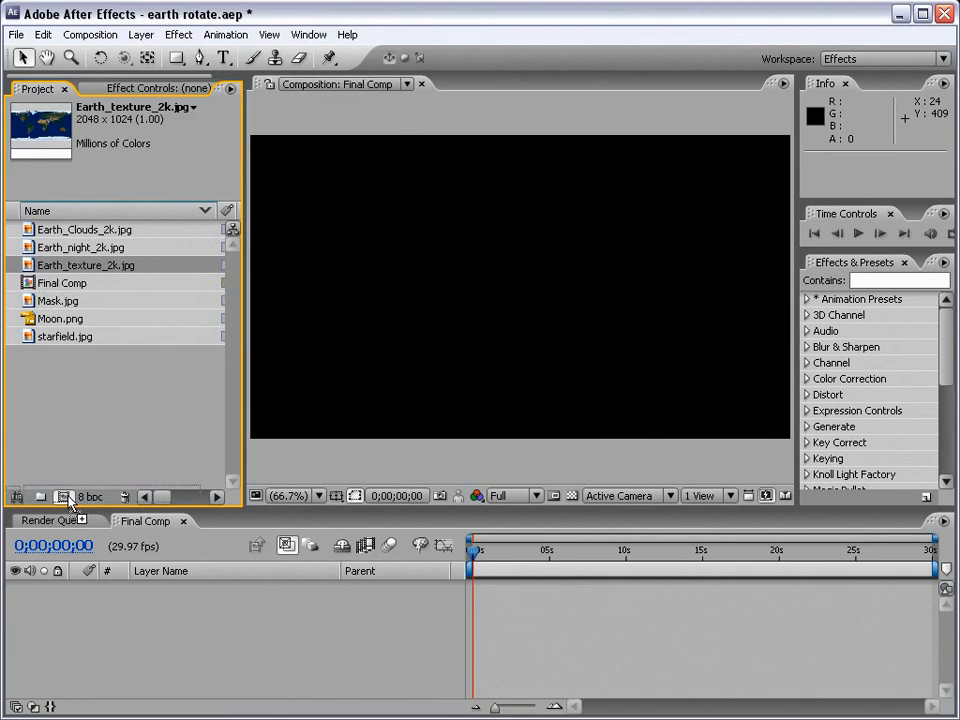
double_click(84, 264)
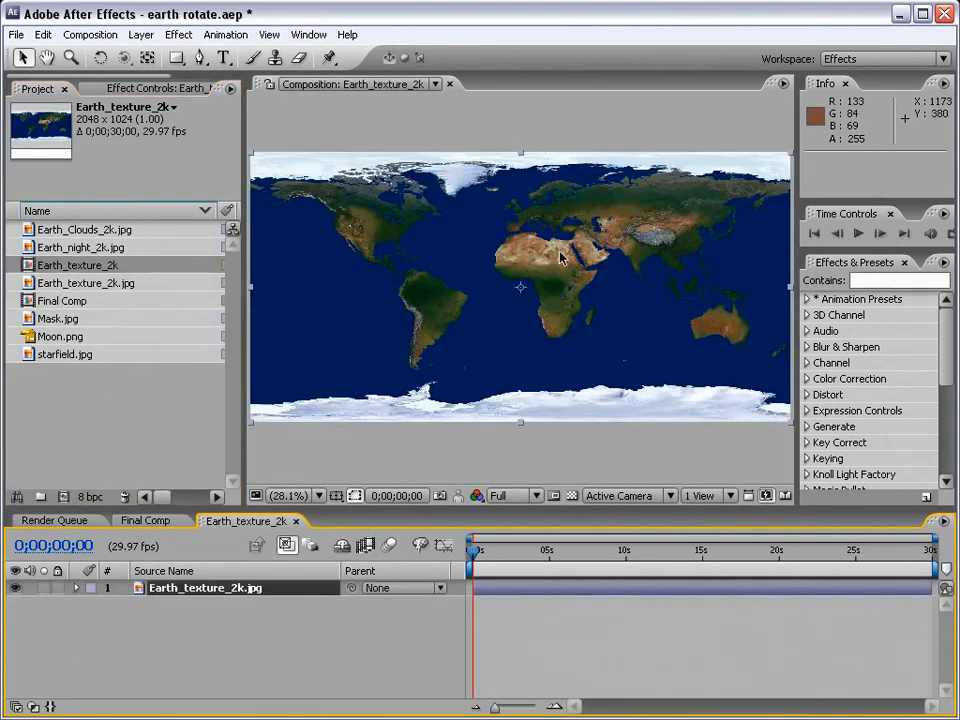
mouse_move(304, 188)
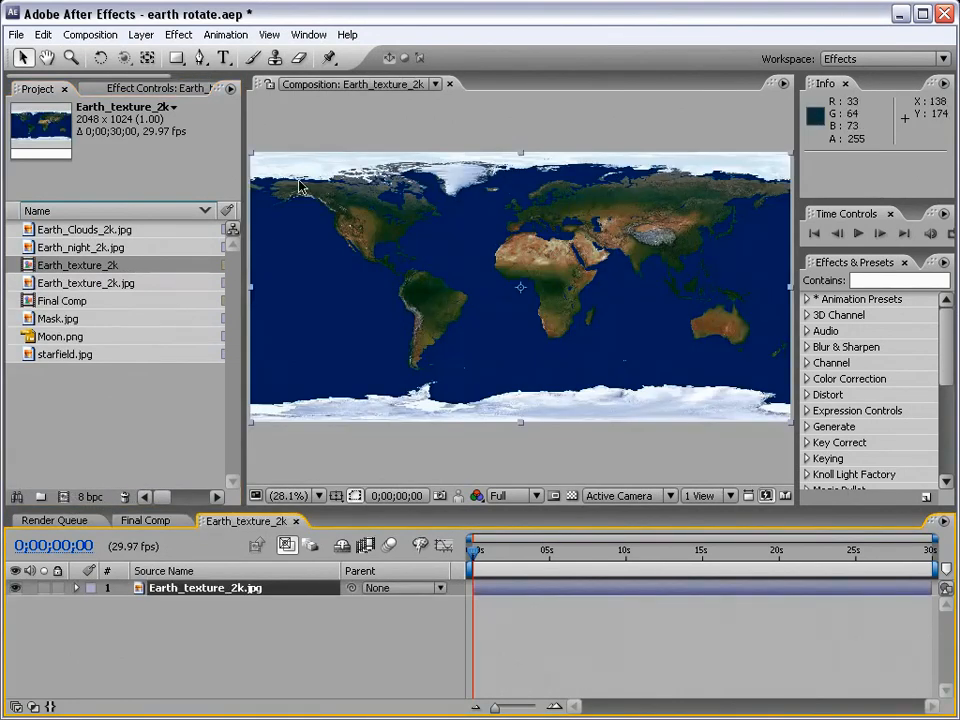
mouse_move(726, 292)
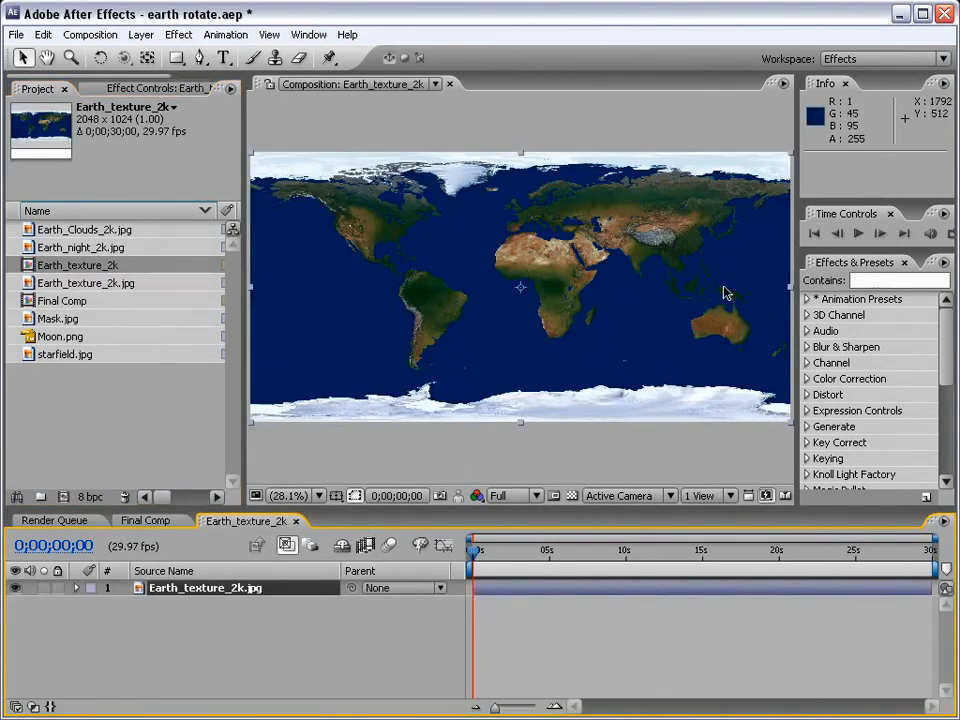
mouse_move(450, 220)
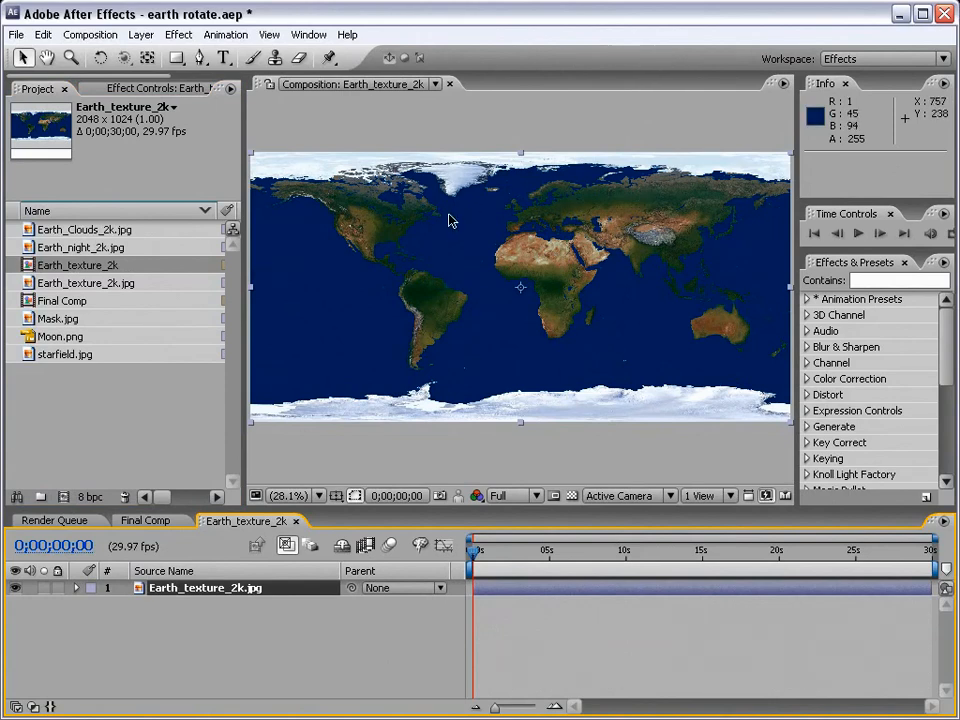
mouse_move(362, 382)
type("Earth PreComp")
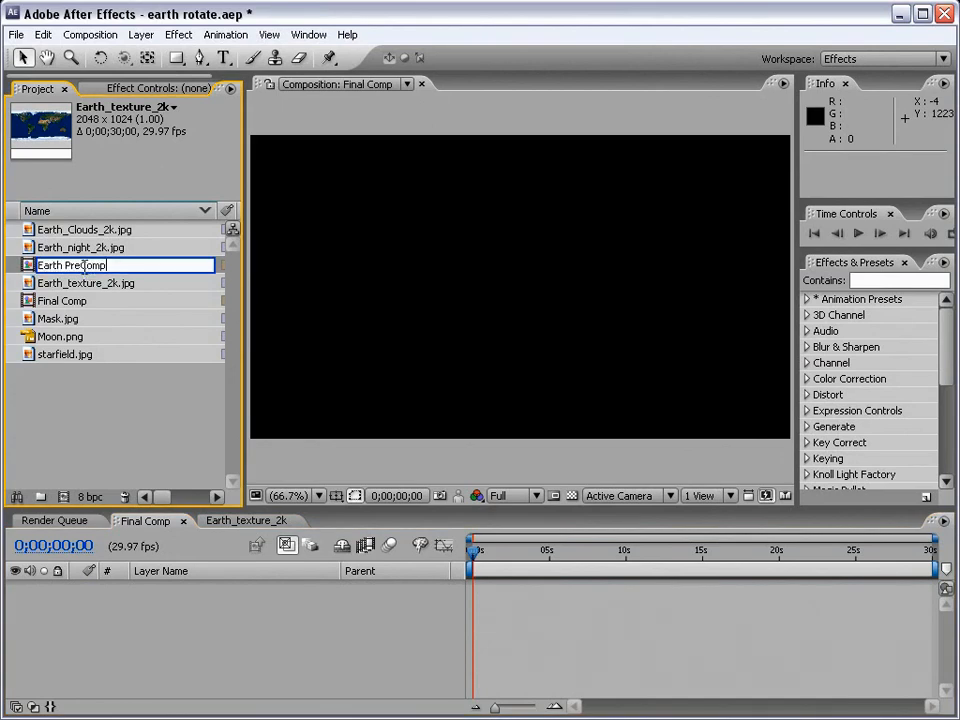
Confirm the name Earth PreComp and place it as a layer in Final Comp
key("Return")
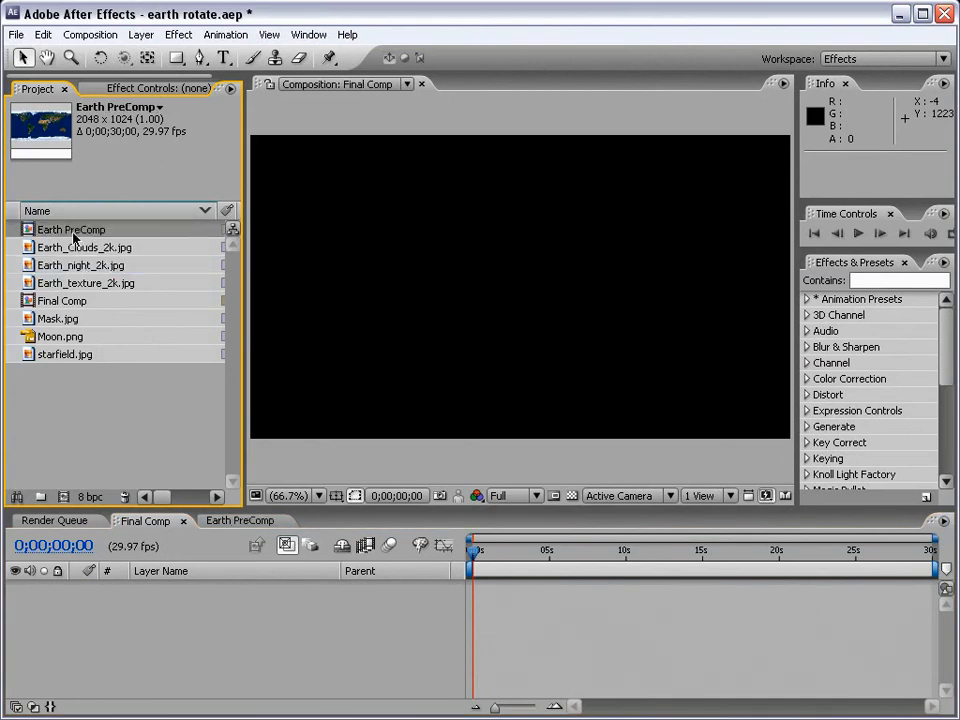
left_click_drag(72, 228, 520, 288)
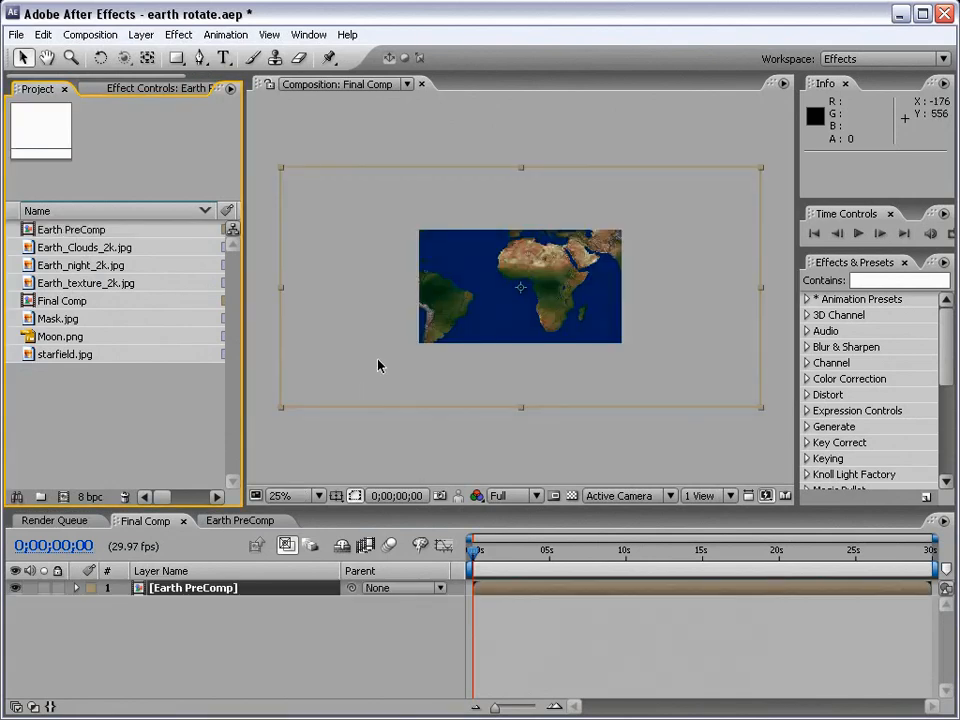
mouse_move(370, 318)
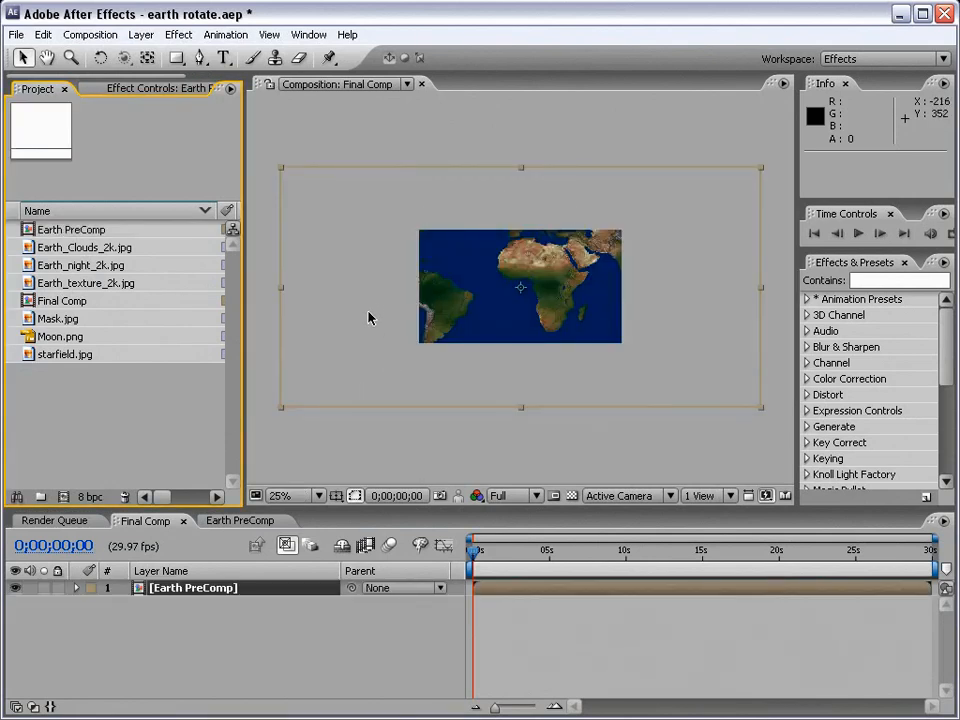
mouse_move(630, 230)
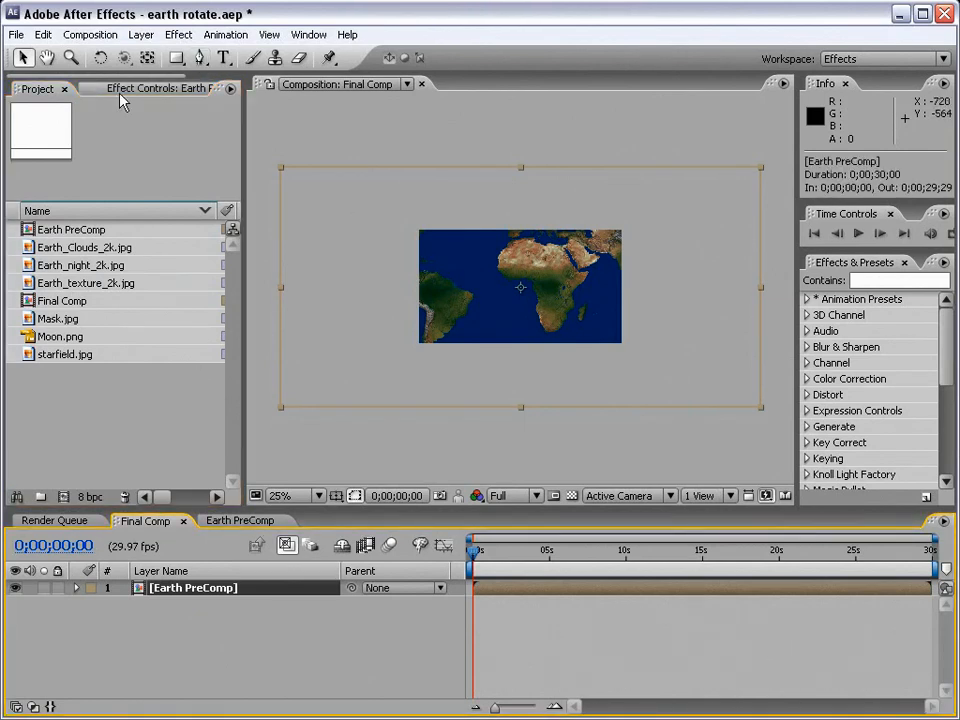
Apply CC Sphere to Earth PreComp and adjust its Rotation so the map wraps into a globe
left_click(178, 34)
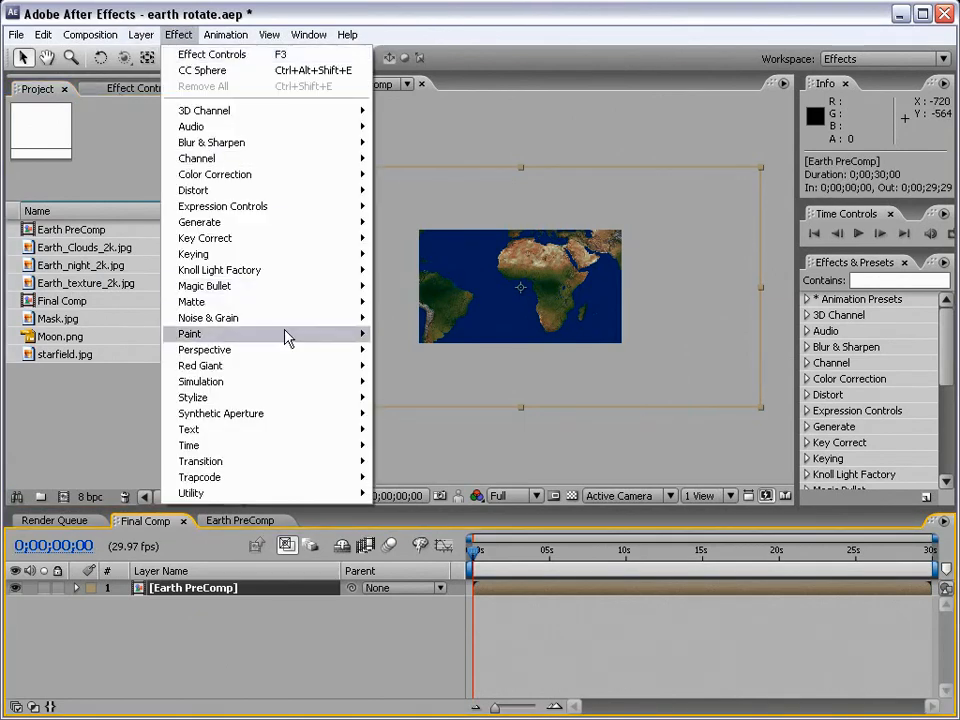
mouse_move(204, 348)
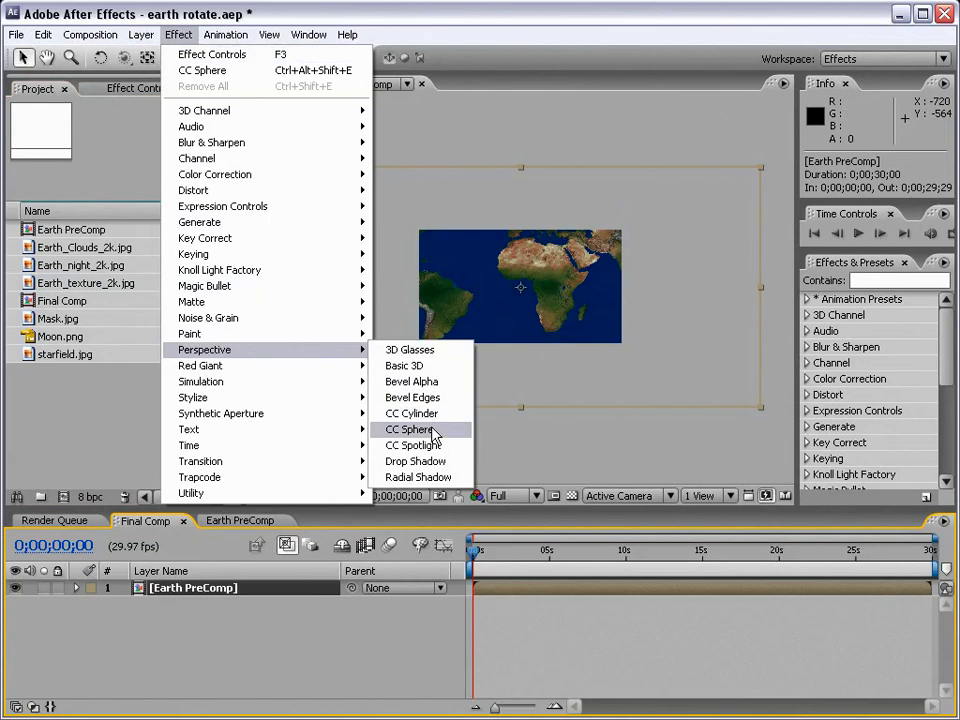
left_click(408, 428)
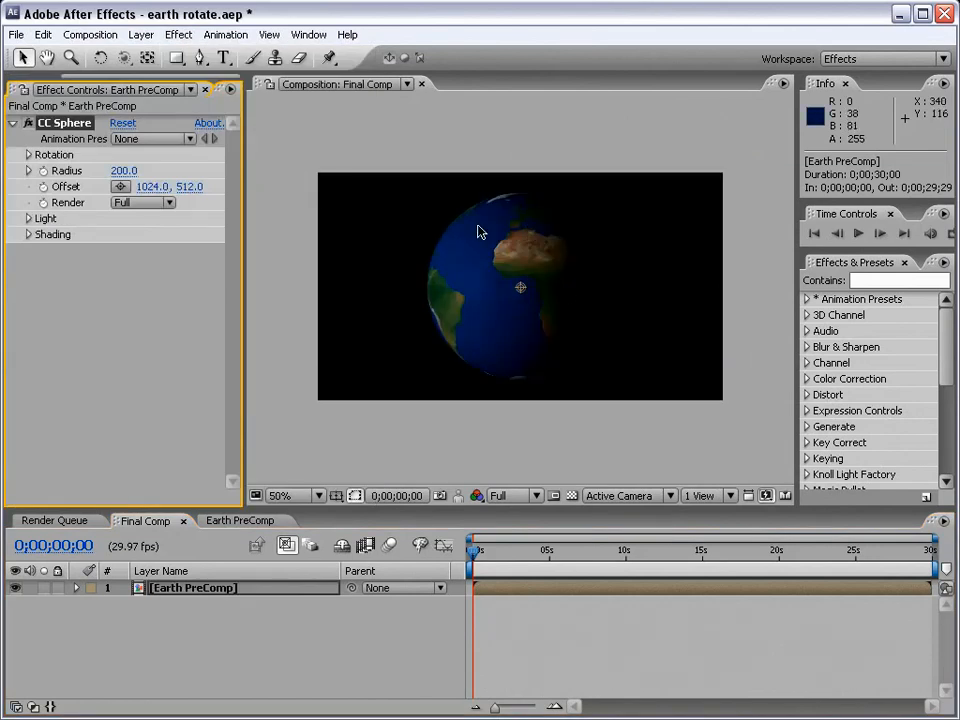
mouse_move(490, 224)
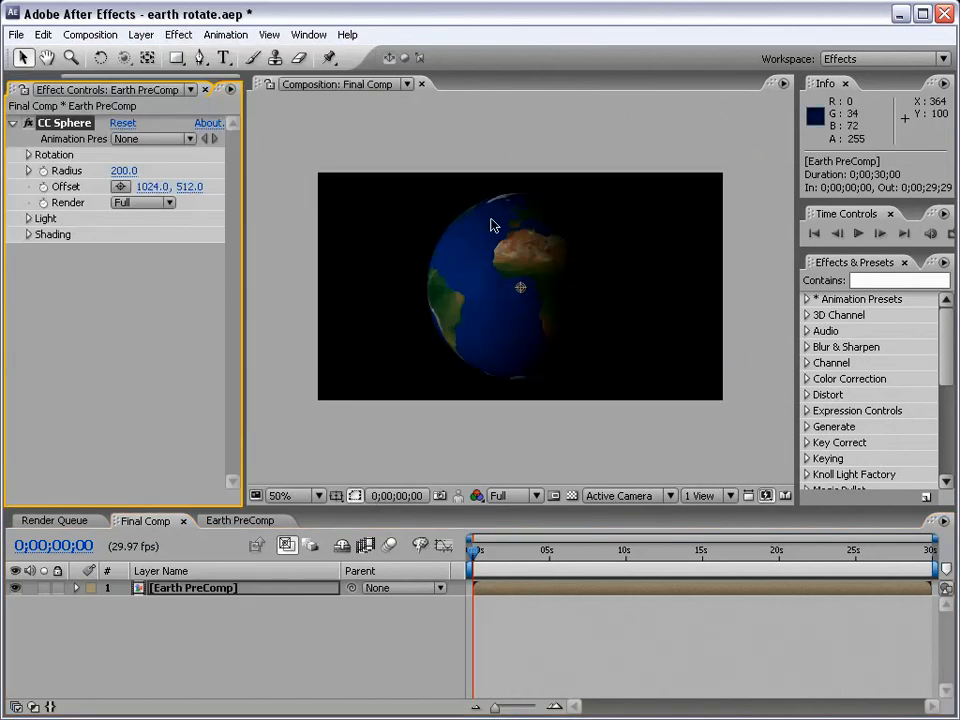
mouse_move(528, 252)
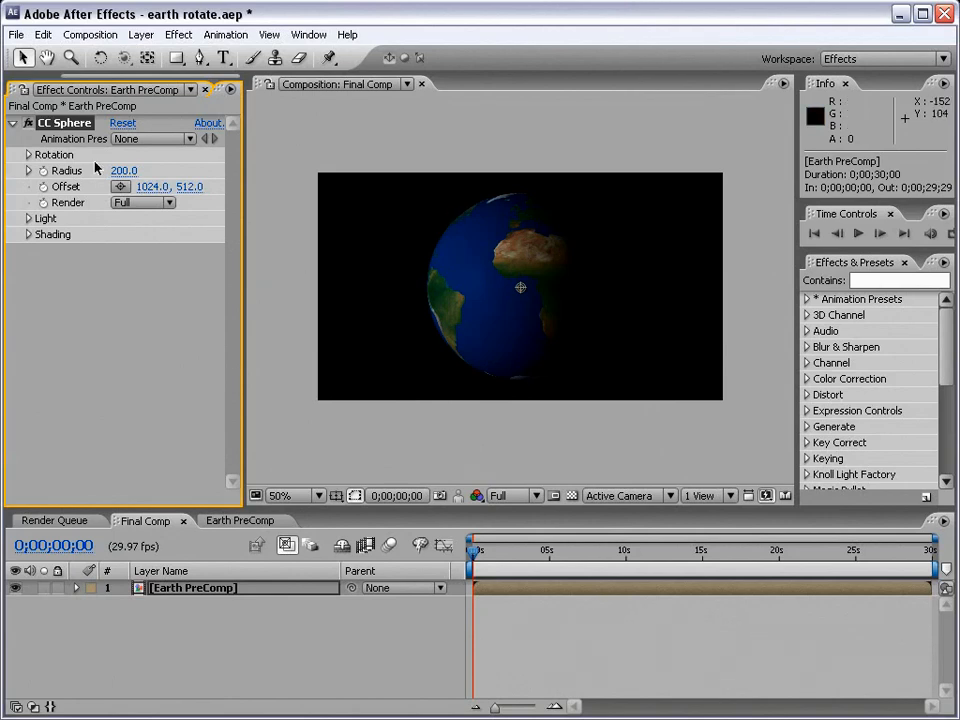
left_click(28, 156)
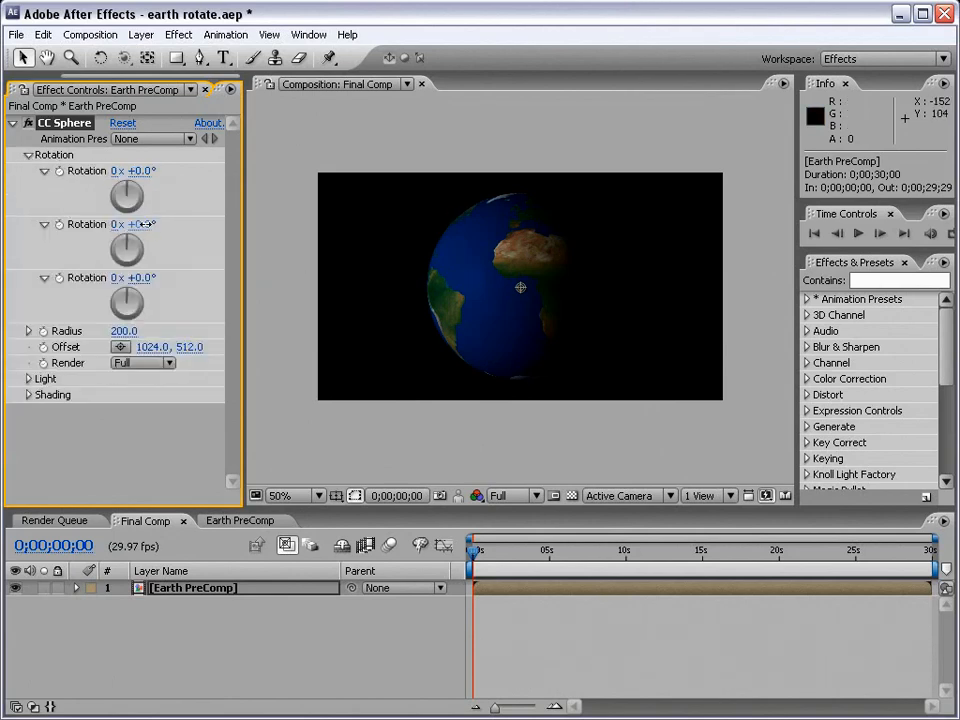
left_click_drag(132, 224, 176, 224)
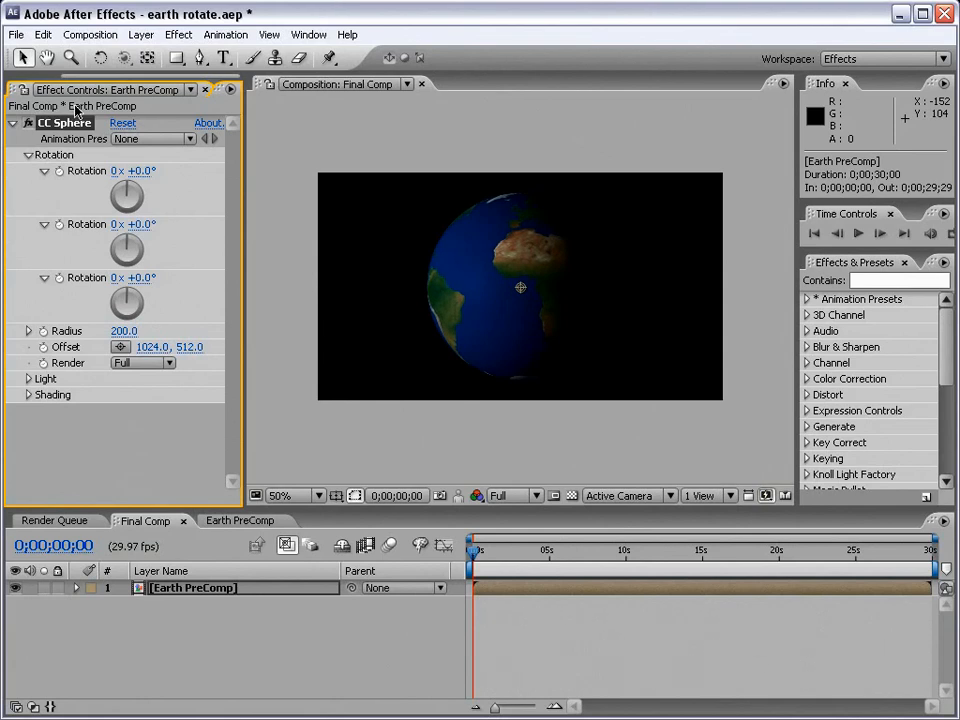
left_click(38, 88)
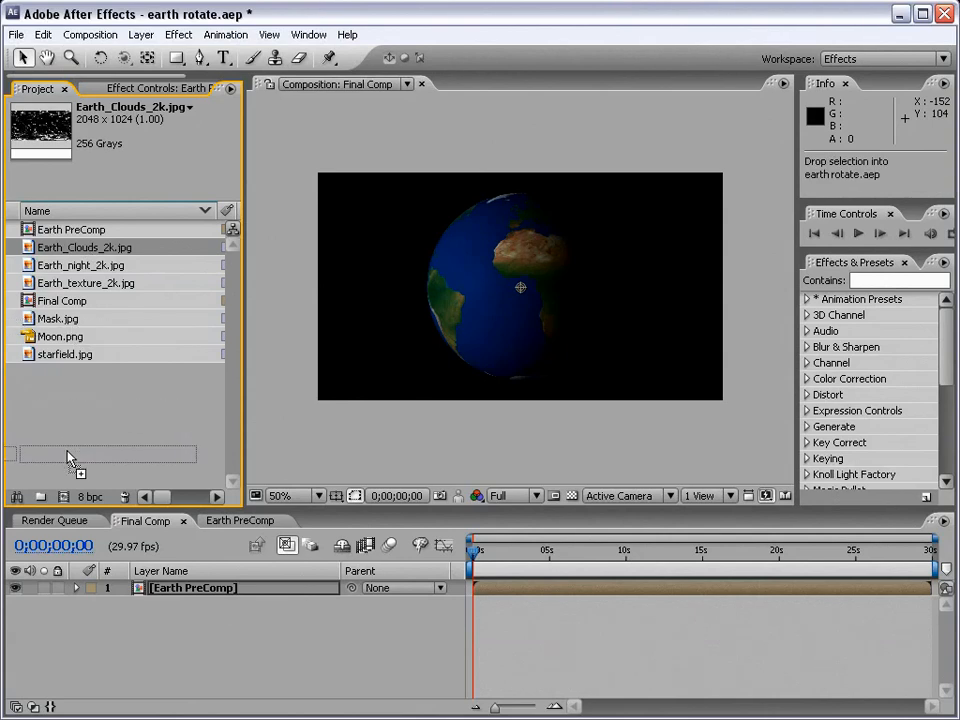
Make a composition from Earth_Clouds_2k.jpg and rename it Earth_Clouds PreComp
double_click(84, 246)
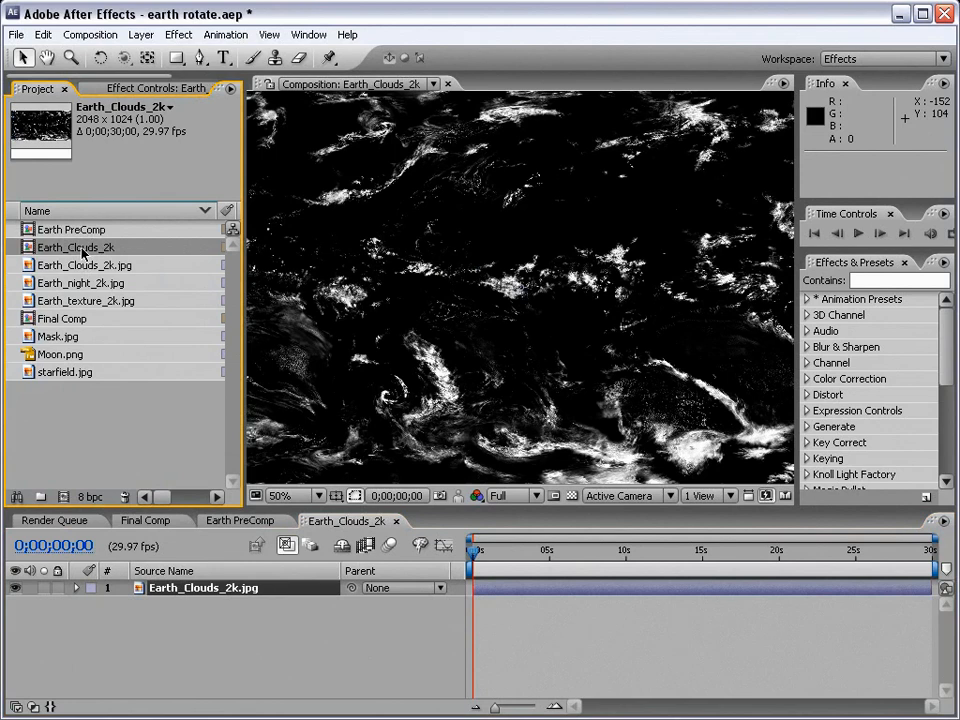
double_click(76, 248)
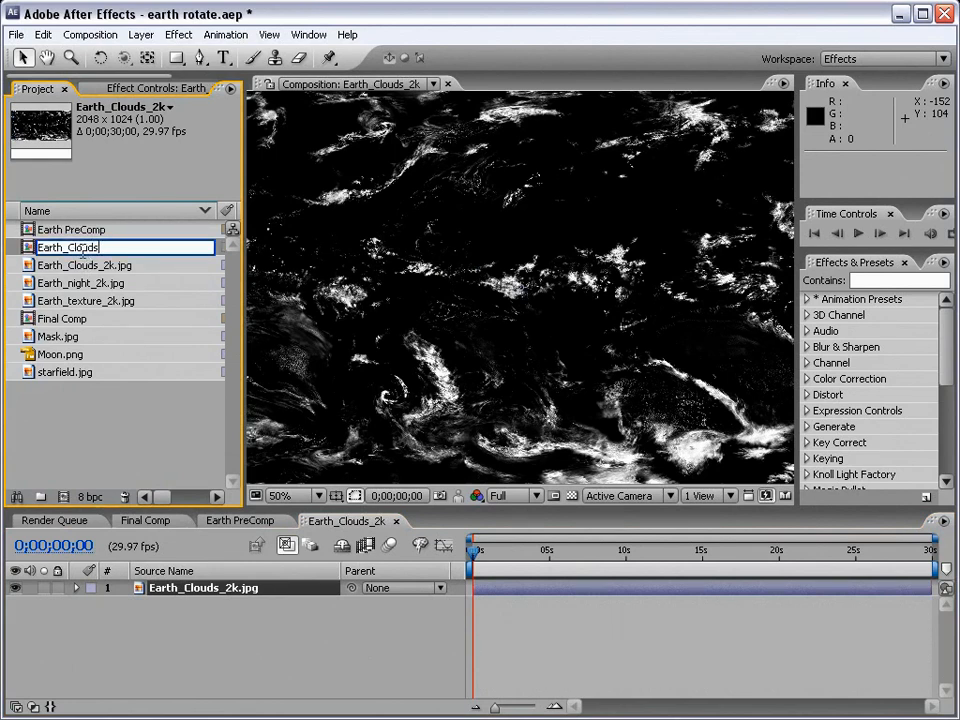
type("PreComp")
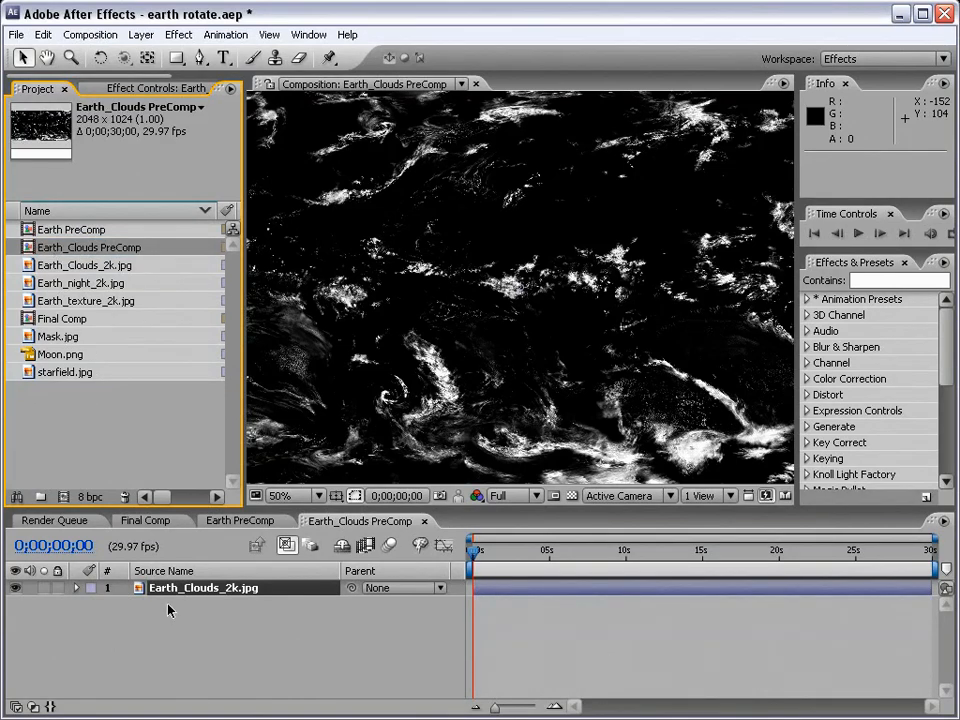
Give the clouds layer in Final Comp its own CC Sphere with radius 202 and view at 100%
left_click(144, 520)
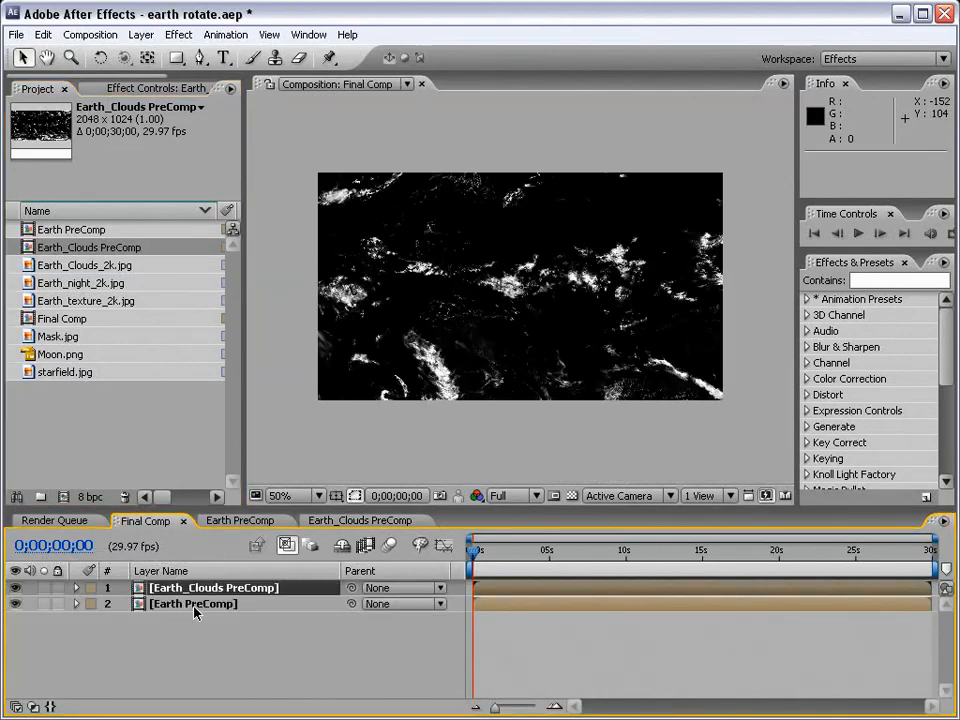
mouse_move(178, 34)
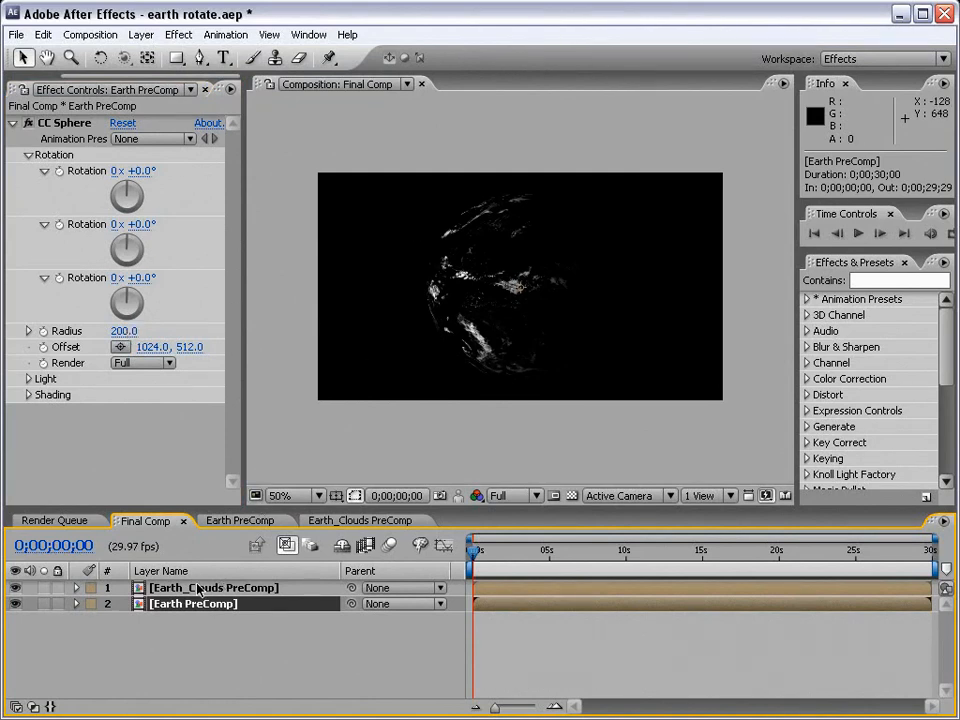
left_click(212, 588)
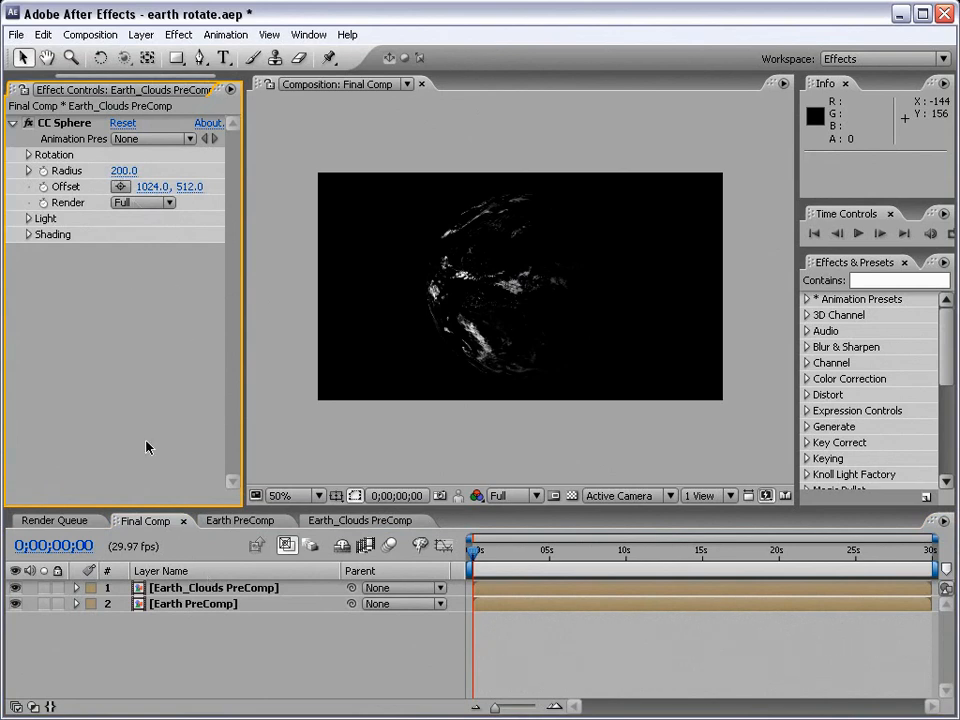
mouse_move(450, 388)
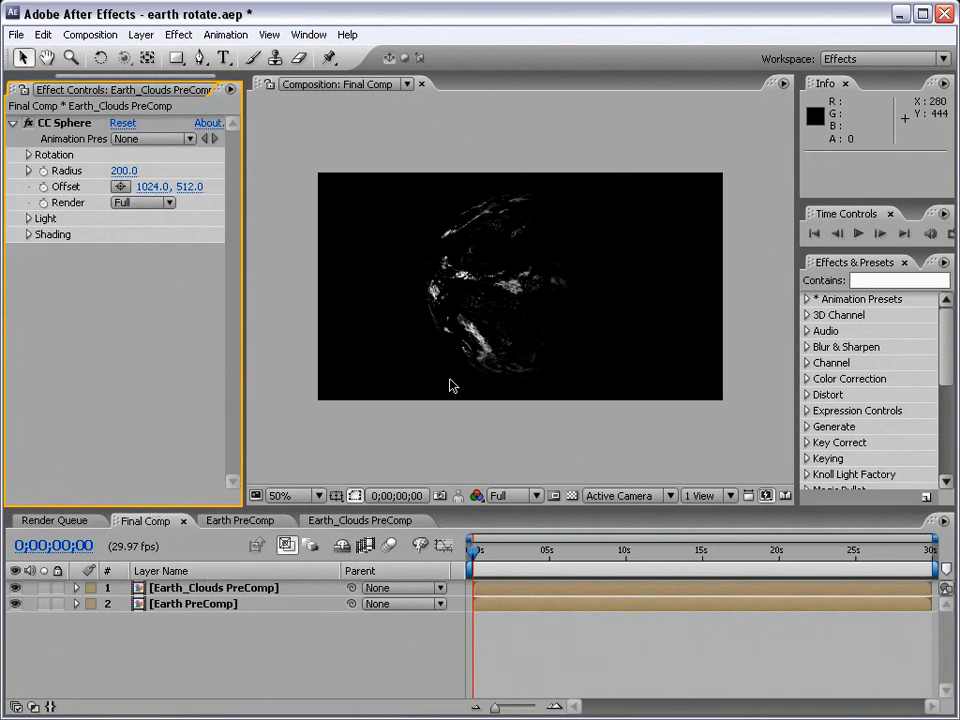
mouse_move(436, 270)
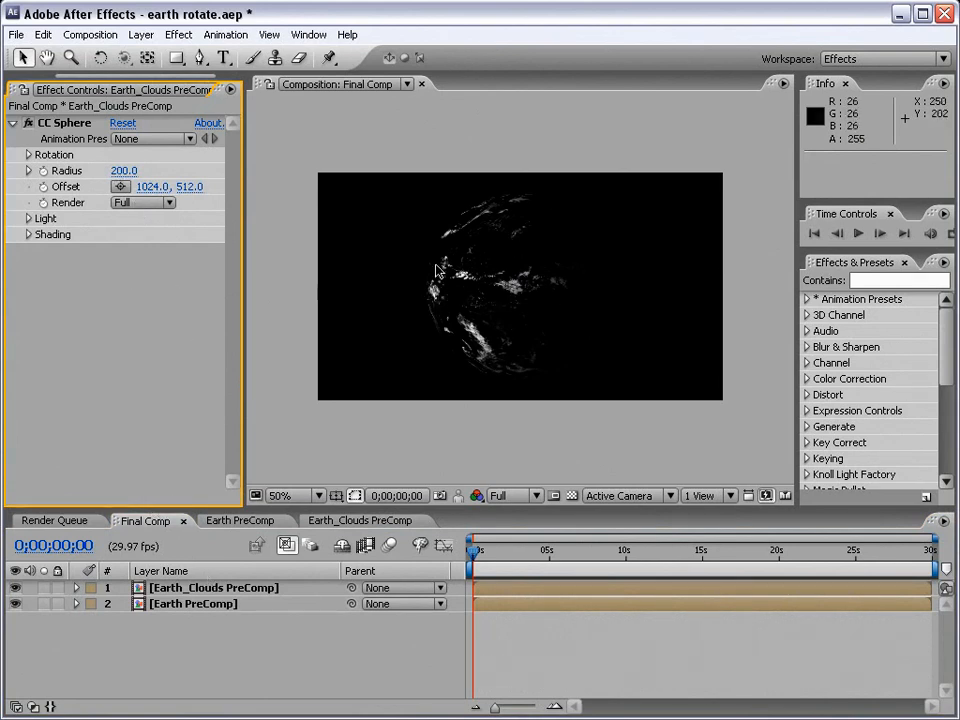
mouse_move(504, 300)
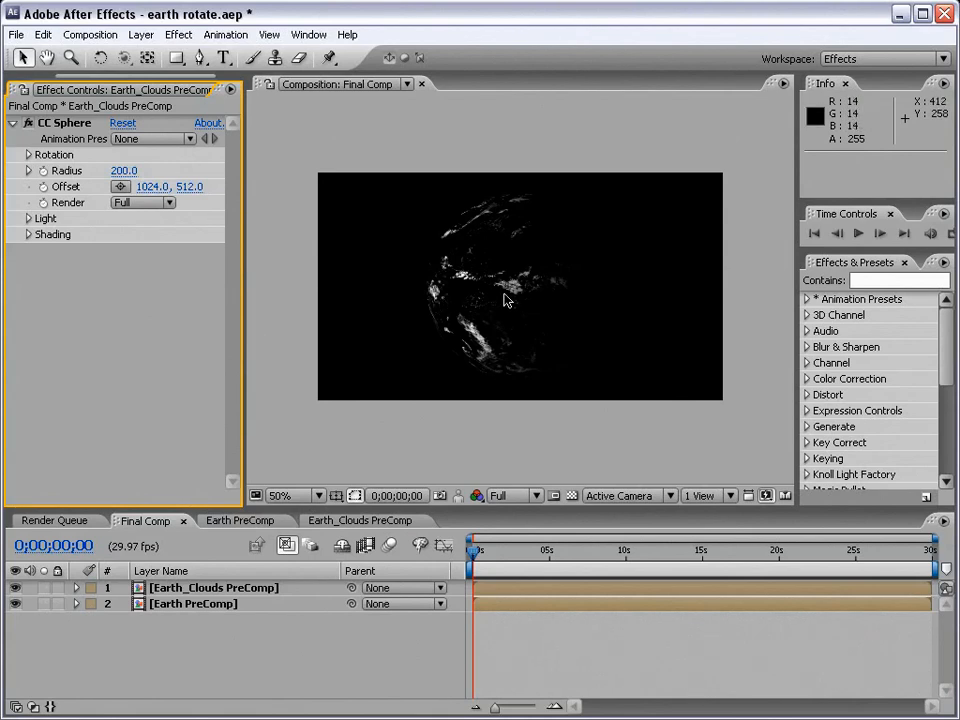
mouse_move(382, 320)
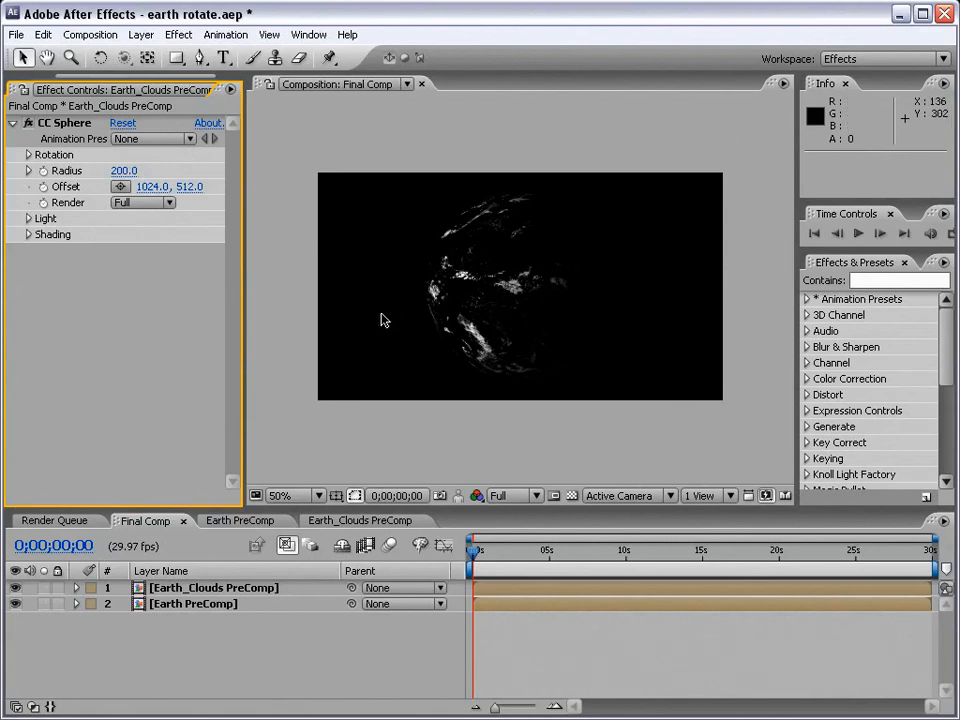
double_click(124, 170)
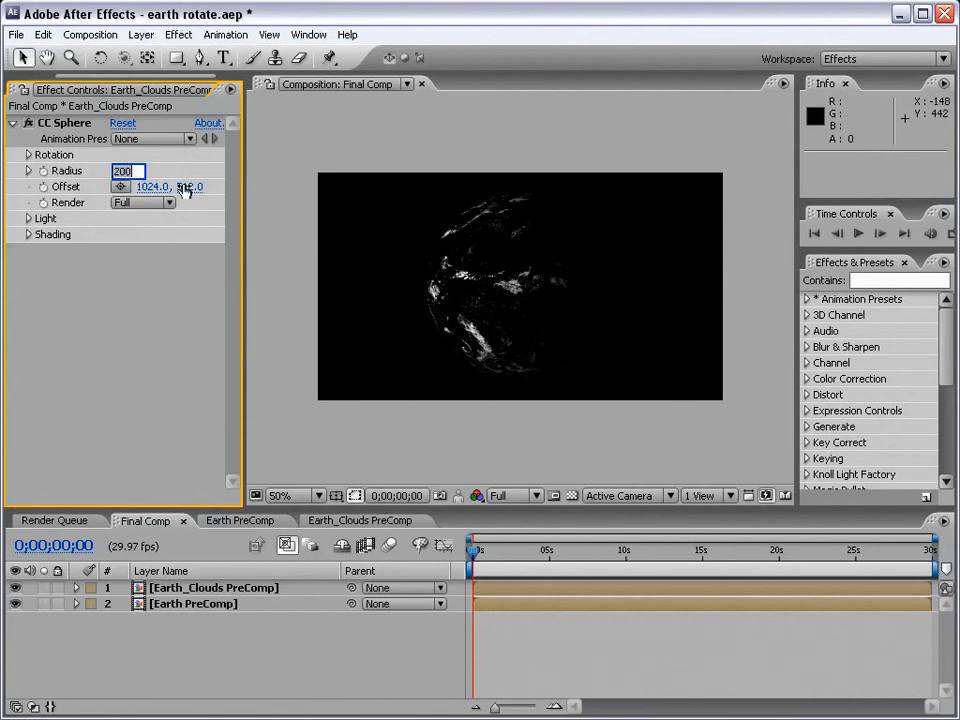
left_click_drag(128, 170, 144, 170)
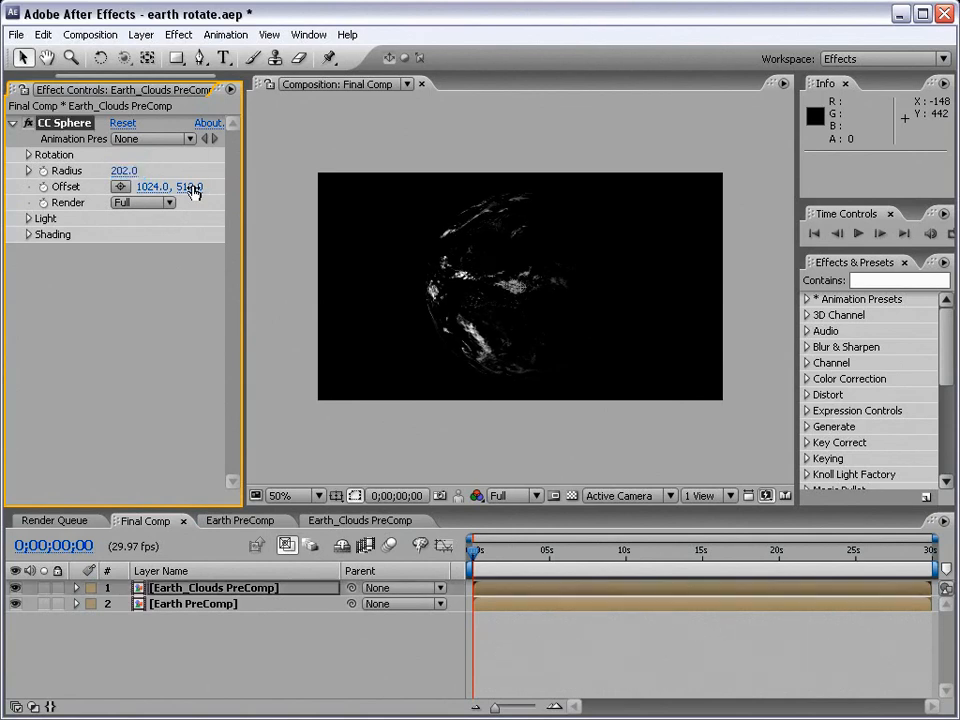
left_click(300, 496)
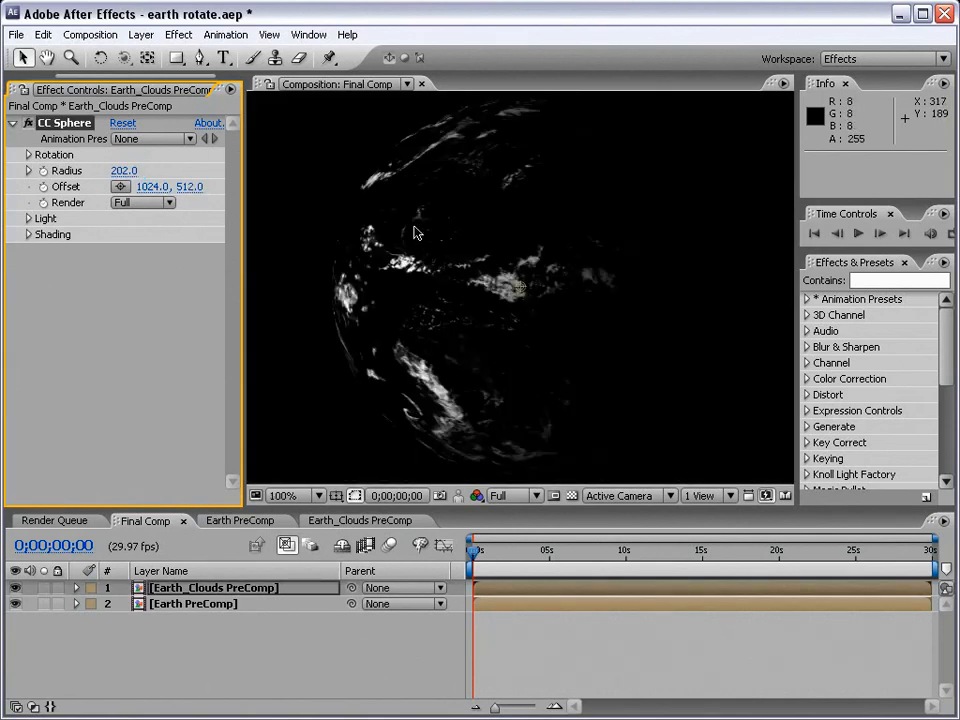
mouse_move(596, 280)
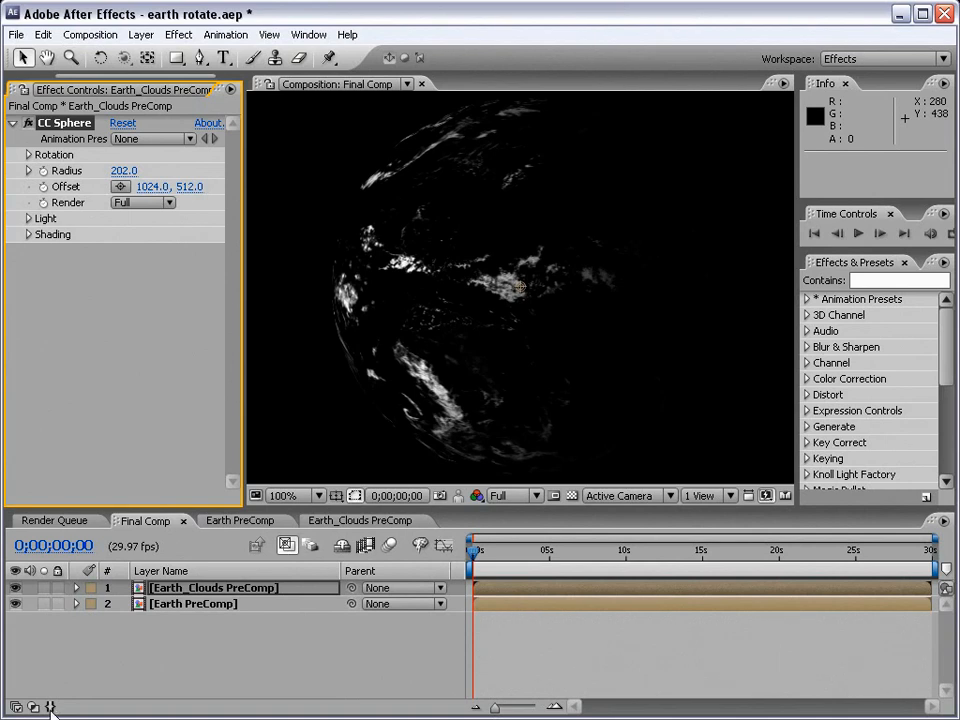
Set the Earth_Clouds PreComp layer's blending mode to Screen over the Earth
left_click(408, 708)
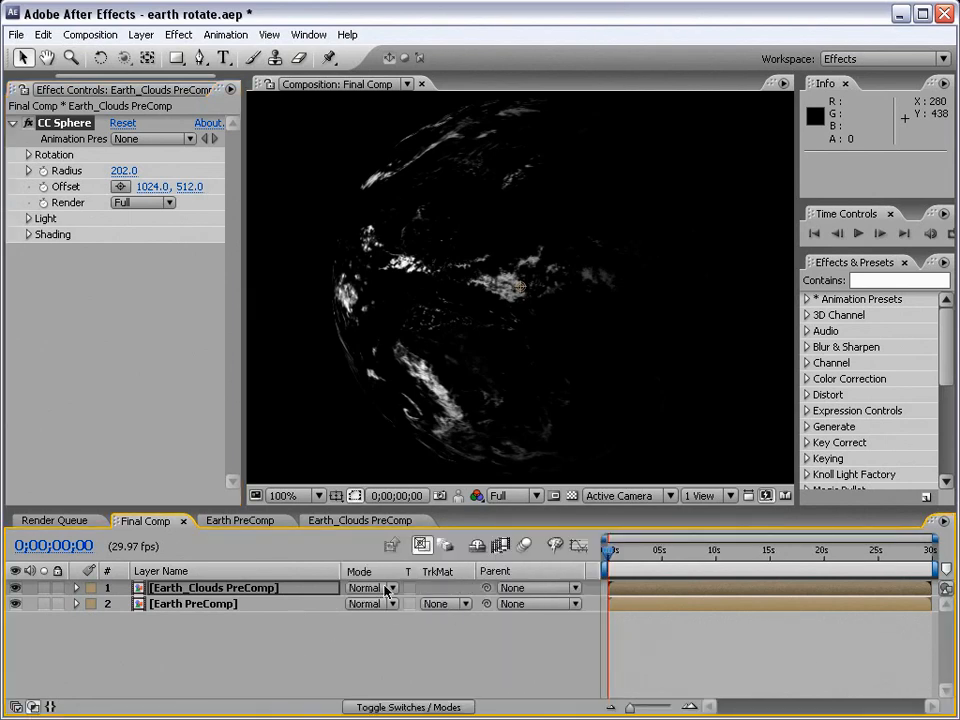
left_click(370, 588)
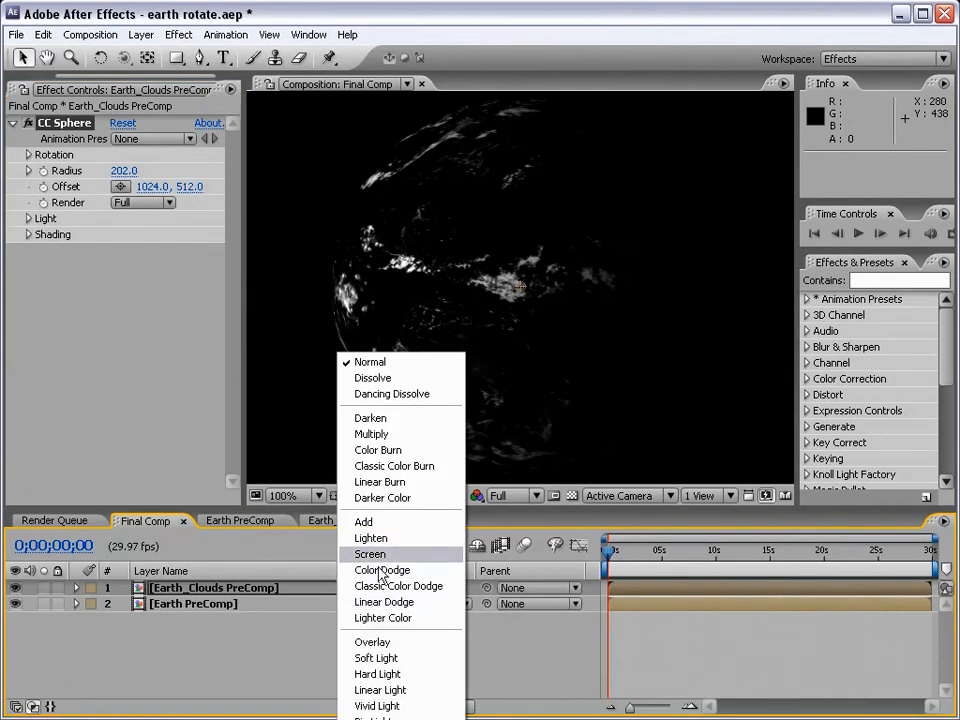
left_click(368, 554)
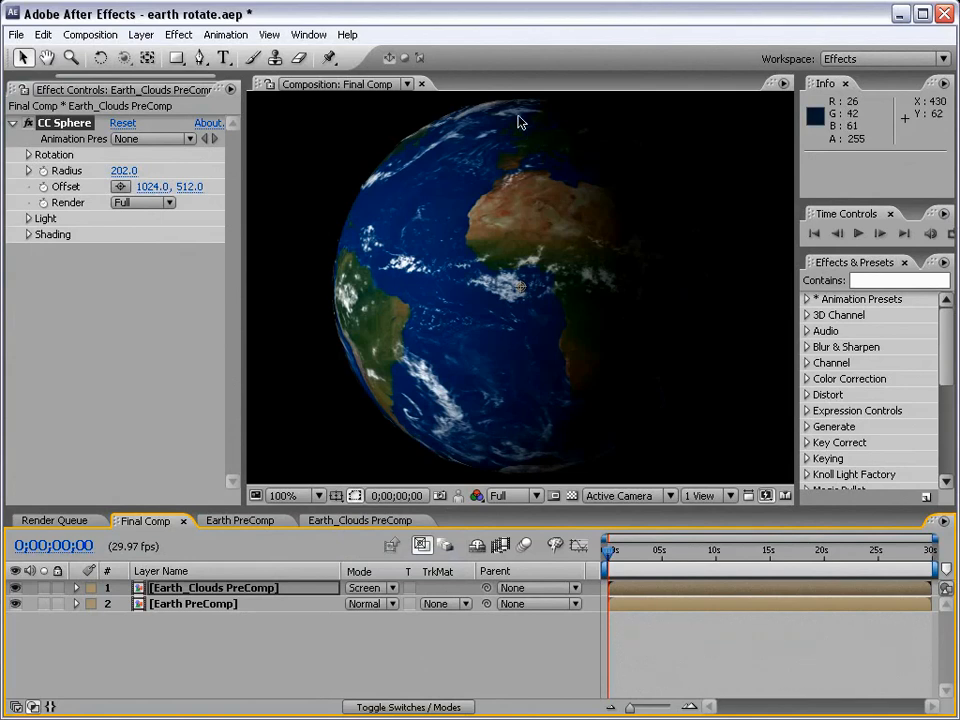
mouse_move(432, 396)
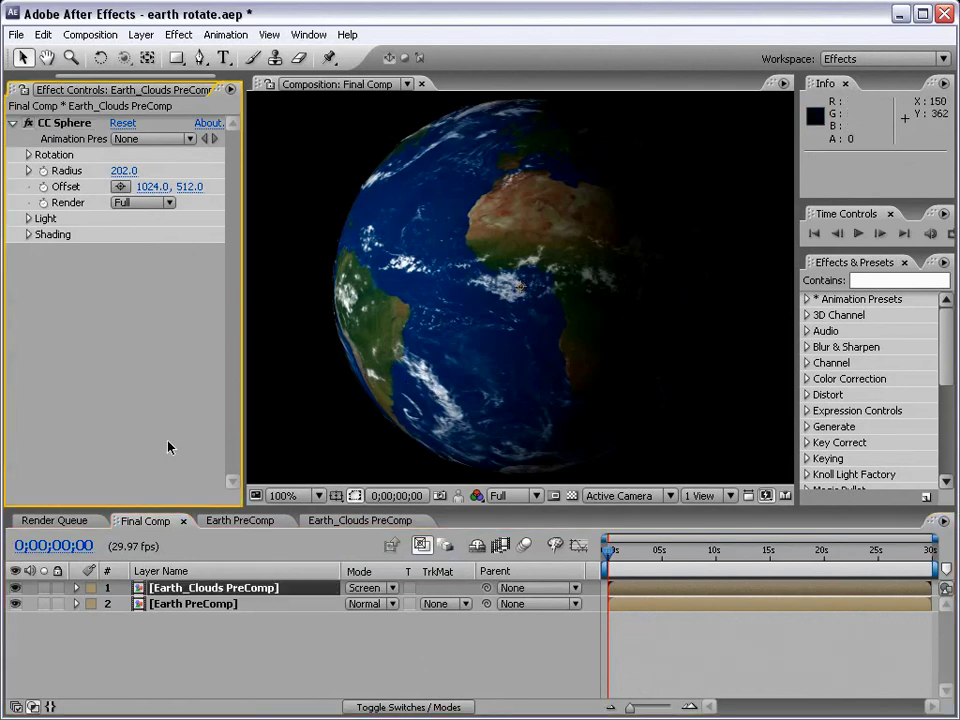
mouse_move(520, 368)
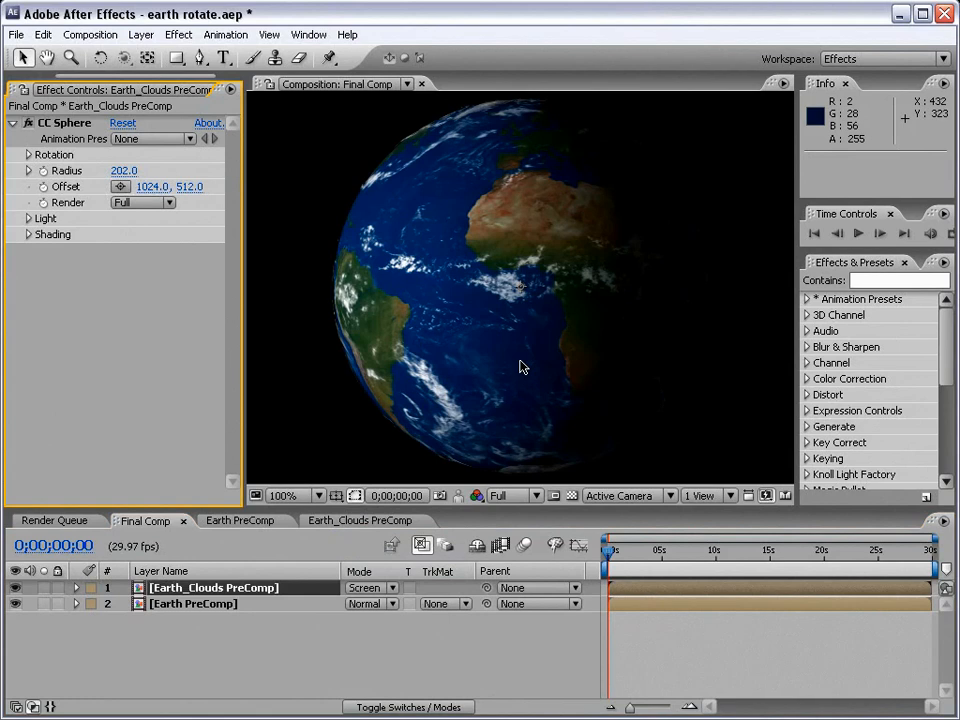
mouse_move(582, 302)
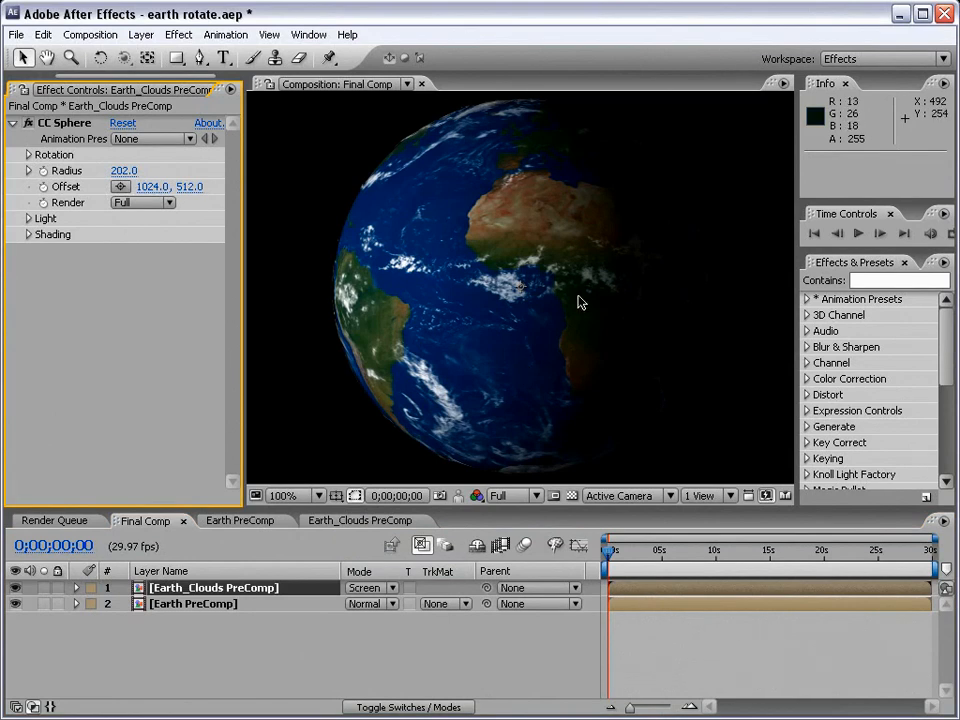
mouse_move(430, 230)
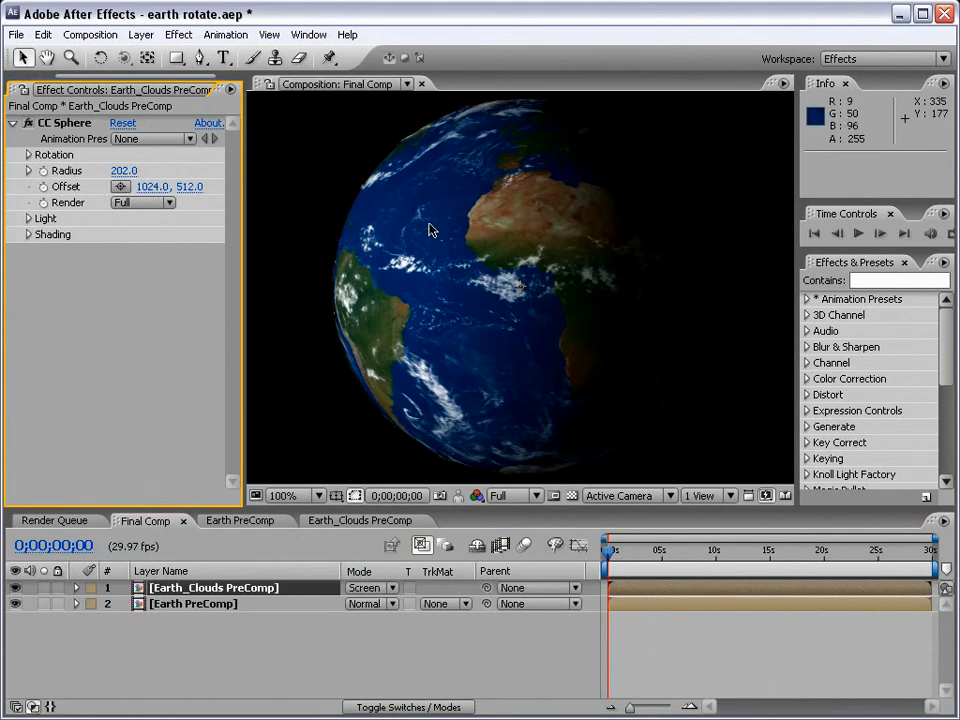
mouse_move(434, 228)
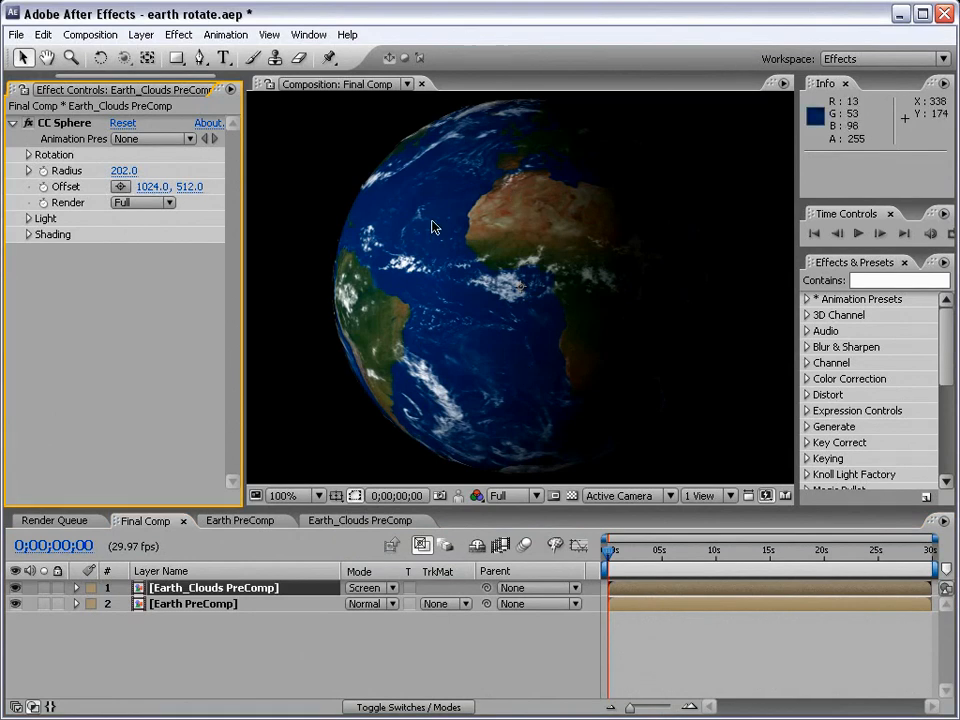
mouse_move(444, 204)
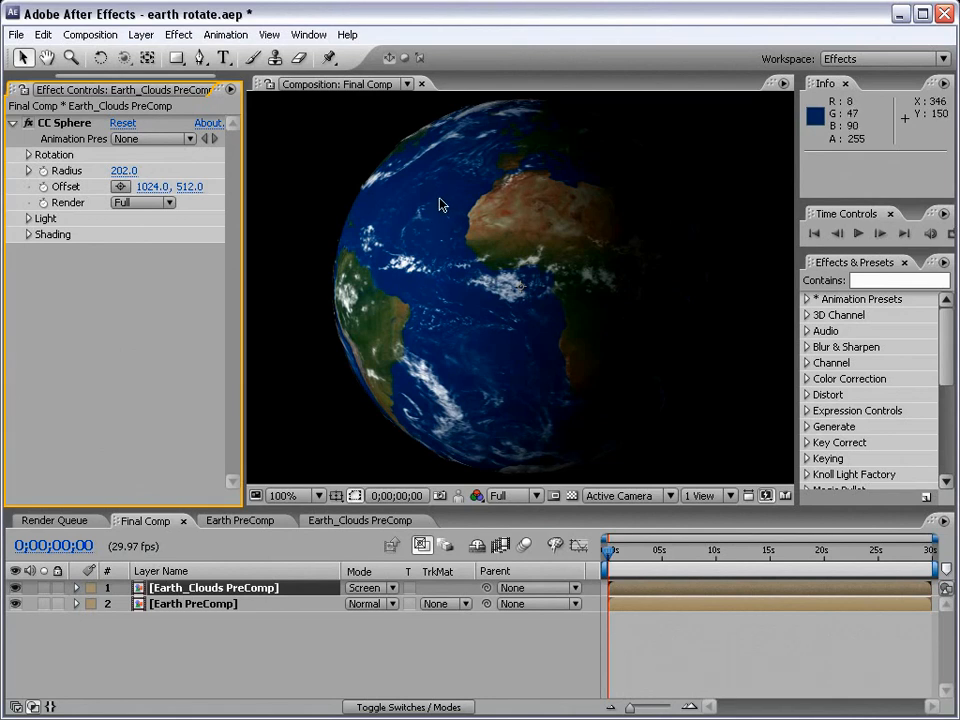
mouse_move(336, 300)
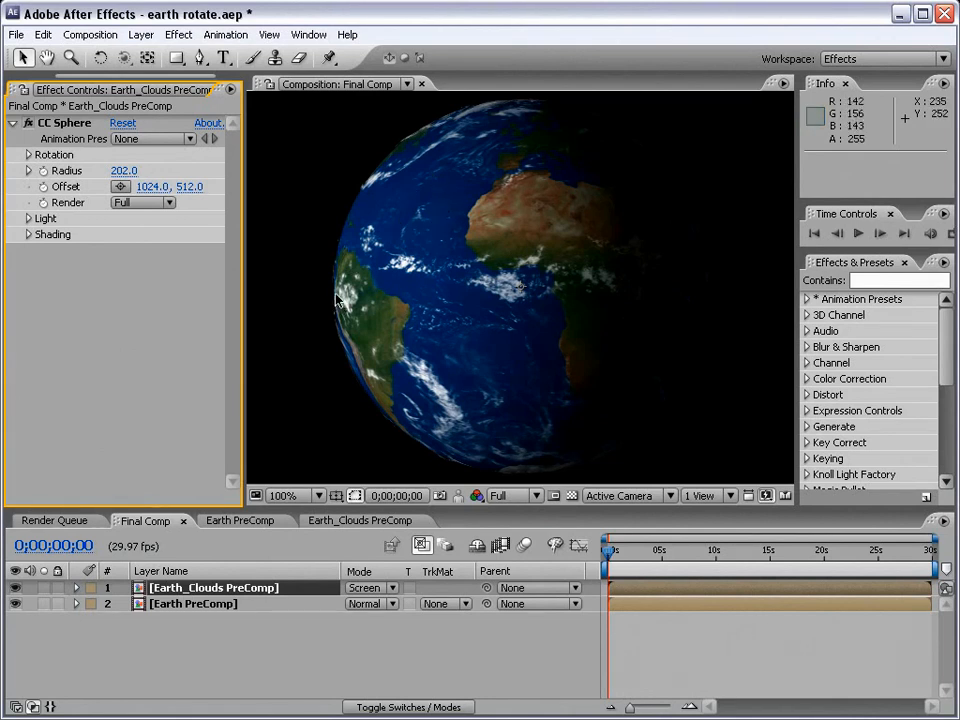
mouse_move(140, 34)
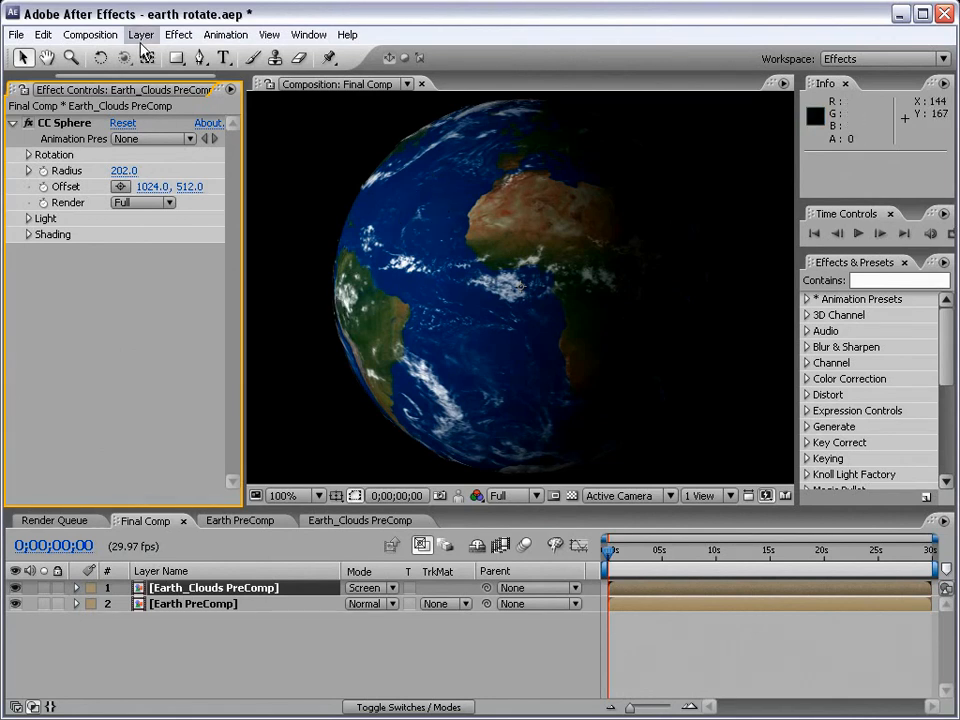
Create a pale light-blue solid layer named Atmosphere atop Final Comp
left_click(140, 34)
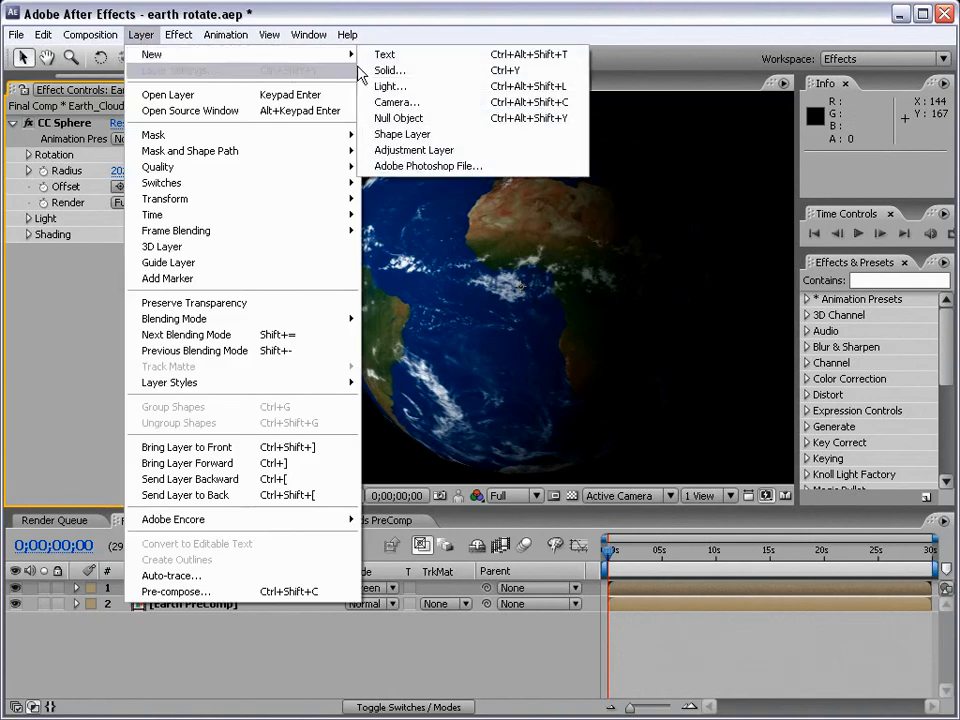
left_click(388, 68)
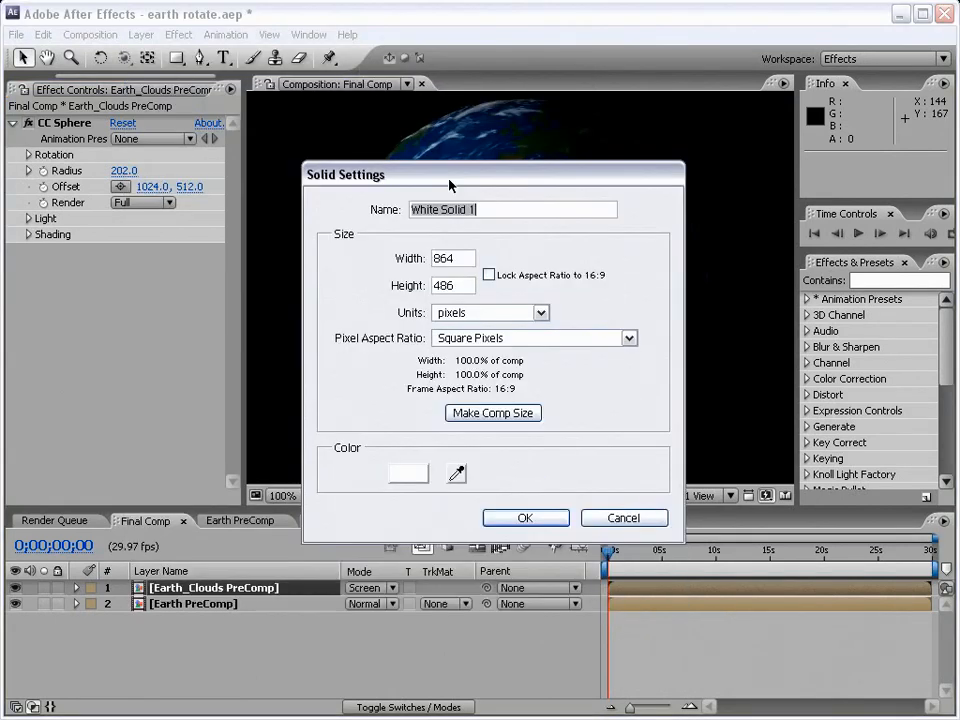
left_click(408, 472)
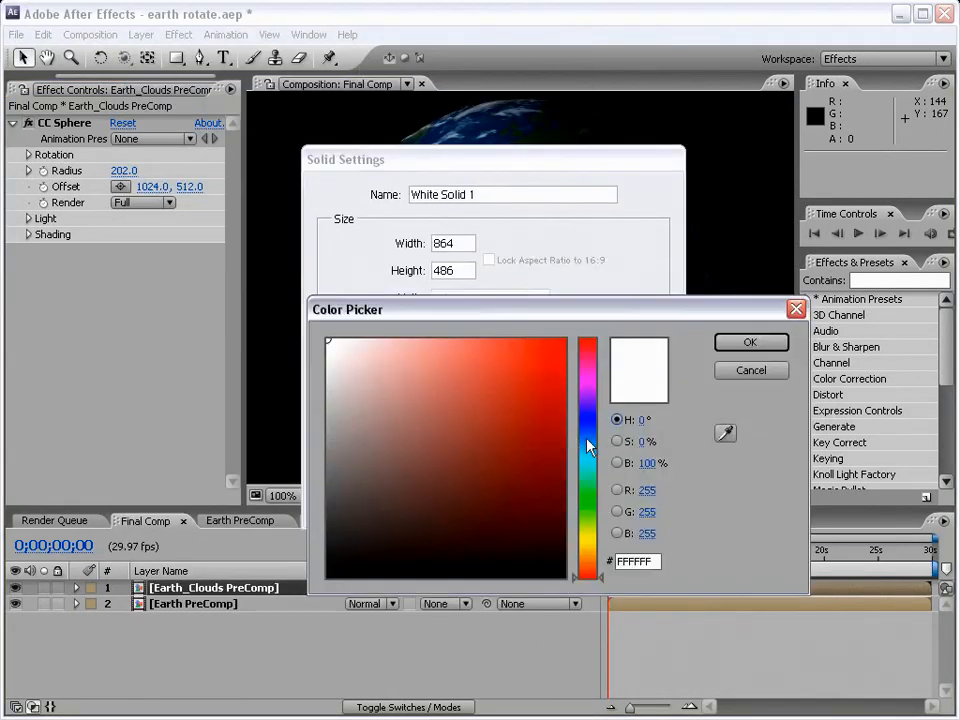
left_click(588, 438)
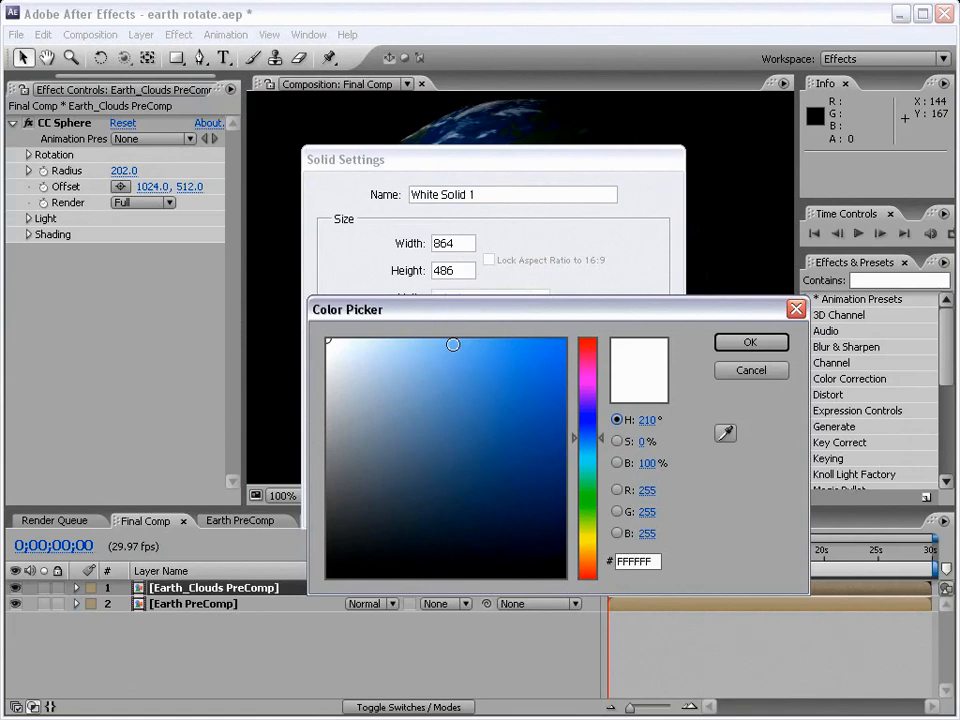
left_click(444, 344)
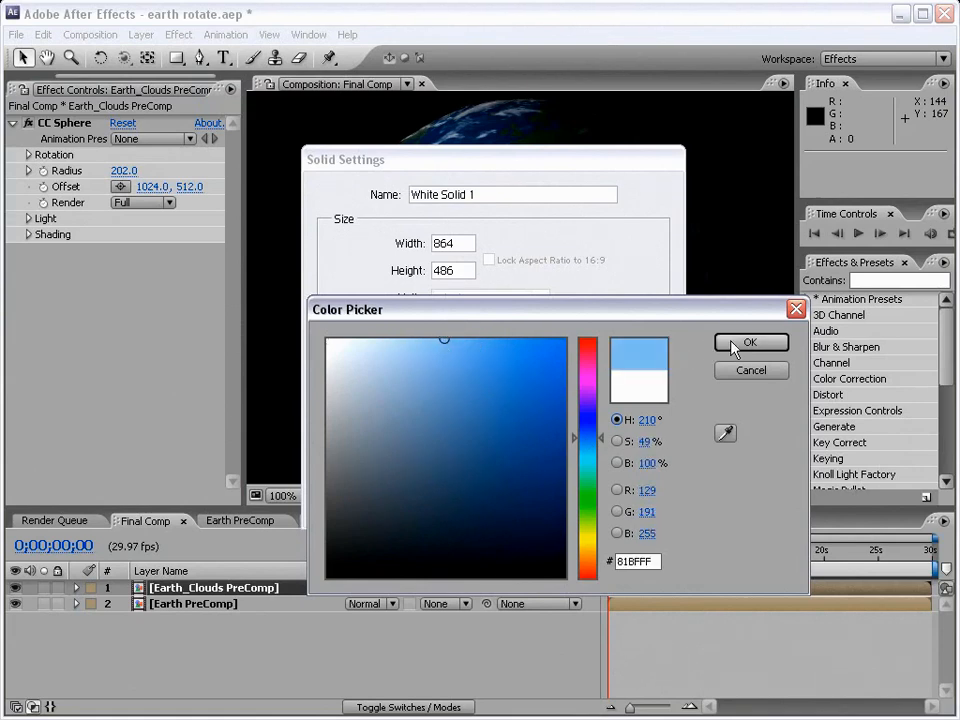
left_click(752, 342)
type("At")
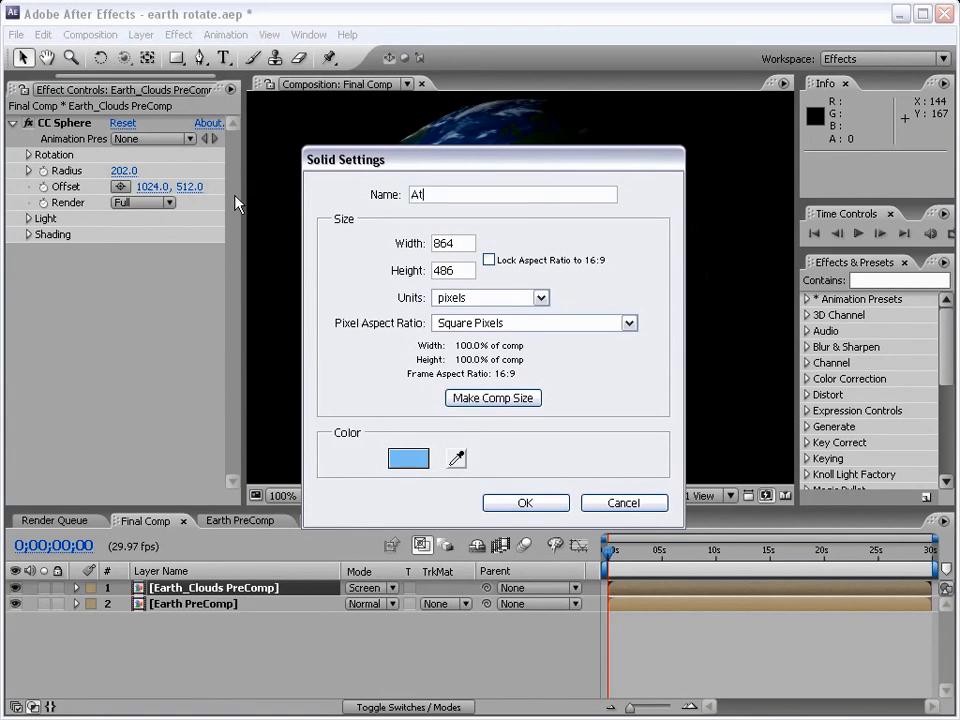
left_click(524, 504)
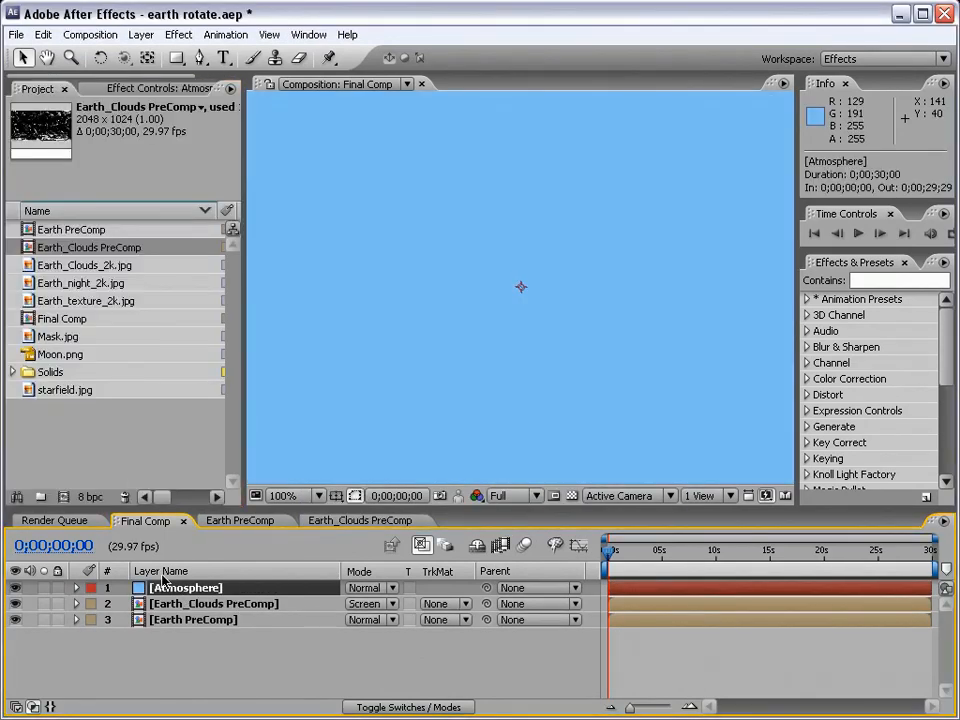
Apply CC Sphere to the Atmosphere solid, making it a pale blue globe of radius 205
left_click(178, 34)
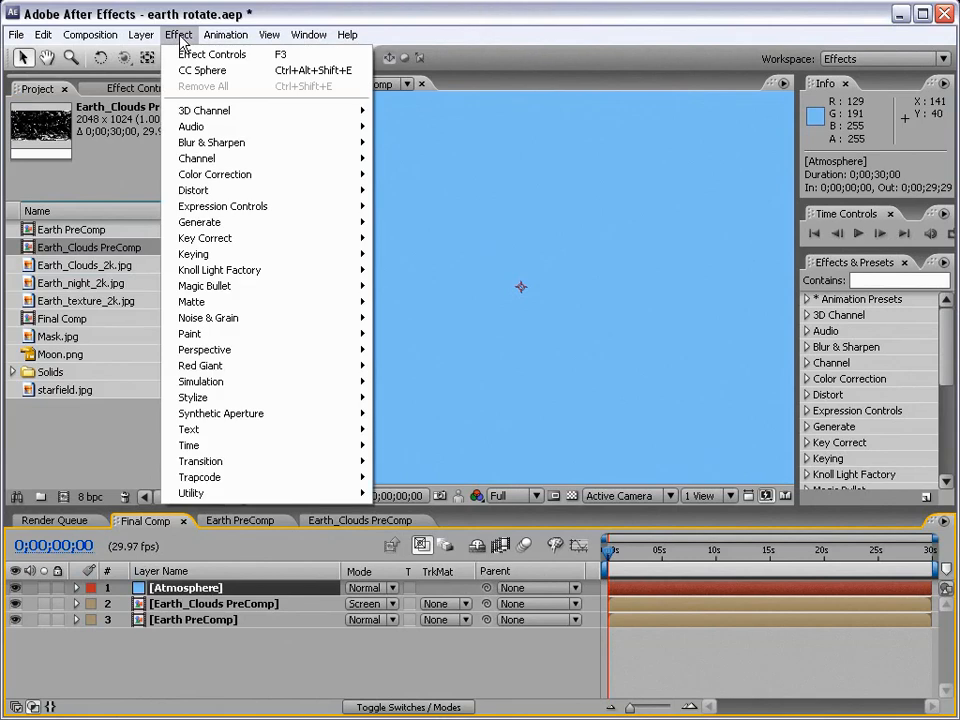
left_click(200, 70)
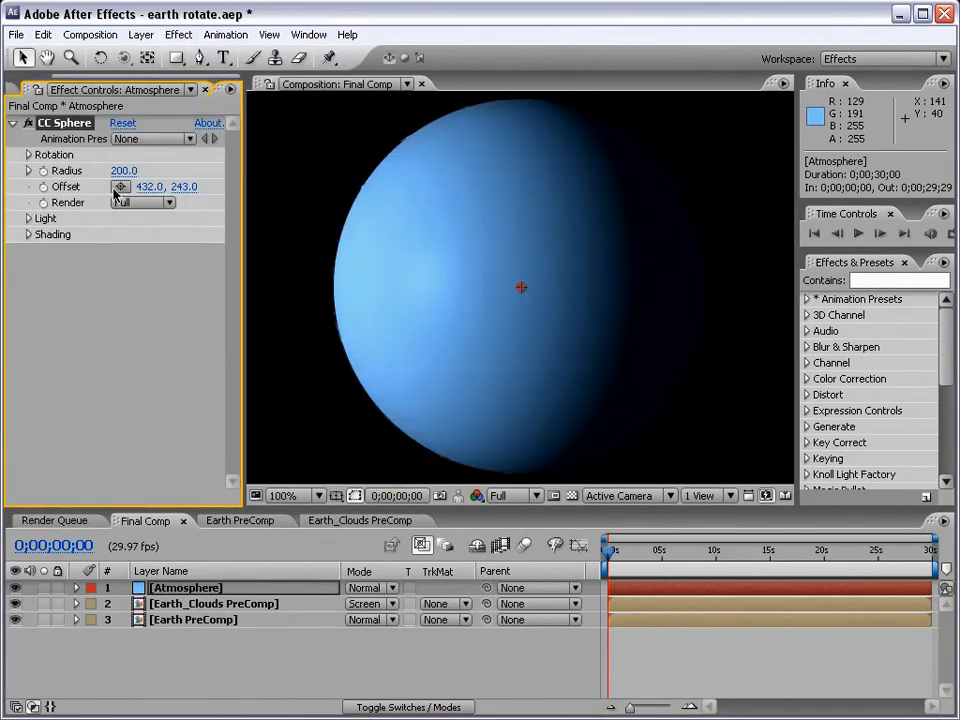
mouse_move(378, 168)
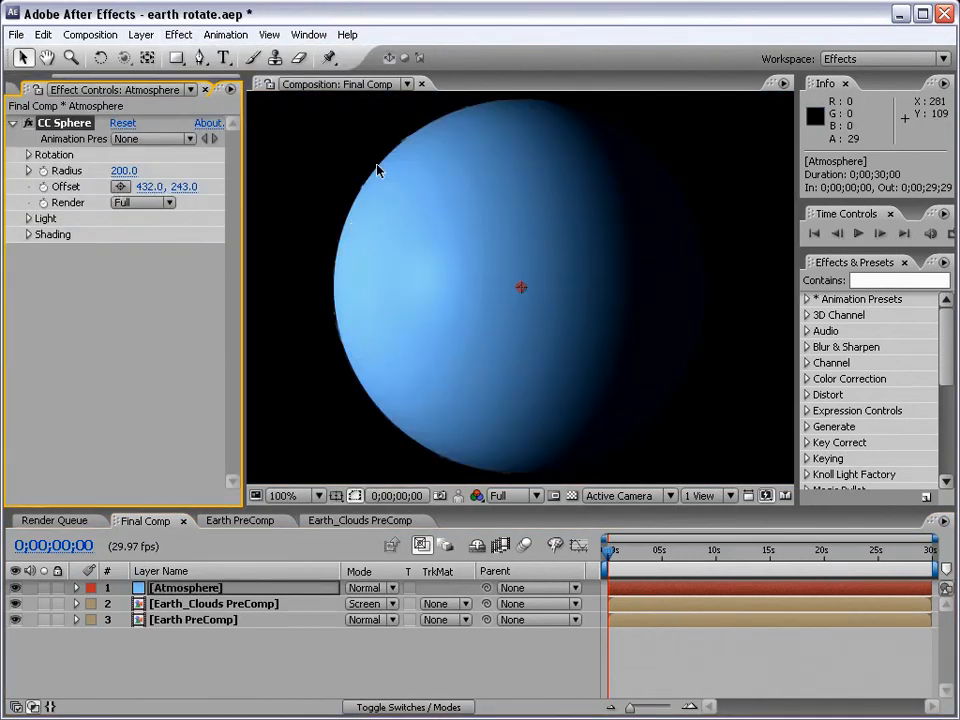
mouse_move(460, 128)
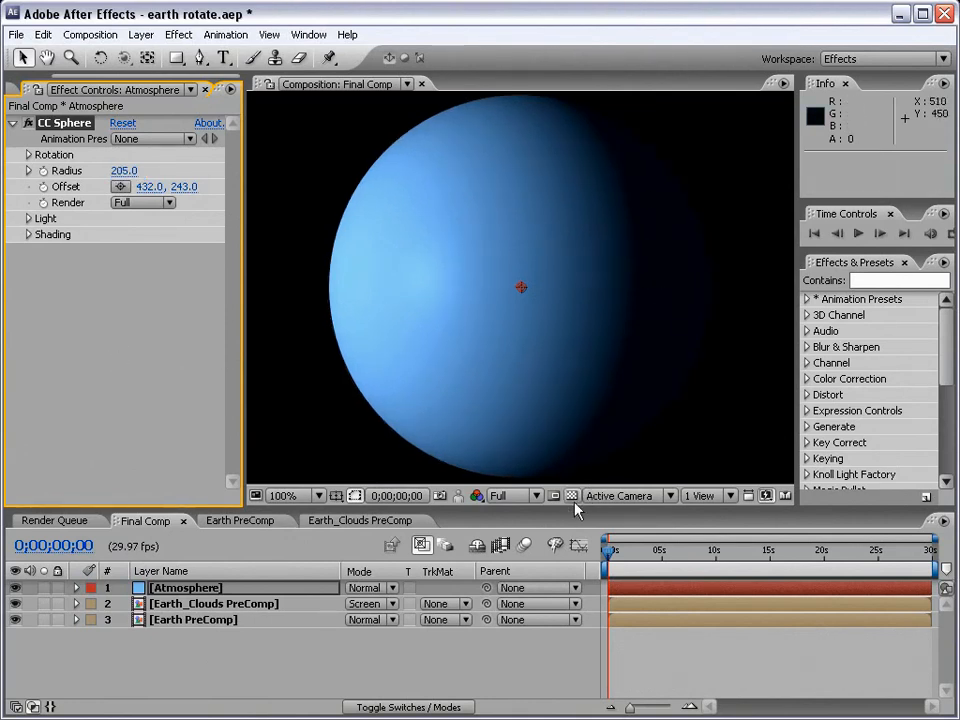
mouse_move(416, 368)
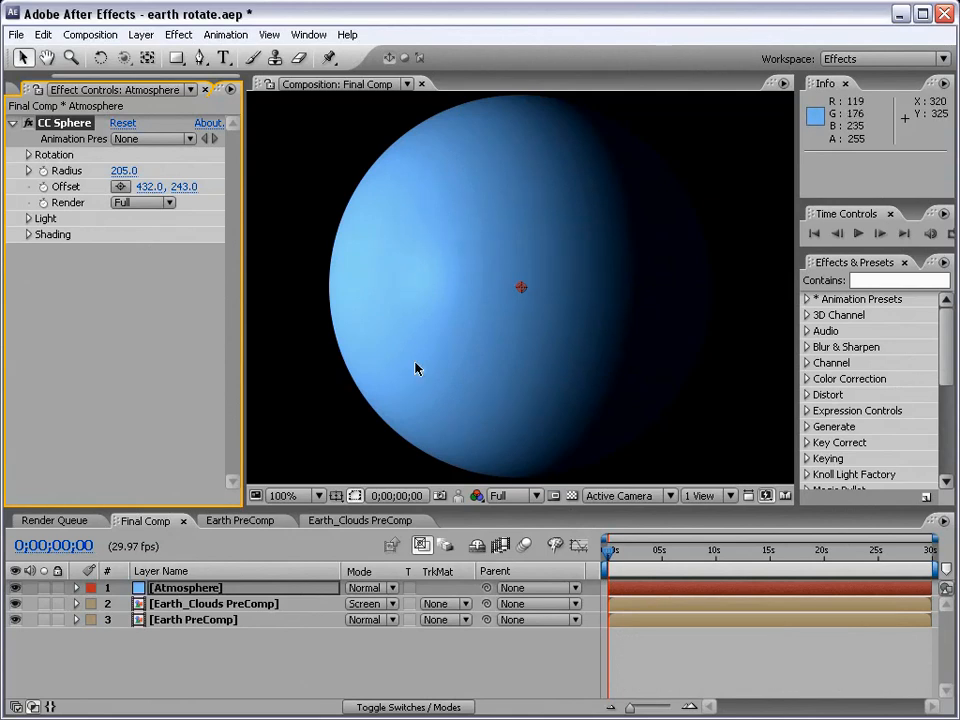
Set the Atmosphere layer's blending mode to Screen so the Earth glows blue through it
left_click(372, 588)
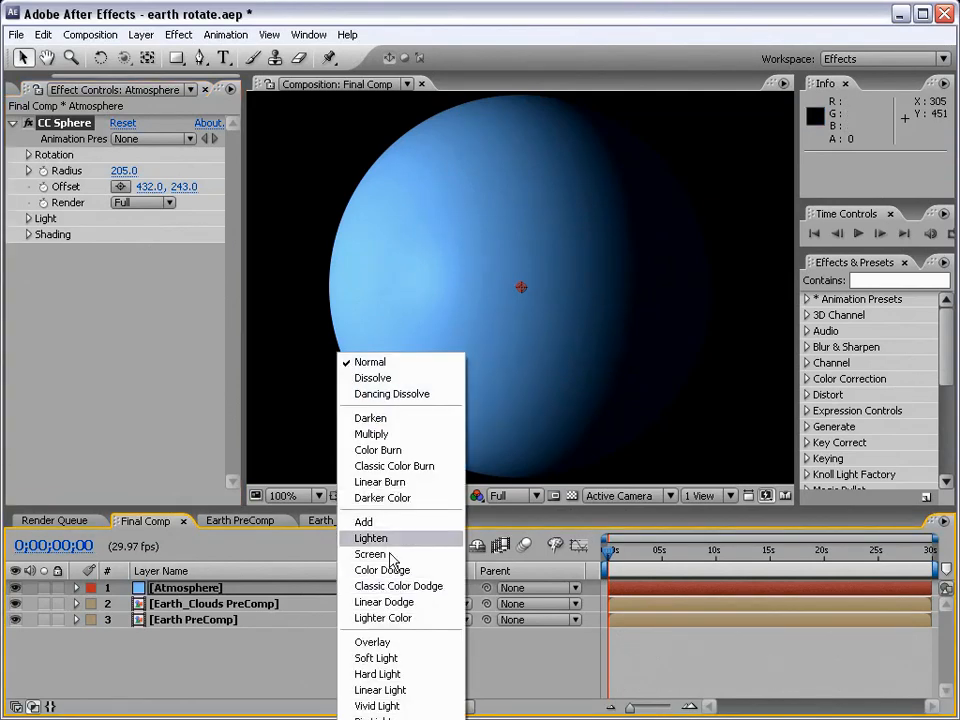
mouse_move(390, 554)
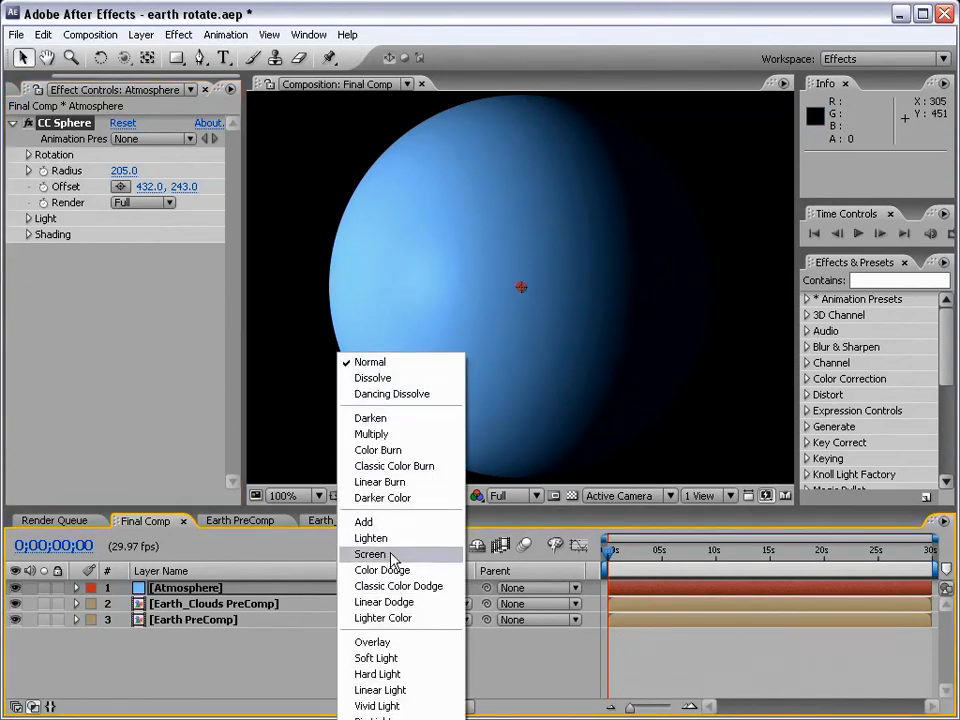
left_click(370, 554)
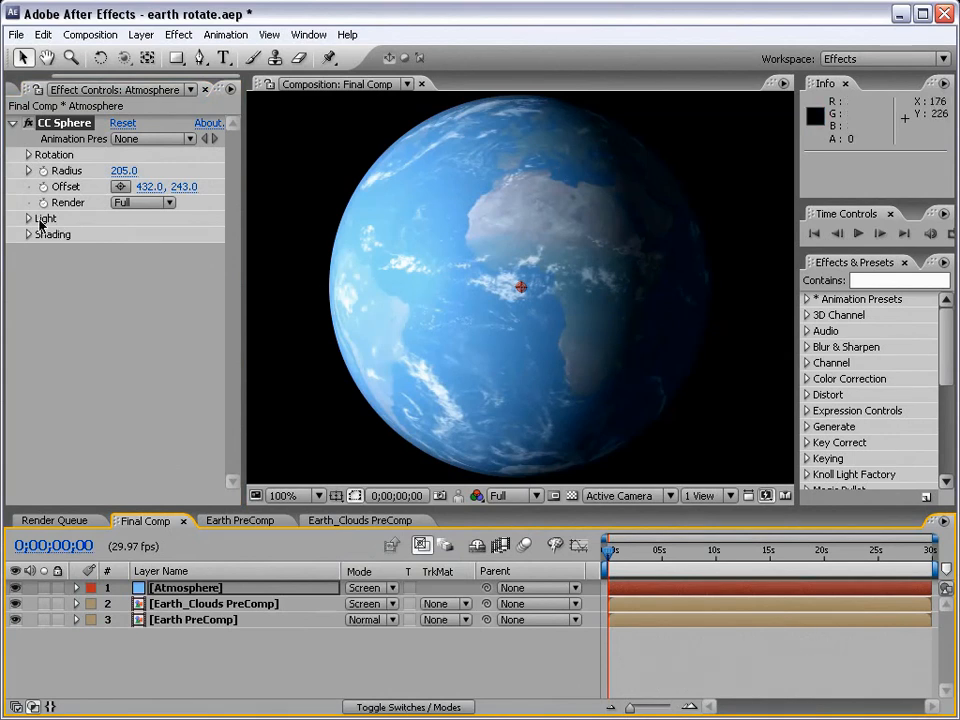
mouse_move(612, 292)
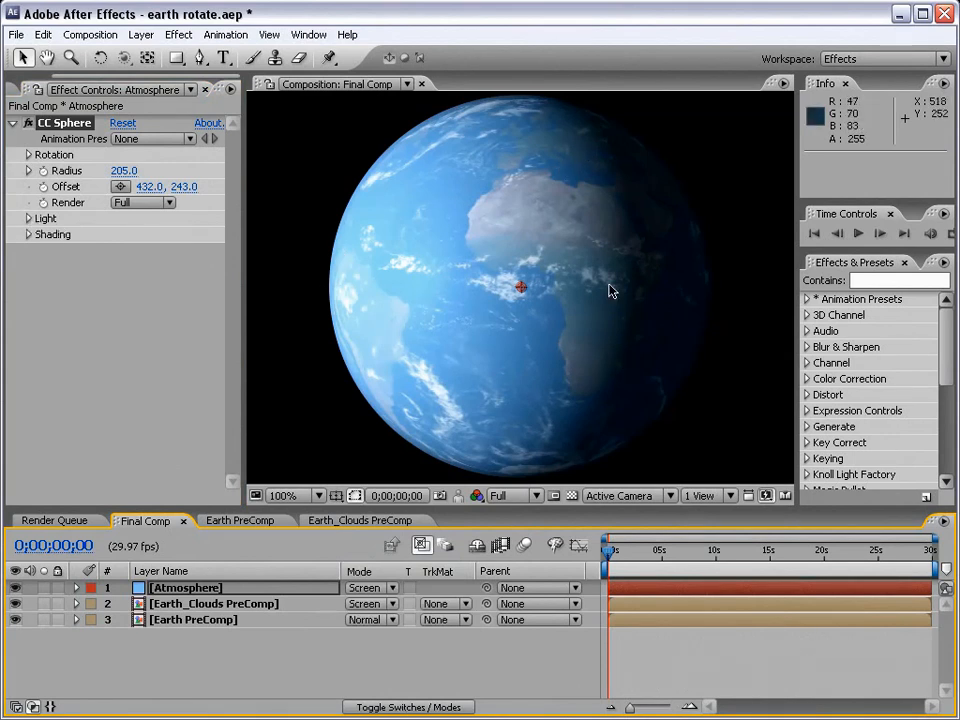
mouse_move(378, 280)
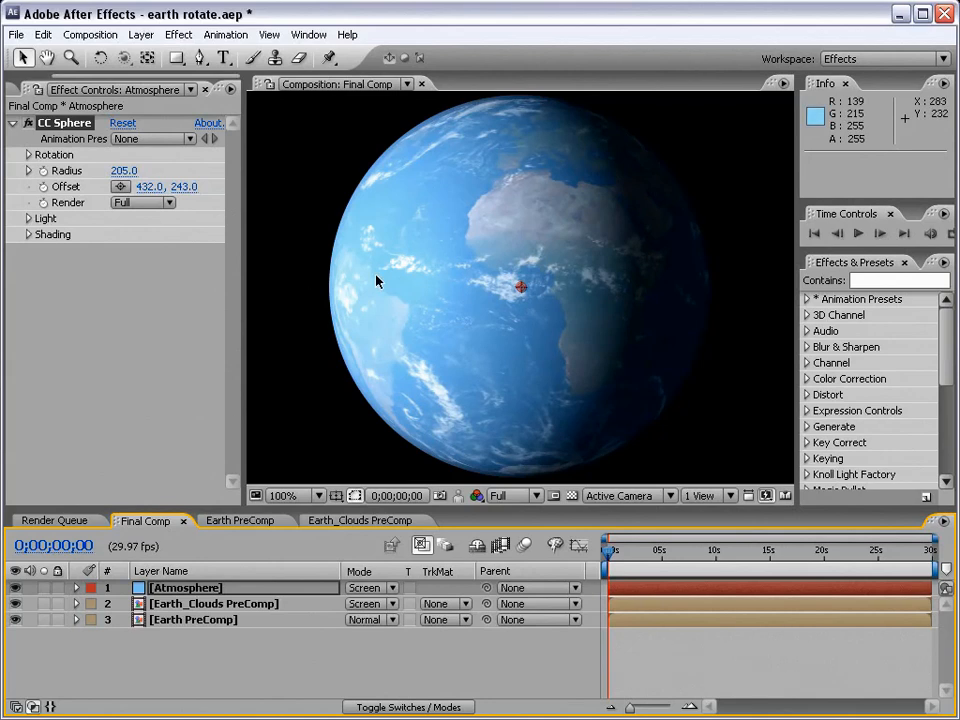
mouse_move(414, 300)
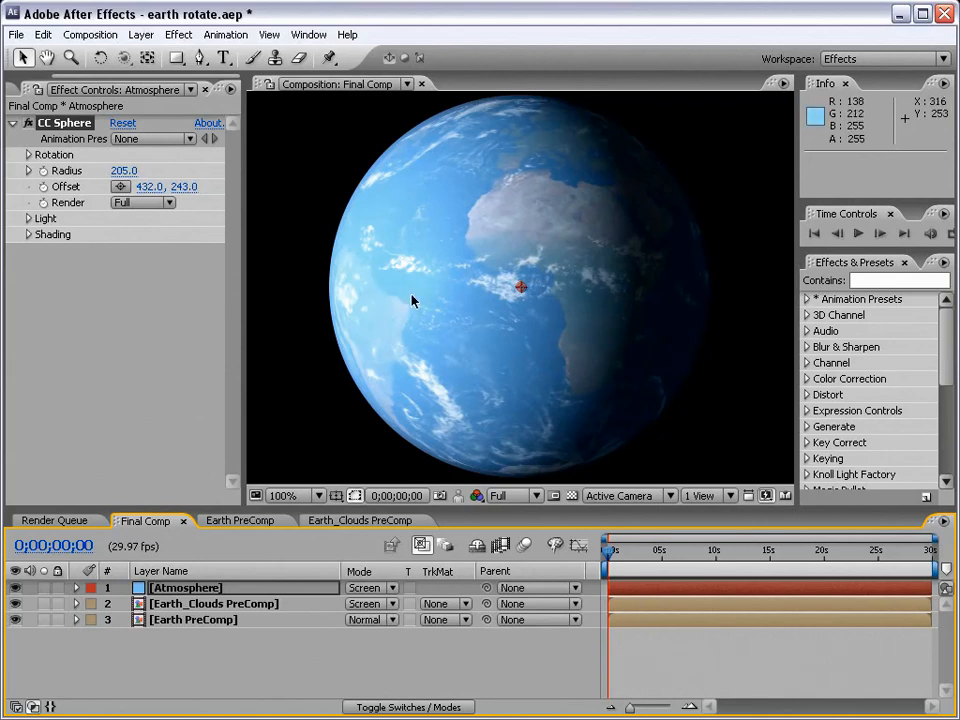
mouse_move(536, 476)
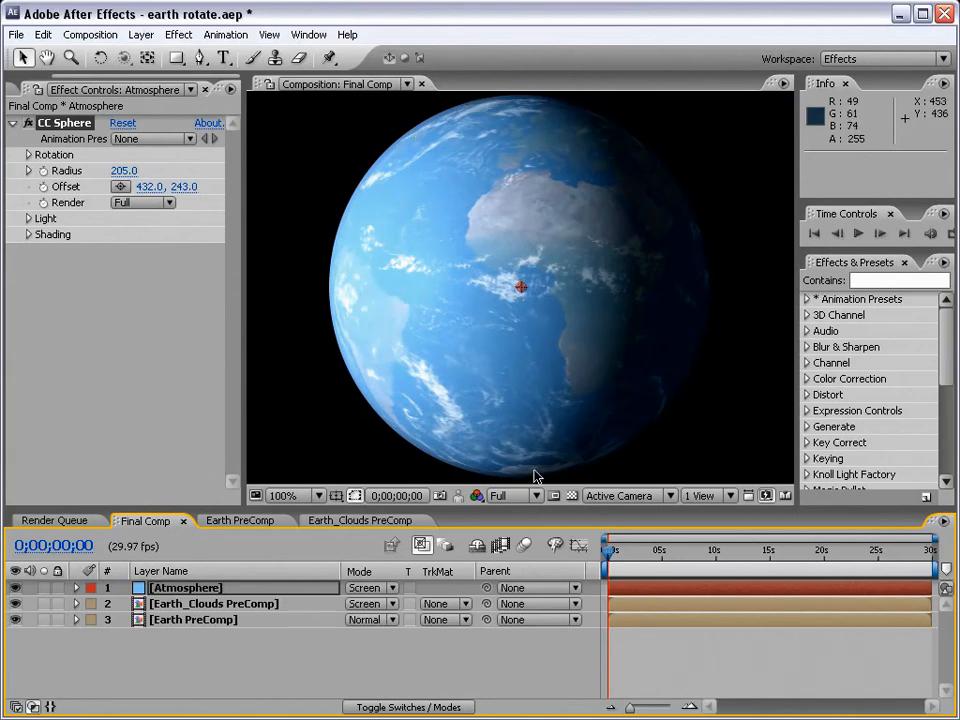
mouse_move(424, 400)
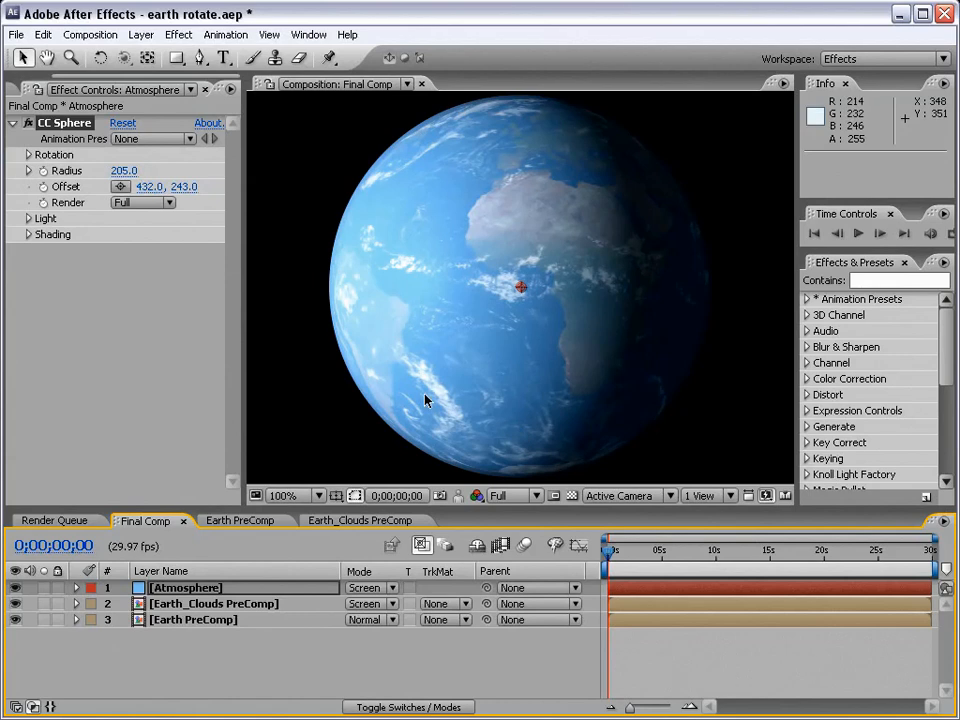
mouse_move(556, 380)
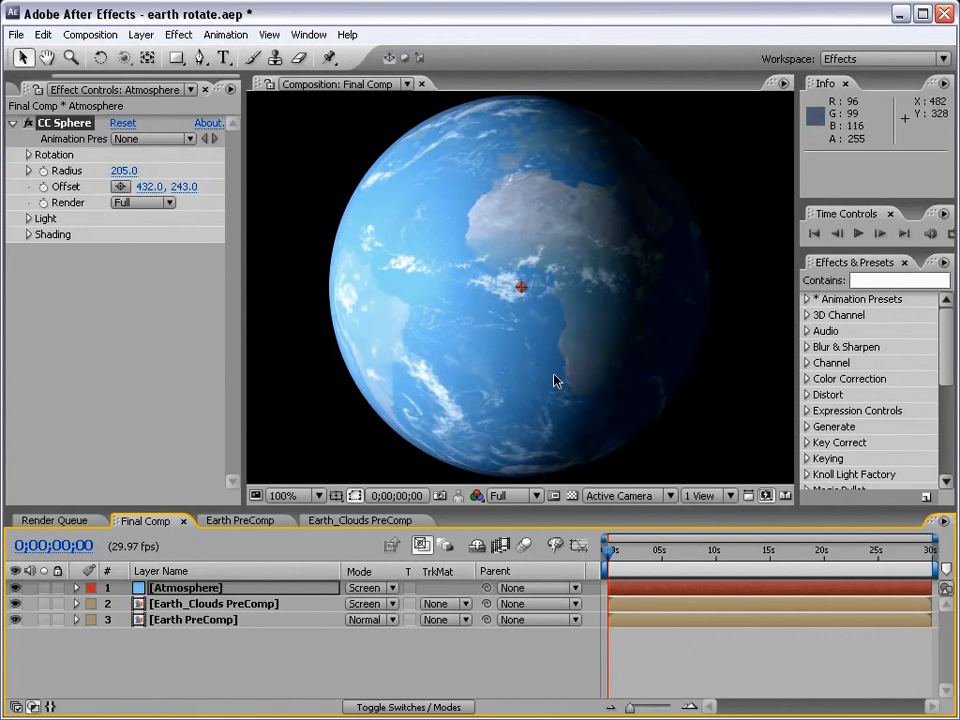
mouse_move(590, 244)
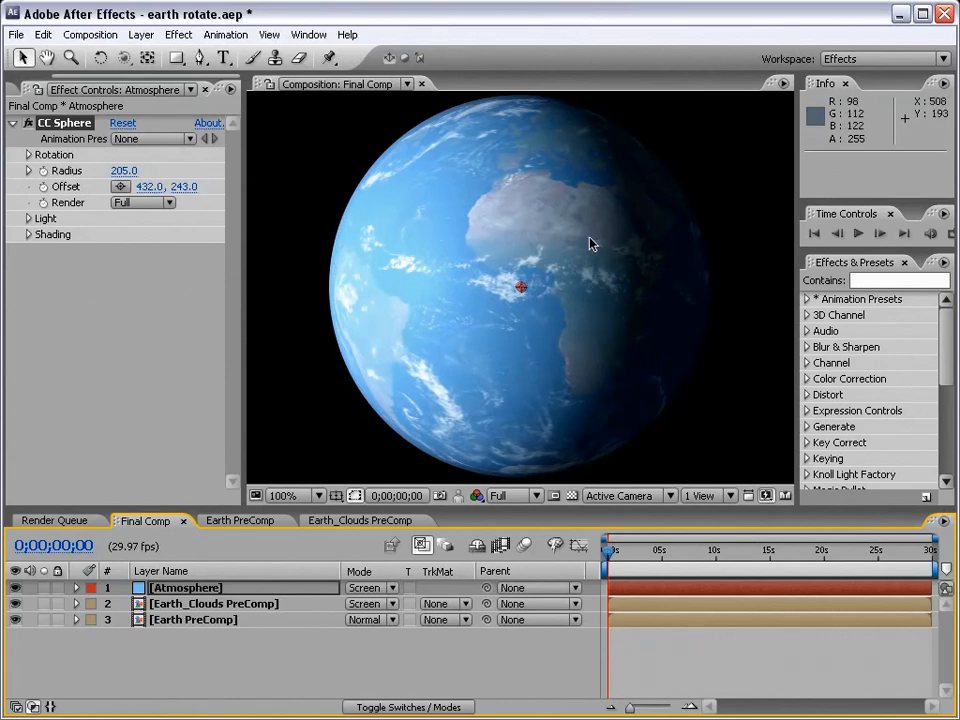
mouse_move(668, 316)
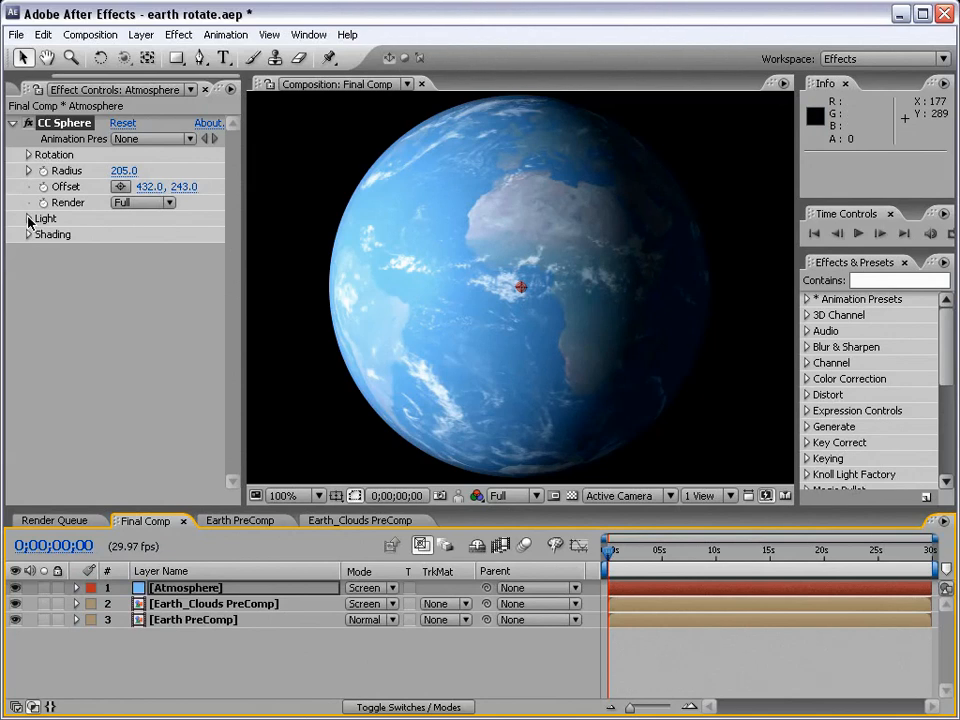
Adjust the Atmosphere CC Sphere light: direction -45°, ambient 10, diffuse 50
left_click(30, 218)
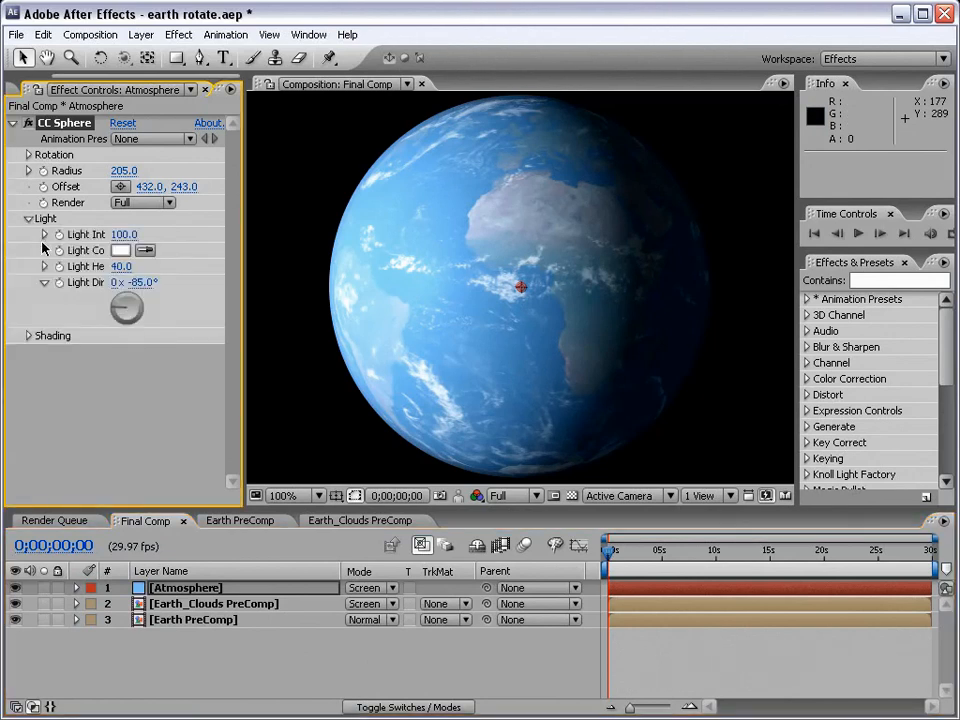
mouse_move(220, 284)
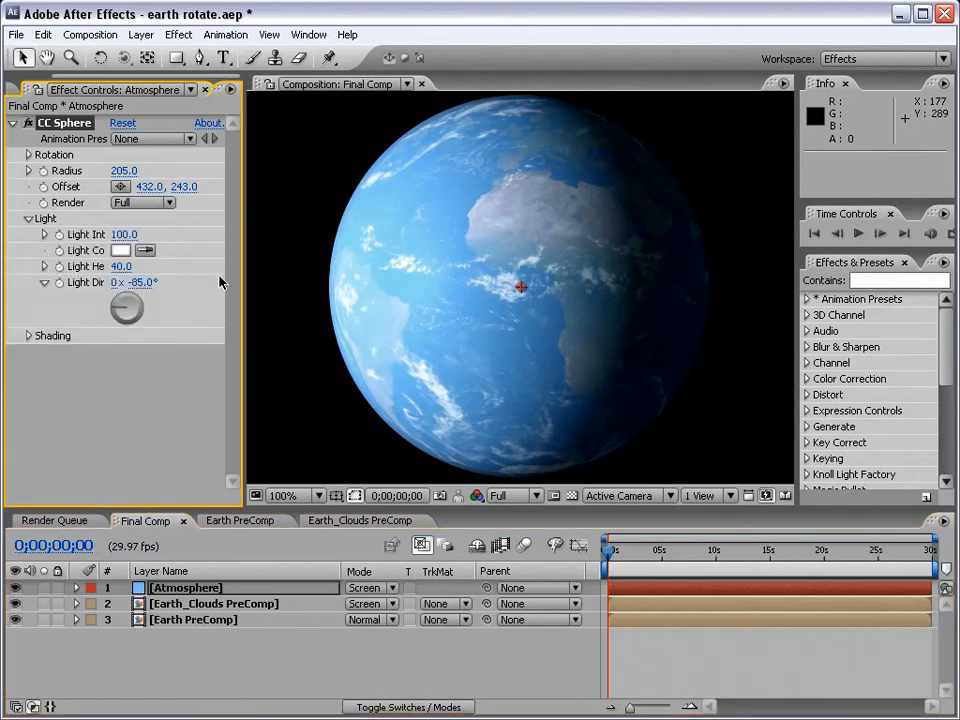
left_click(120, 266)
type("20")
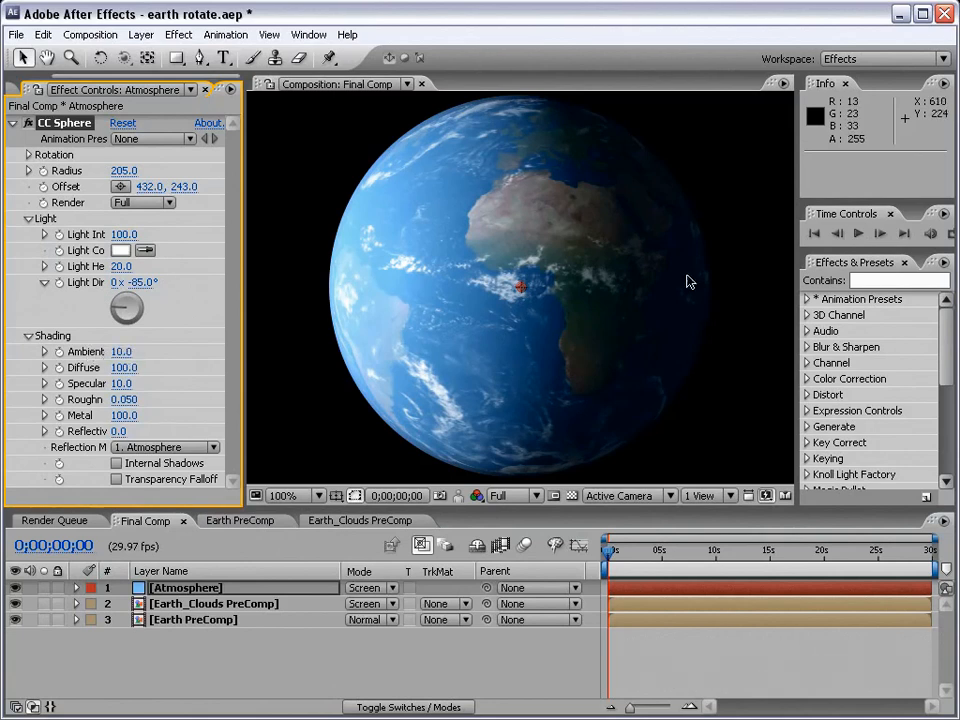
mouse_move(668, 392)
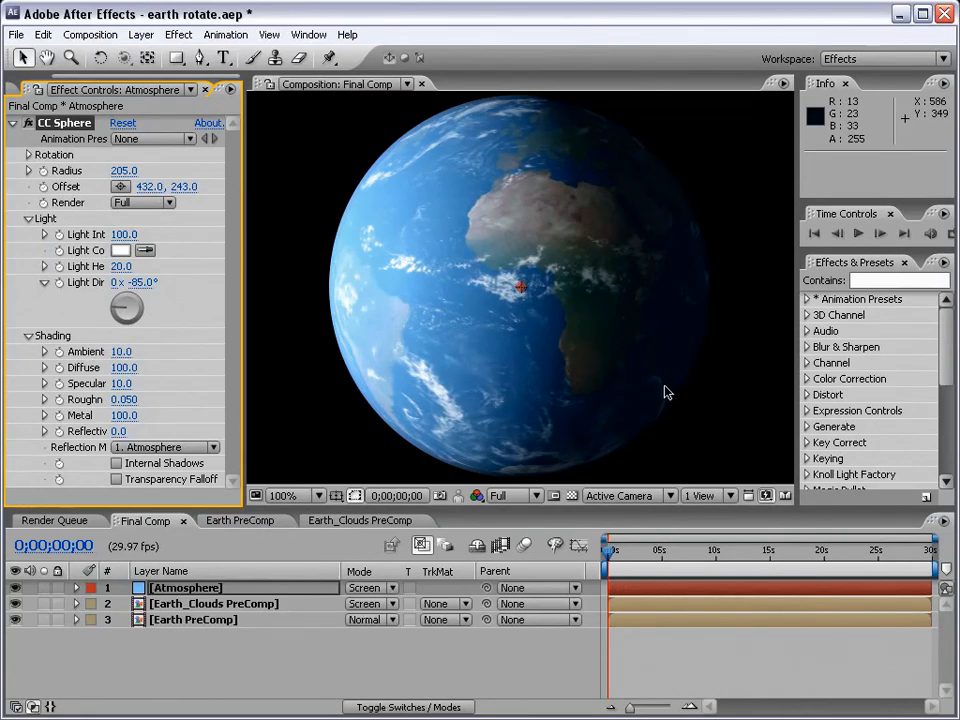
mouse_move(160, 370)
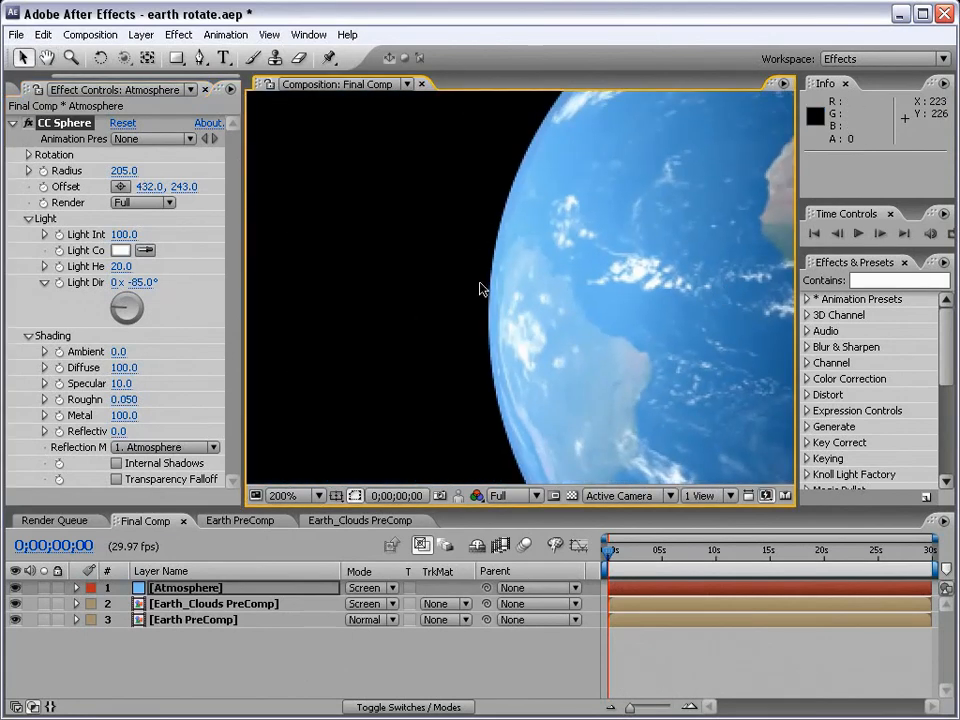
mouse_move(608, 272)
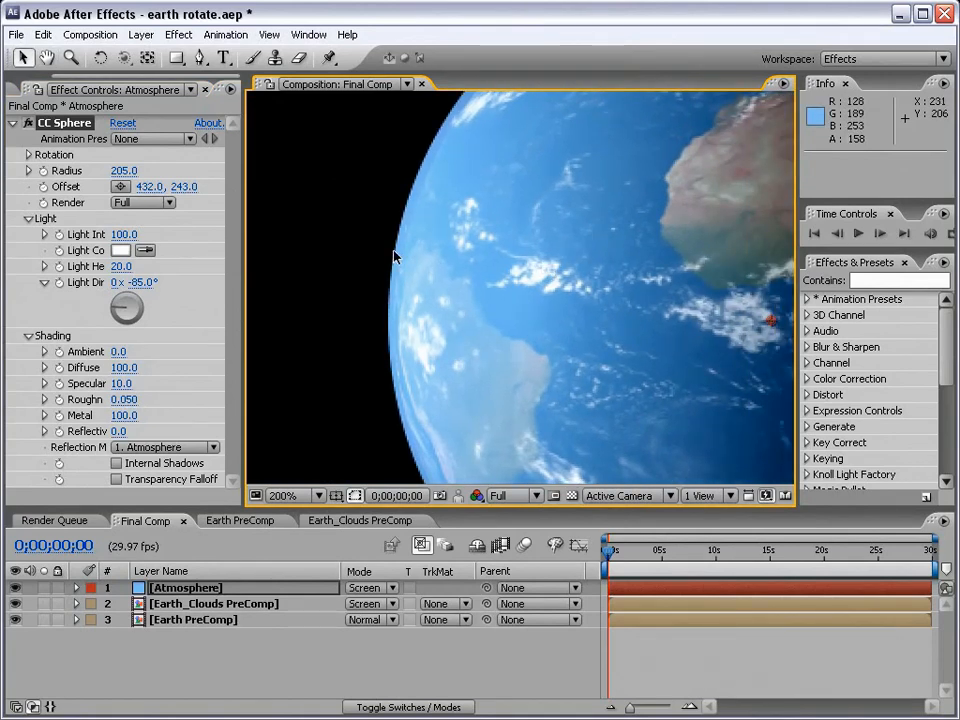
mouse_move(390, 244)
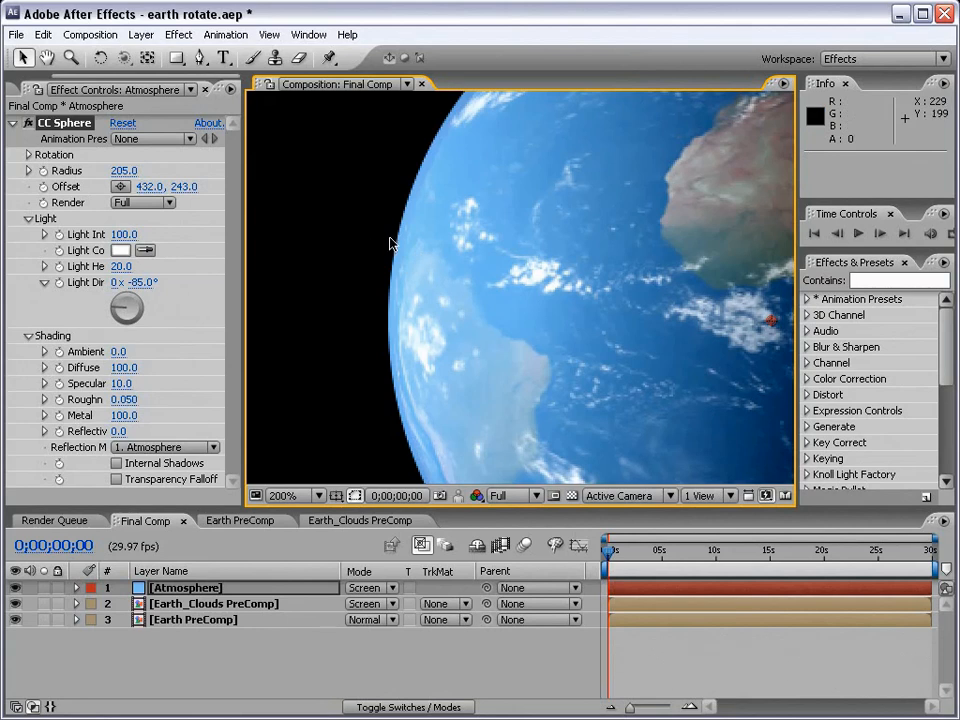
mouse_move(418, 252)
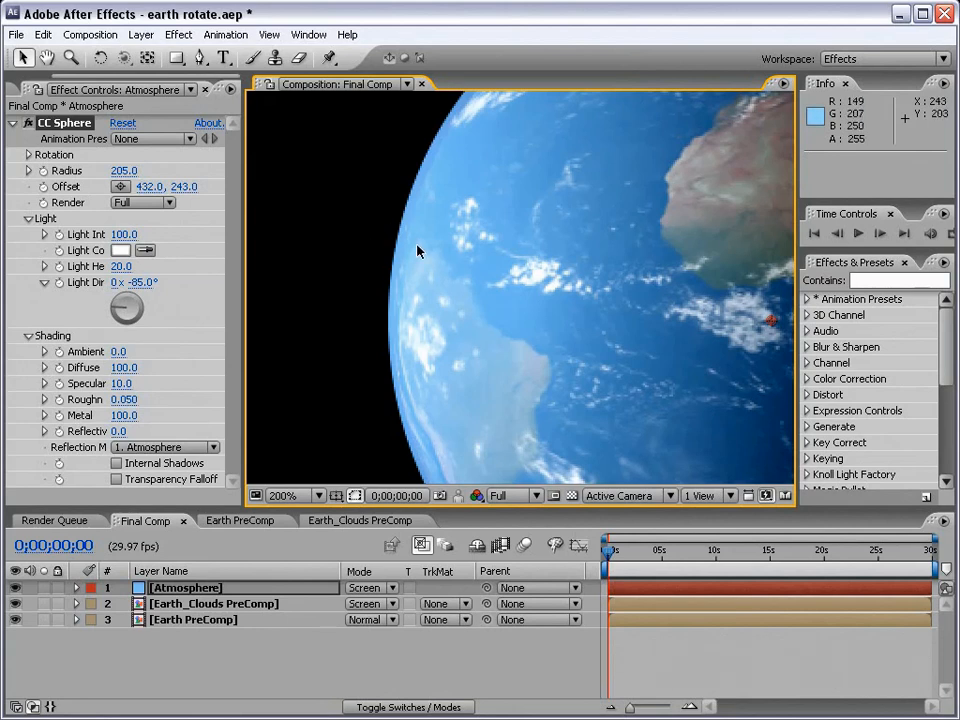
mouse_move(334, 220)
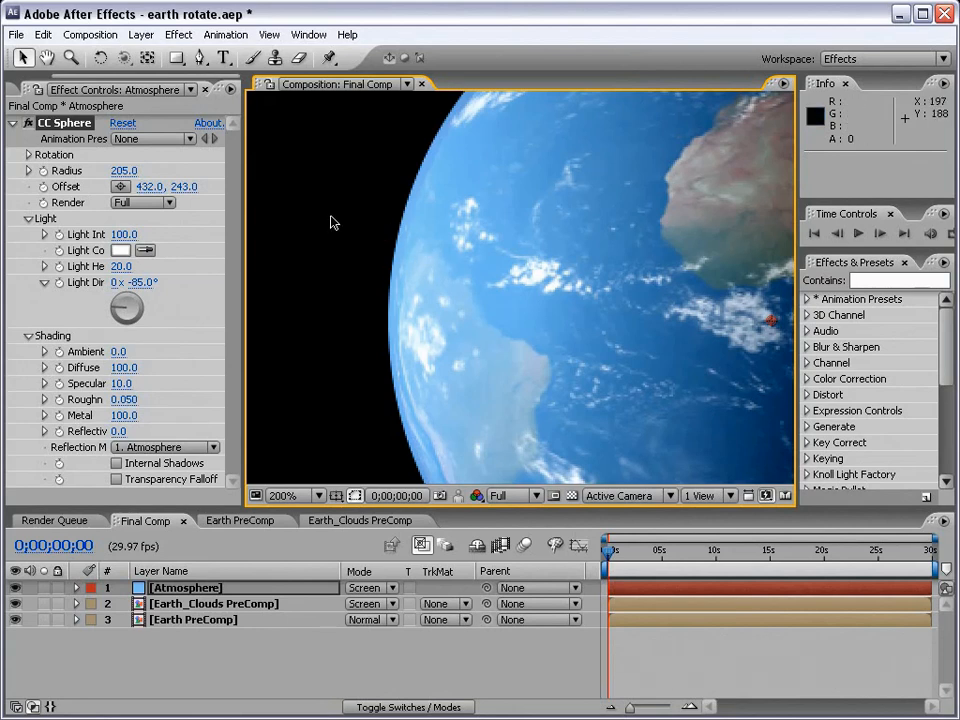
mouse_move(304, 224)
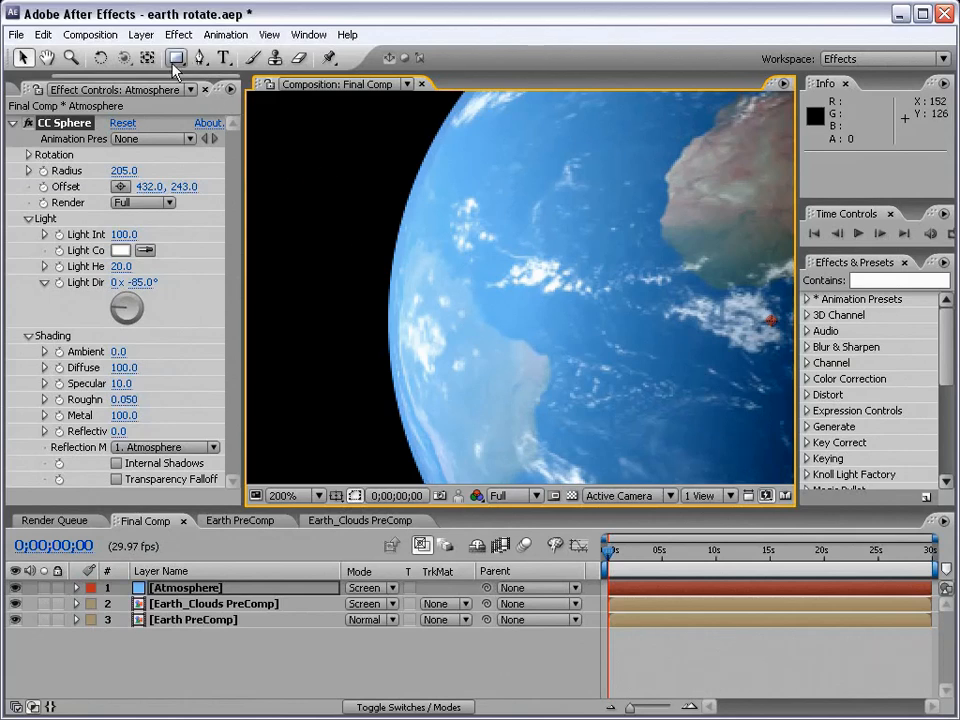
Add a Fast Blur with blurriness 15 to the Atmosphere layer to soften its edge
left_click(184, 588)
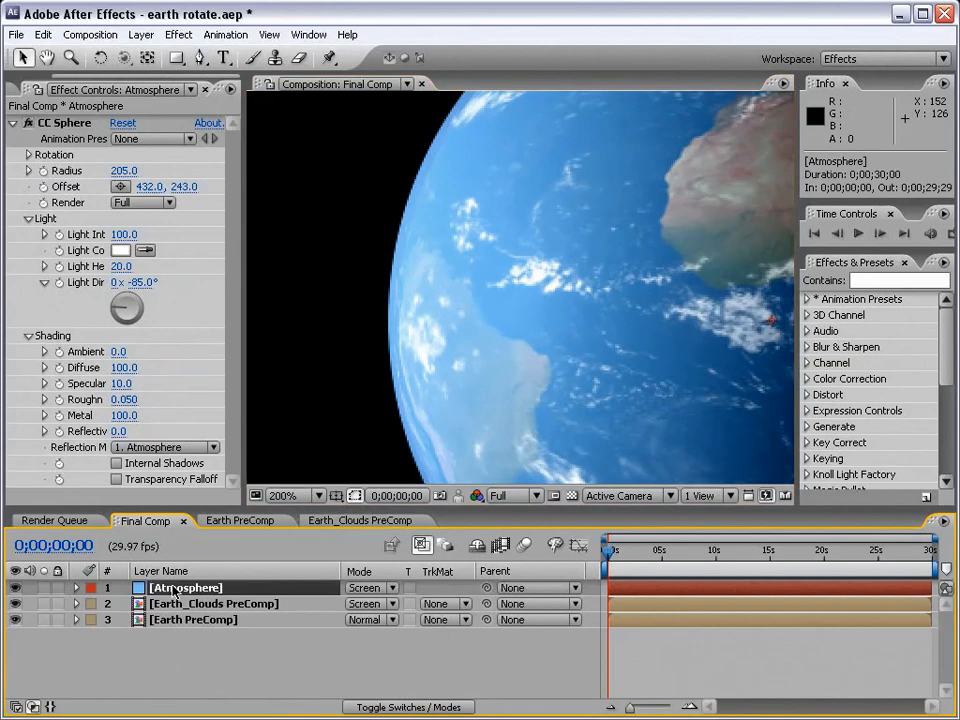
left_click(178, 34)
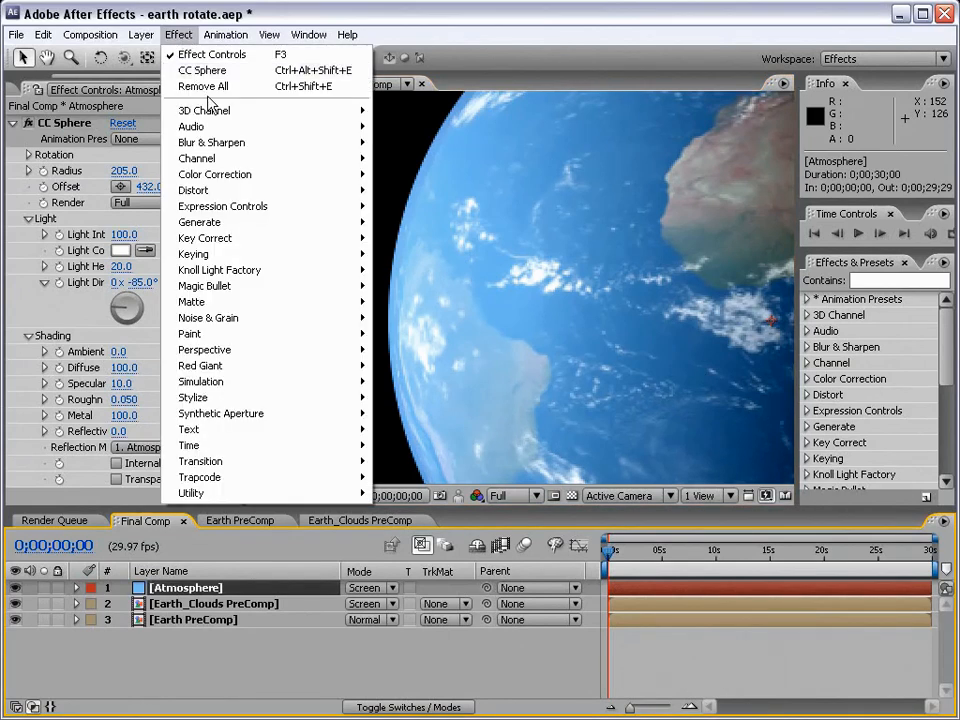
mouse_move(212, 142)
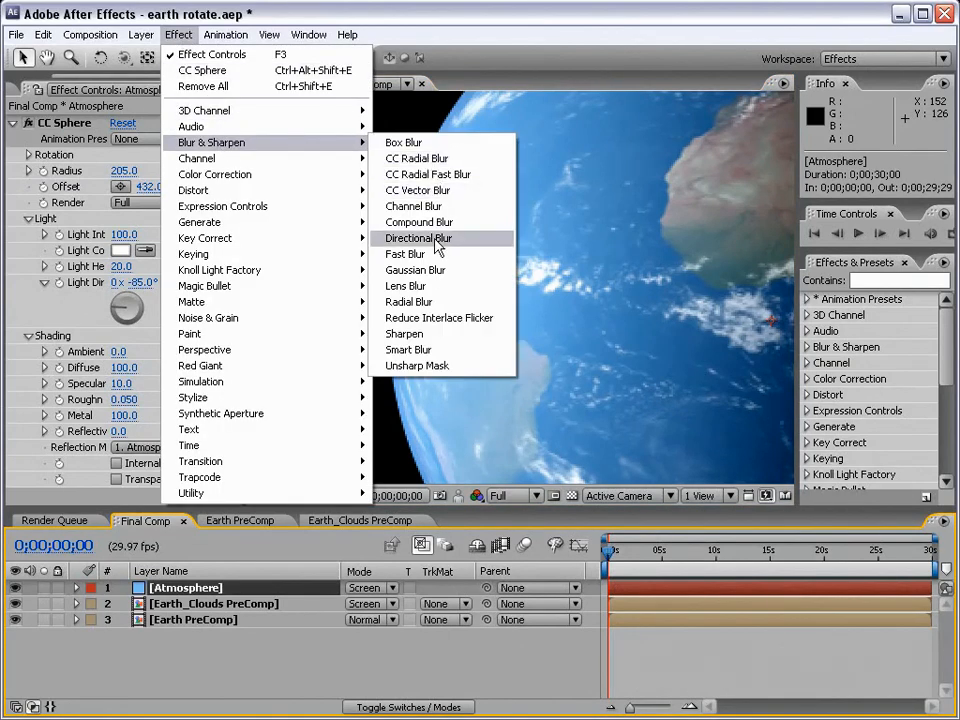
left_click(404, 252)
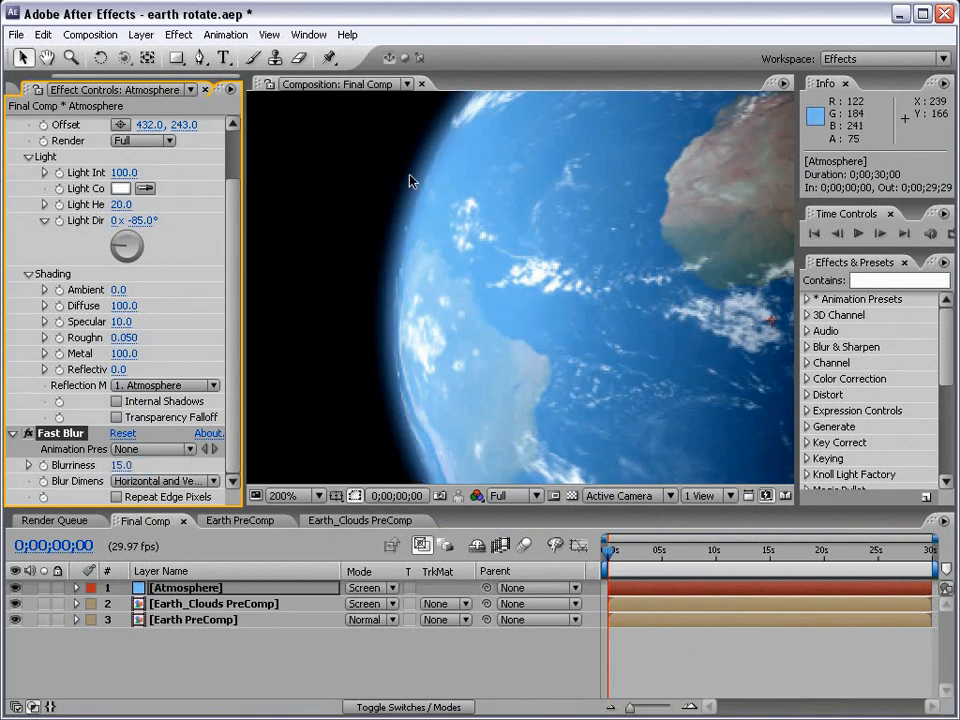
mouse_move(392, 418)
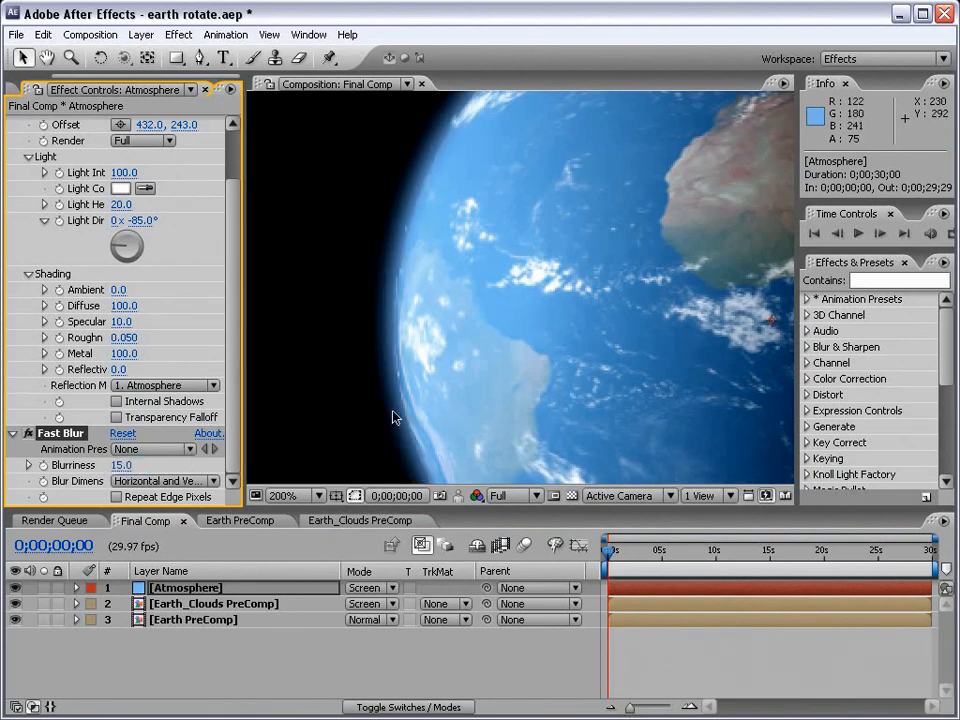
mouse_move(280, 424)
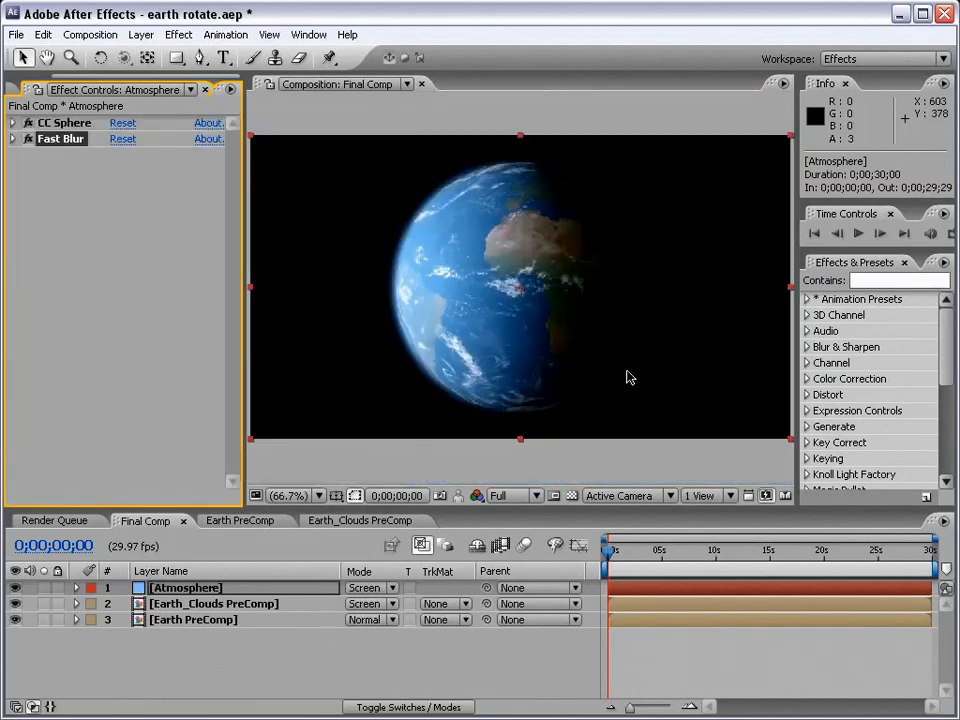
mouse_move(366, 390)
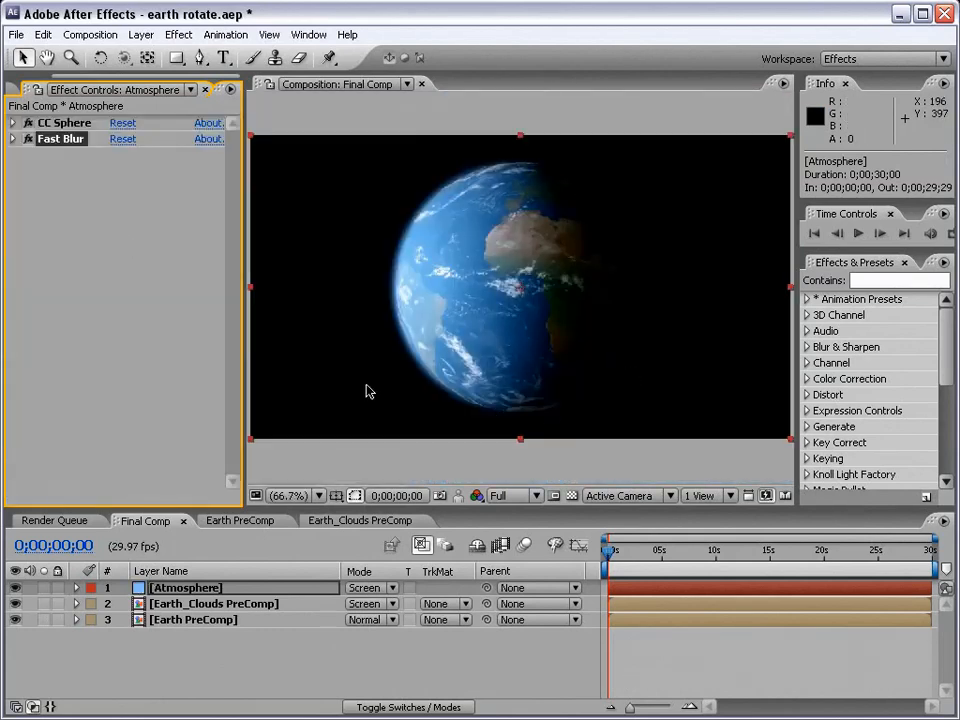
mouse_move(612, 216)
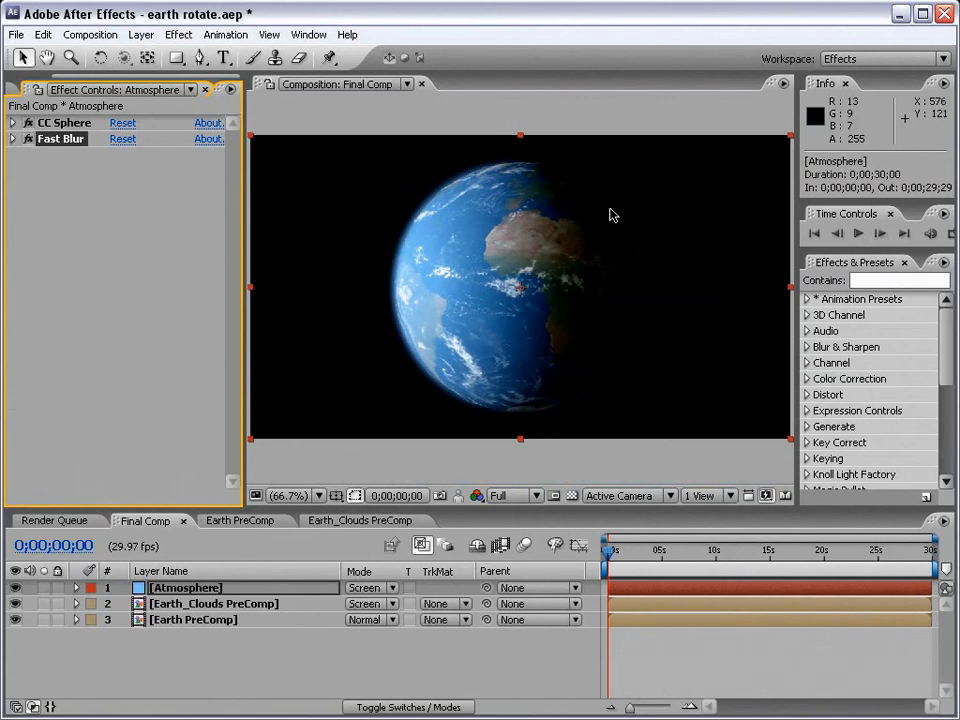
mouse_move(590, 204)
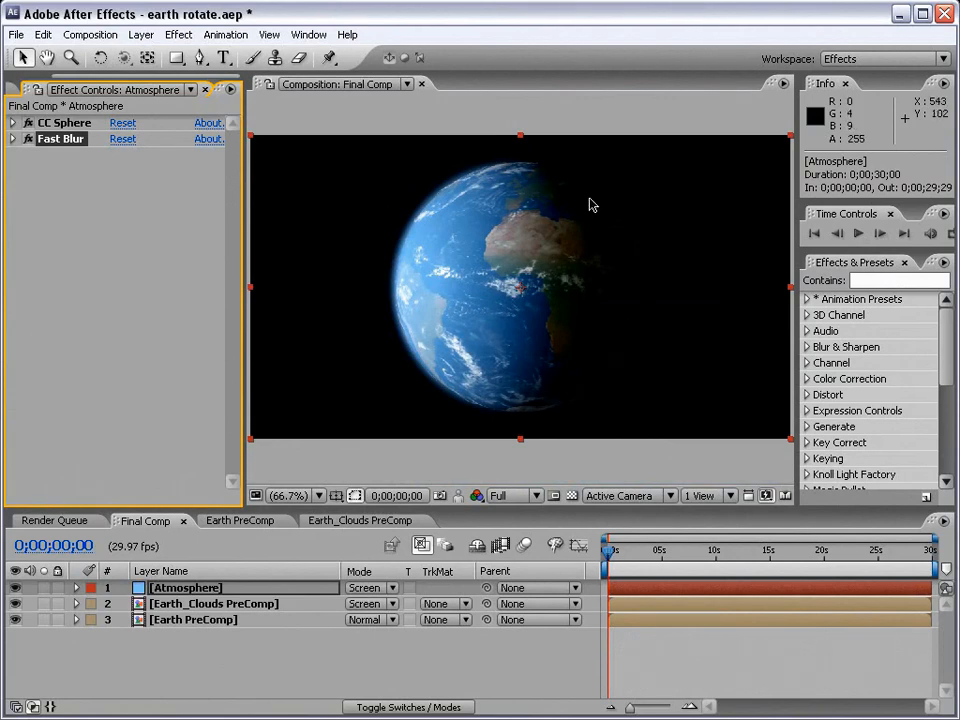
mouse_move(630, 244)
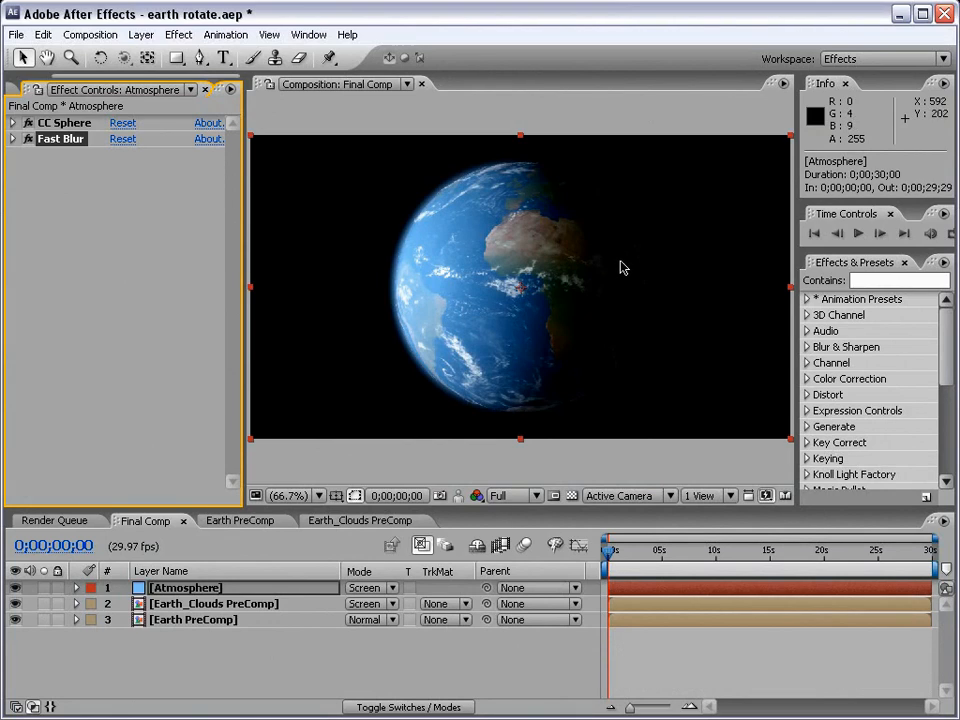
Set Earth PreComp's CC Sphere shading to ambient 0 and diffuse 100, then collapse it
left_click(212, 604)
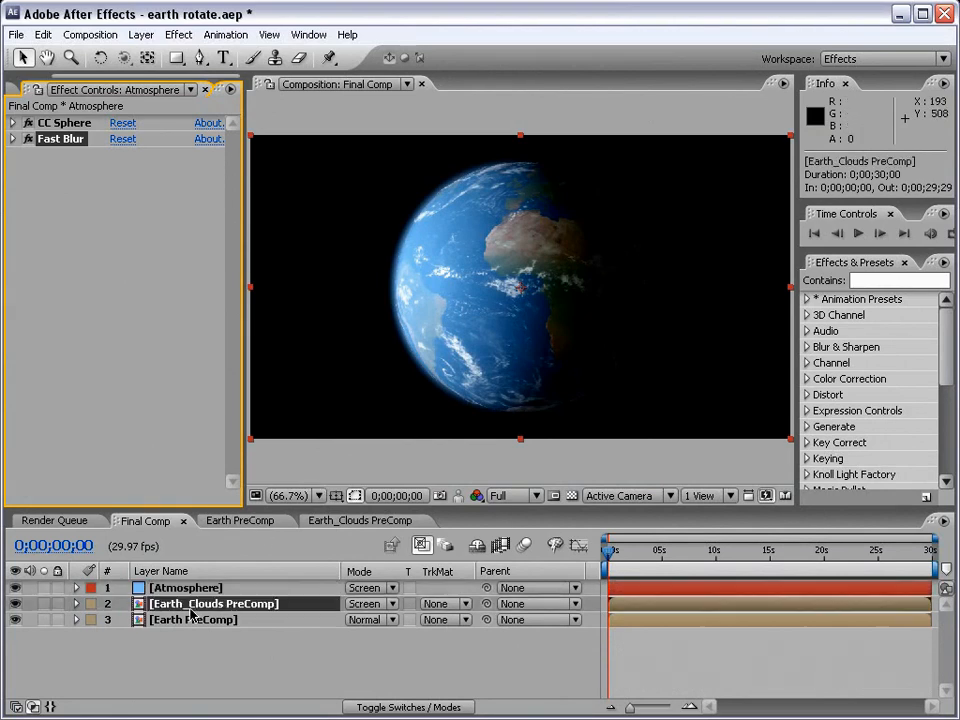
left_click(212, 604)
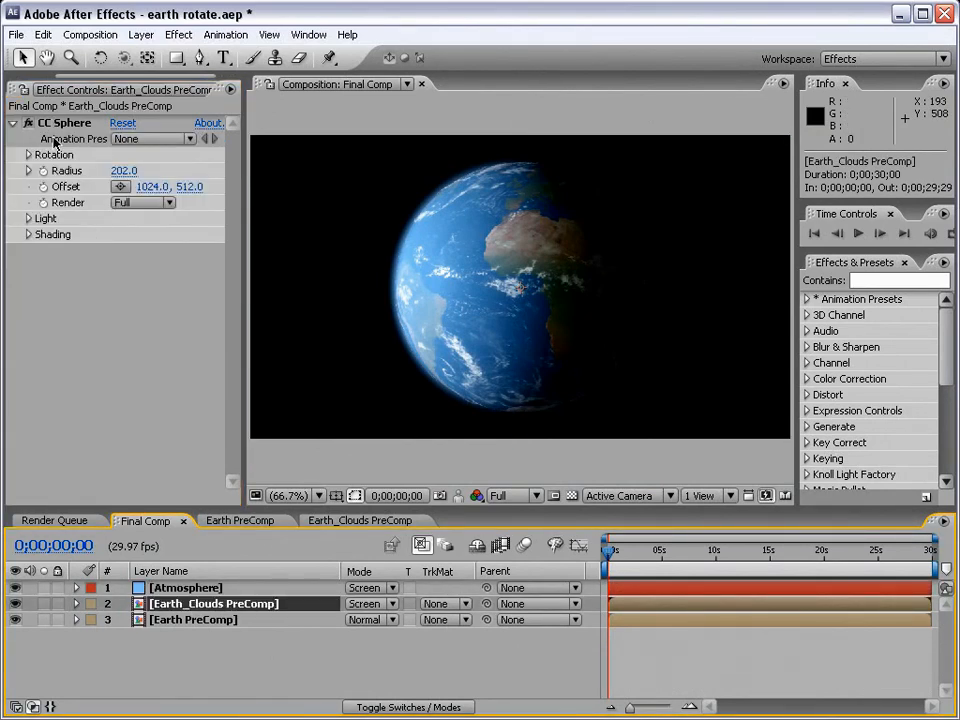
mouse_move(30, 230)
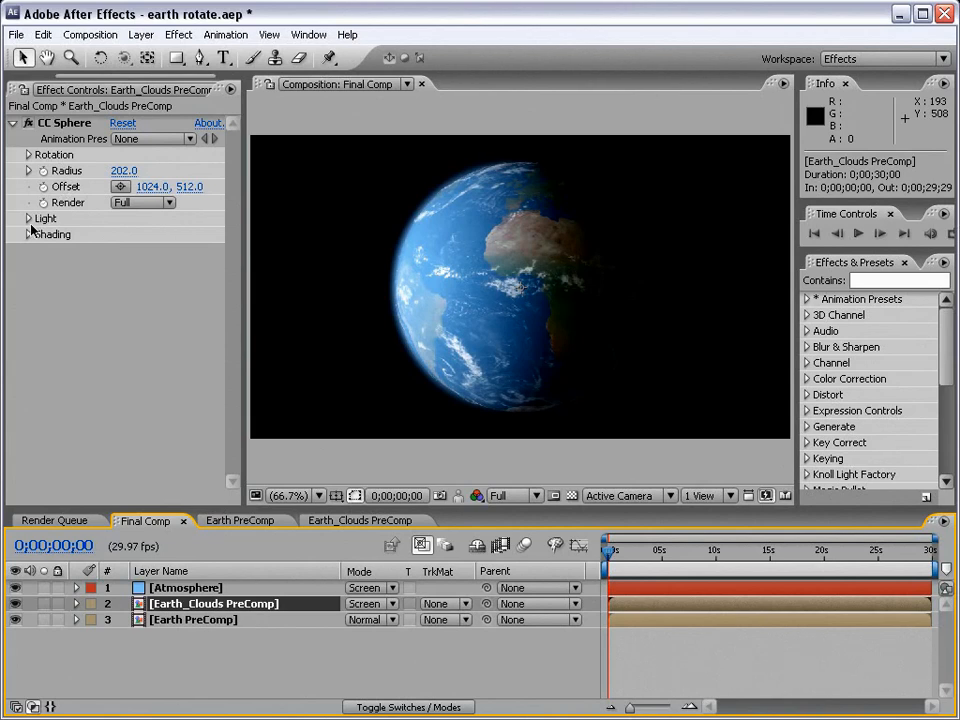
left_click(52, 234)
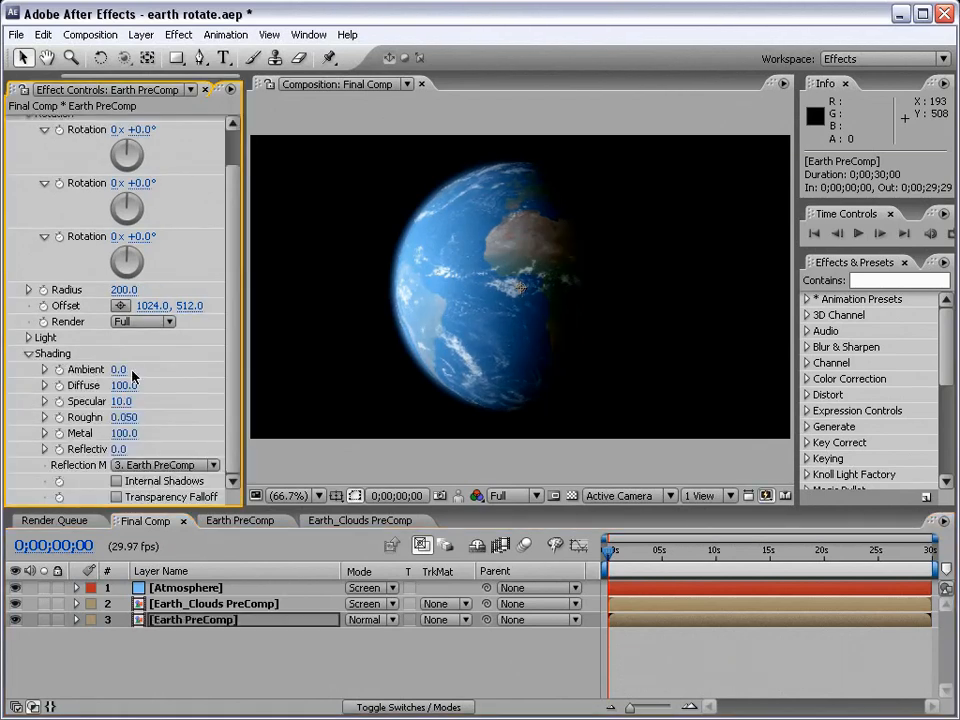
mouse_move(600, 364)
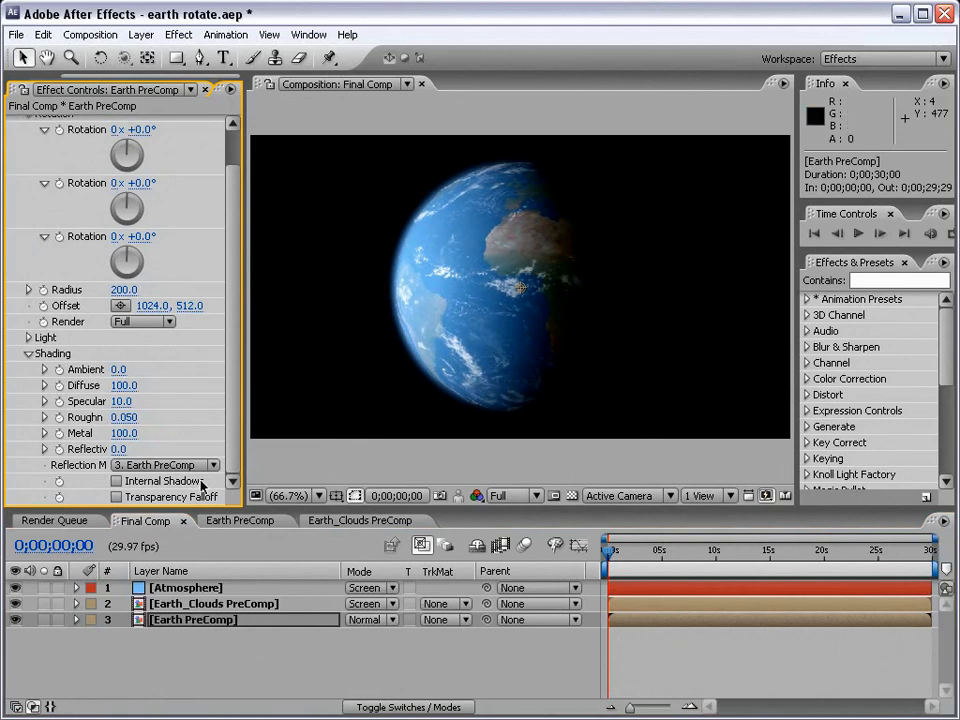
left_click(16, 122)
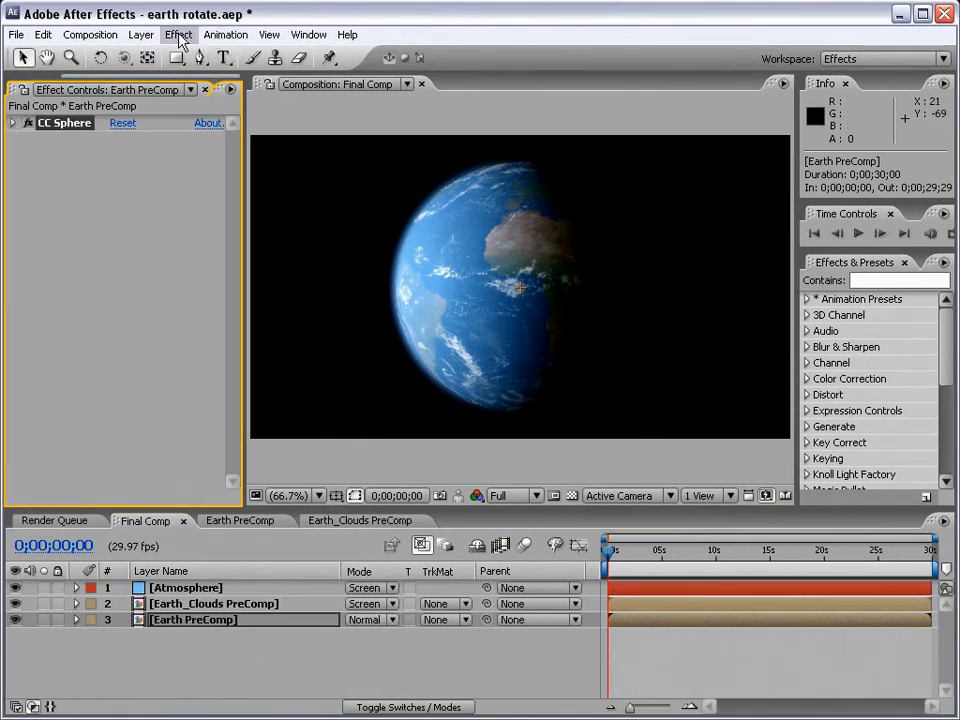
mouse_move(128, 108)
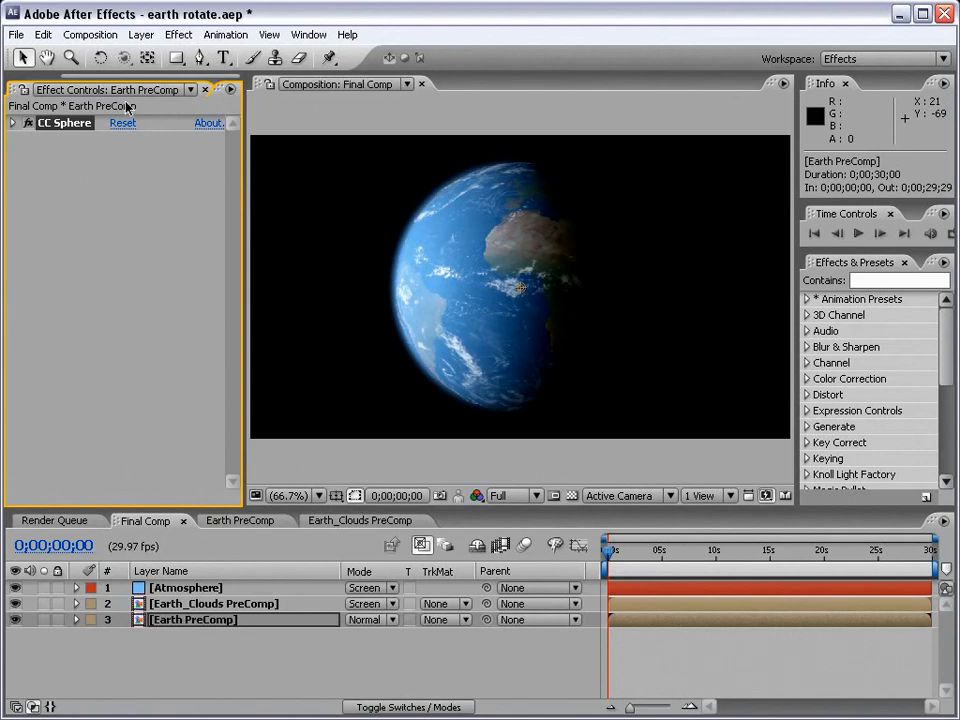
Create Adjustment Layer 1 at the top of Final Comp and give it an Angle Control effect
left_click(140, 34)
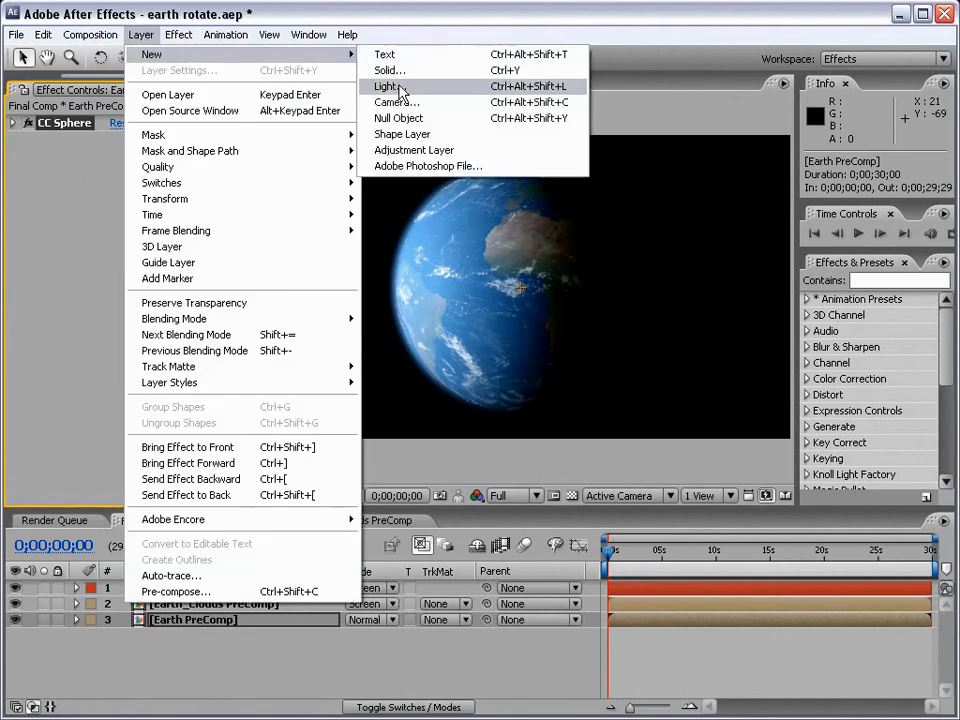
left_click(412, 150)
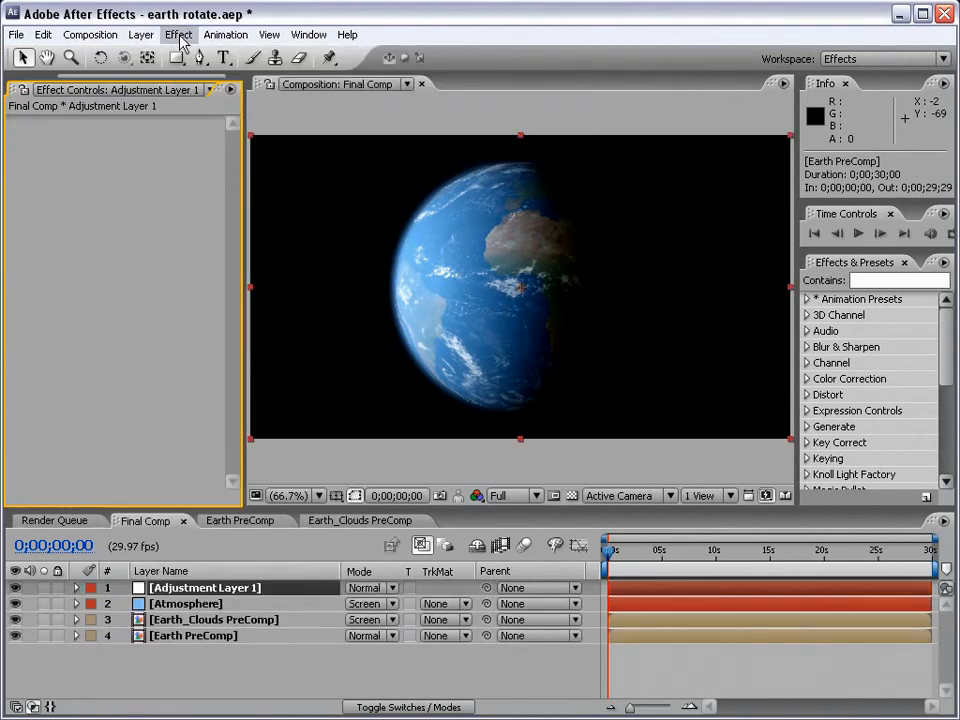
left_click(178, 34)
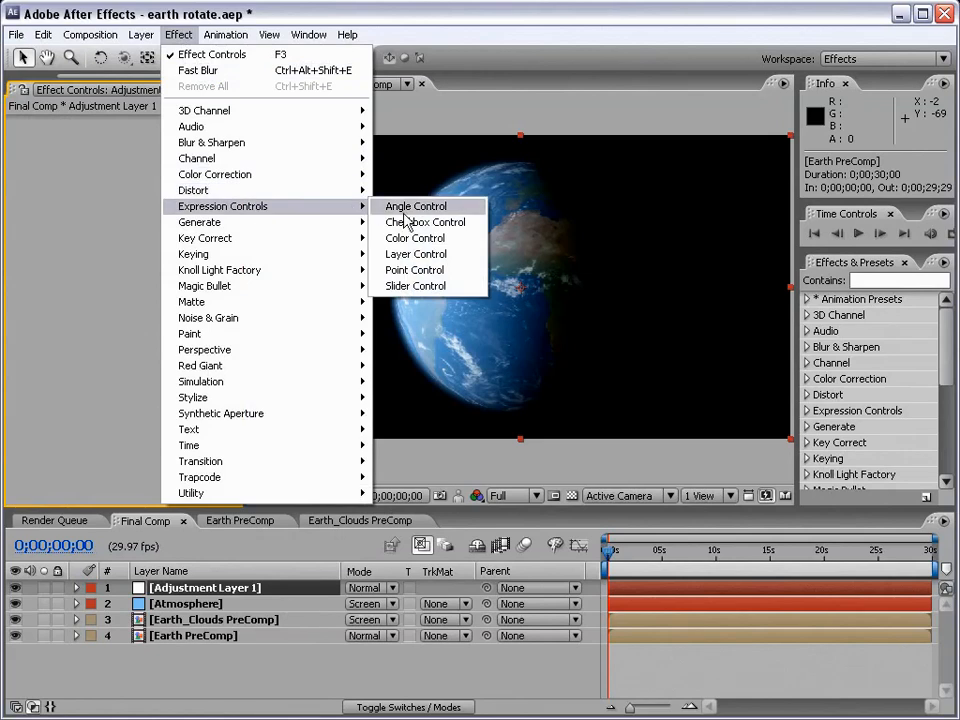
left_click(414, 206)
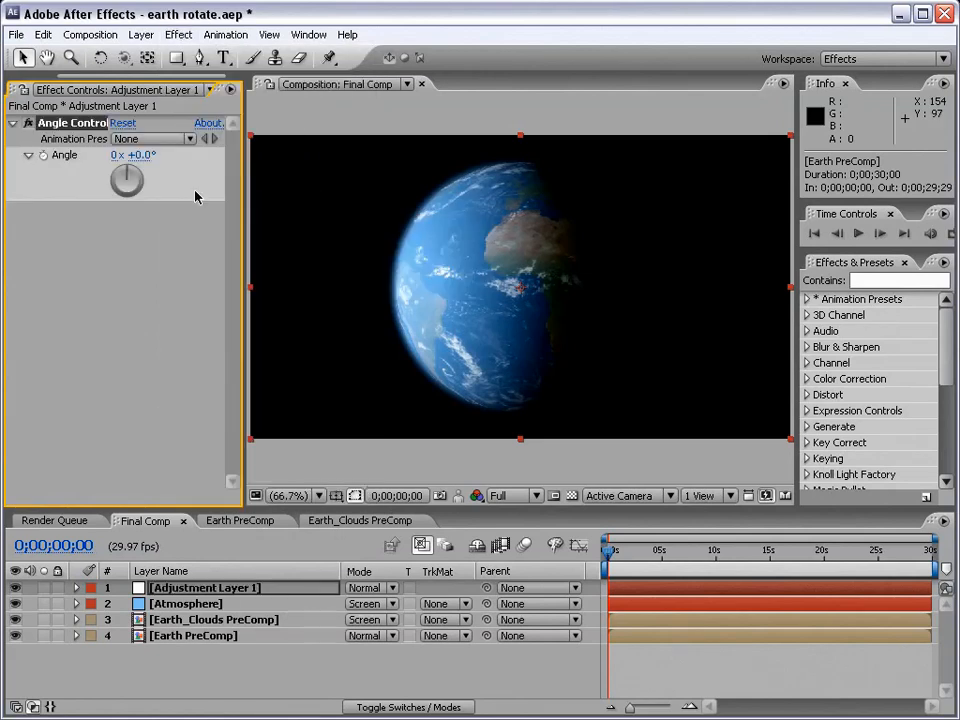
mouse_move(384, 332)
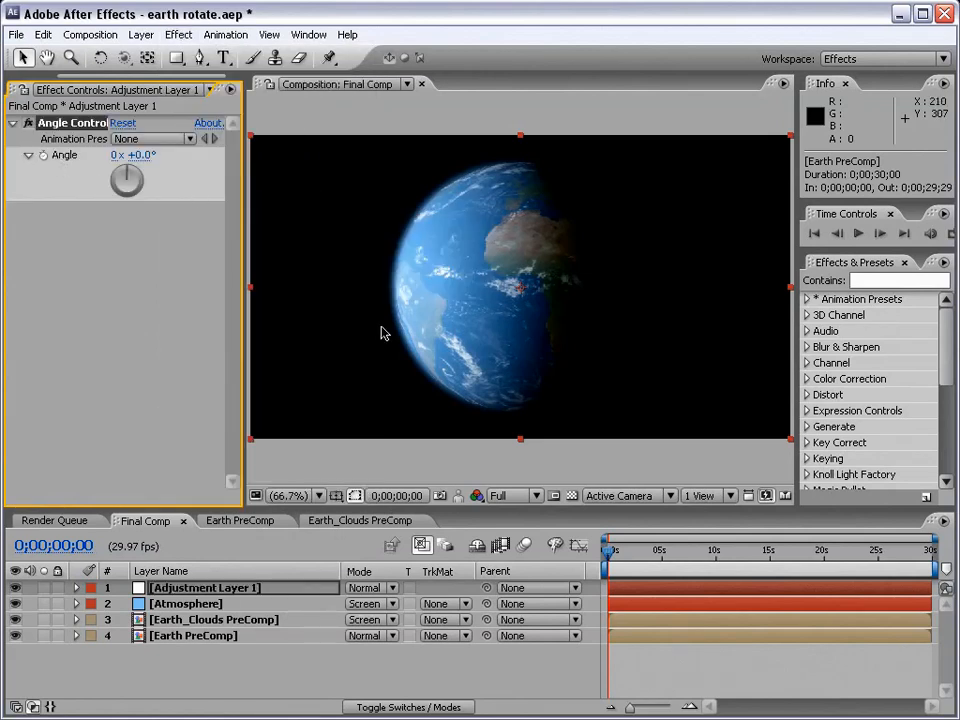
mouse_move(456, 456)
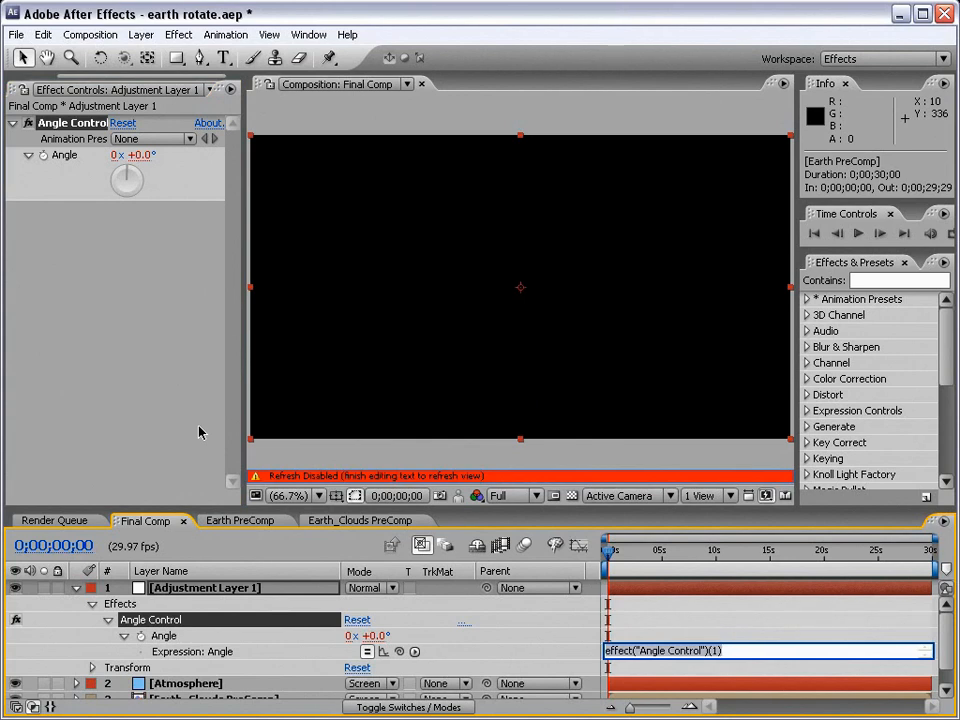
Drive the Angle Control's angle with the expression time*12
type("time")
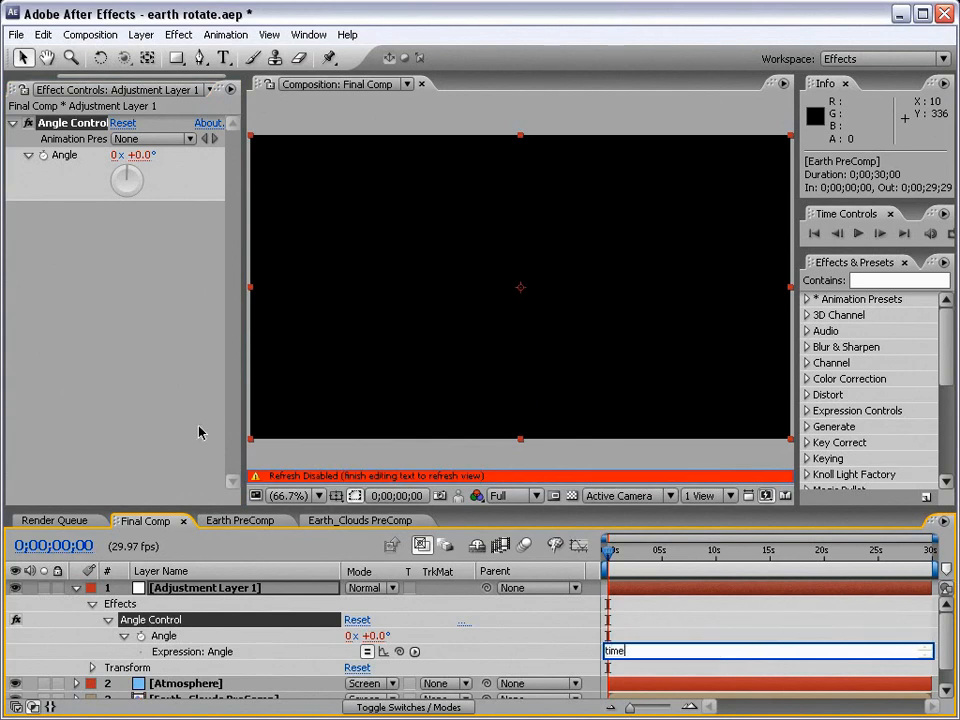
type("*12")
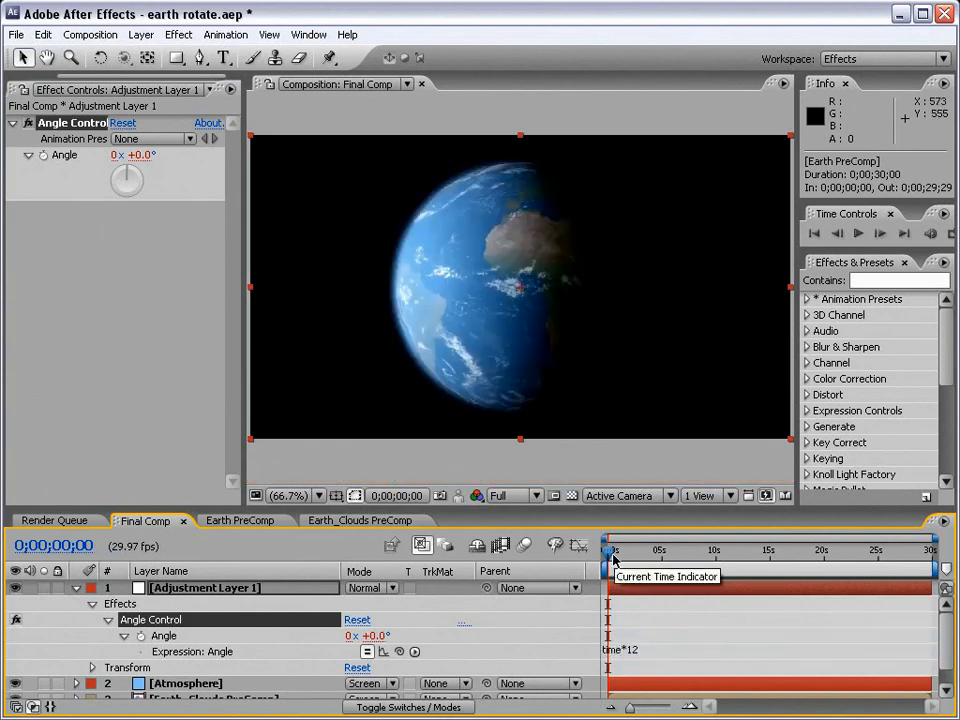
mouse_move(624, 556)
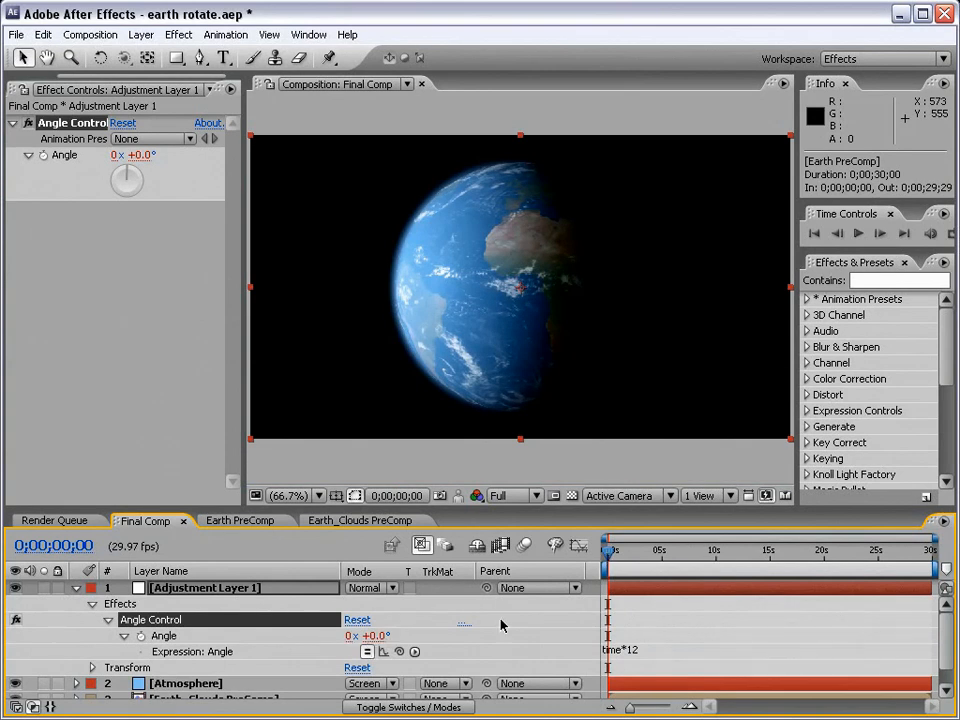
Scrub through the timeline to verify the angle climbs toward 360° by the end, then return near the start
left_click(750, 552)
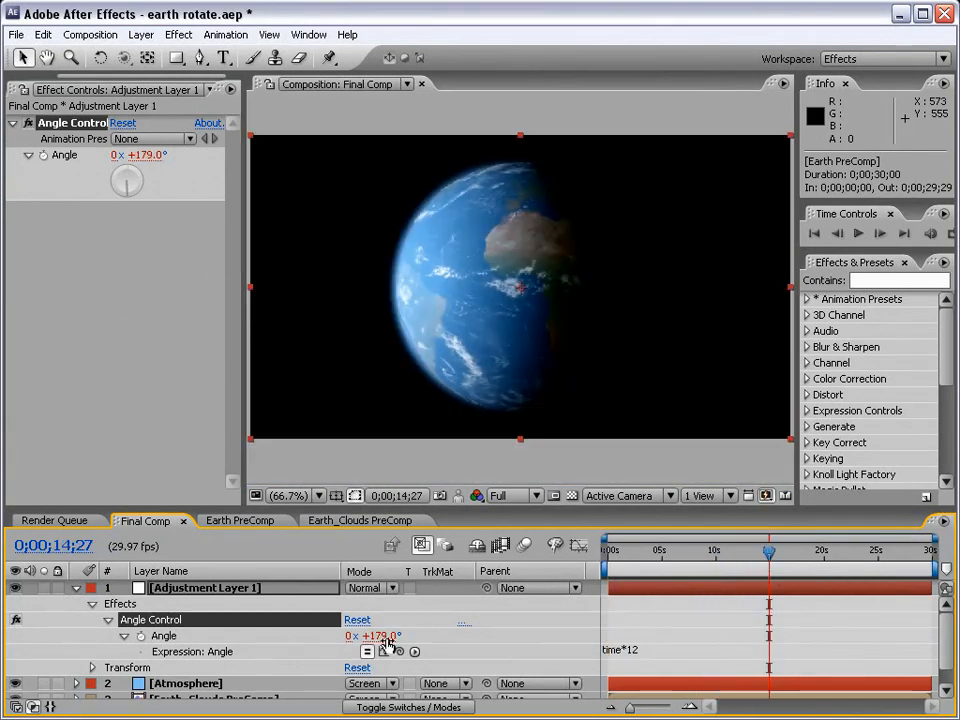
left_click_drag(768, 552, 770, 552)
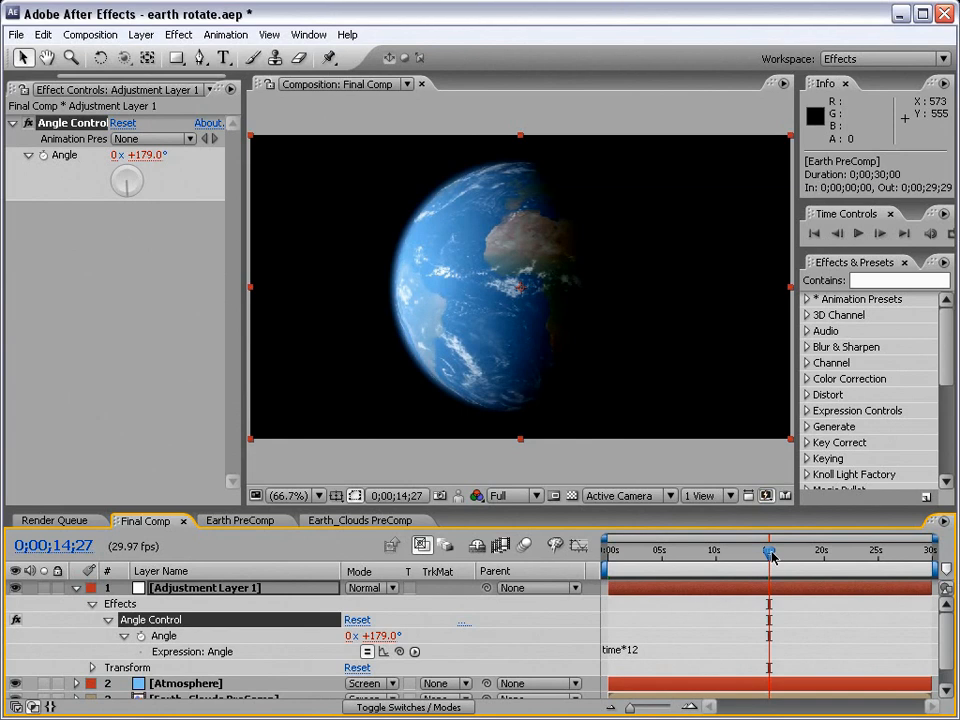
left_click_drag(770, 550, 930, 550)
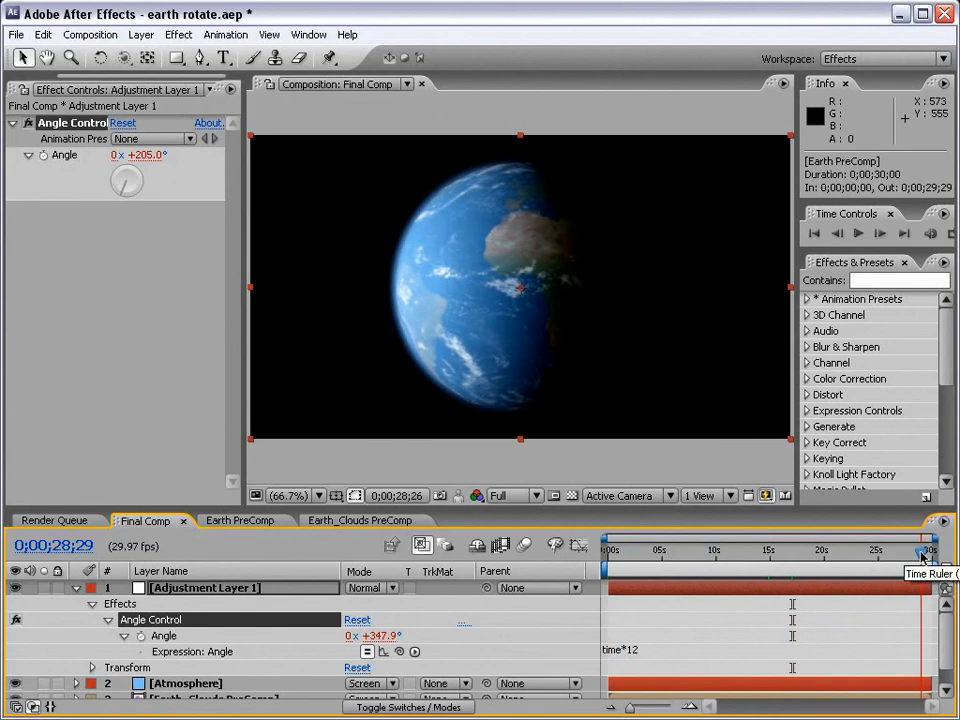
left_click_drag(920, 552, 930, 552)
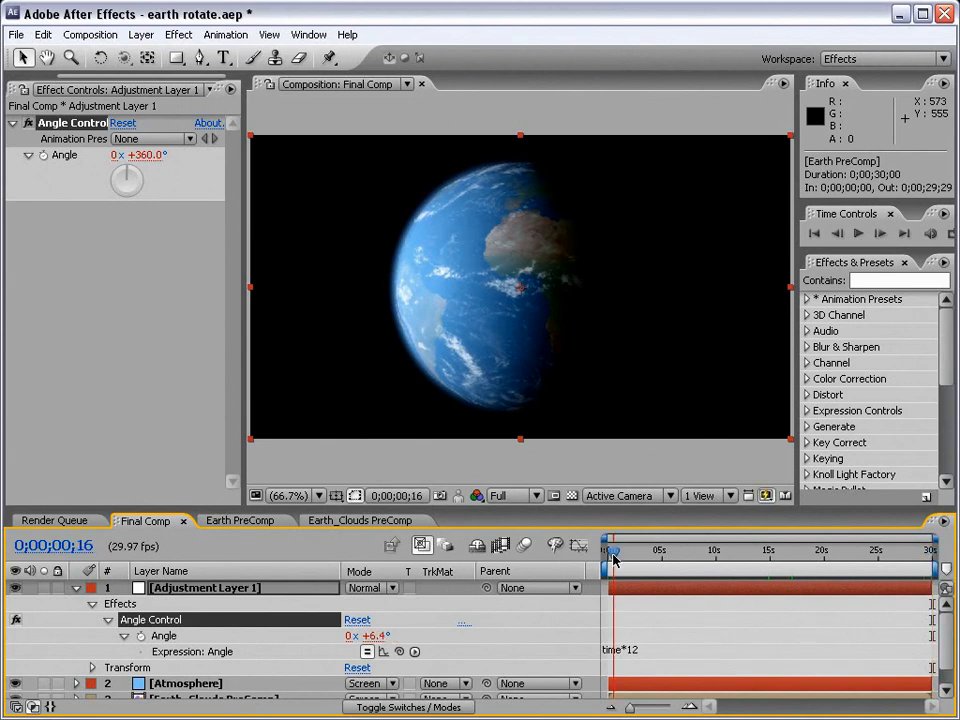
left_click_drag(616, 550, 610, 550)
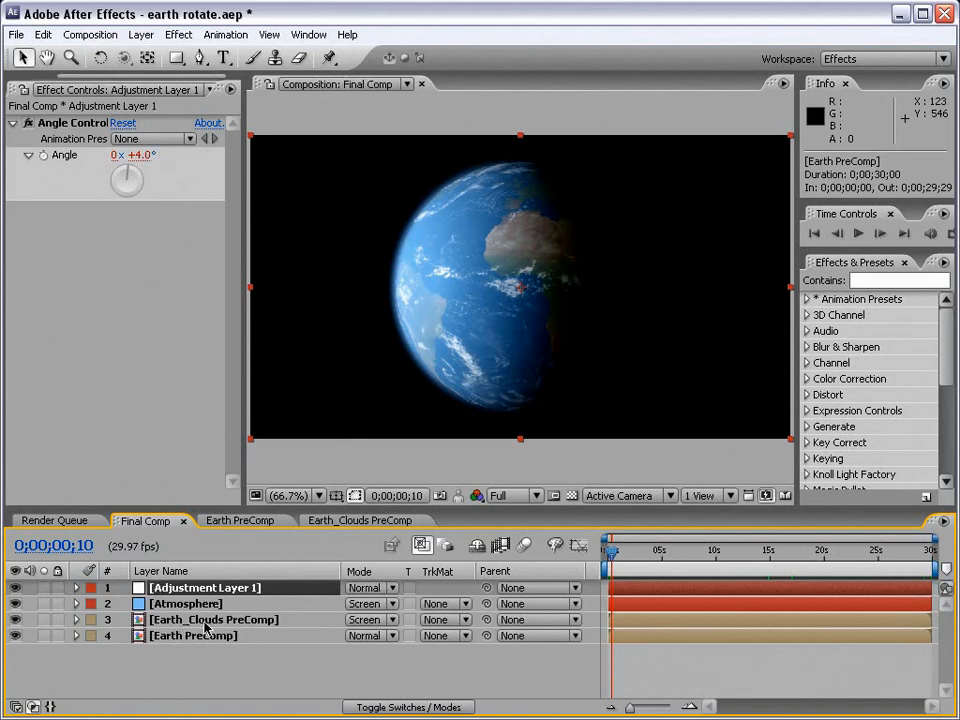
Expose the Earth_Clouds PreComp's CC Sphere Rotation Y for an expression
left_click(212, 620)
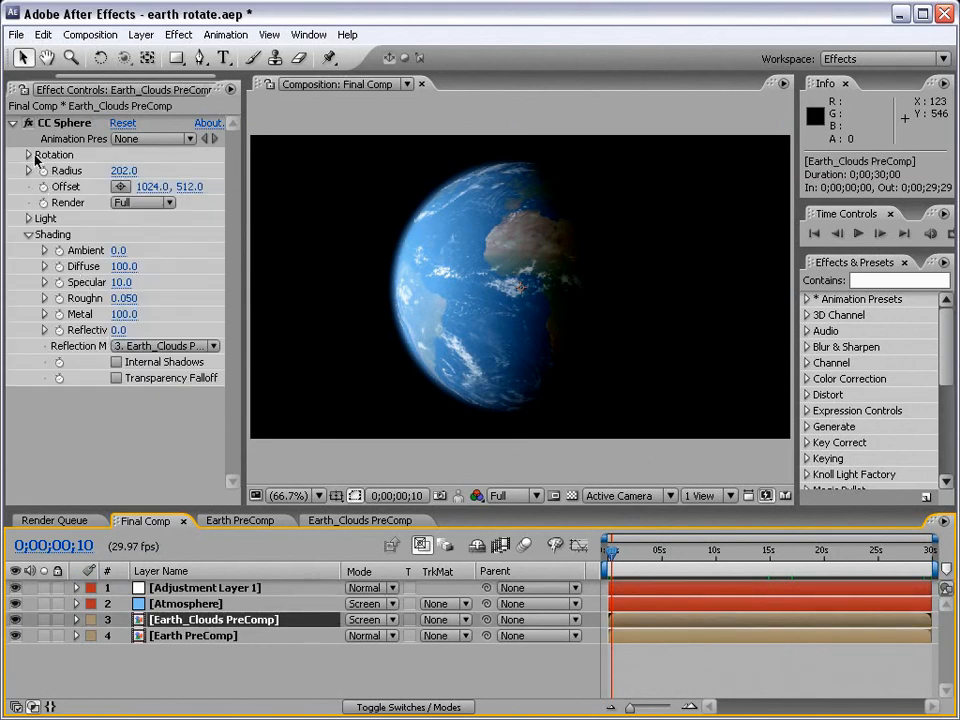
left_click(28, 156)
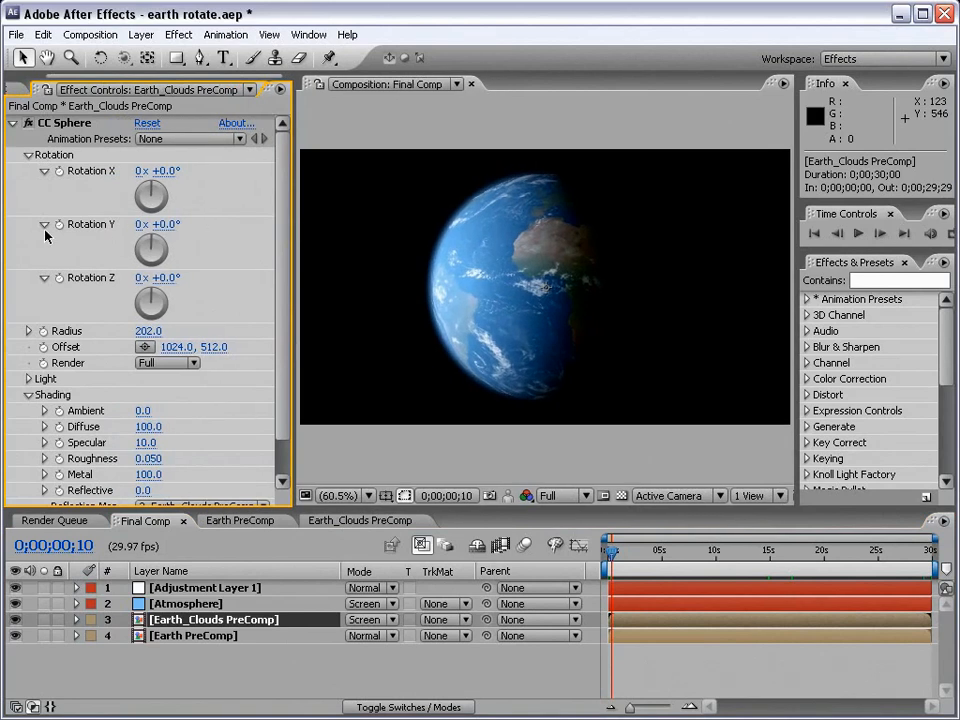
mouse_move(62, 230)
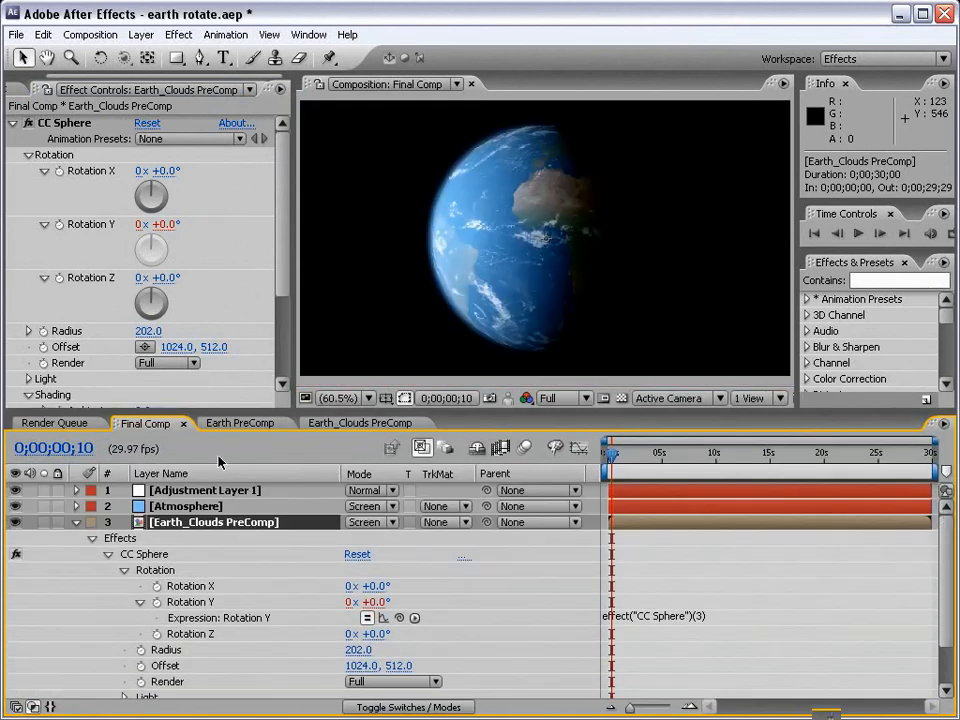
Rename the adjustment layer 'Rotation Control' and pick-whip clouds Rotation Y to its Angle
left_click(204, 490)
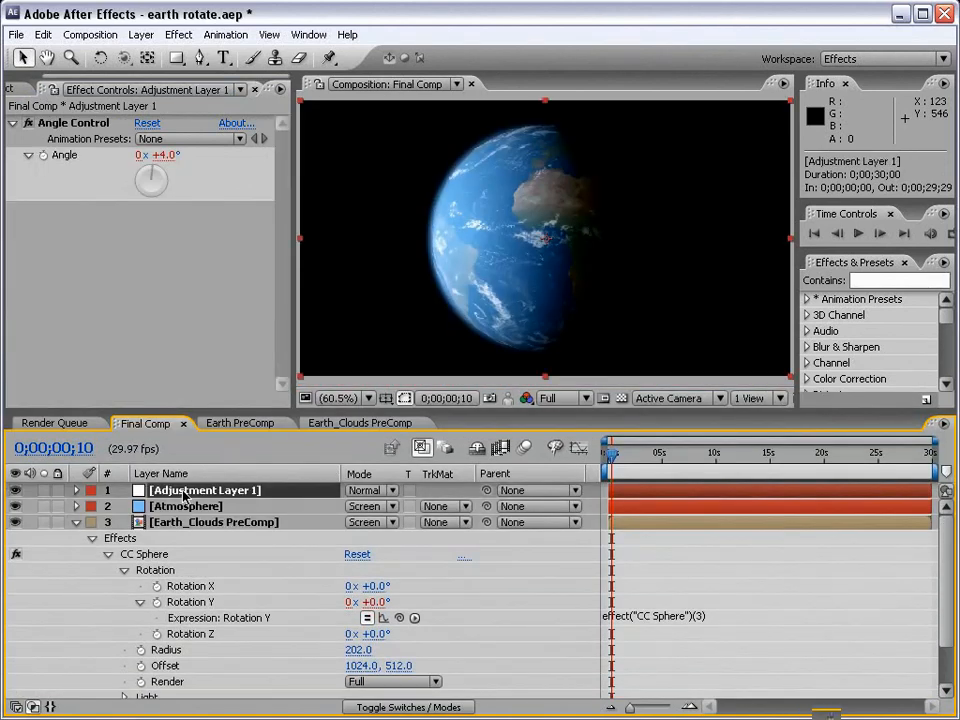
double_click(204, 490)
type("Rotation Control")
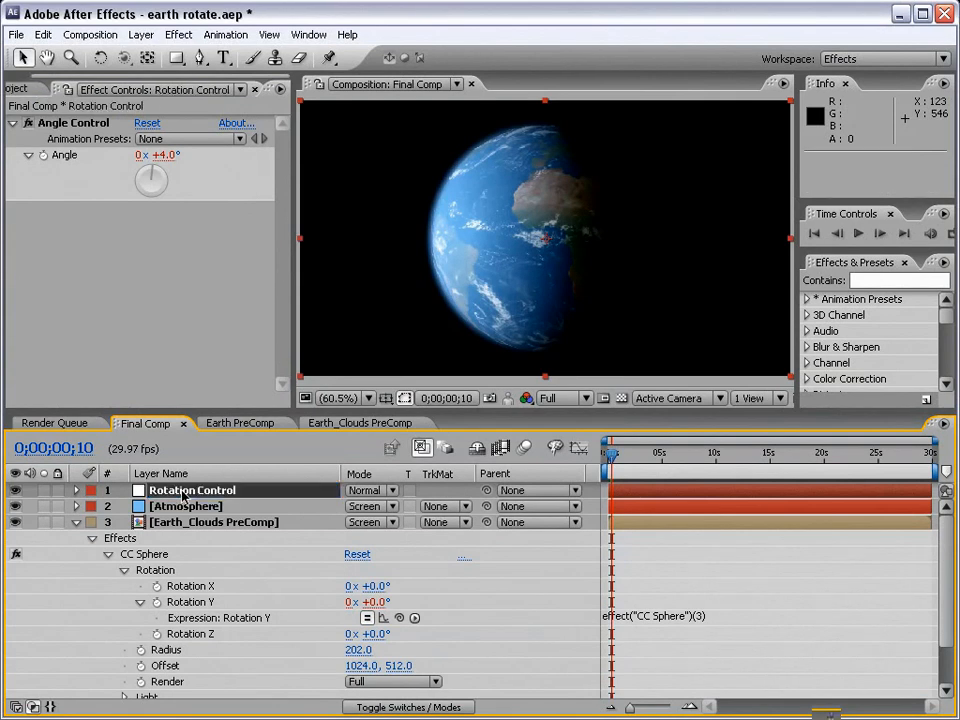
left_click(76, 490)
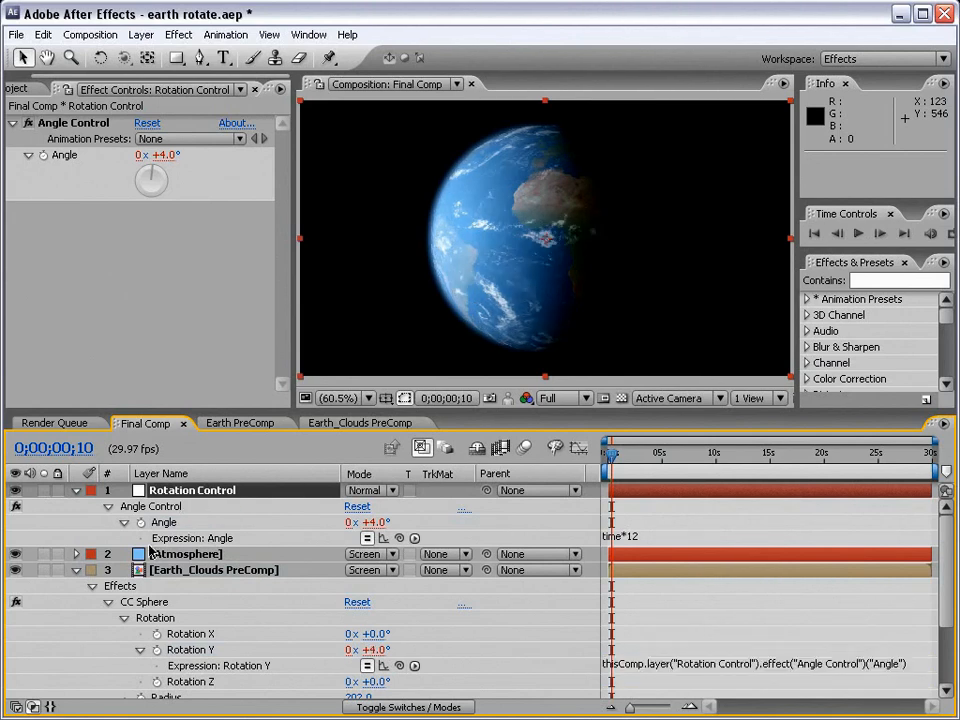
Link Earth PreComp's CC Sphere Rotation Y to Rotation Control's Angle and preview both spinning together
left_click(76, 568)
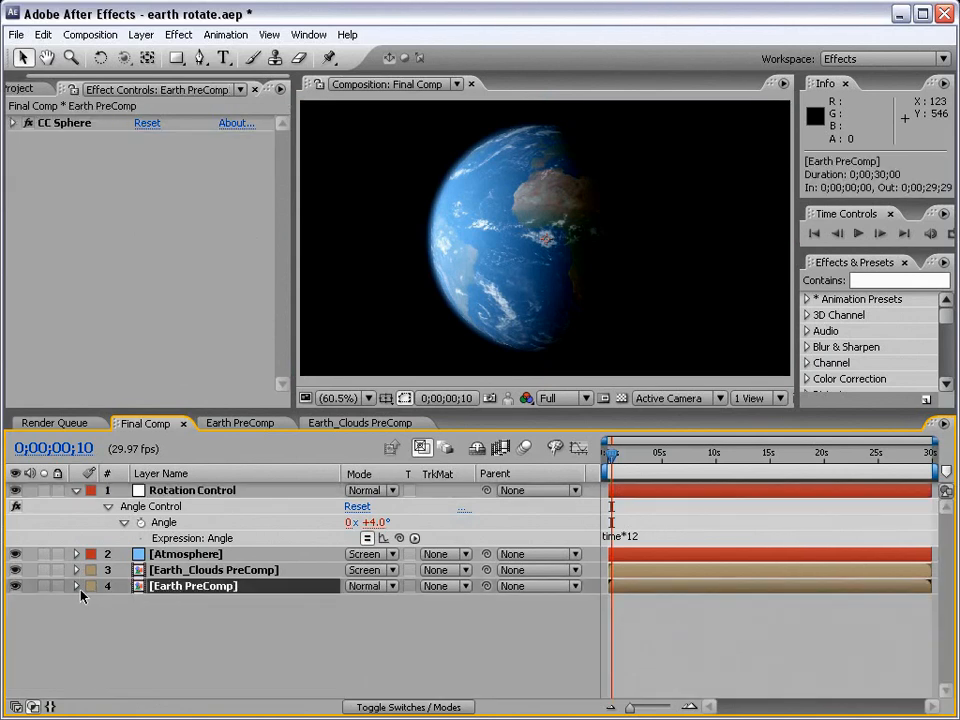
left_click(14, 124)
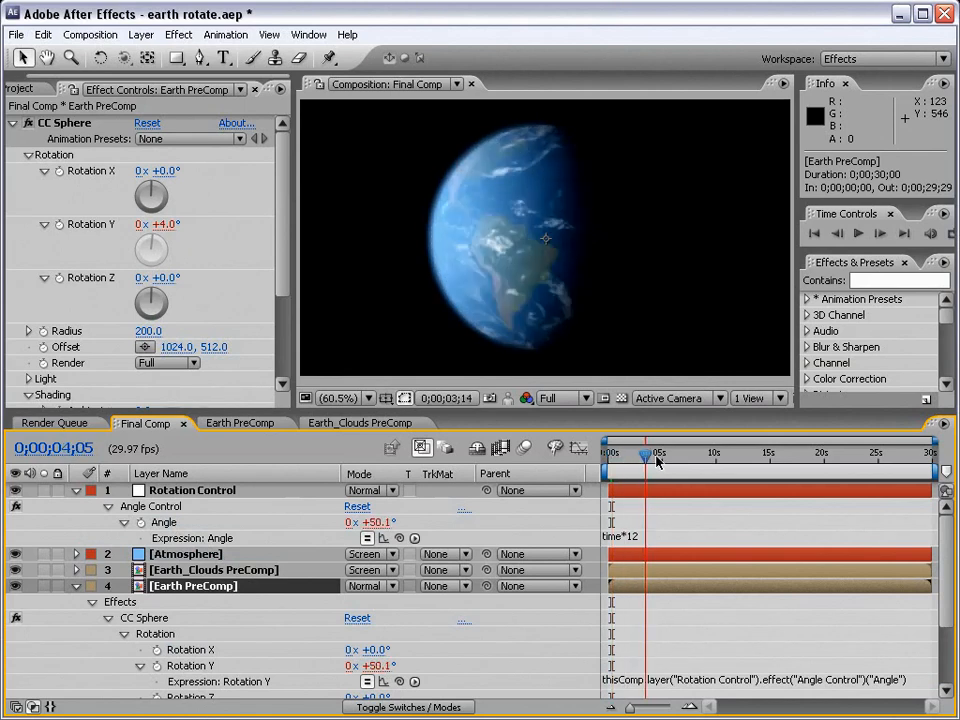
left_click_drag(648, 452, 720, 452)
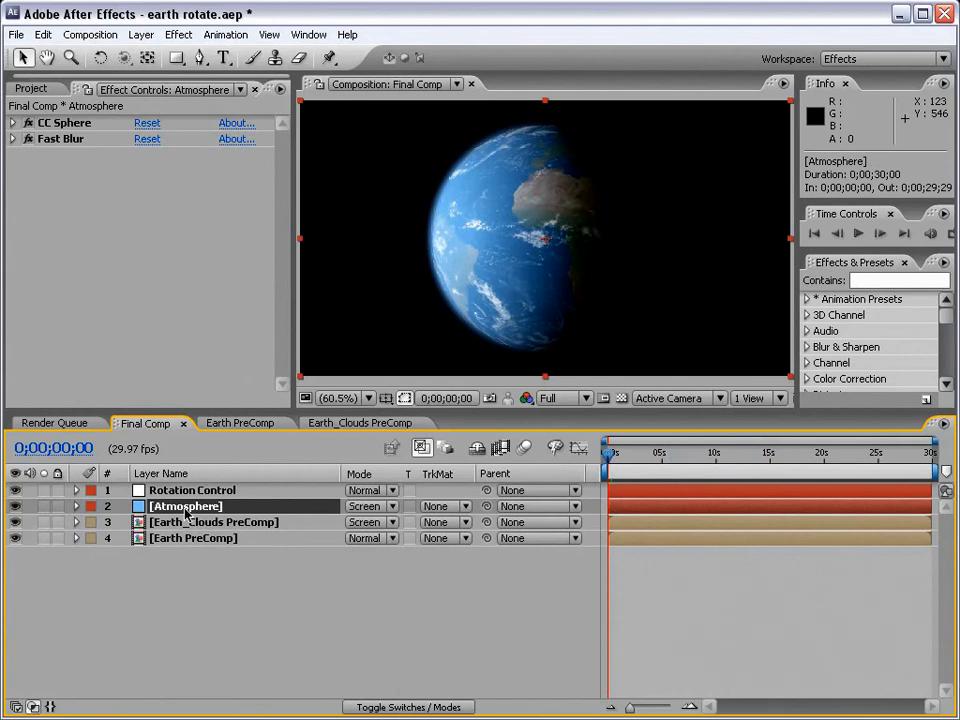
mouse_move(184, 578)
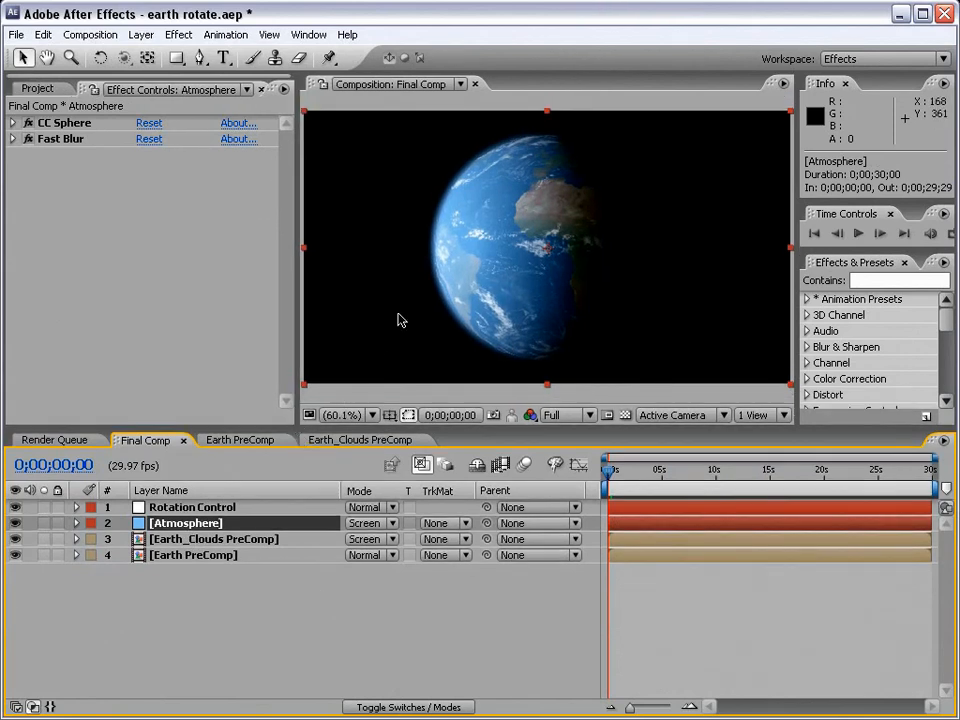
mouse_move(310, 412)
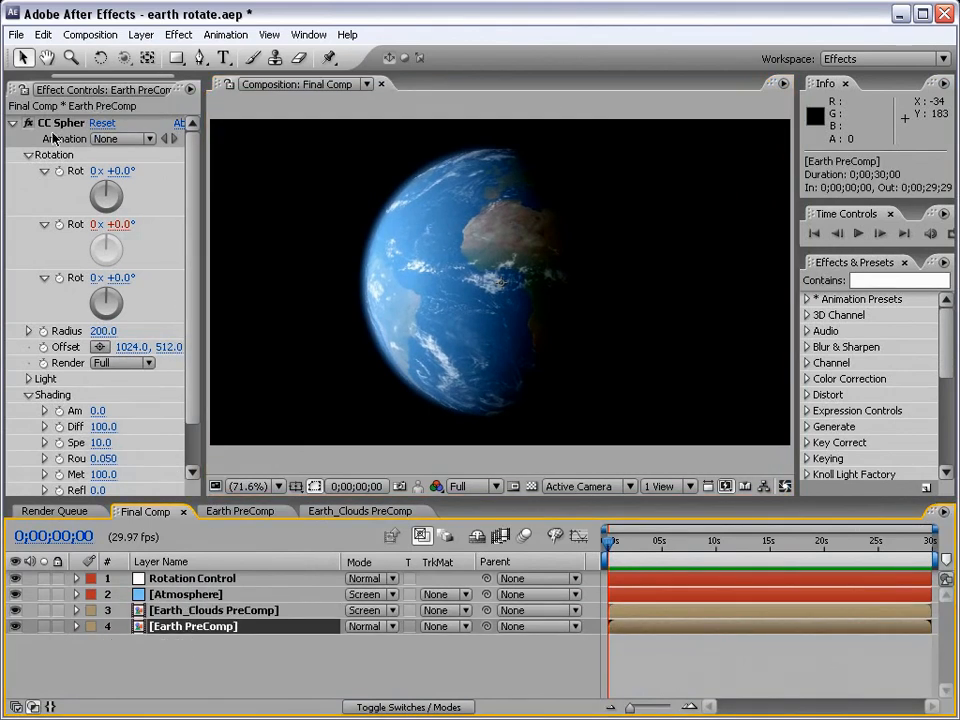
Raise the Earth sphere's Specular shading to 100 so a bright sun glint appears on the oceans
left_click(28, 154)
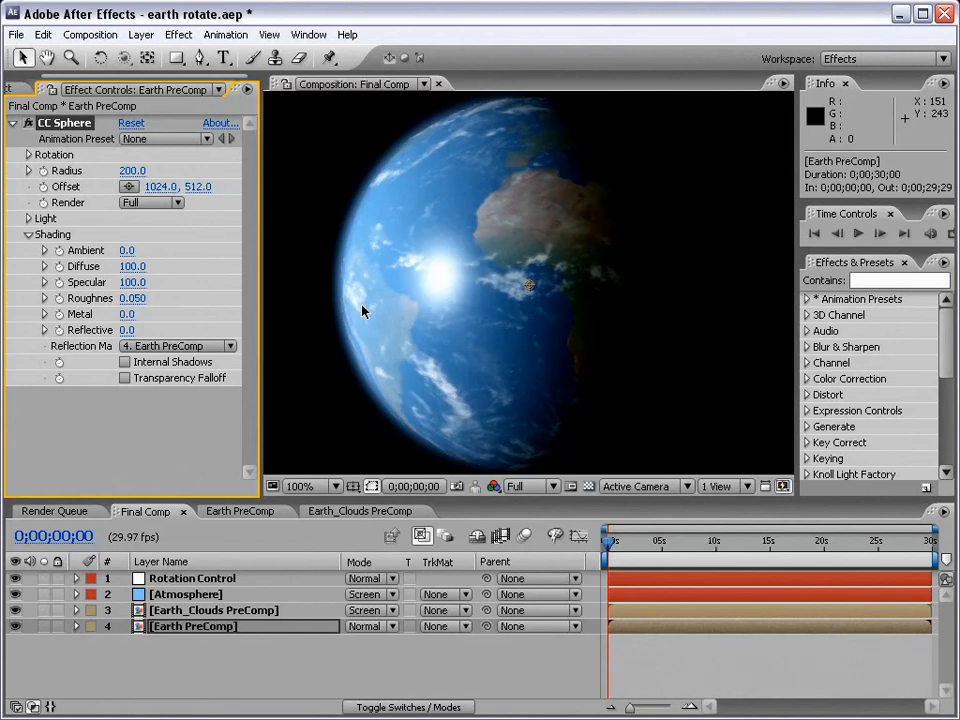
mouse_move(436, 304)
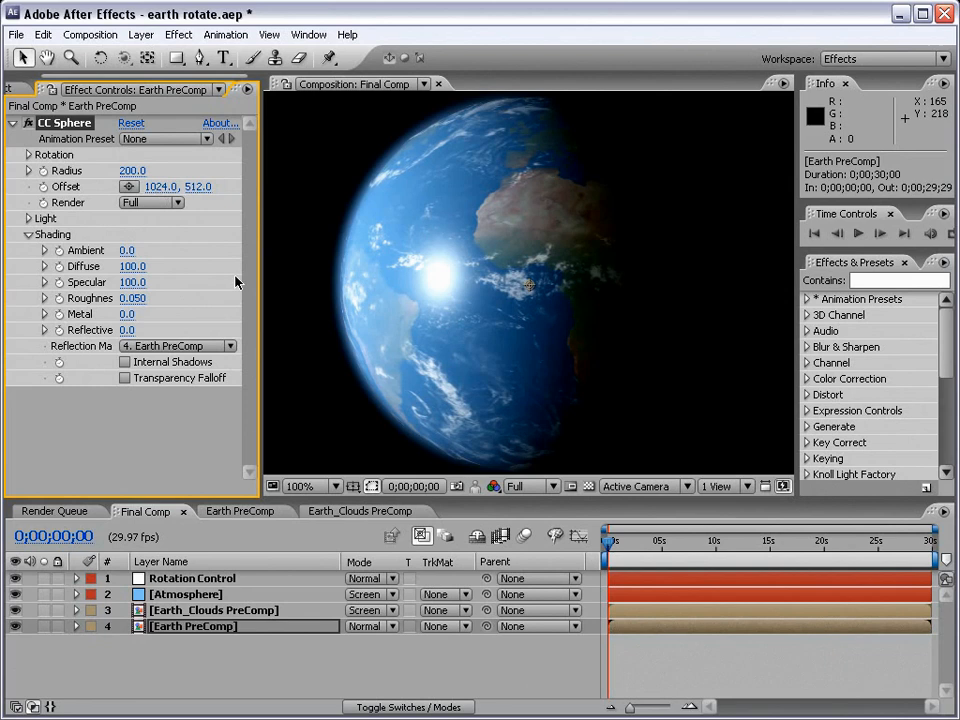
mouse_move(444, 376)
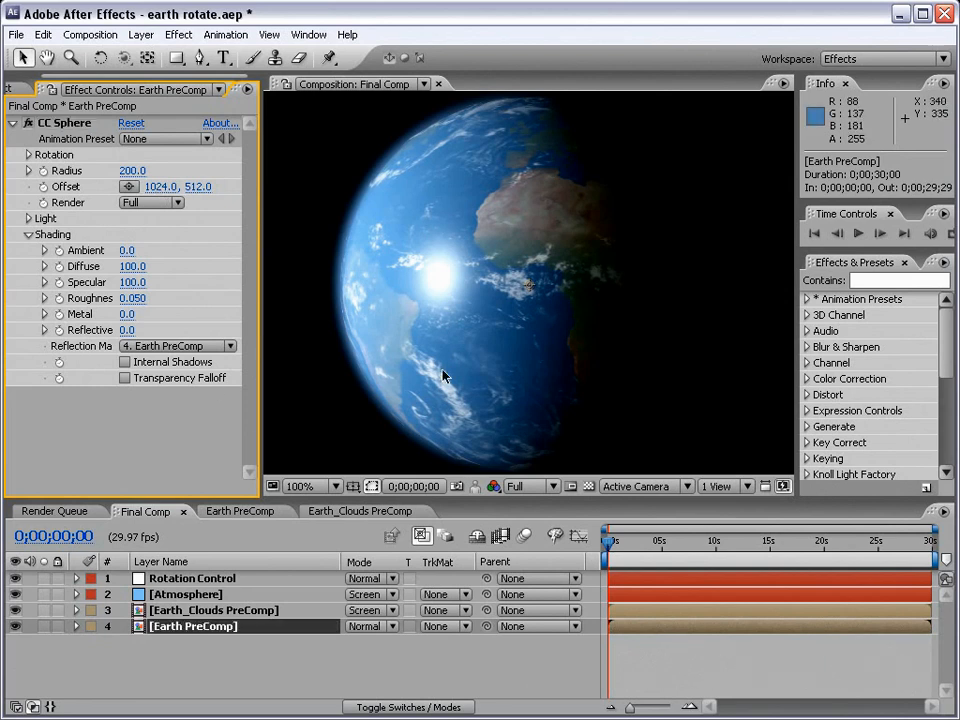
mouse_move(418, 296)
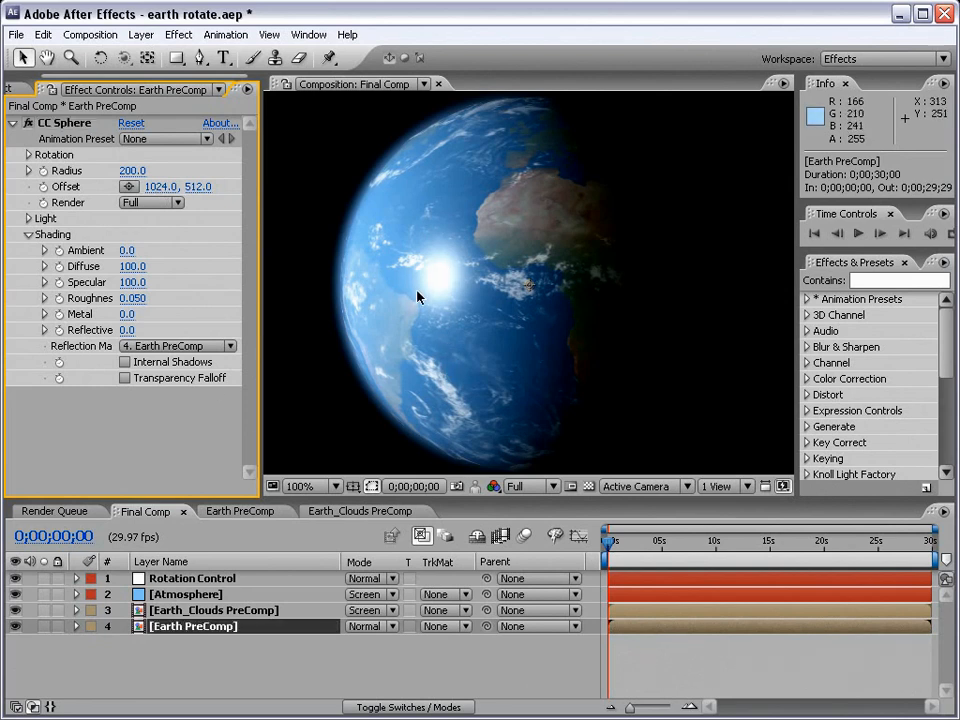
mouse_move(444, 270)
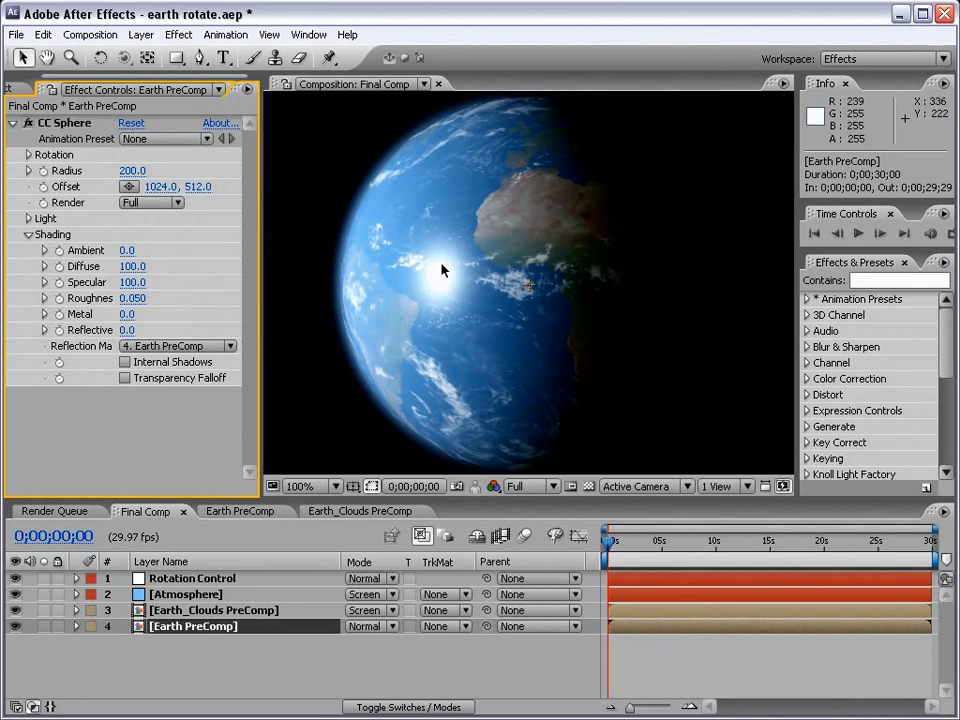
mouse_move(450, 284)
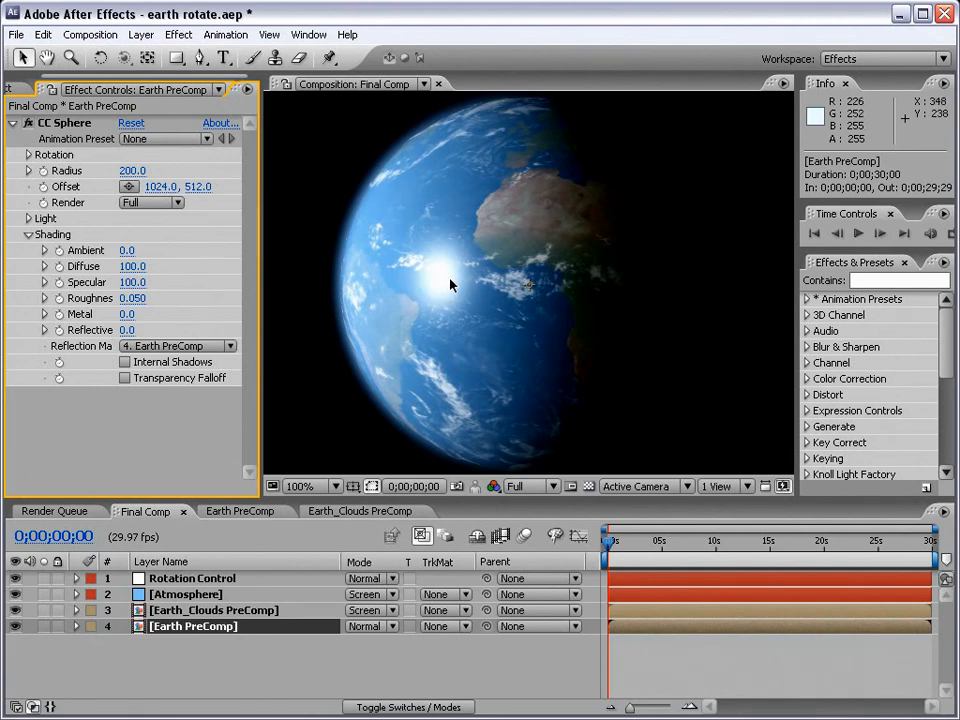
mouse_move(452, 280)
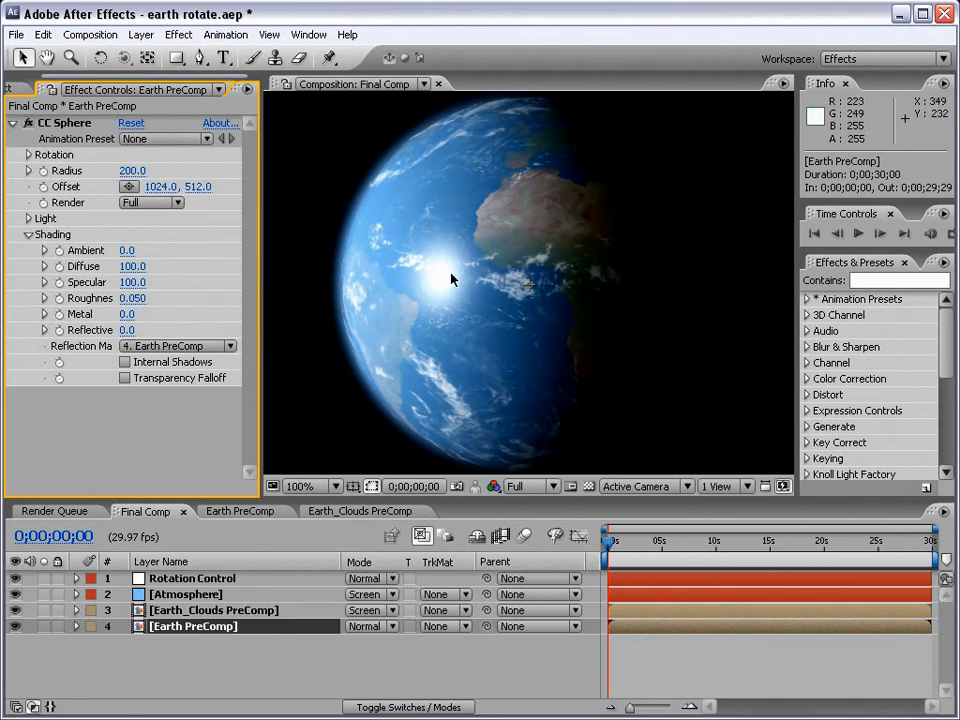
mouse_move(40, 236)
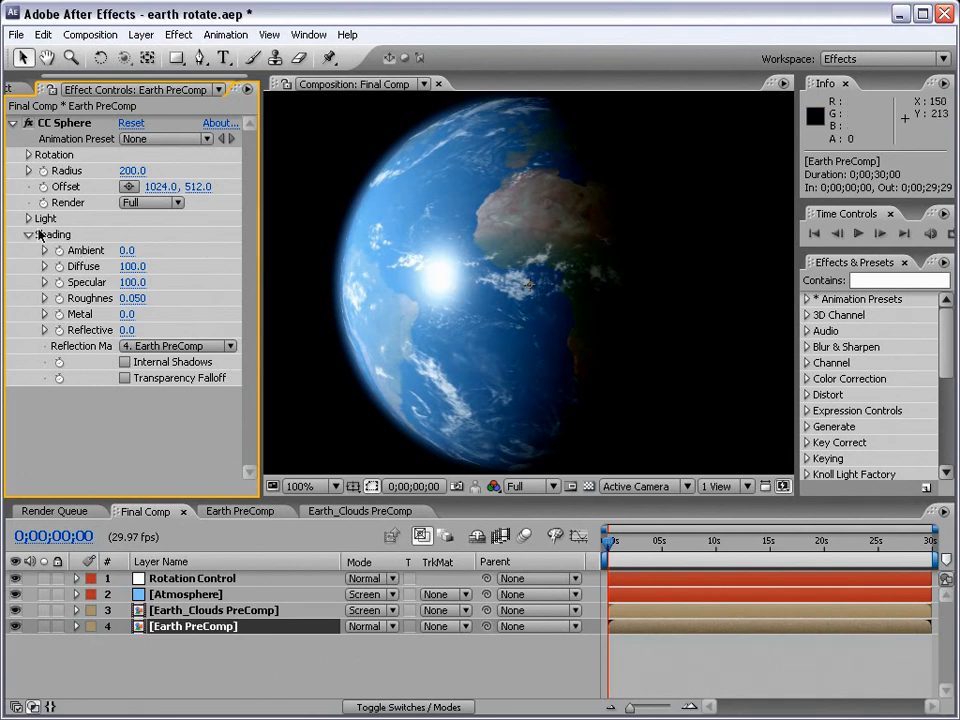
Give the Earth sphere's light a pale warm yellow colour
left_click(28, 218)
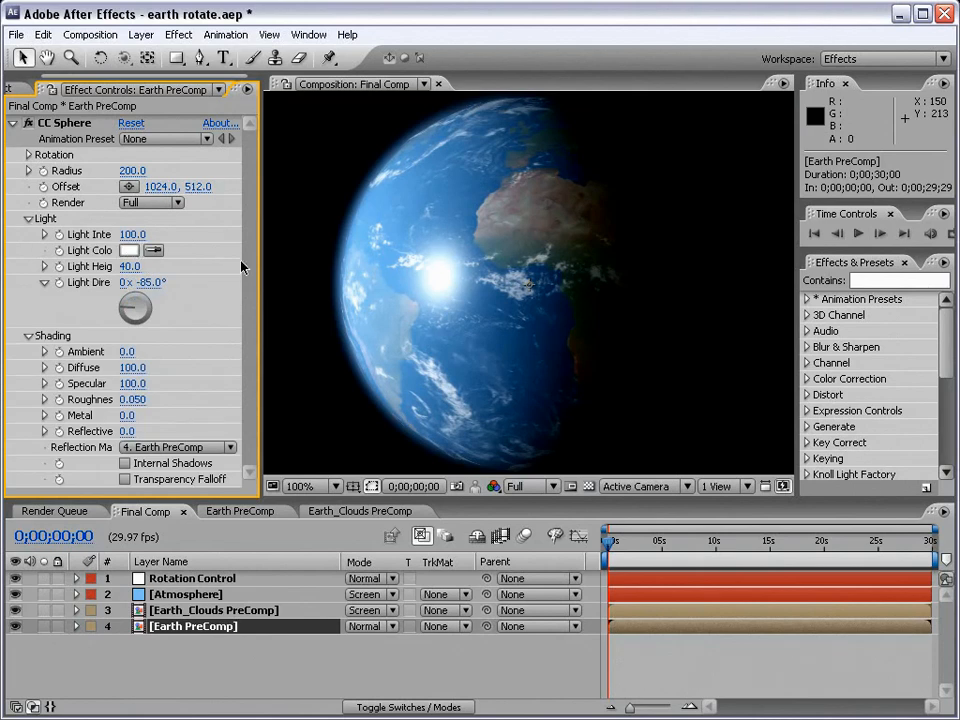
left_click(128, 250)
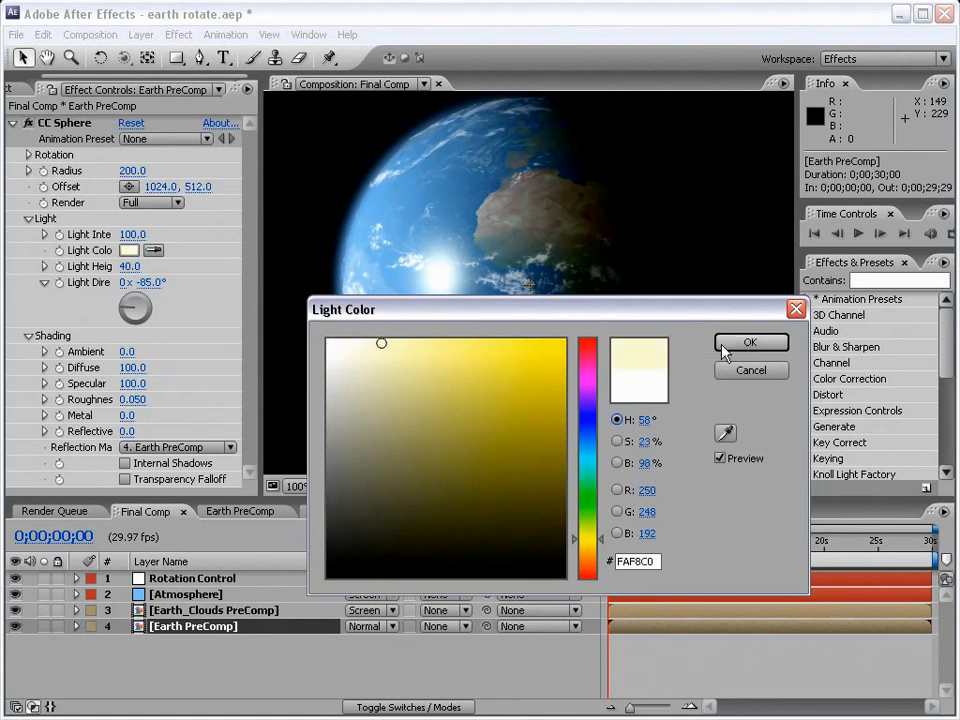
left_click(752, 342)
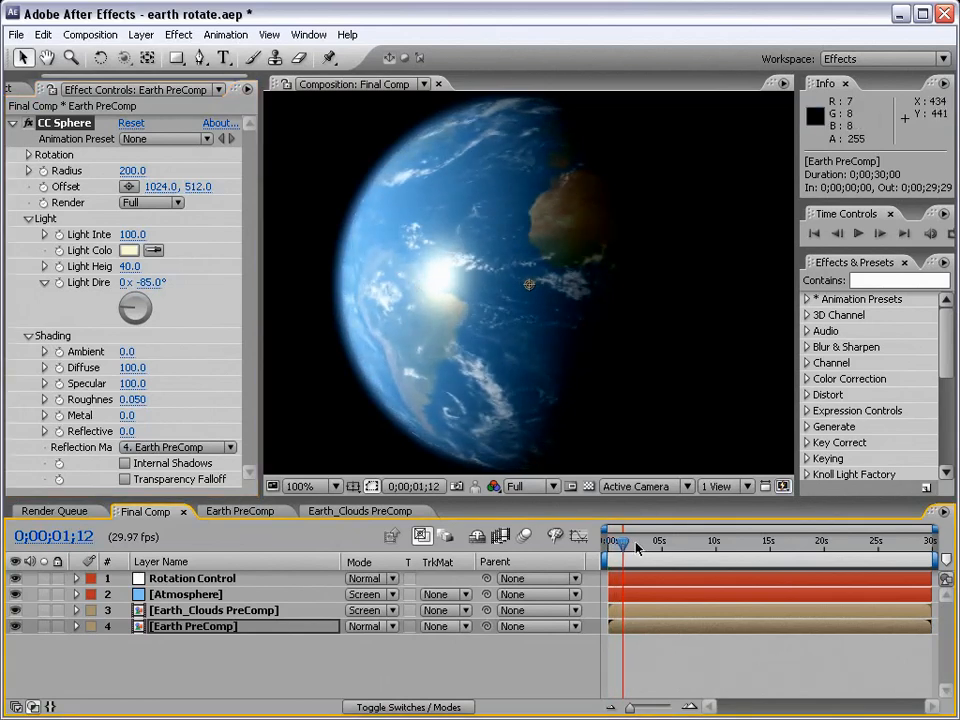
Preview the lit Earth at about 0;00;05;14 and collapse the CC Sphere settings
left_click_drag(620, 540, 632, 540)
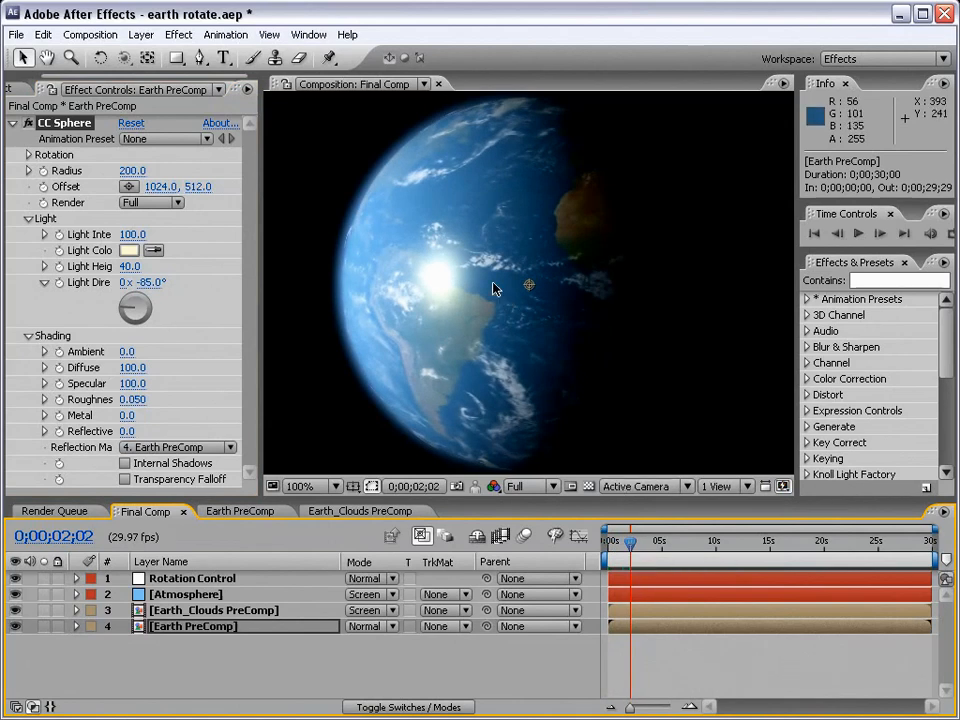
mouse_move(504, 256)
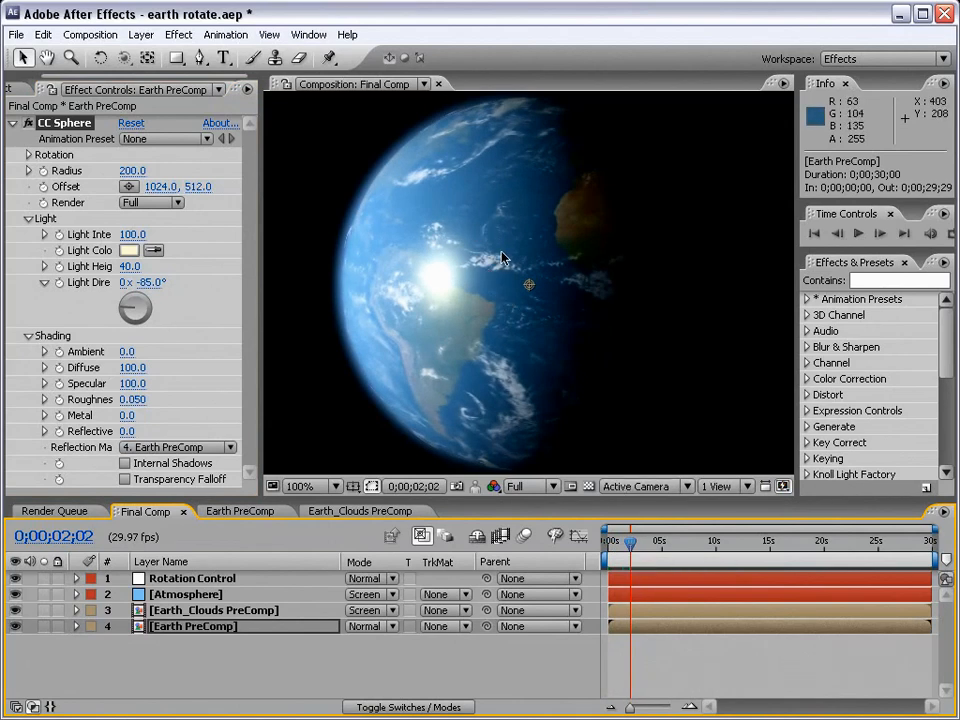
mouse_move(456, 324)
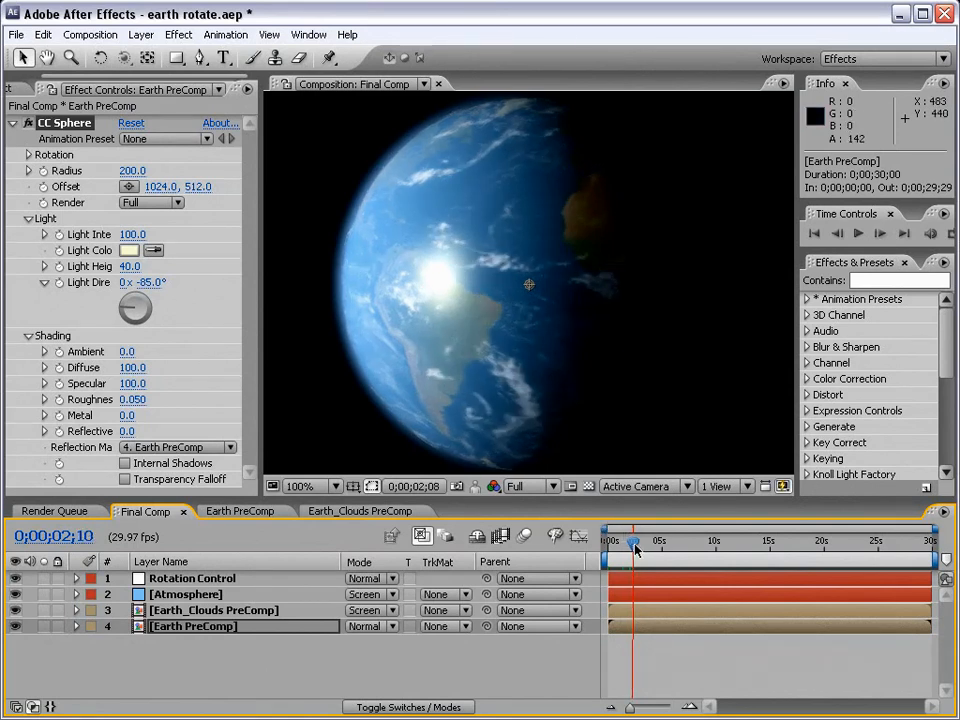
left_click_drag(632, 540, 656, 540)
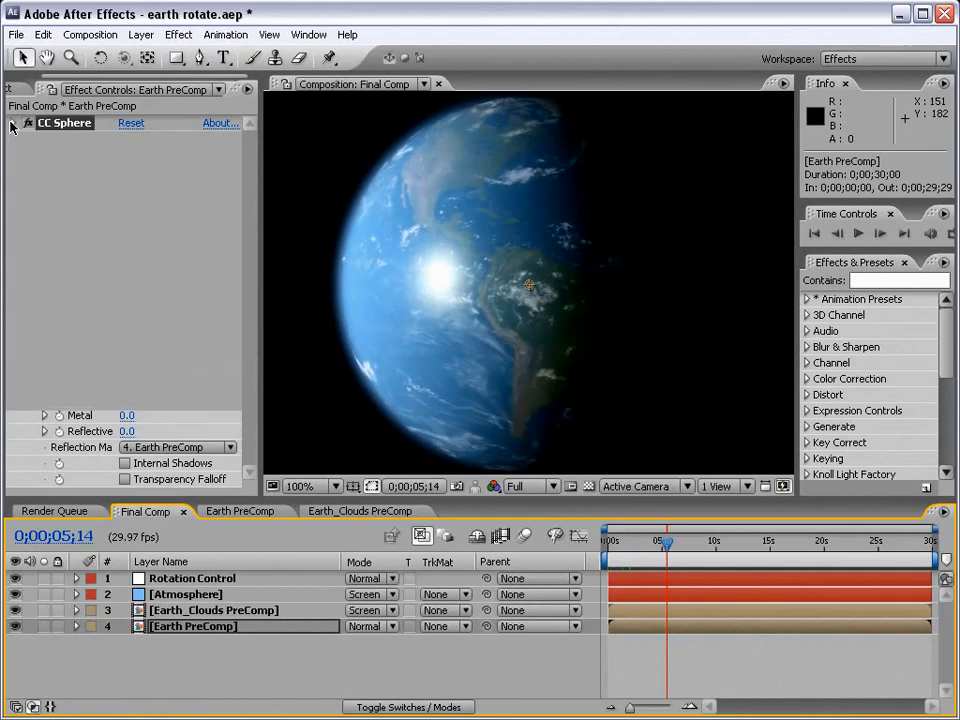
left_click(12, 122)
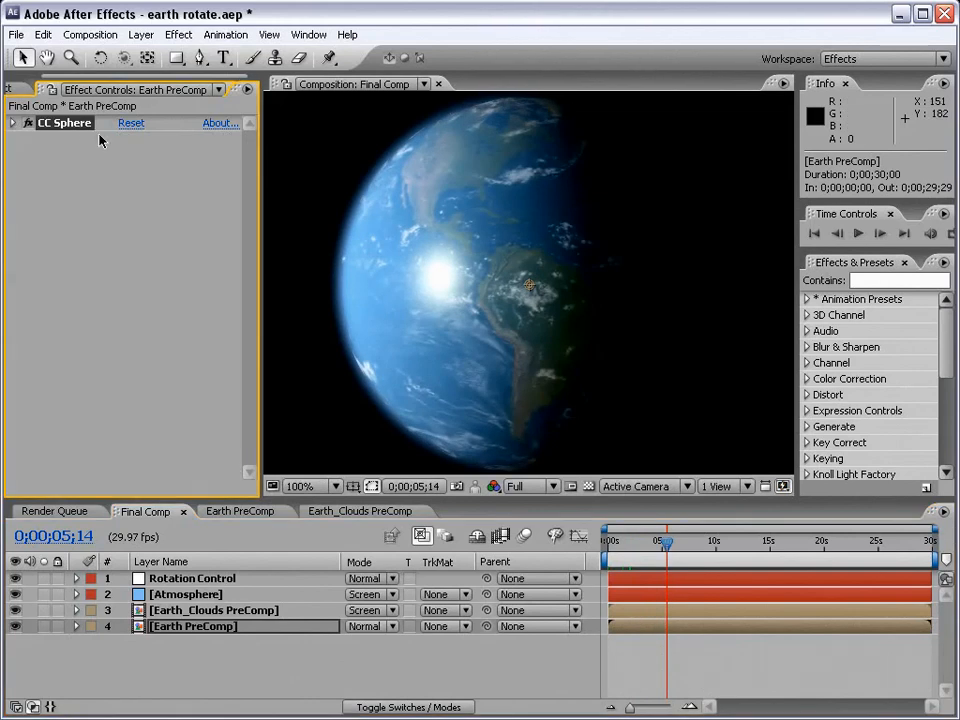
mouse_move(440, 310)
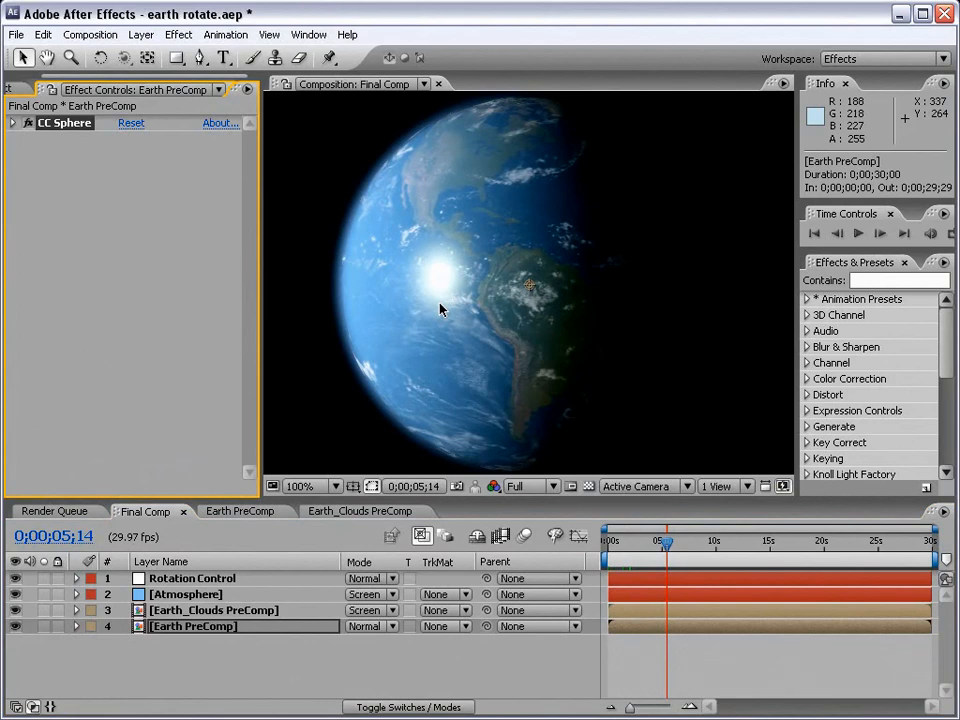
mouse_move(600, 252)
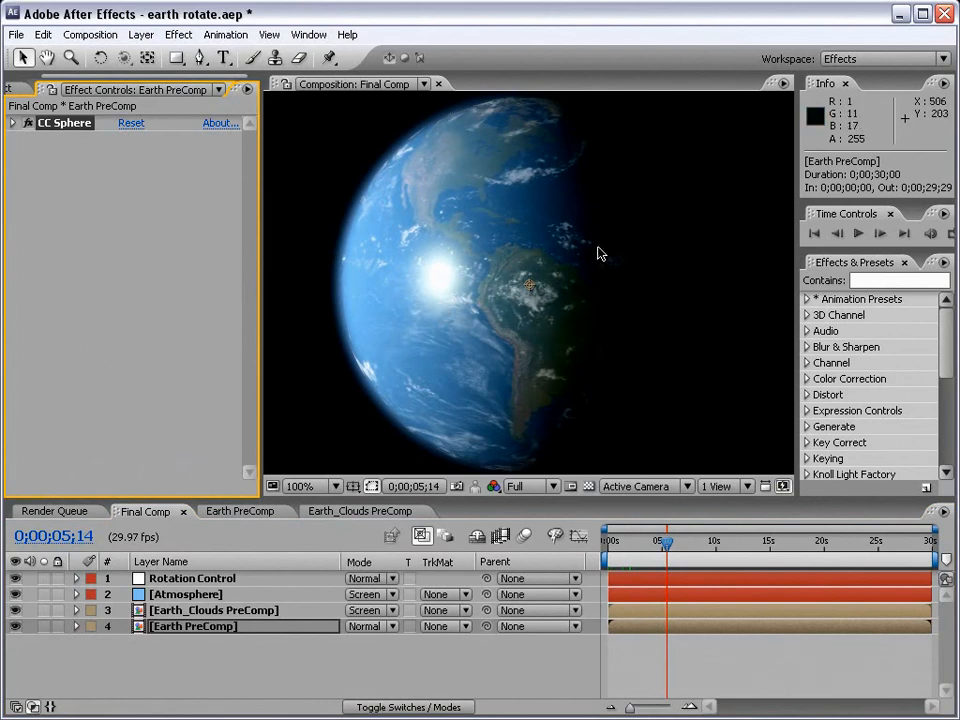
mouse_move(600, 240)
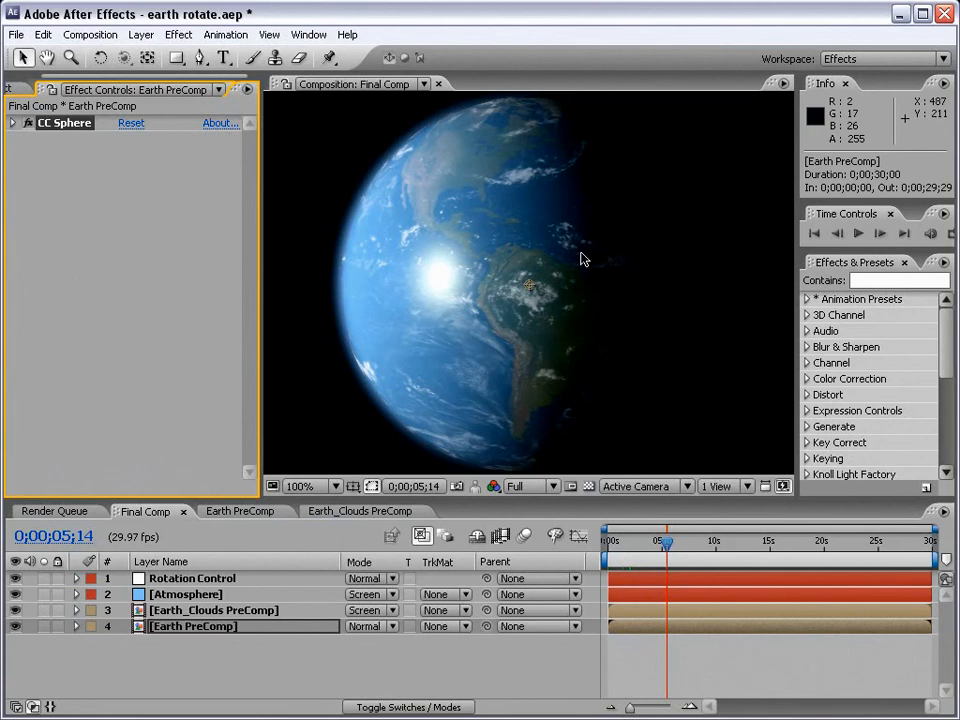
mouse_move(556, 296)
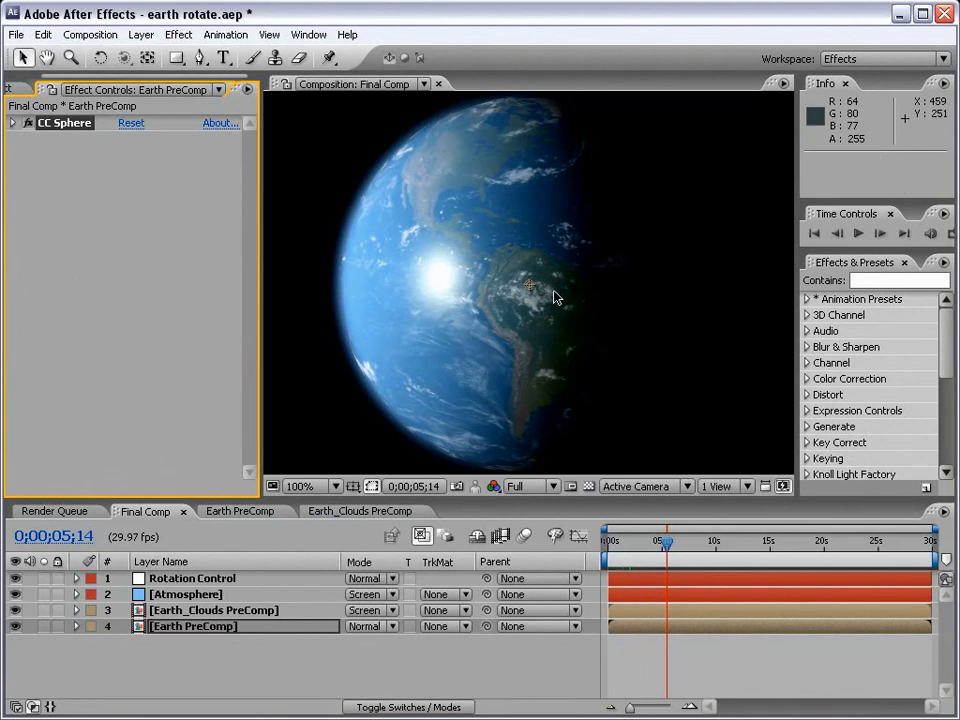
mouse_move(332, 256)
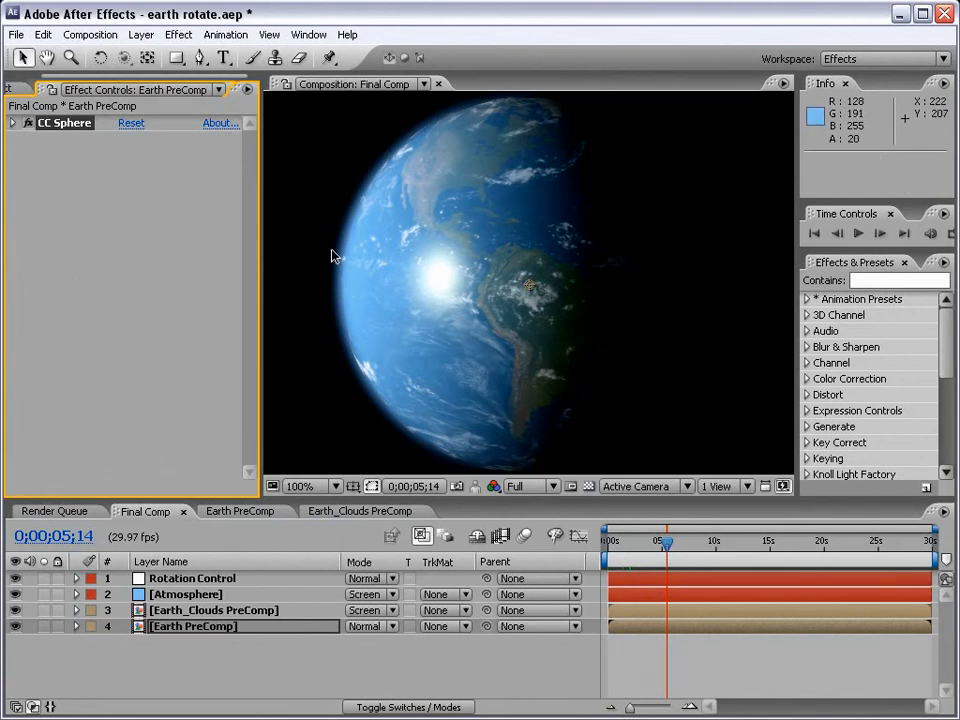
mouse_move(380, 272)
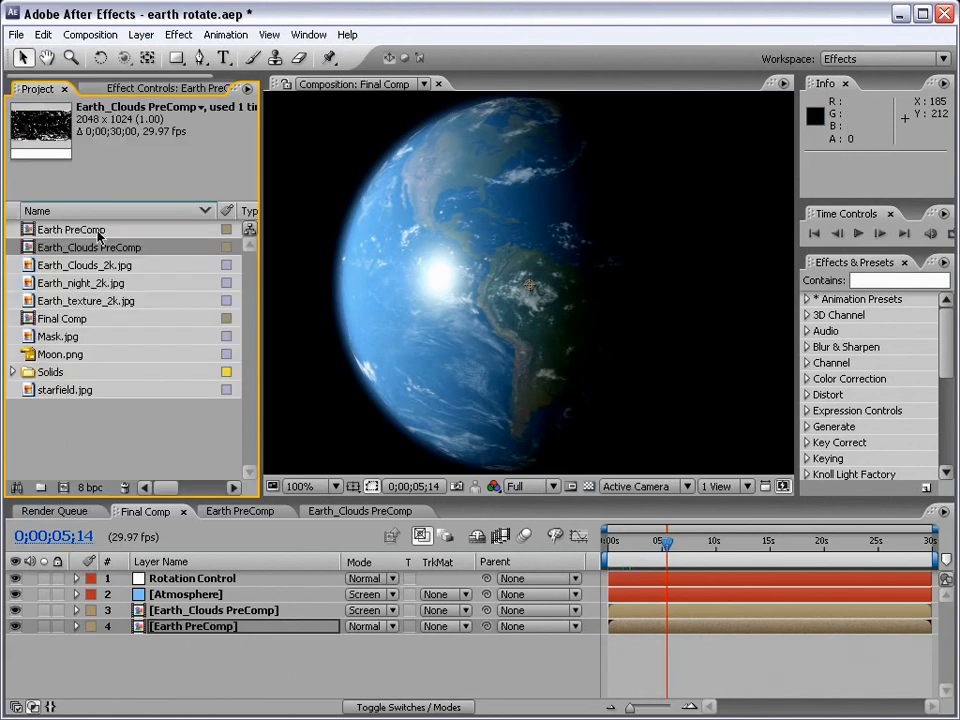
mouse_move(76, 252)
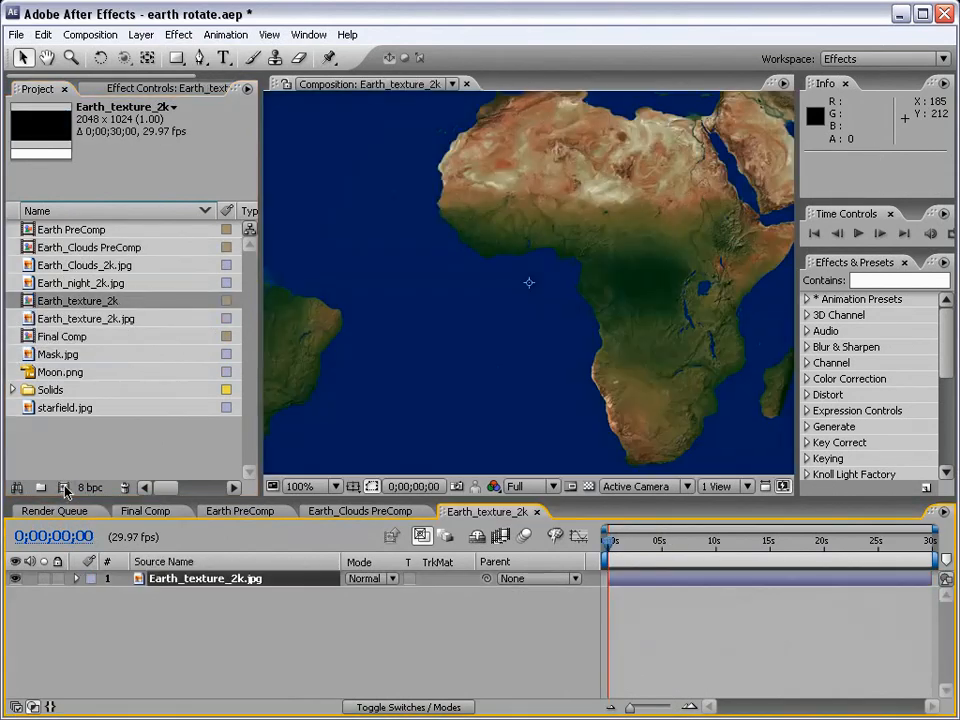
Create a Sea composition with Mask.jpg layered above Earth_texture_2k.jpg
left_click(86, 318)
type("Sea")
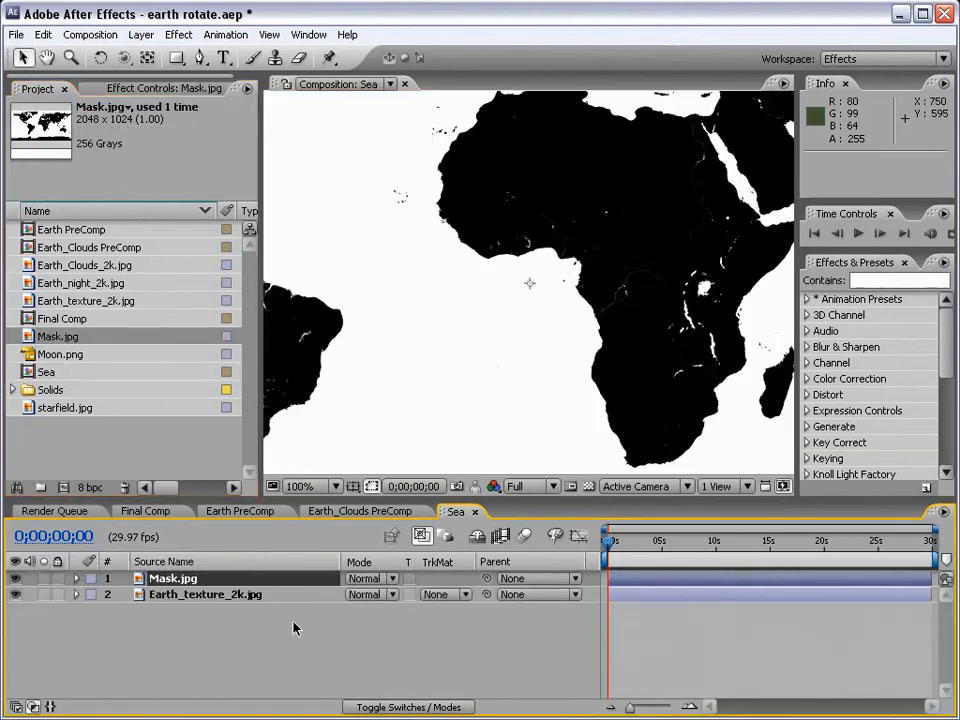
left_click(302, 486)
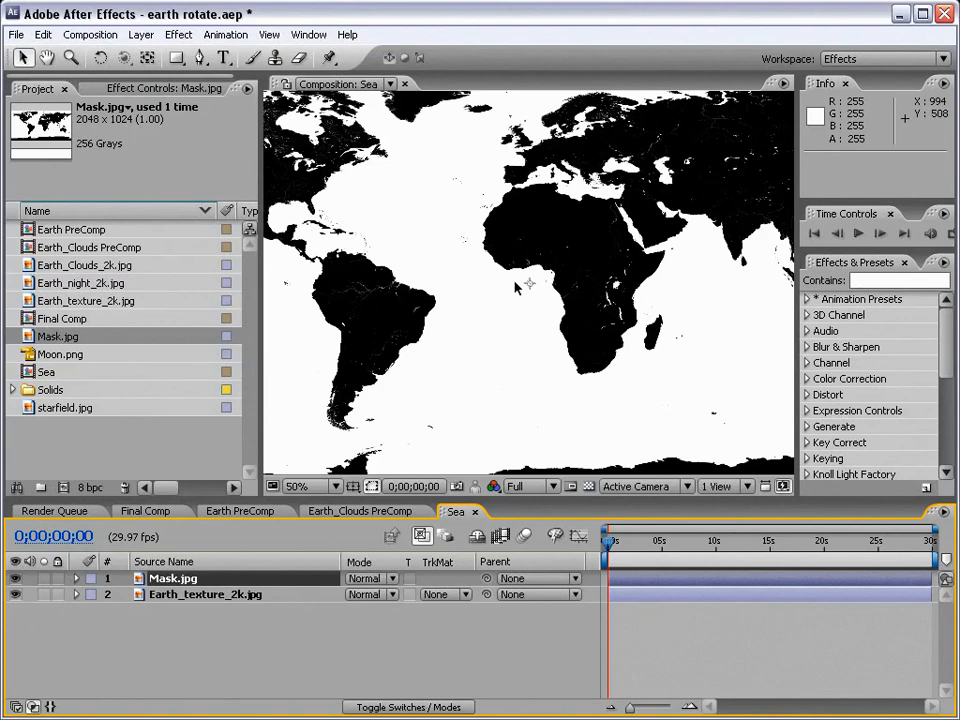
mouse_move(590, 276)
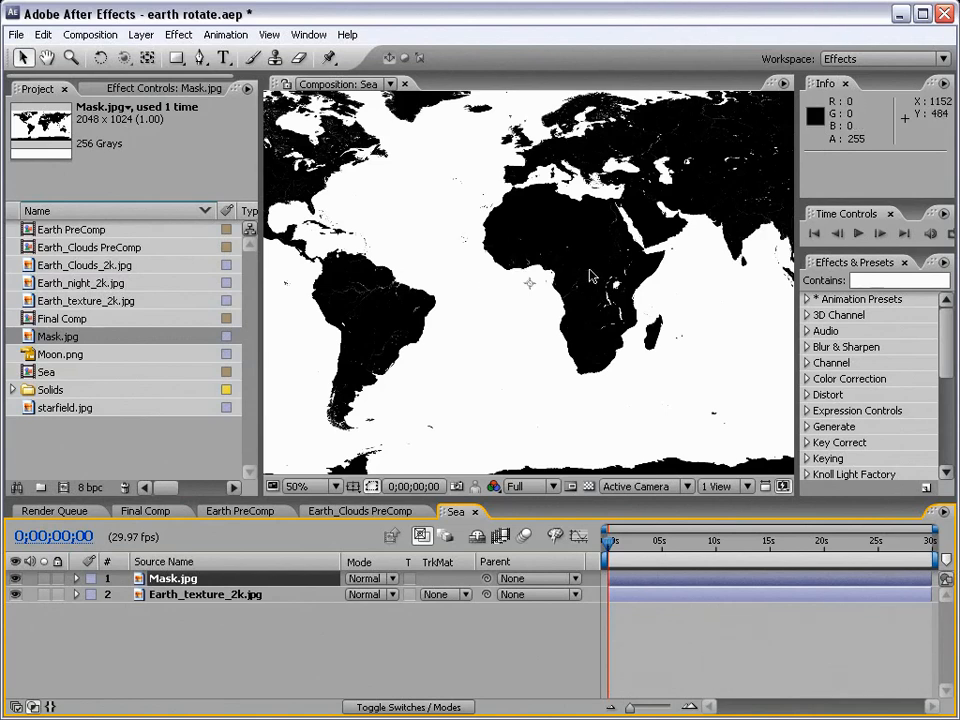
mouse_move(590, 276)
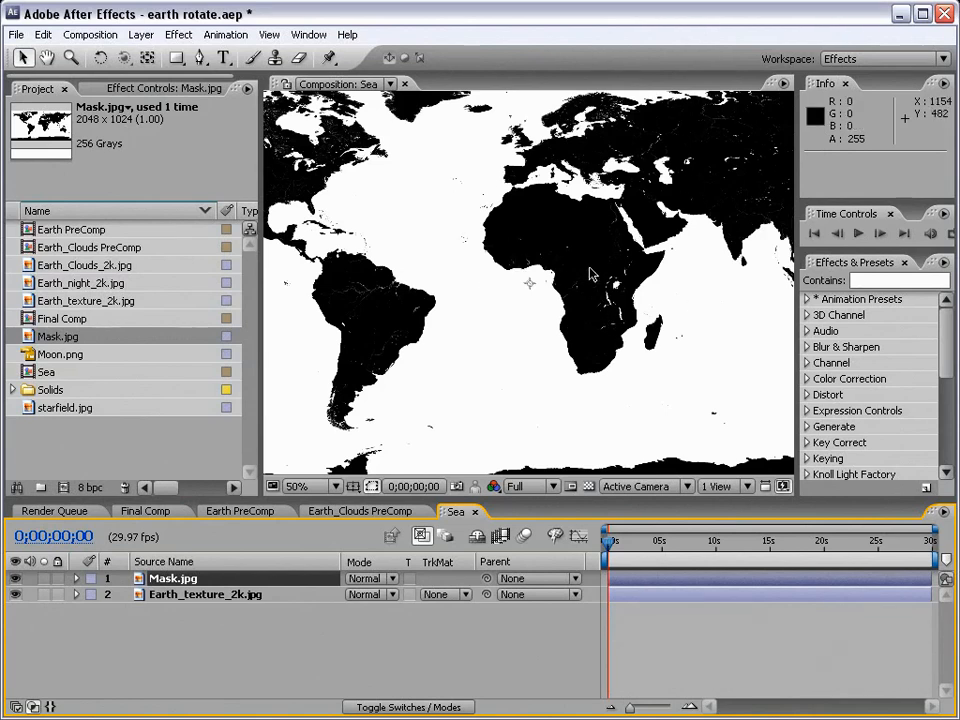
left_click(296, 486)
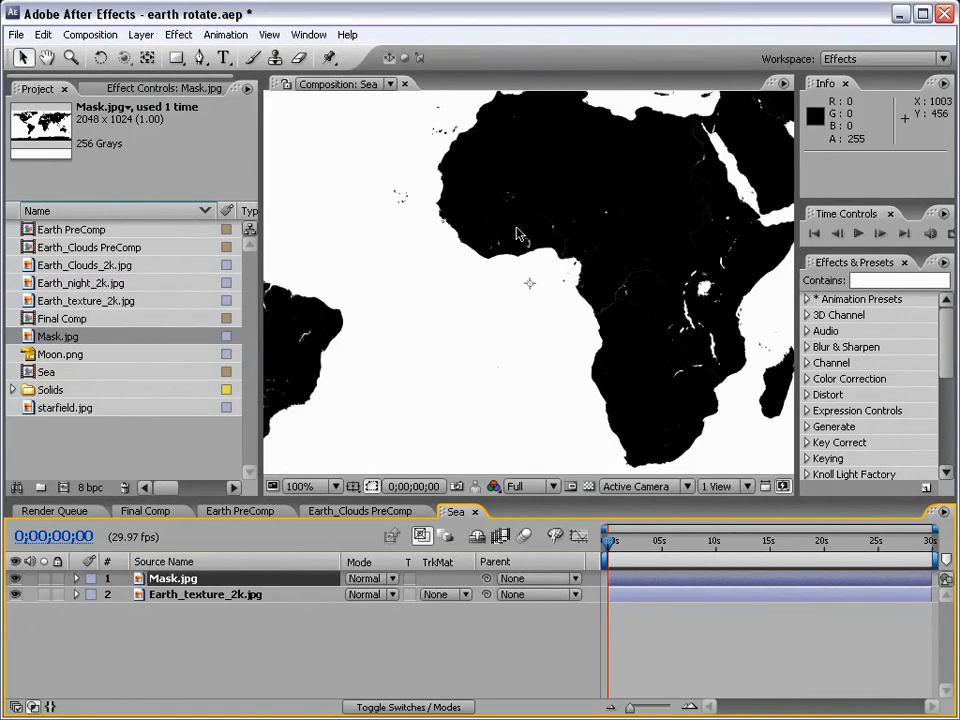
left_click(296, 486)
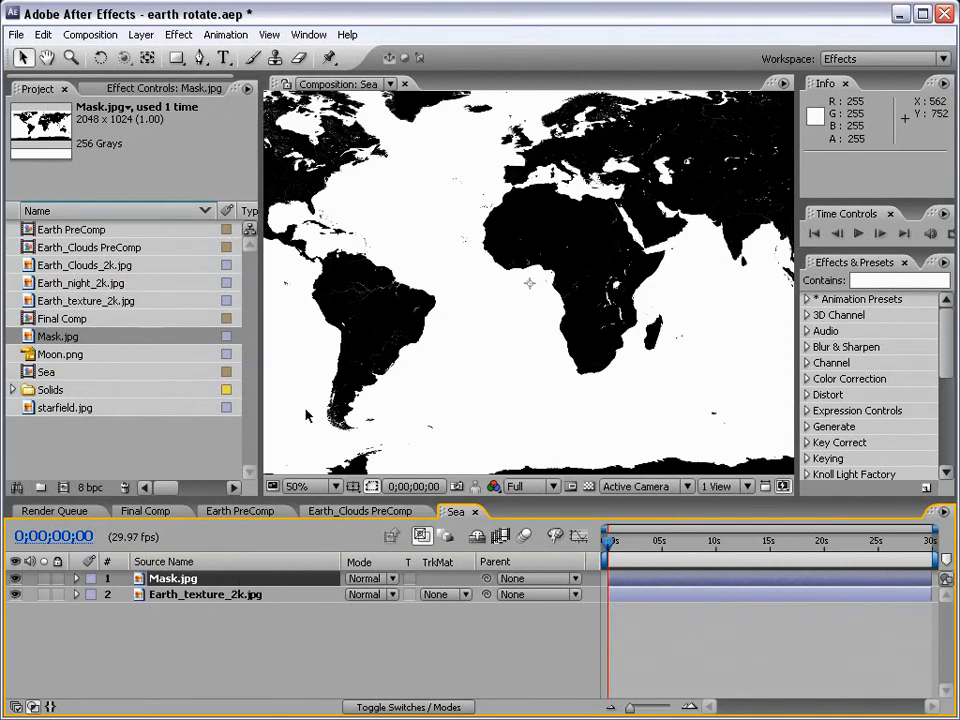
mouse_move(618, 414)
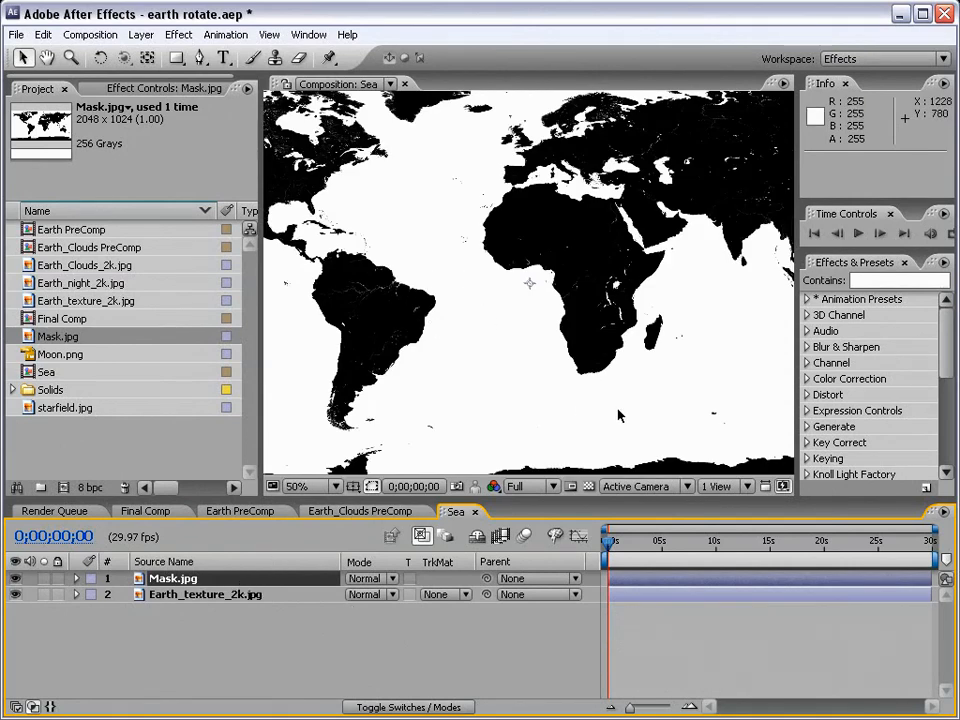
mouse_move(392, 310)
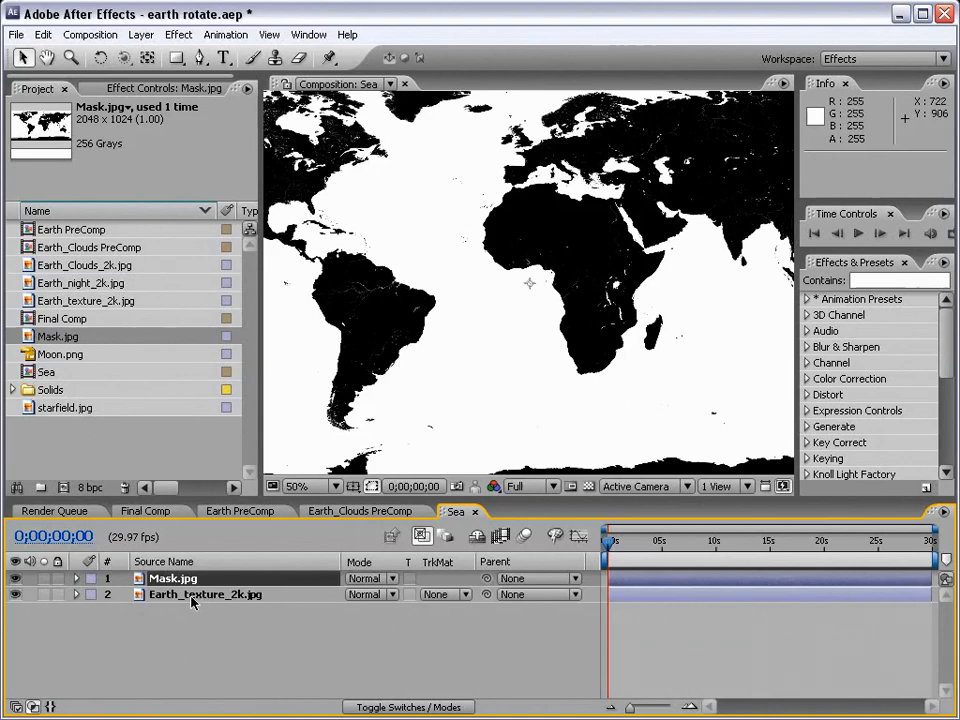
Luma-matte Earth_texture_2k.jpg to Mask.jpg so only oceans remain, then place Sea into Final Comp
left_click(204, 594)
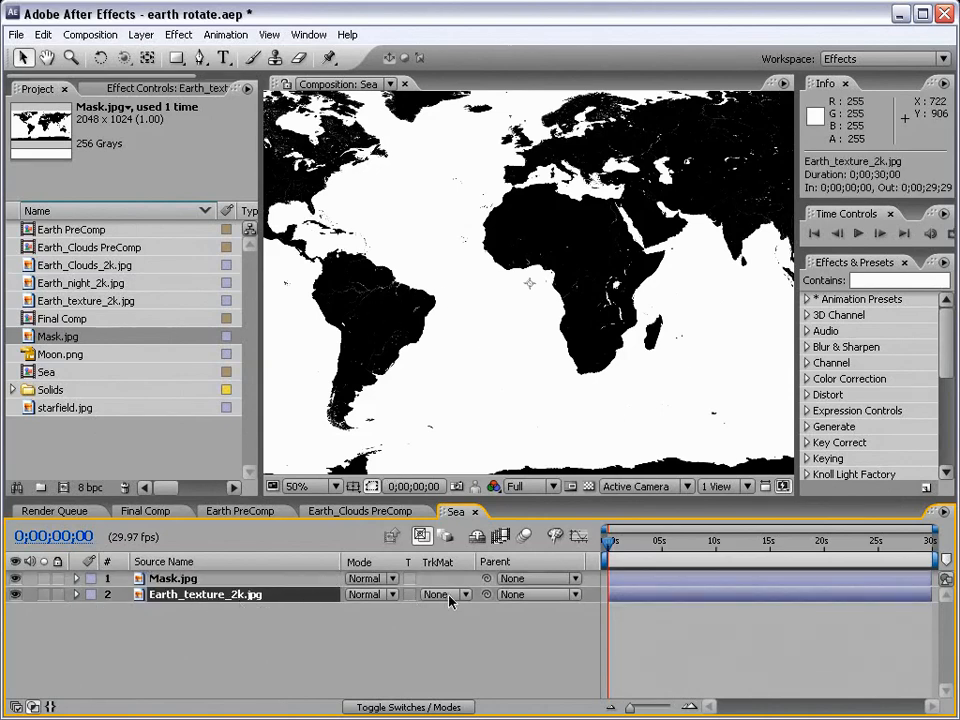
left_click(448, 594)
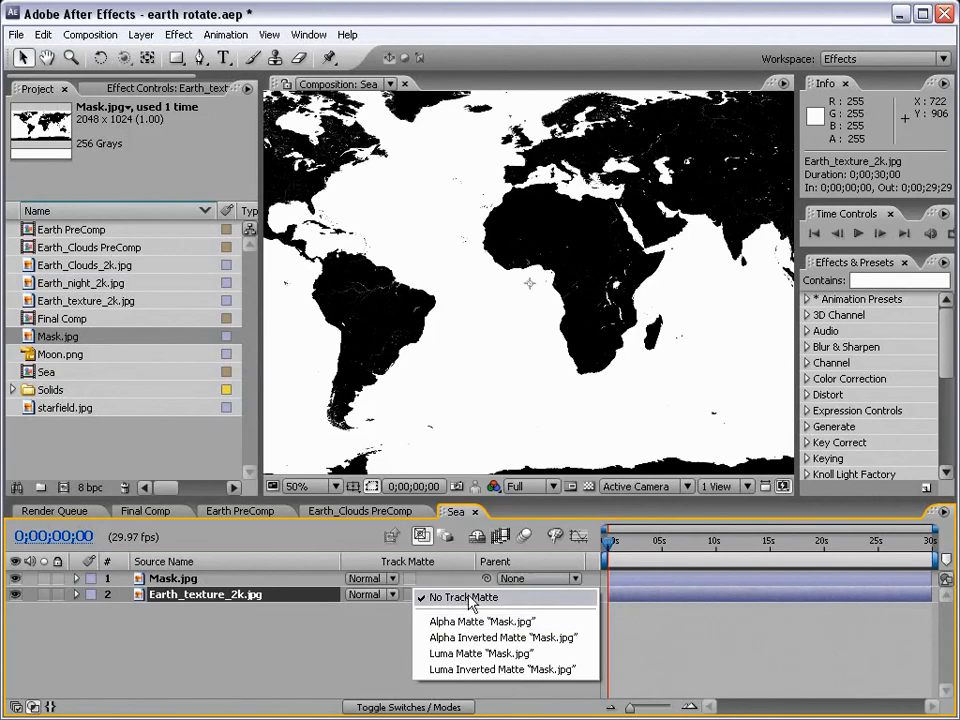
mouse_move(480, 652)
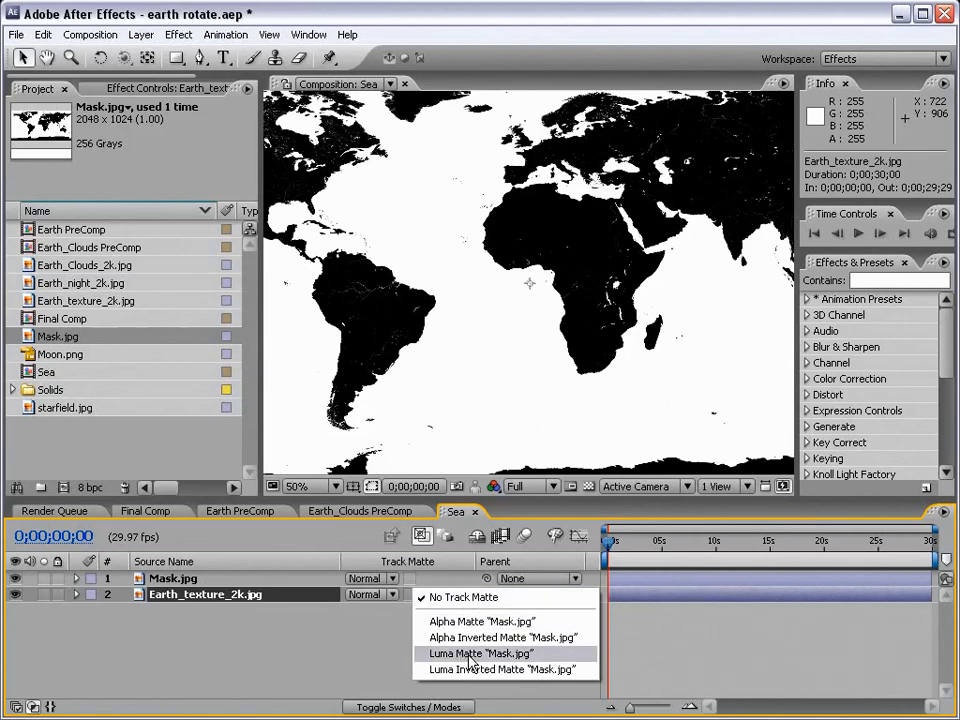
left_click(480, 652)
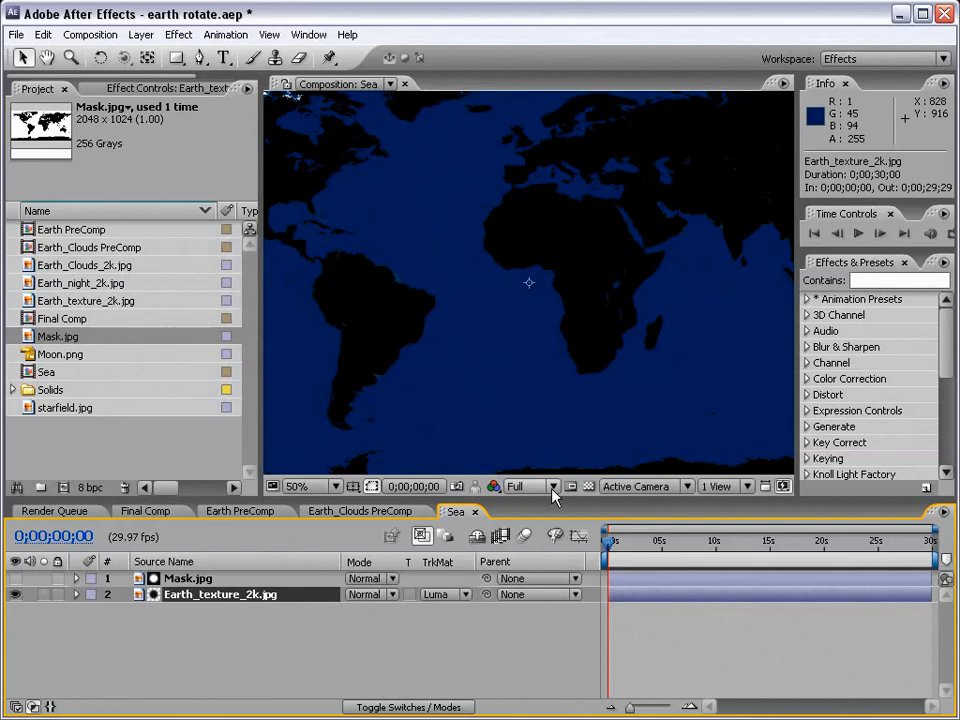
left_click(572, 486)
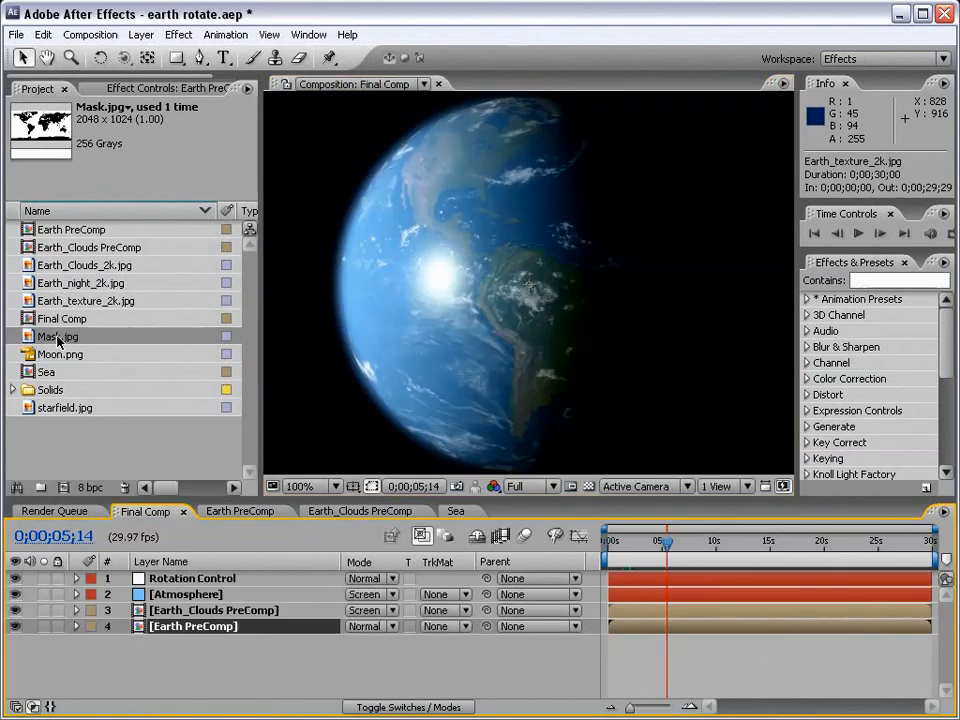
left_click(46, 370)
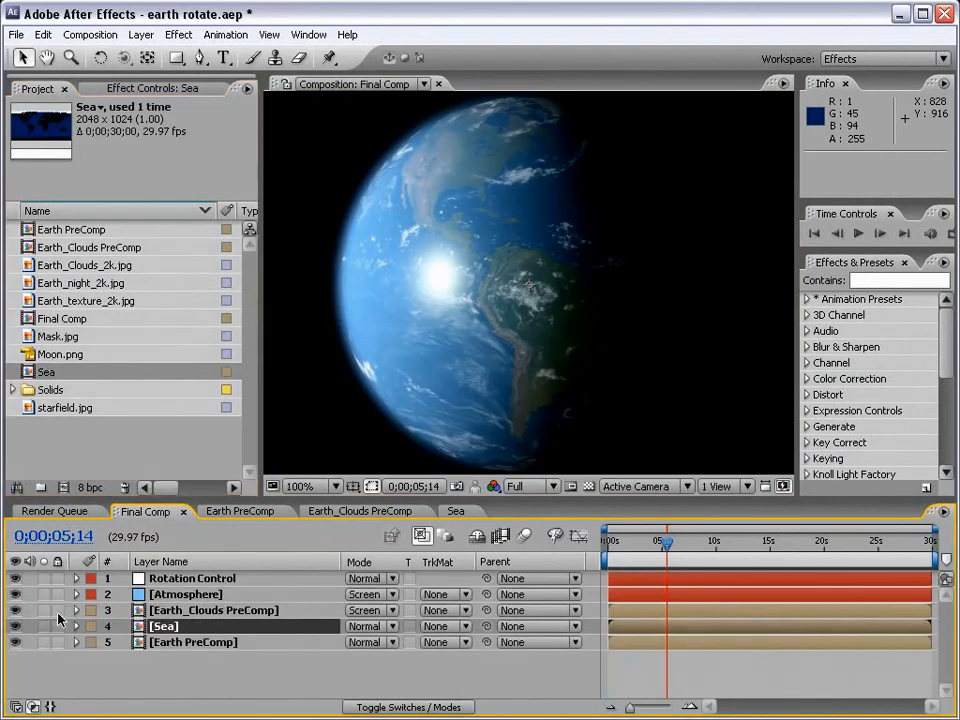
left_click(178, 34)
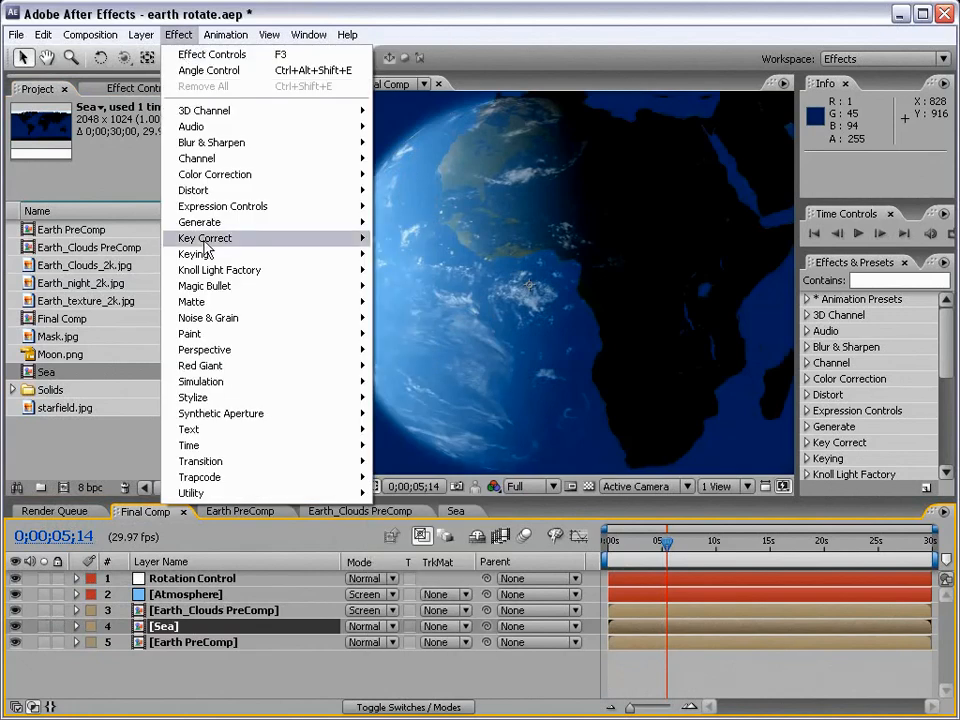
mouse_move(204, 348)
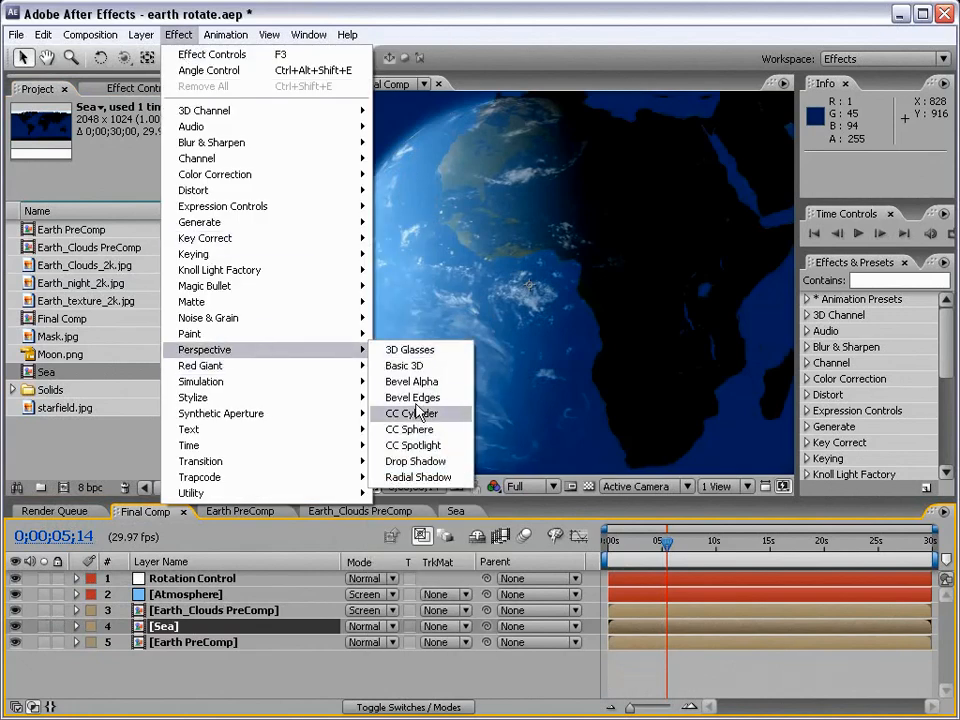
left_click(408, 428)
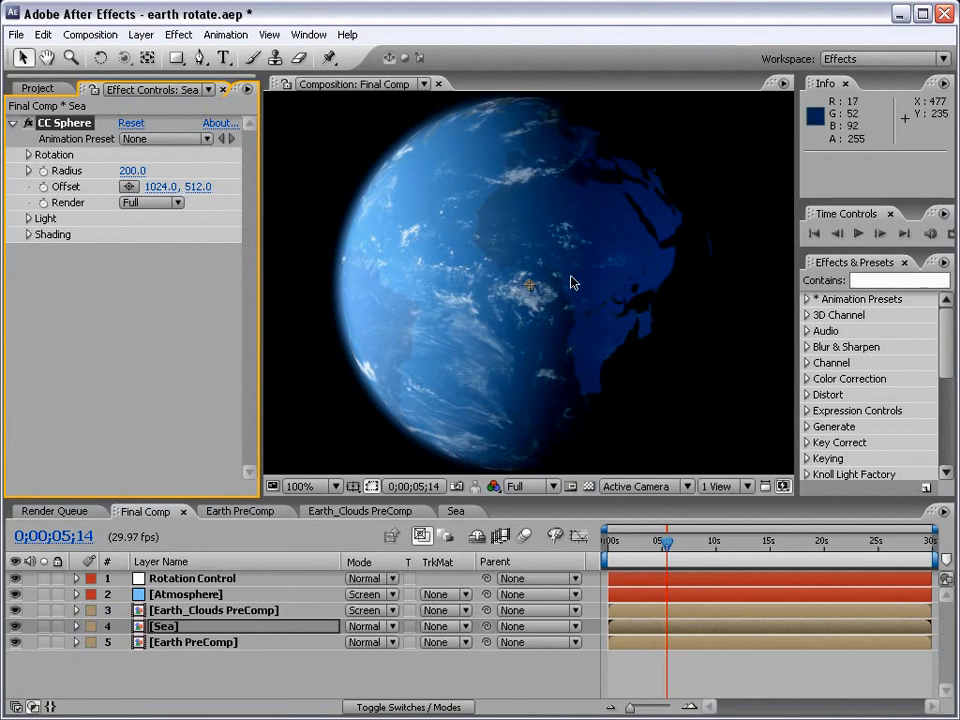
mouse_move(552, 260)
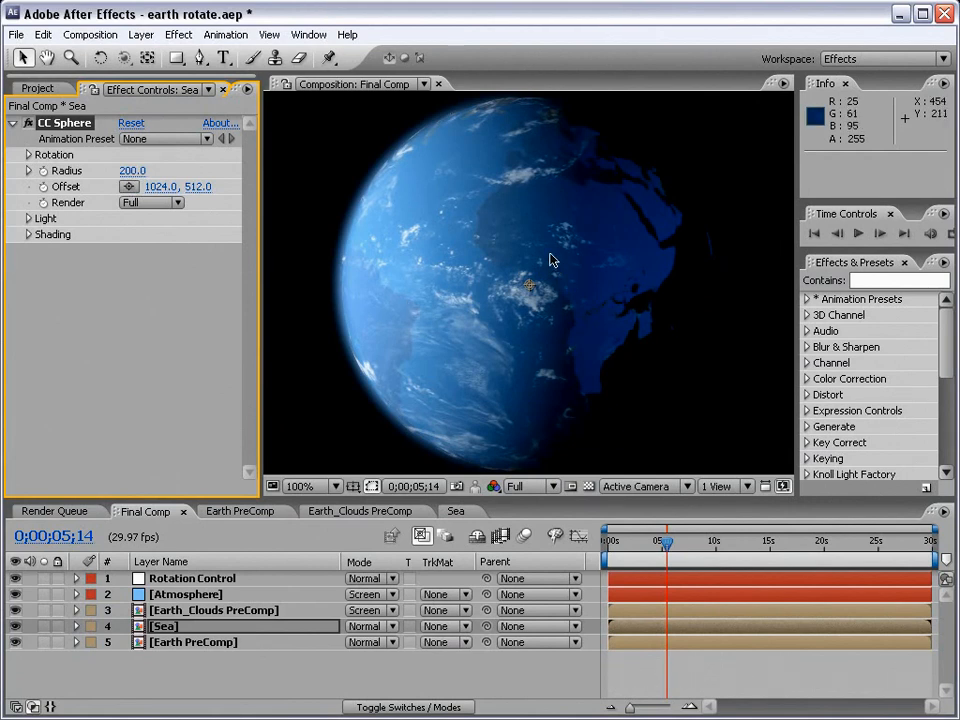
mouse_move(528, 252)
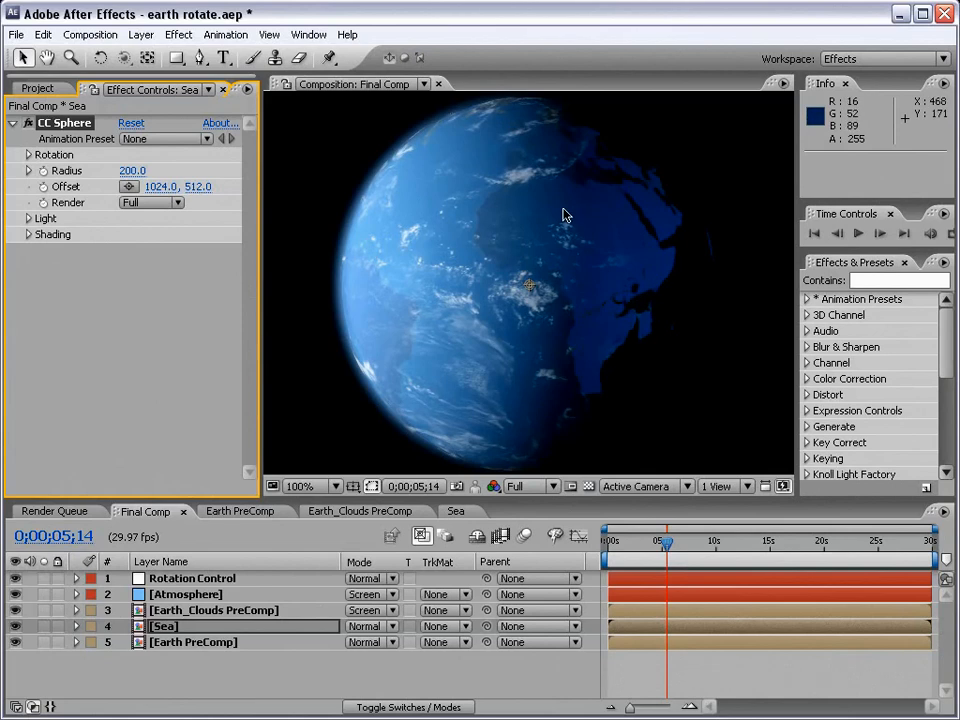
mouse_move(596, 260)
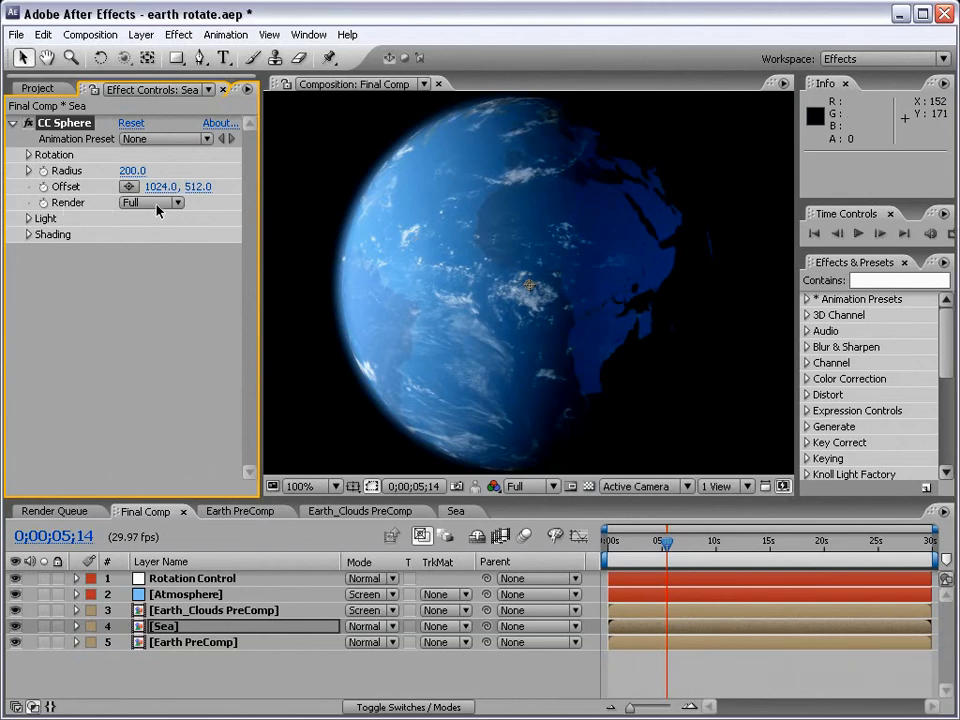
Set the Sea sphere's Render mode to Outside and return to the start of the composition
left_click(150, 202)
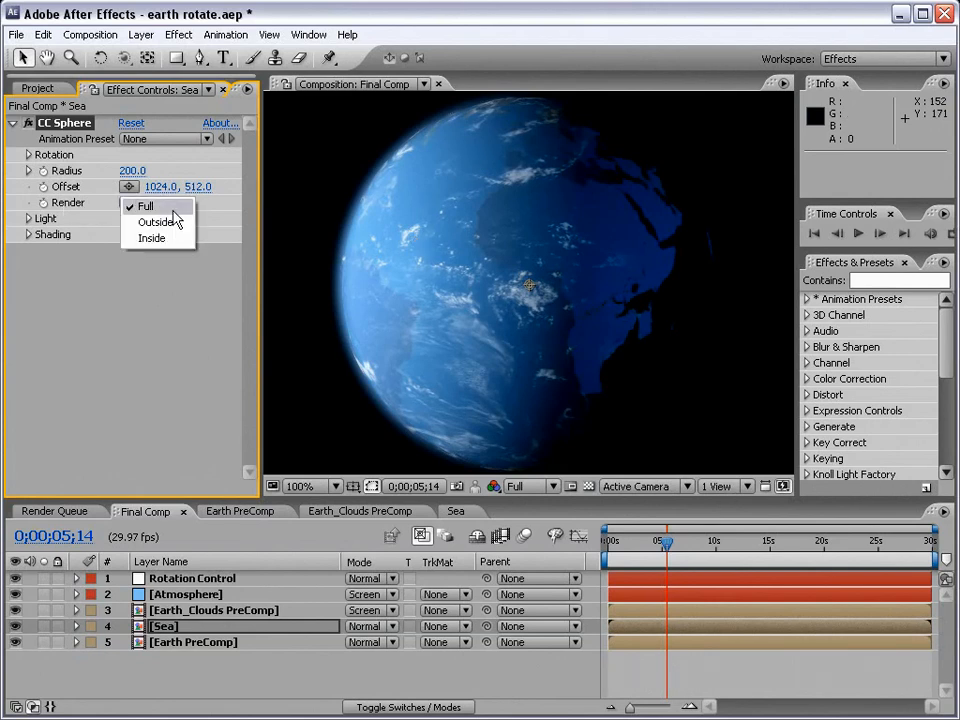
left_click(156, 220)
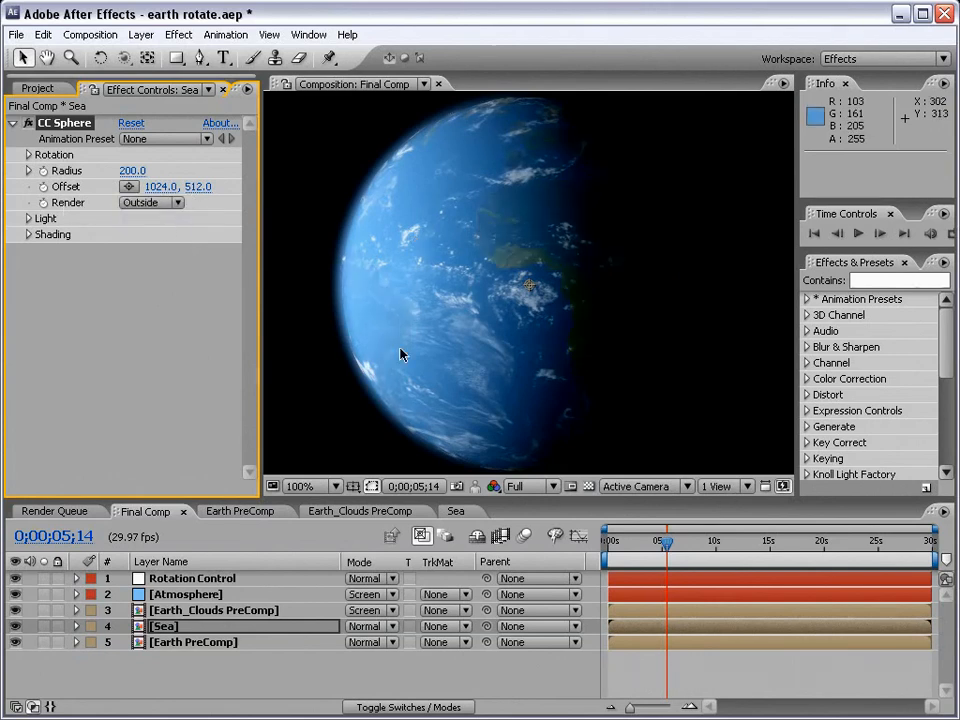
left_click_drag(664, 540, 628, 540)
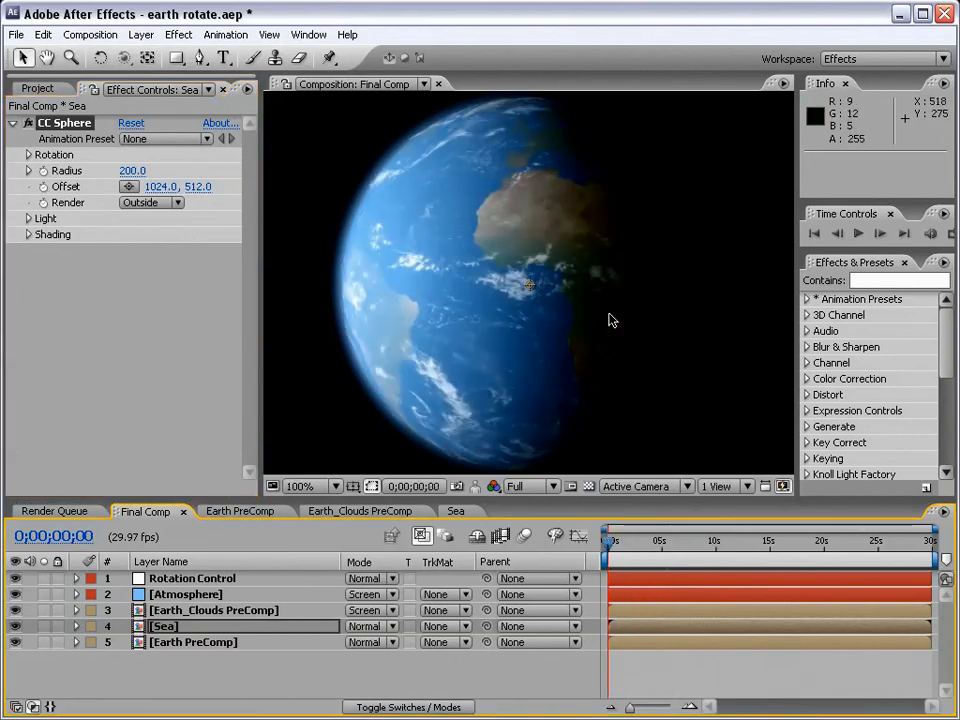
mouse_move(92, 144)
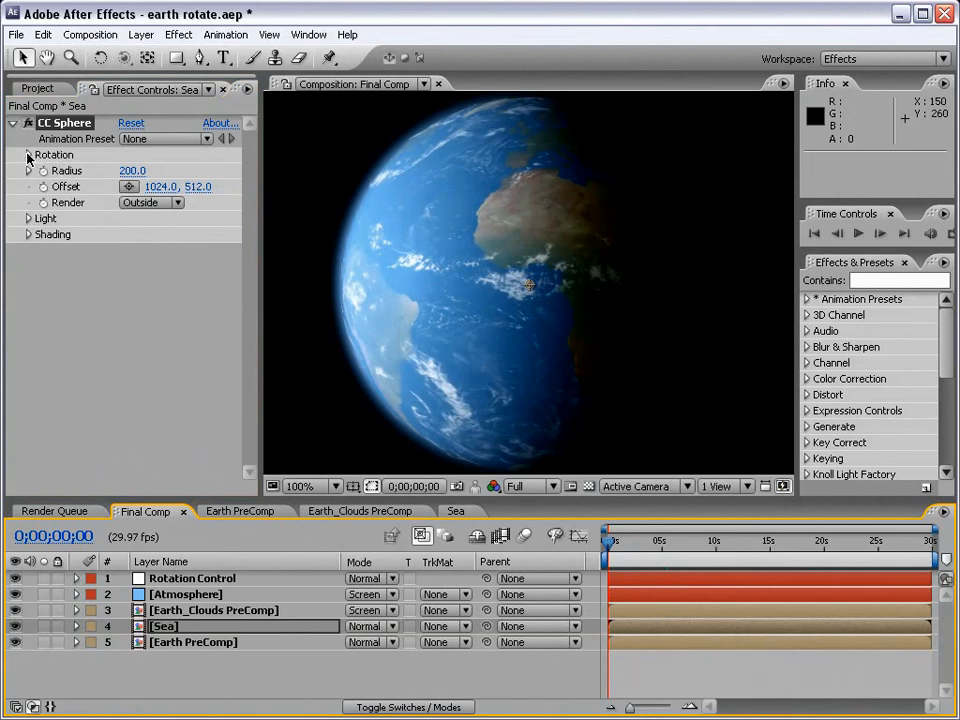
Link Sea's CC Sphere Rotation Y to the Rotation Control angle (time*12) so the water spins
left_click(28, 156)
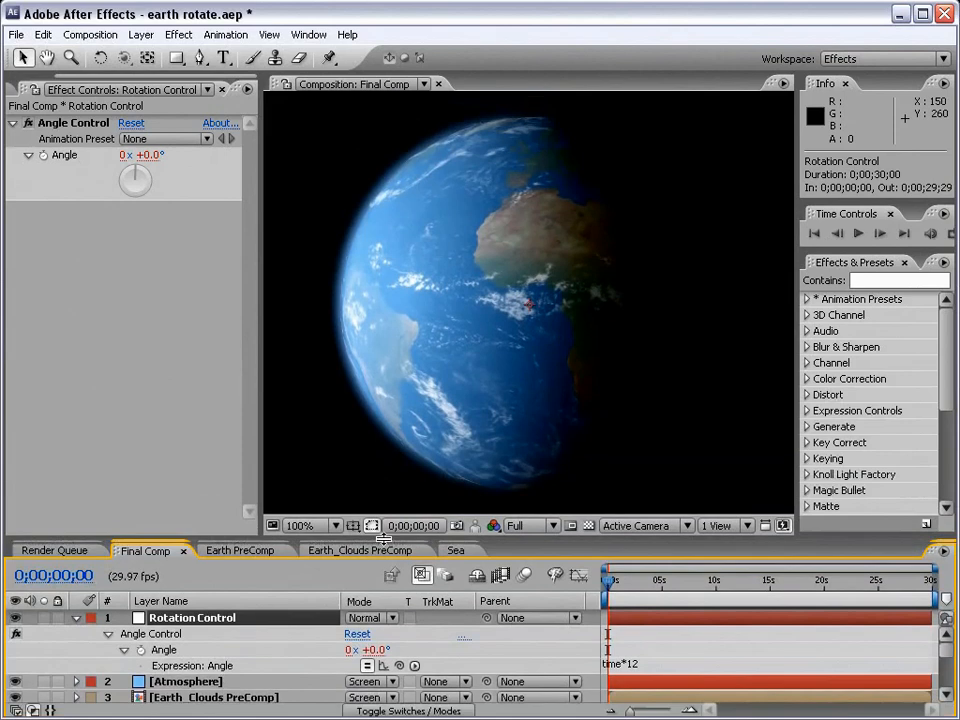
left_click(636, 580)
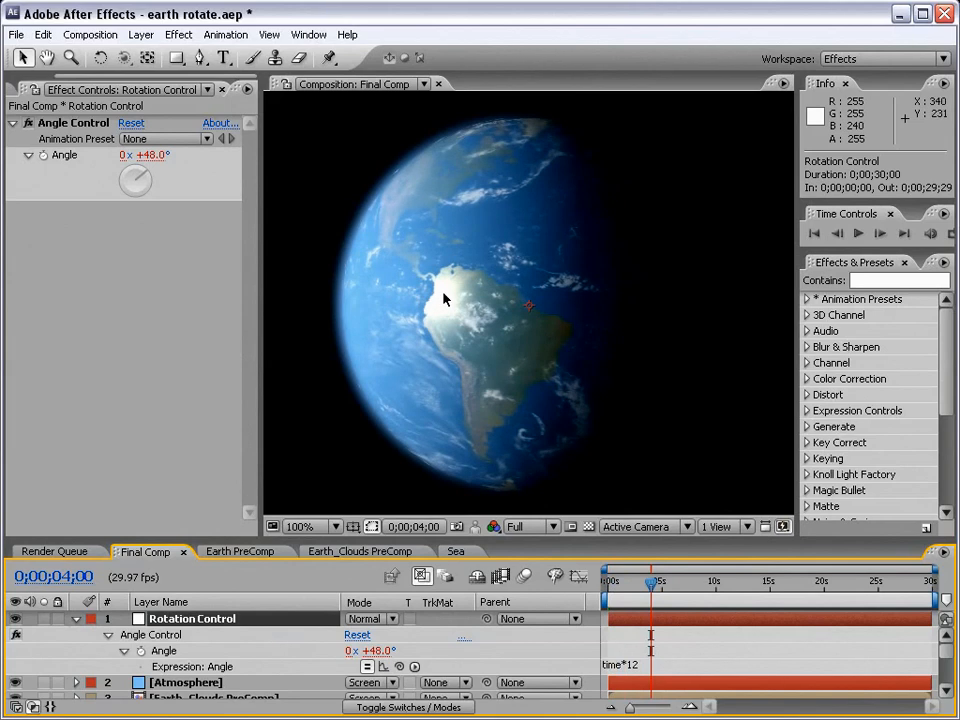
mouse_move(448, 296)
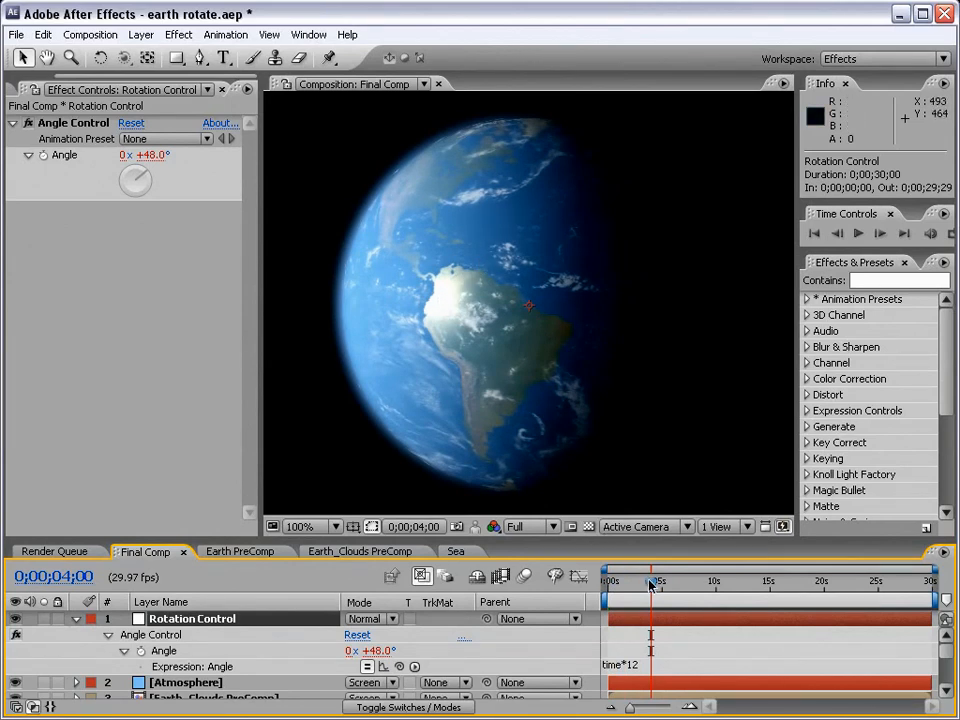
left_click_drag(652, 580, 630, 580)
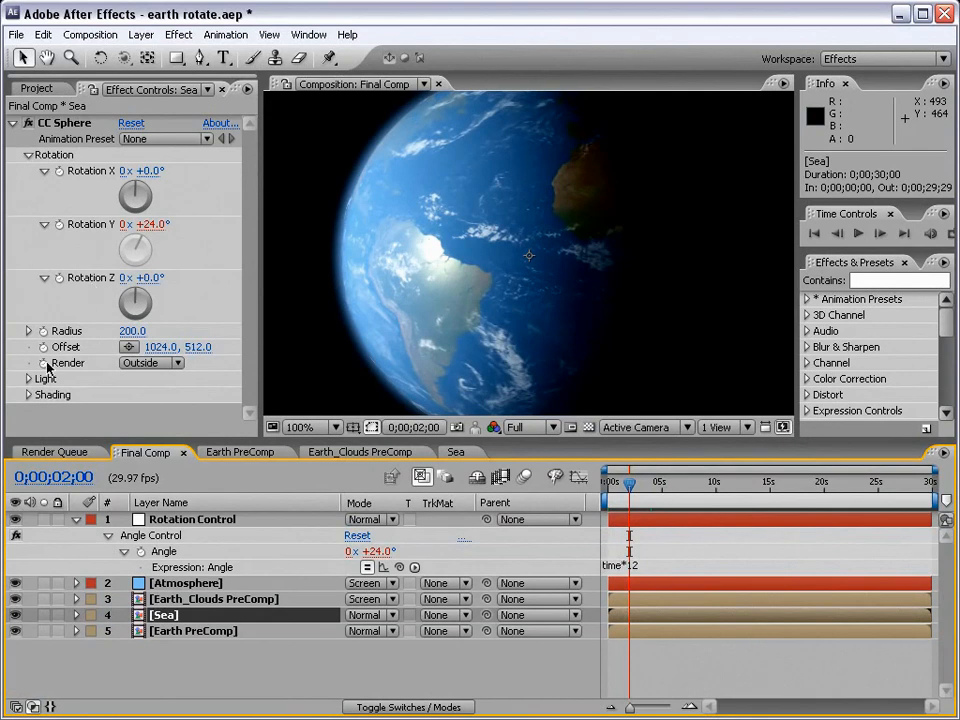
Confirm the Sea sphere's light colour and set shading to Ambient 0, Diffuse 0, Specular 20
left_click(28, 378)
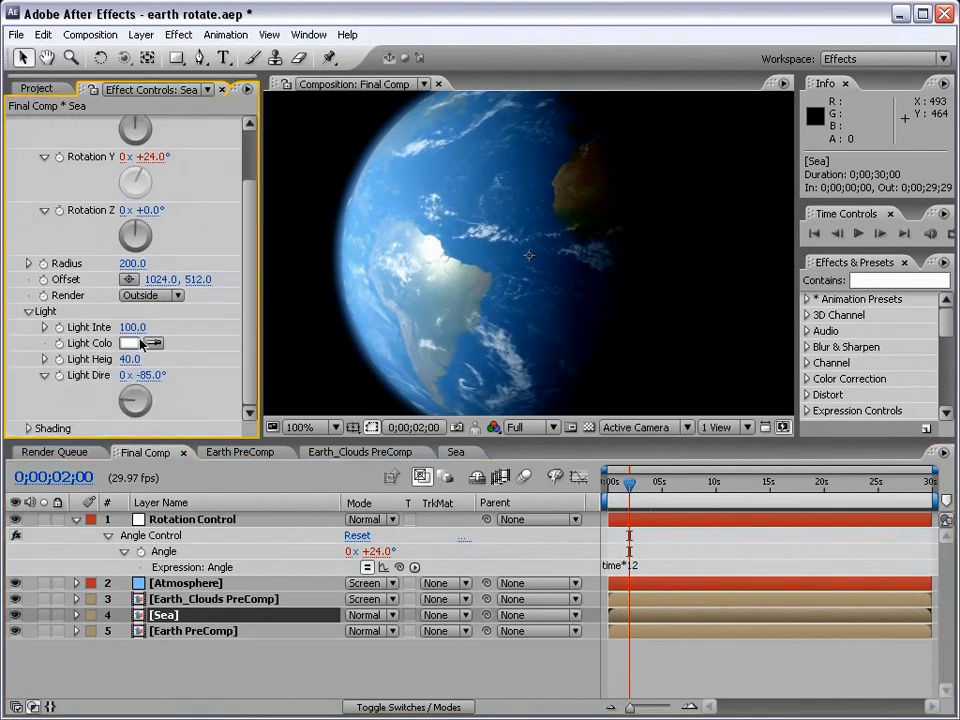
left_click(130, 344)
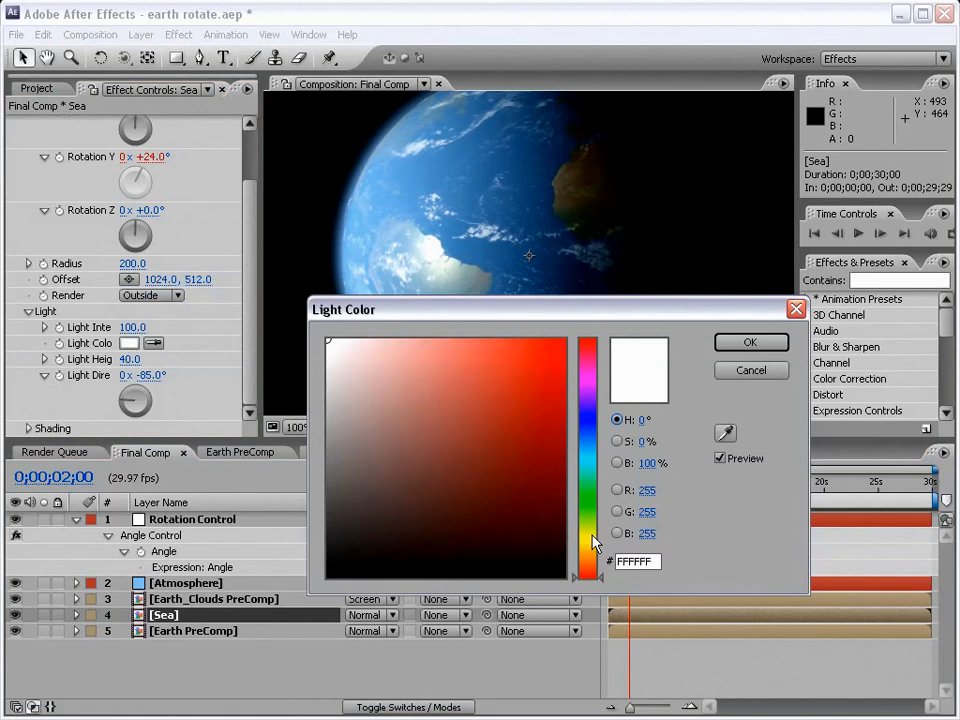
left_click(380, 340)
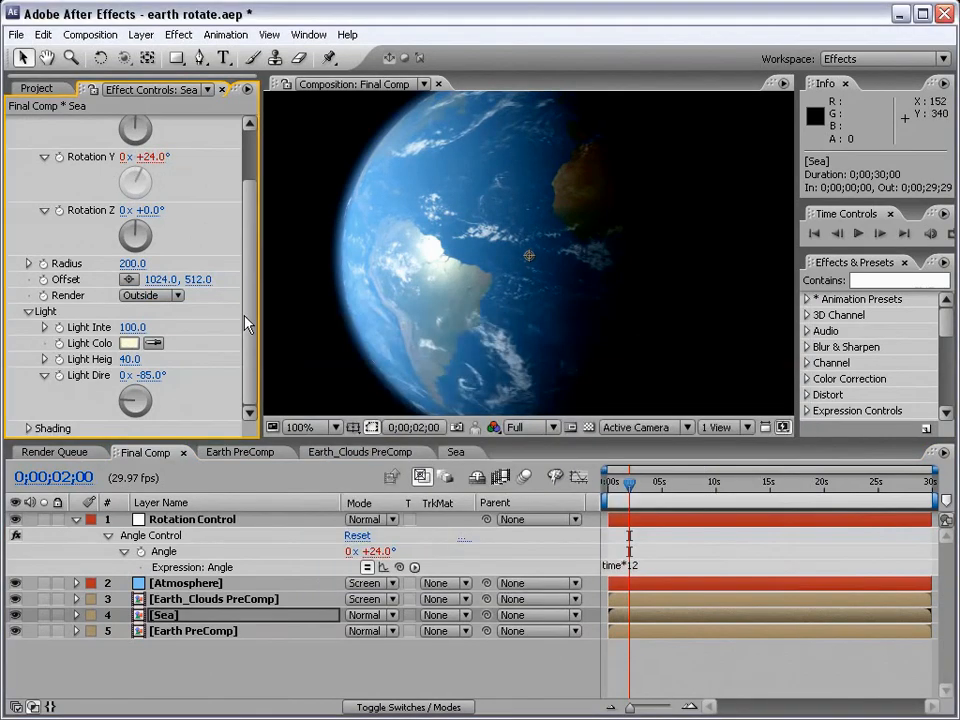
scroll("down", 3)
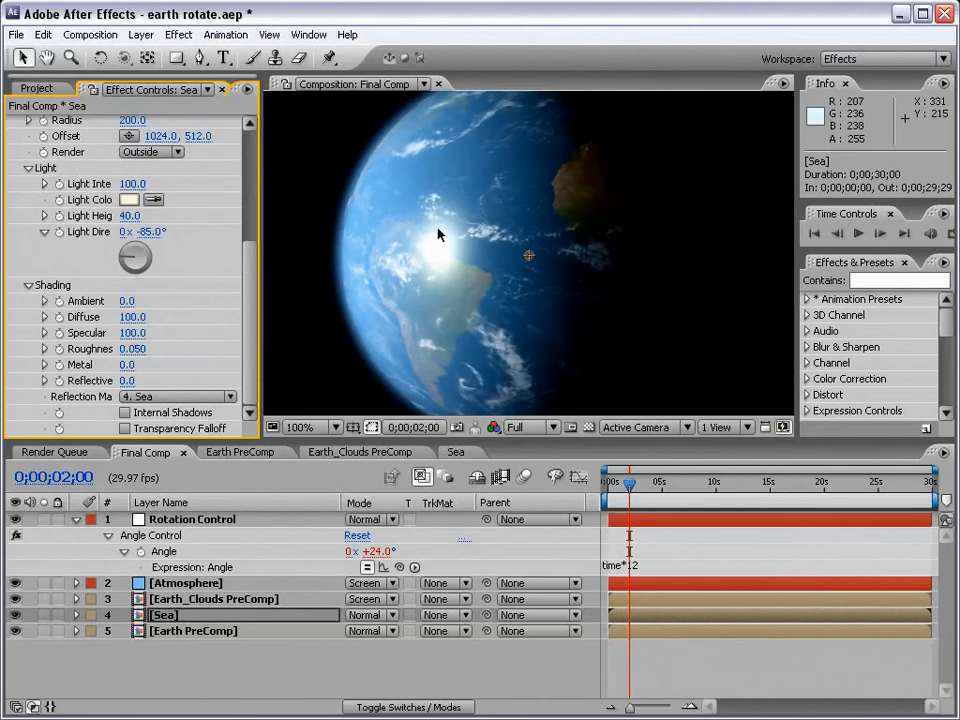
mouse_move(444, 256)
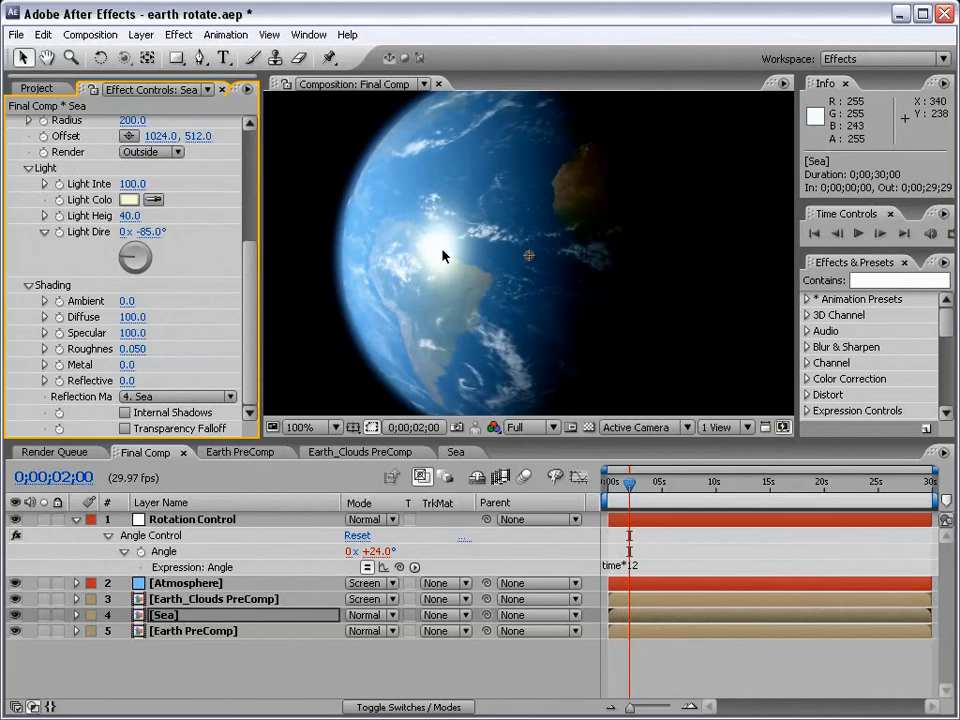
mouse_move(444, 256)
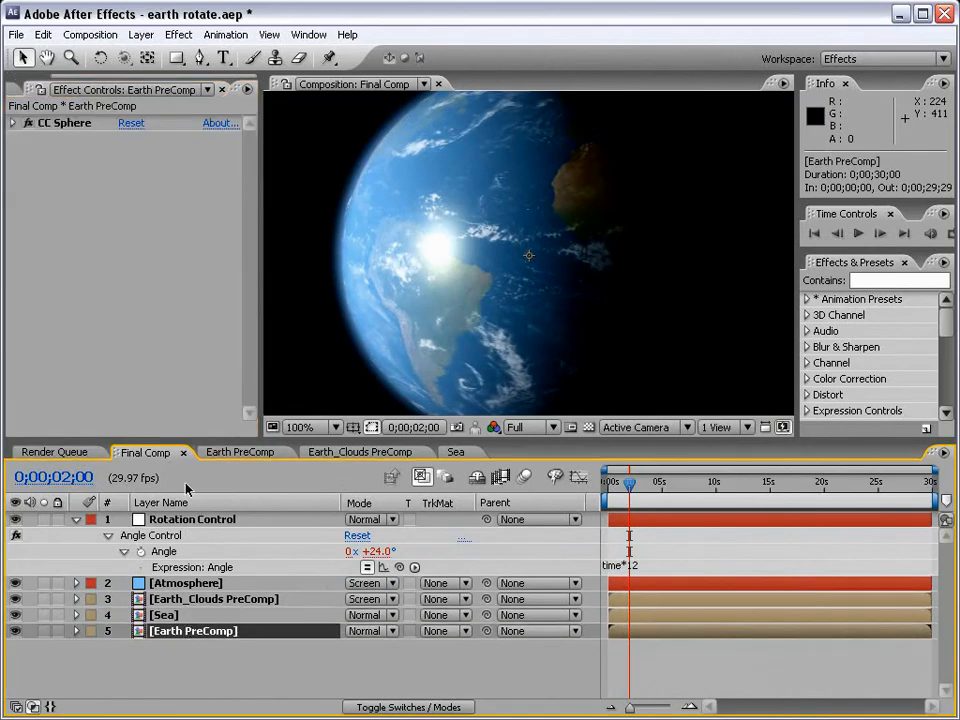
Match Earth PreComp's sphere lighting and shading to the Sea layer, then scrub to check the spin
left_click(14, 122)
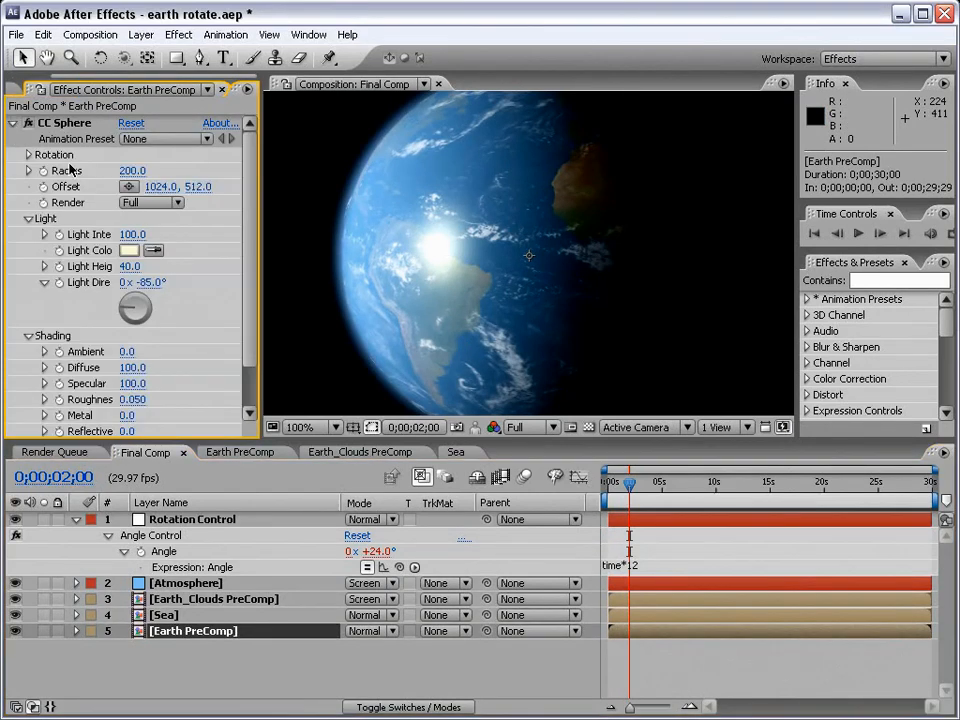
scroll("down", 3)
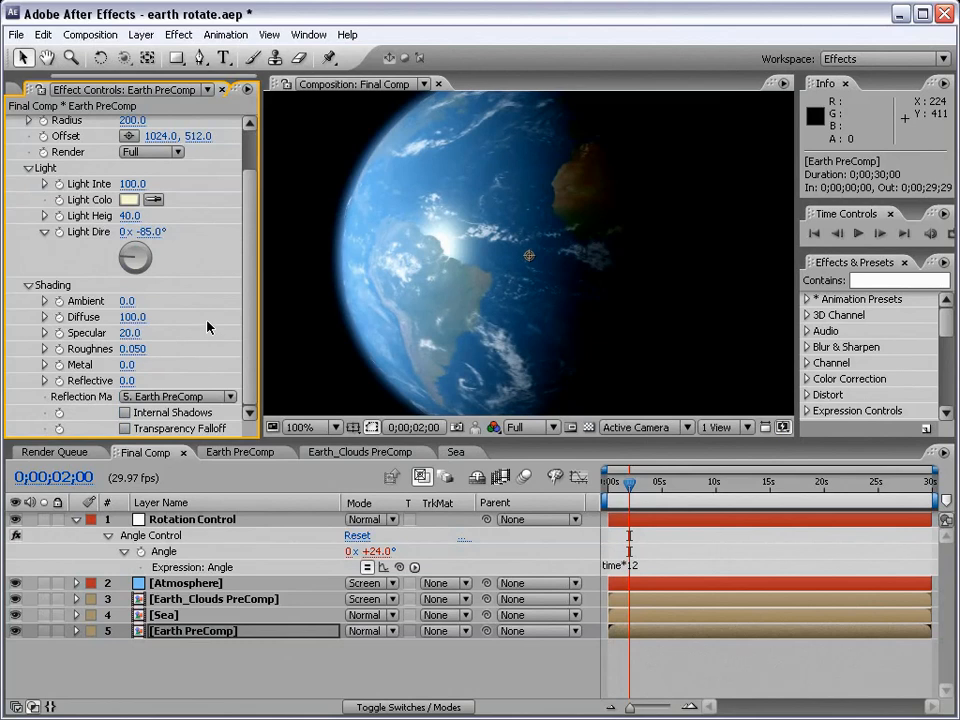
mouse_move(430, 258)
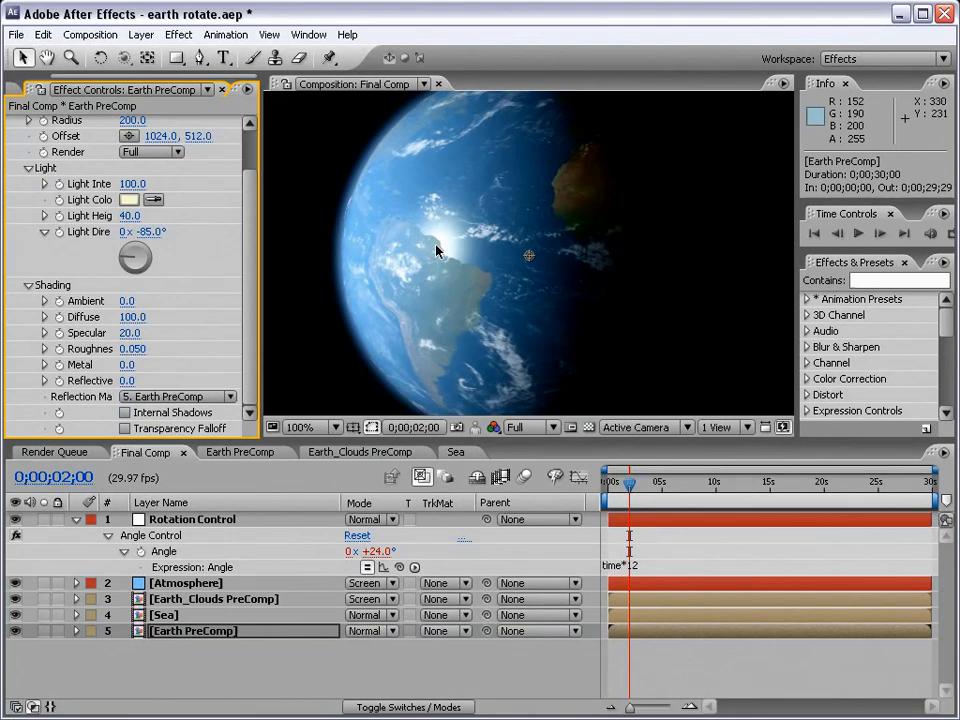
mouse_move(430, 232)
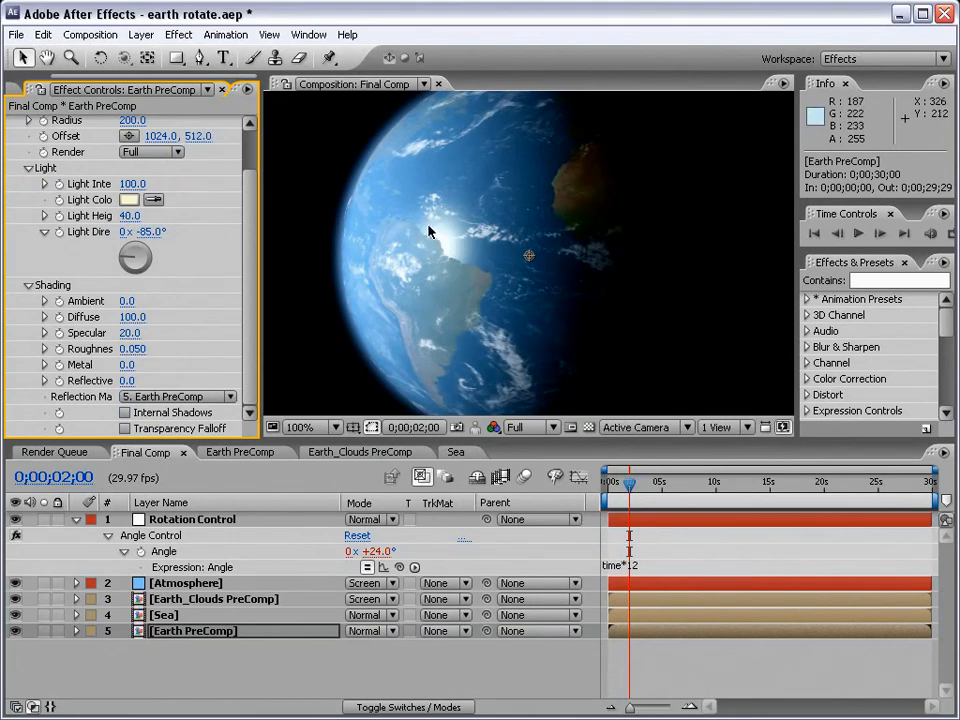
mouse_move(428, 268)
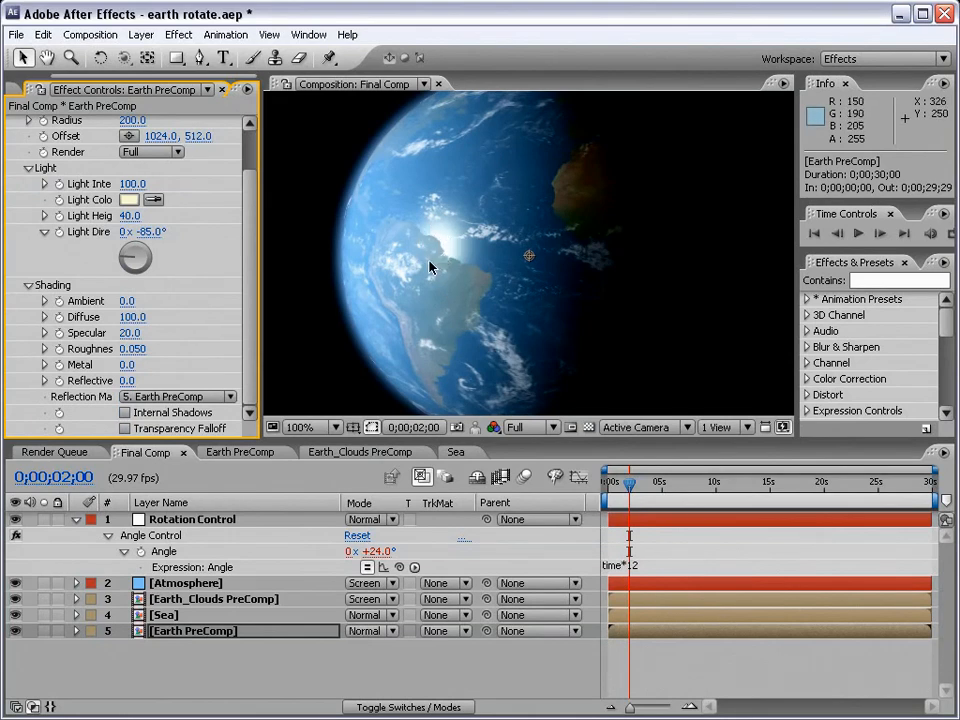
mouse_move(630, 498)
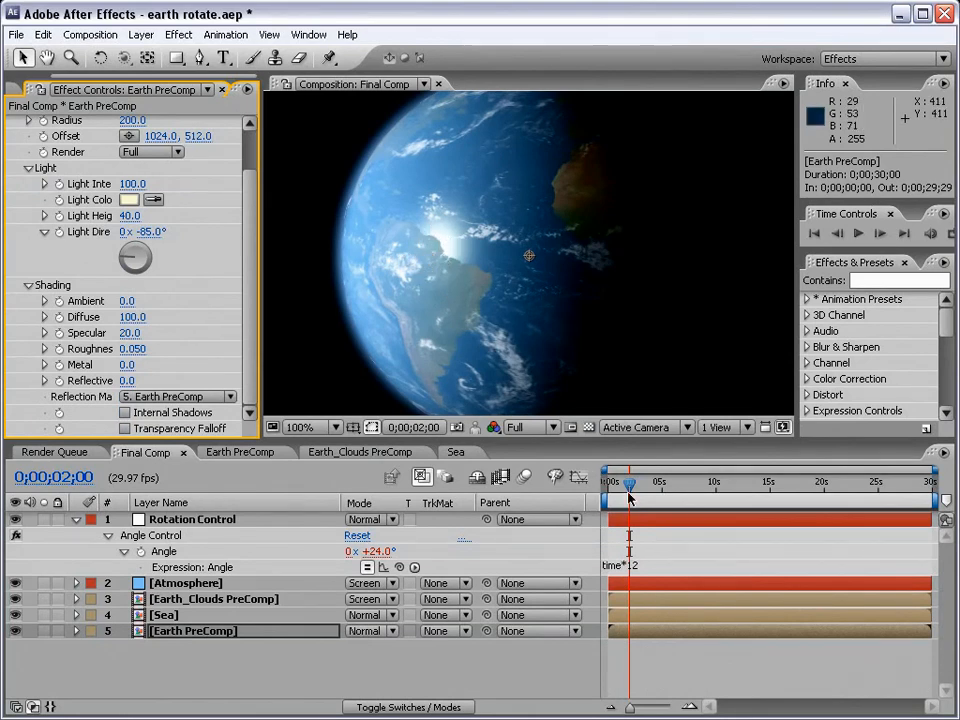
left_click_drag(628, 482, 662, 482)
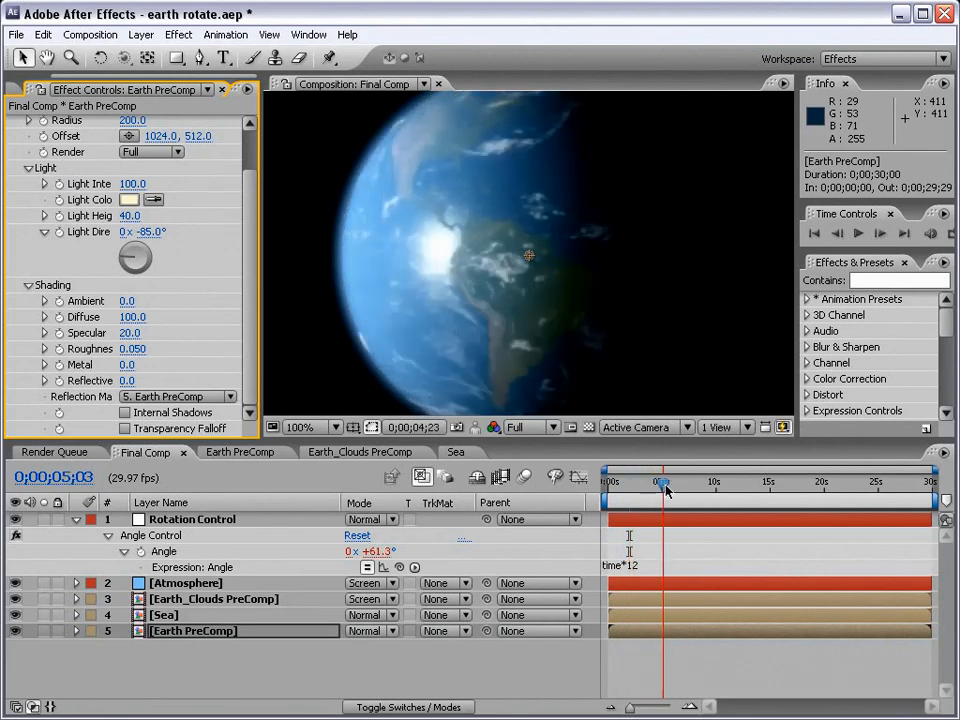
left_click_drag(662, 480, 640, 480)
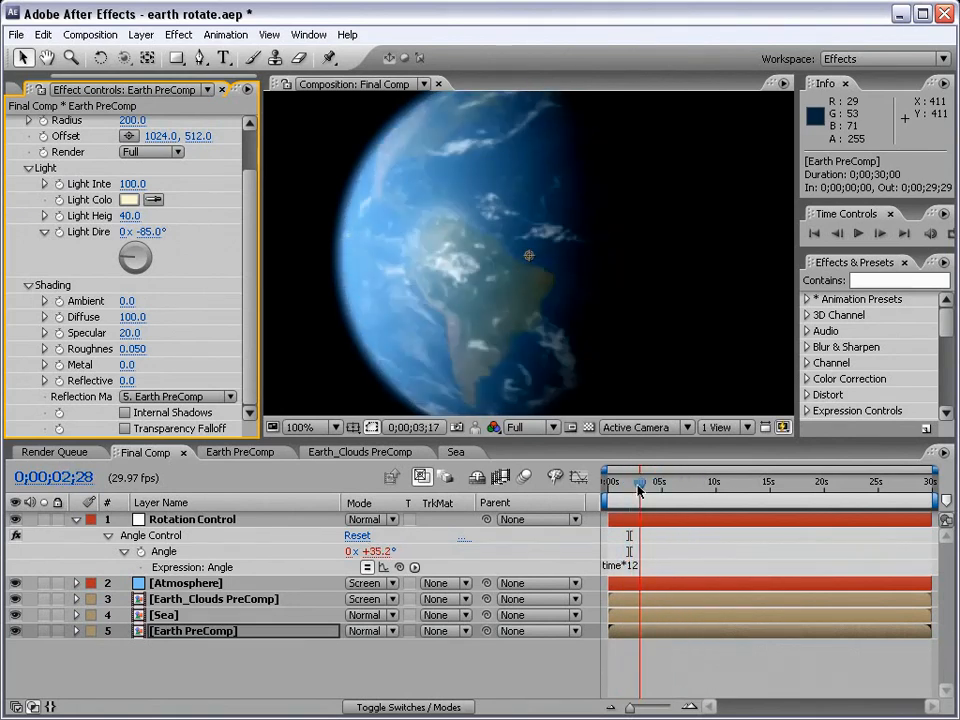
left_click_drag(640, 480, 620, 480)
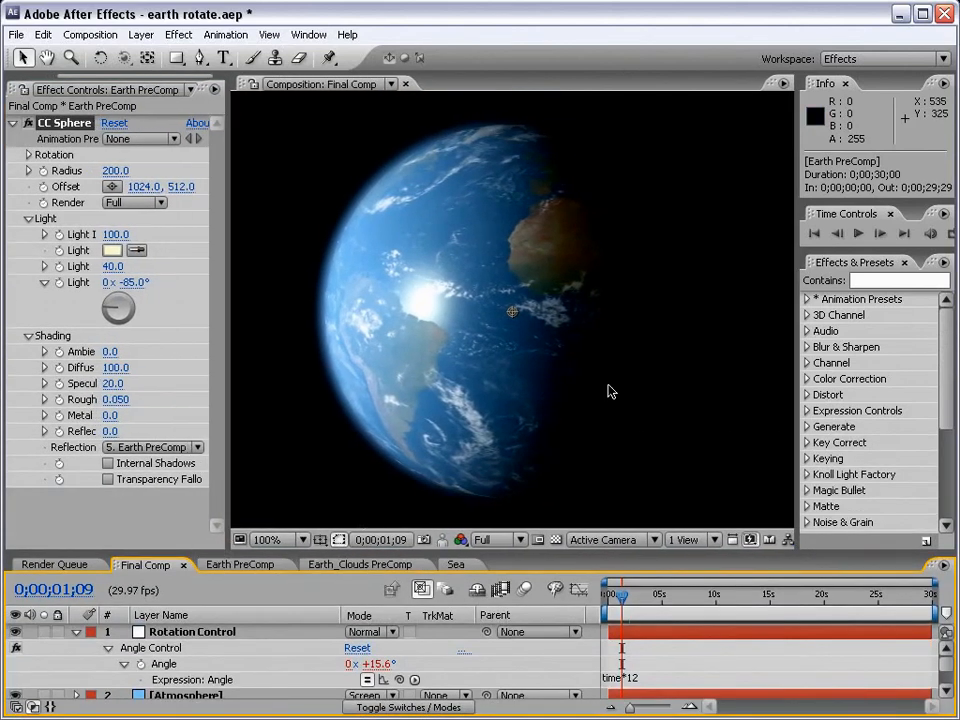
mouse_move(664, 436)
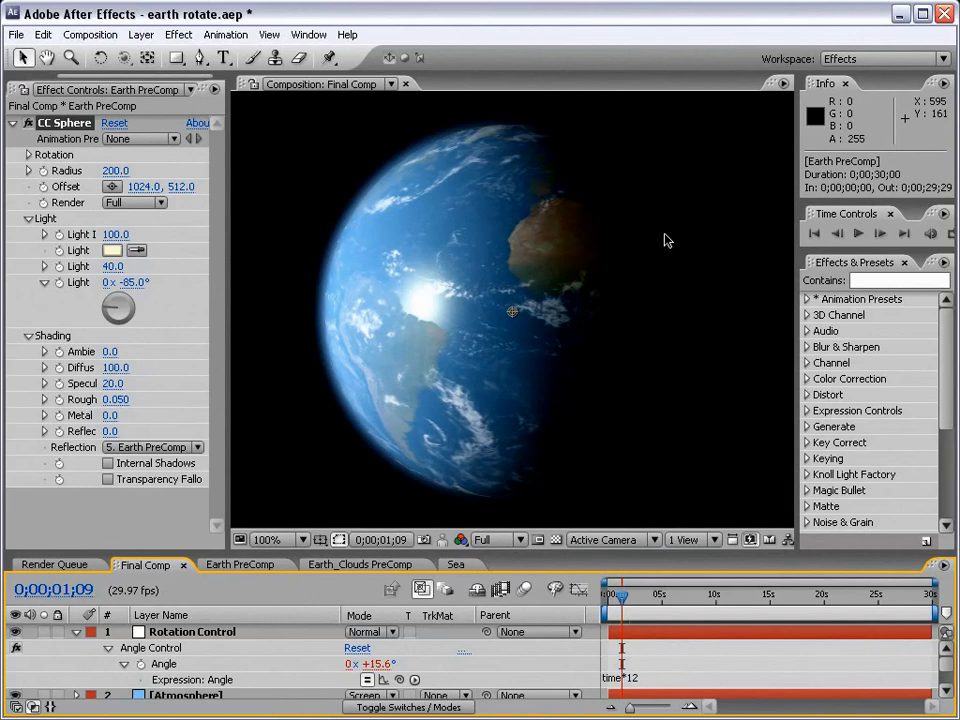
mouse_move(548, 504)
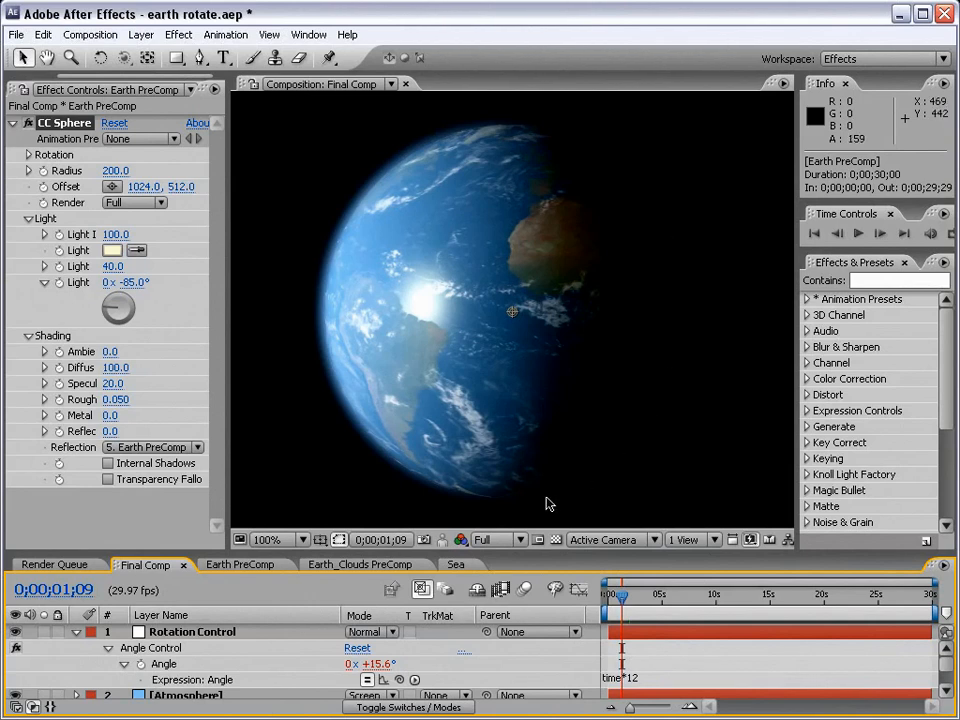
mouse_move(632, 206)
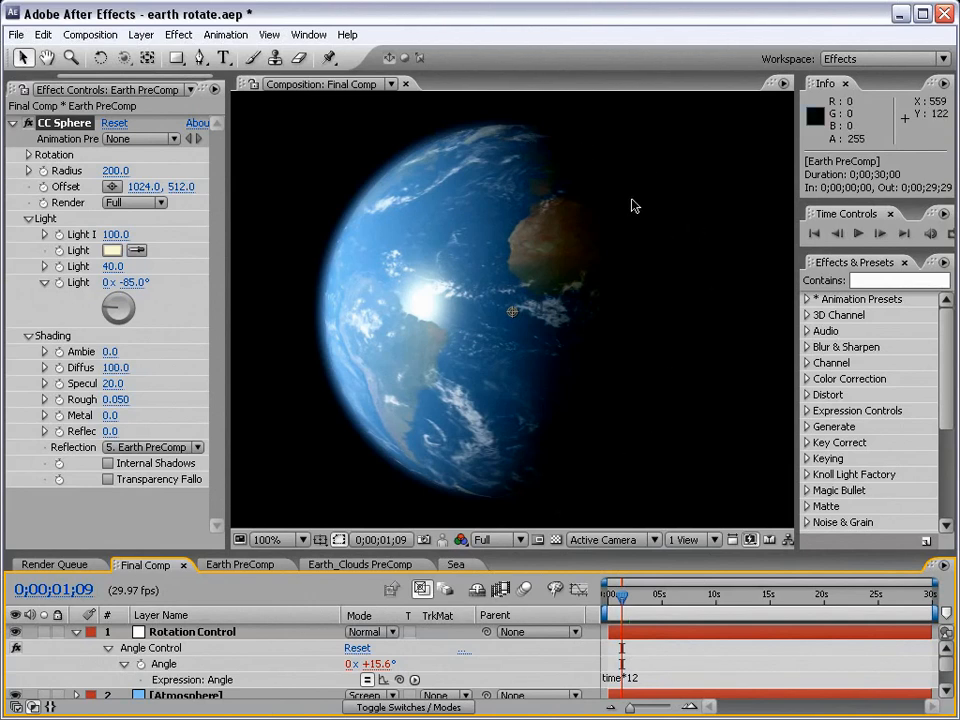
mouse_move(614, 378)
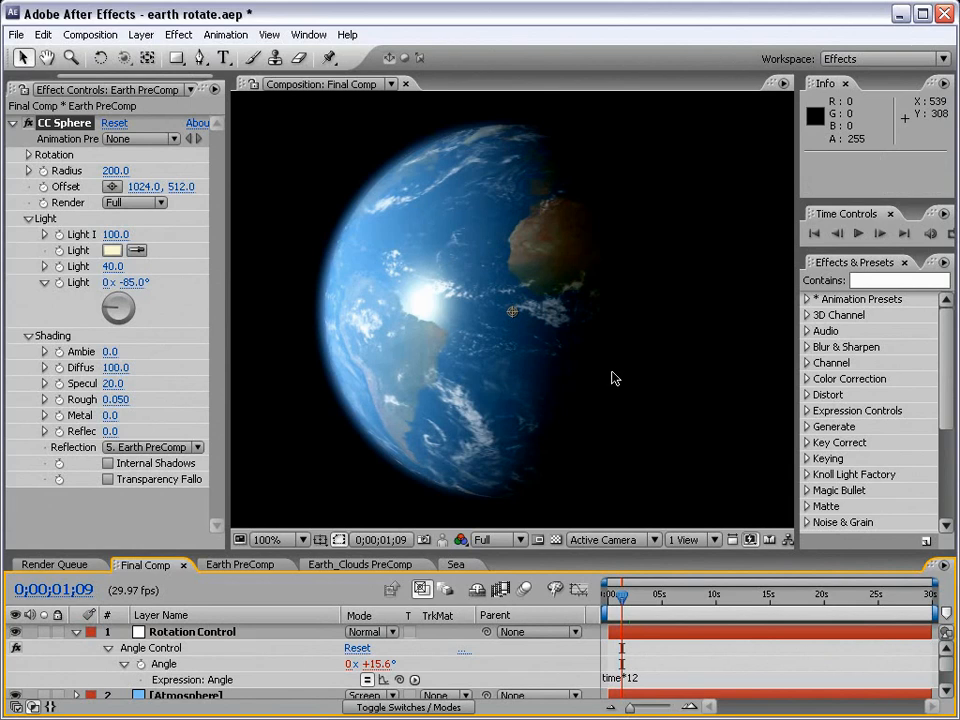
mouse_move(98, 84)
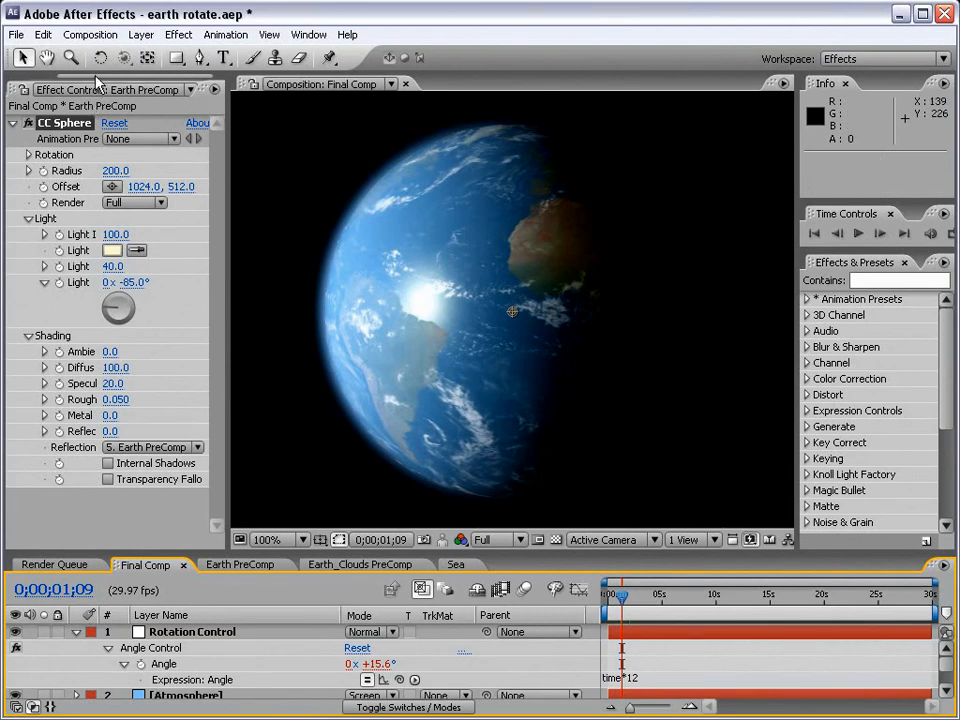
Switch from Effect Controls back to the Project panel's footage and composition list
left_click(36, 88)
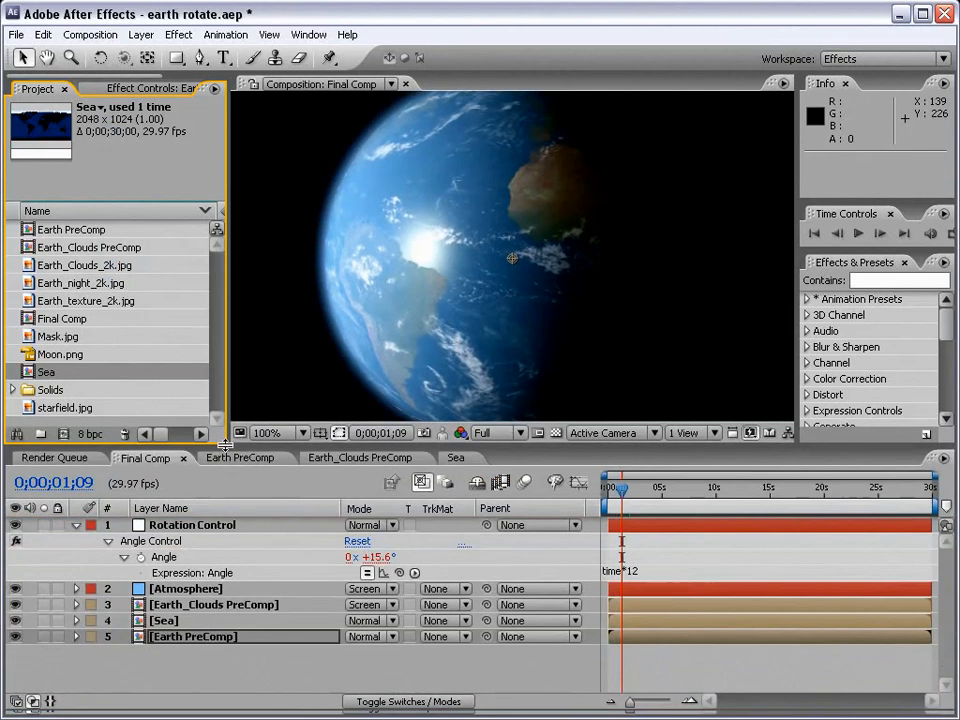
mouse_move(492, 230)
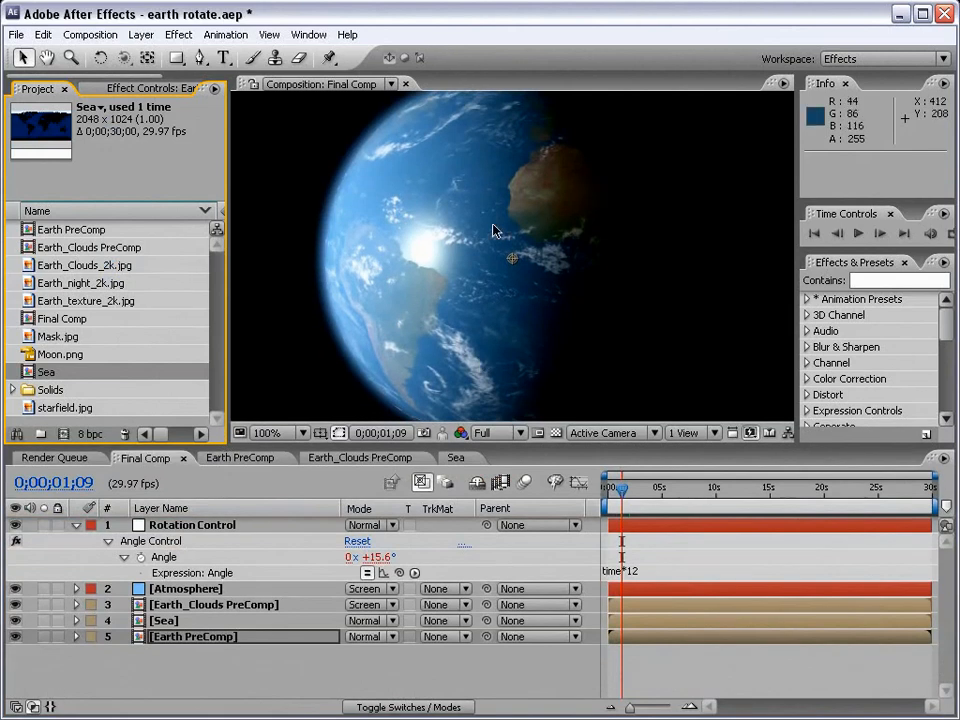
mouse_move(78, 300)
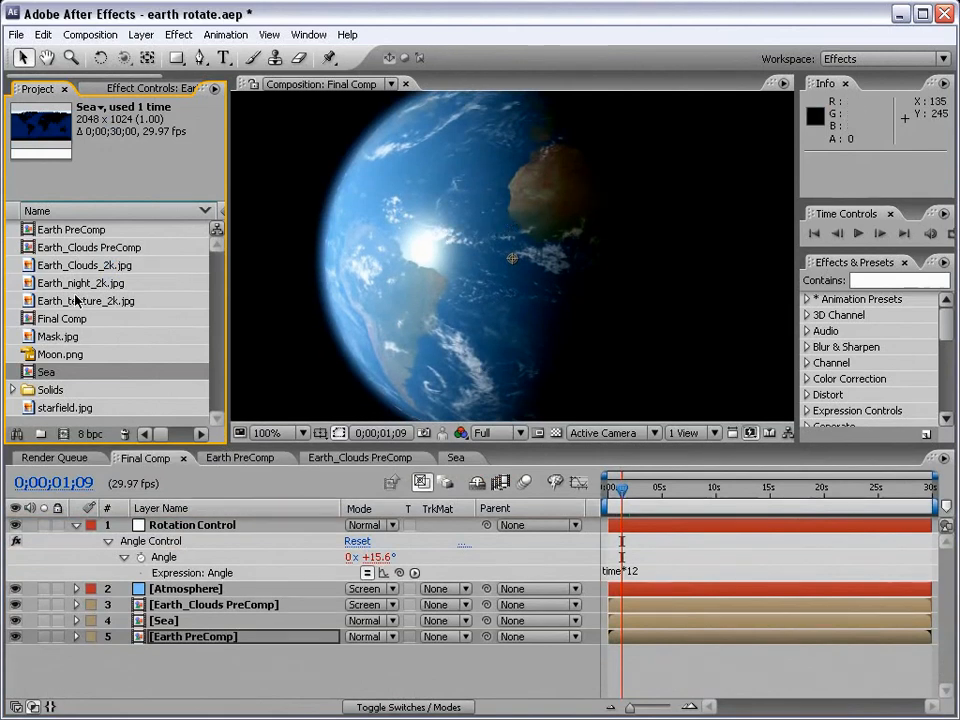
Open a composition from Earth_night_2k.jpg and zoom and pan around its city lights
left_click(80, 282)
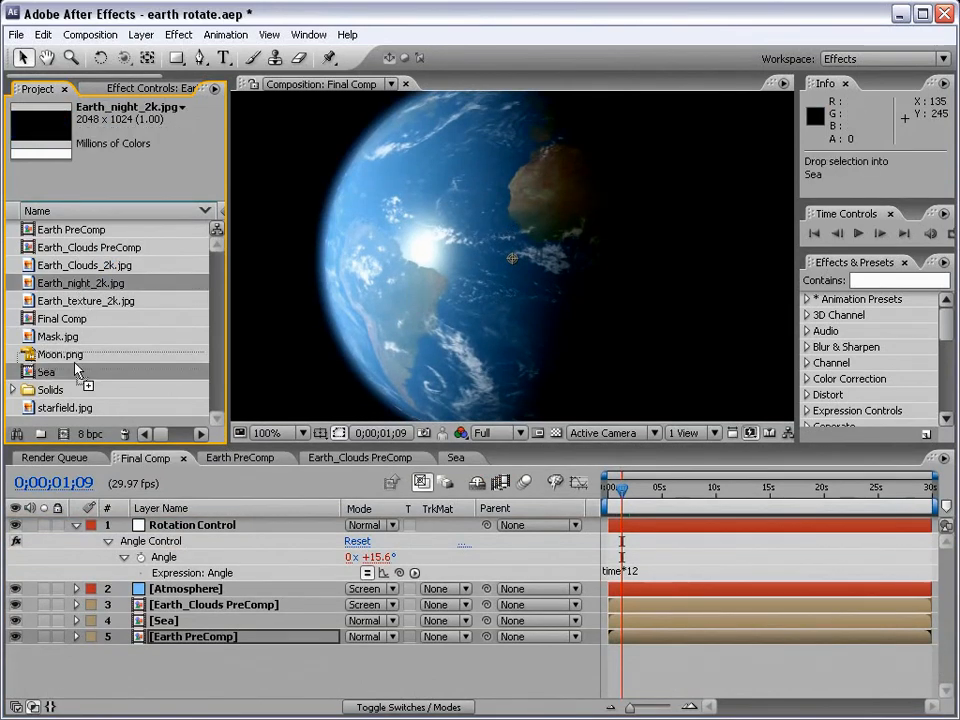
double_click(80, 300)
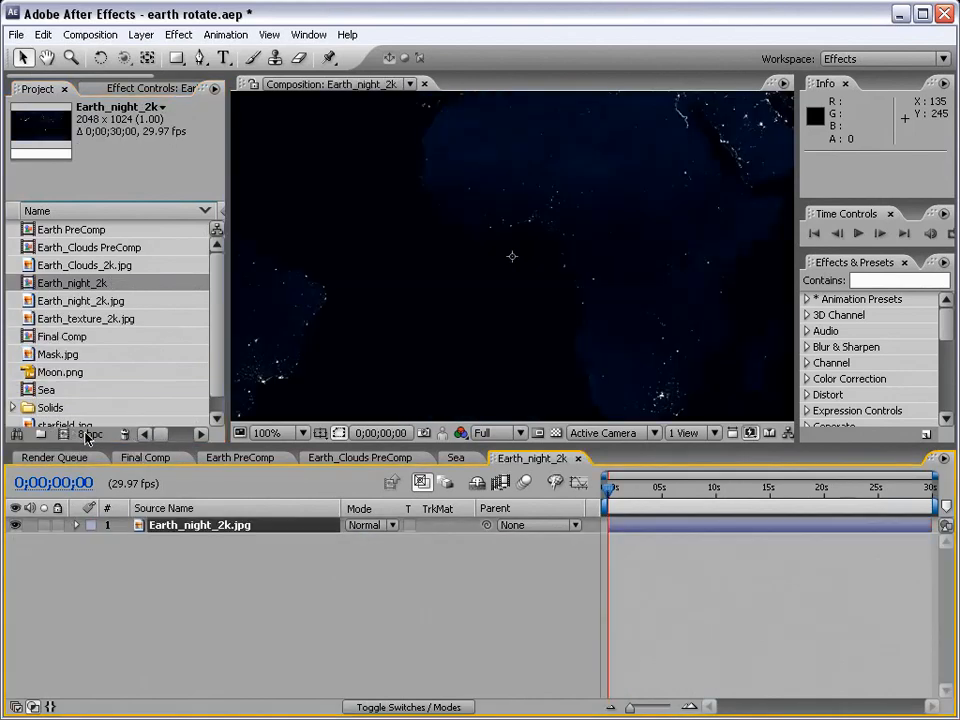
left_click(284, 432)
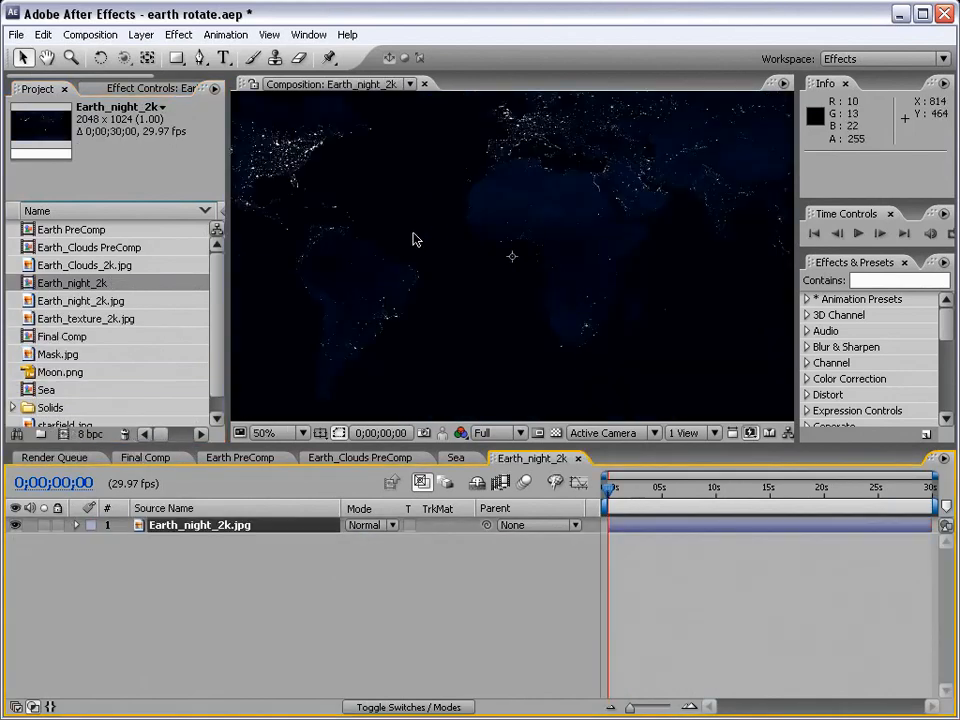
left_click_drag(416, 240, 436, 278)
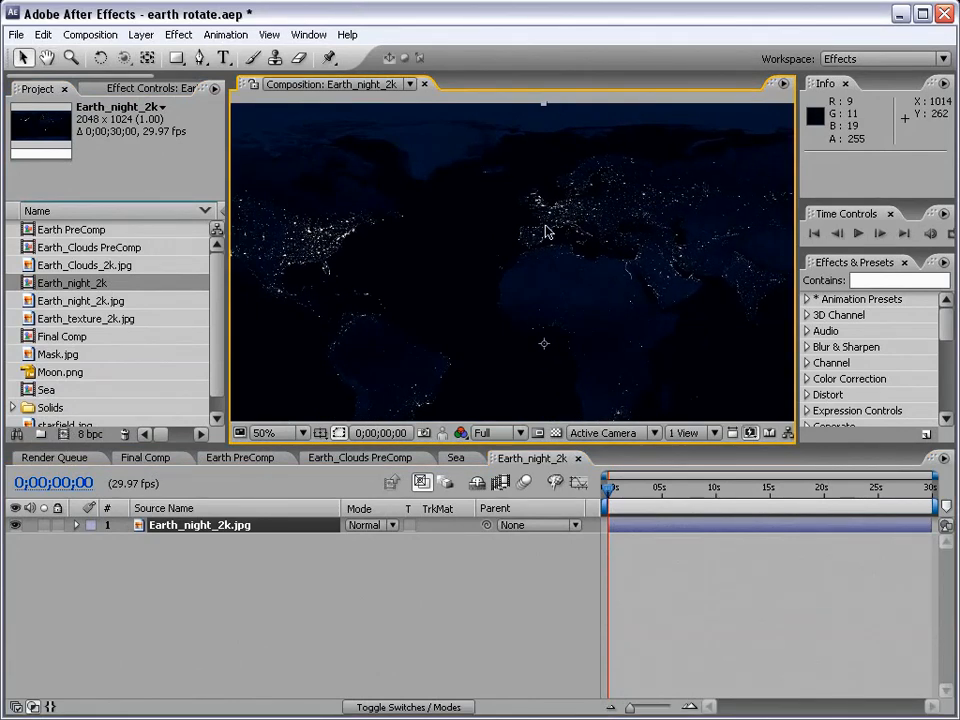
left_click(264, 432)
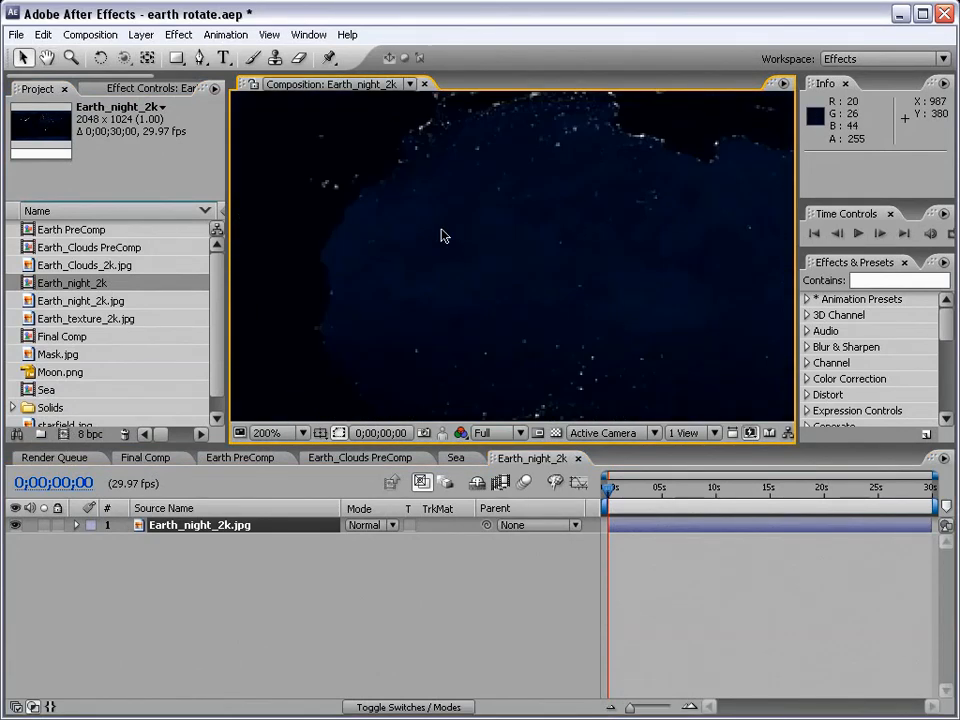
mouse_move(464, 252)
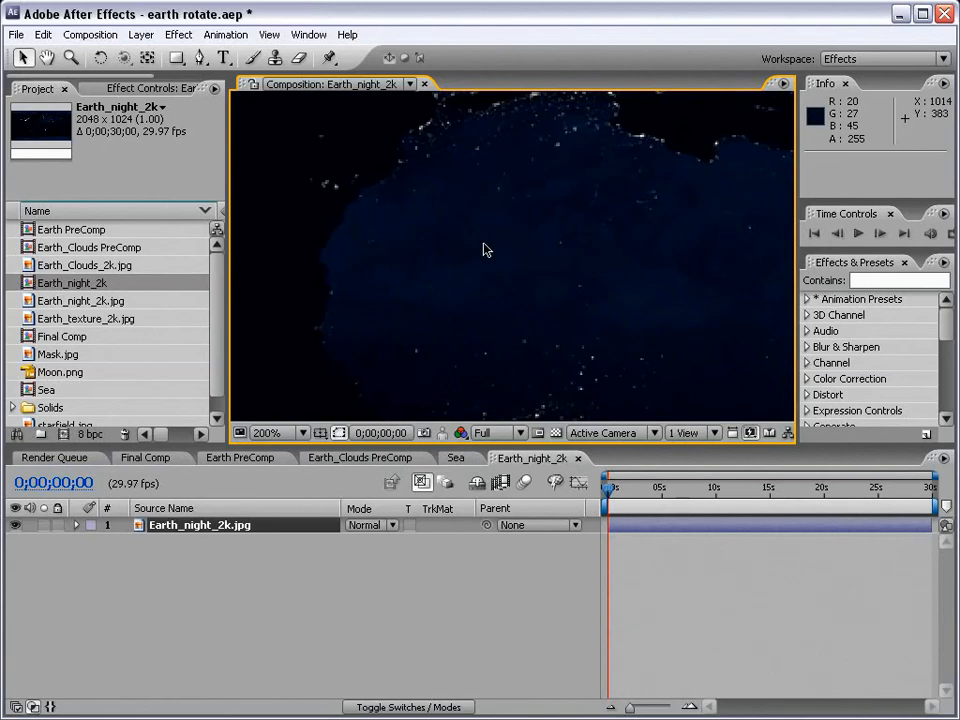
mouse_move(460, 260)
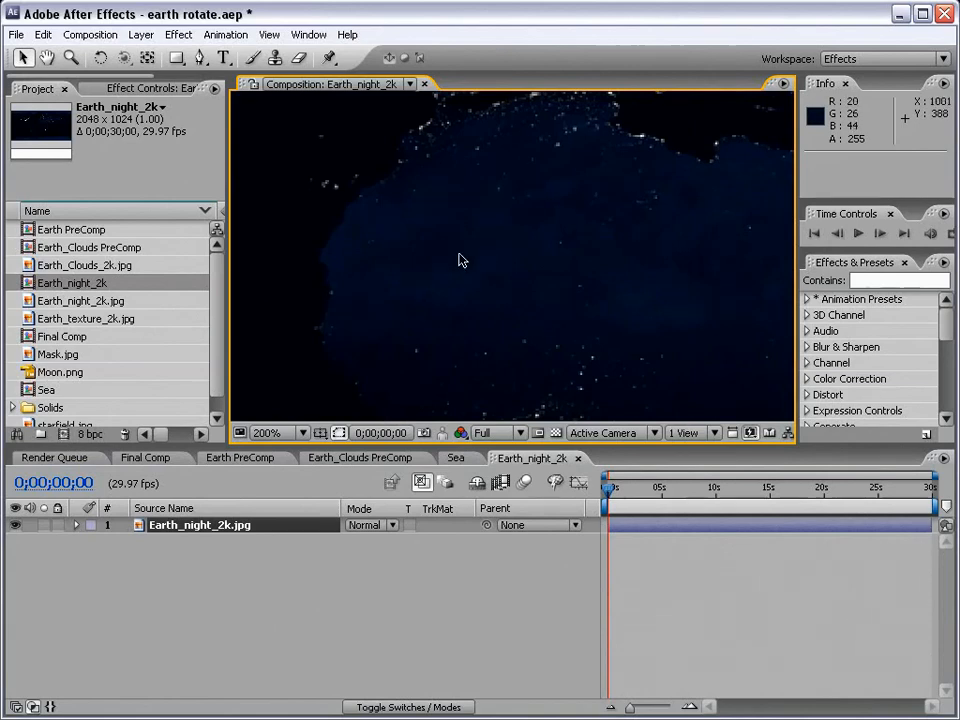
mouse_move(178, 34)
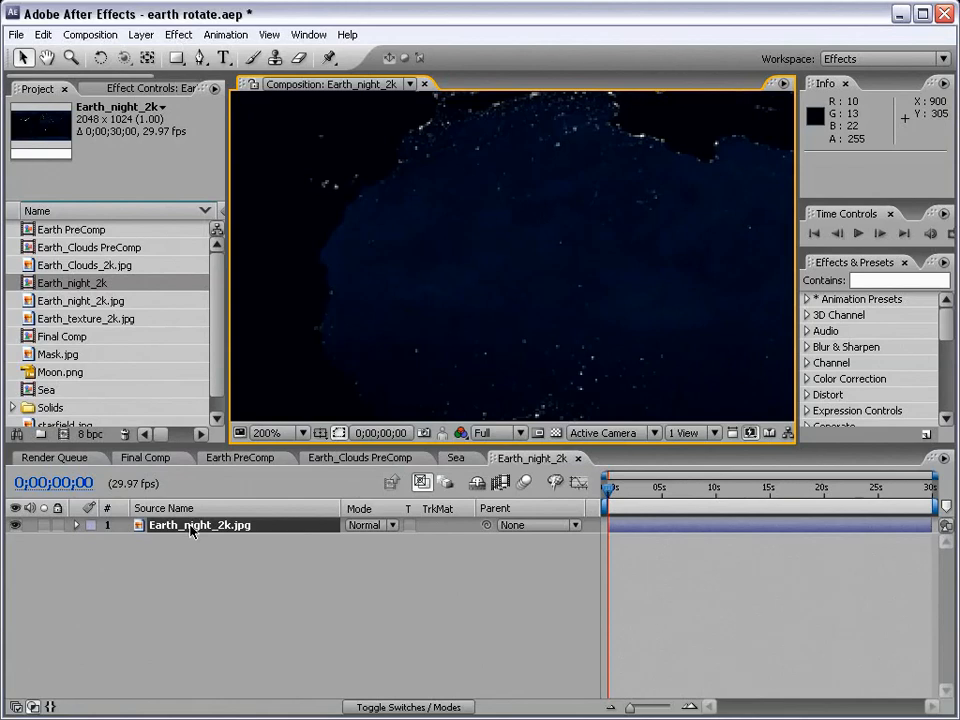
Apply a Curves effect to Earth_night_2k.jpg and steepen it to crush the dark areas
left_click(178, 34)
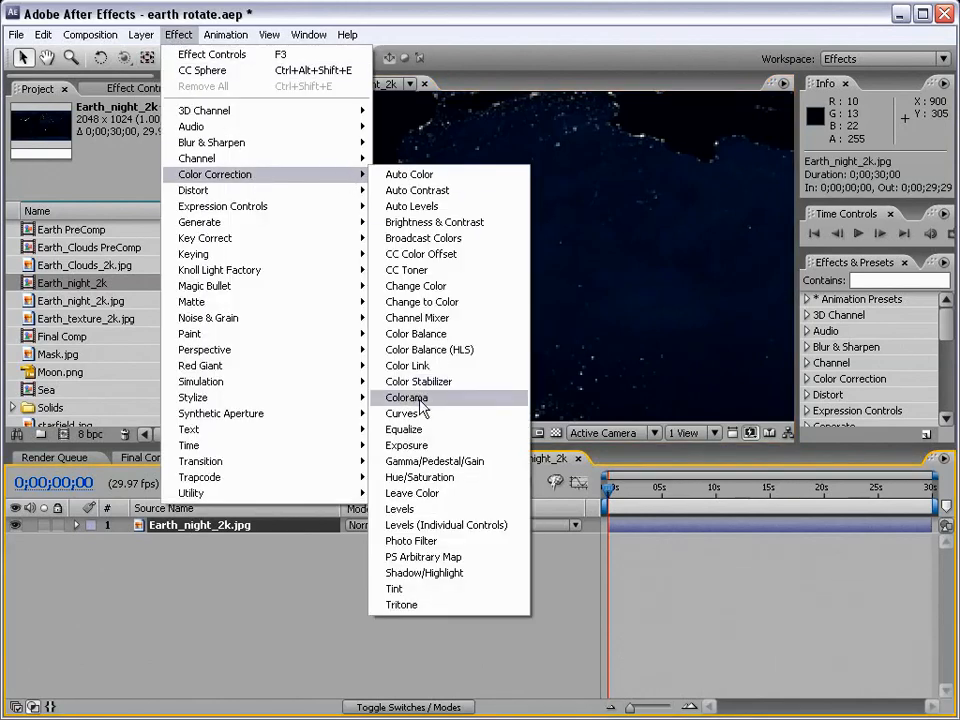
left_click(404, 412)
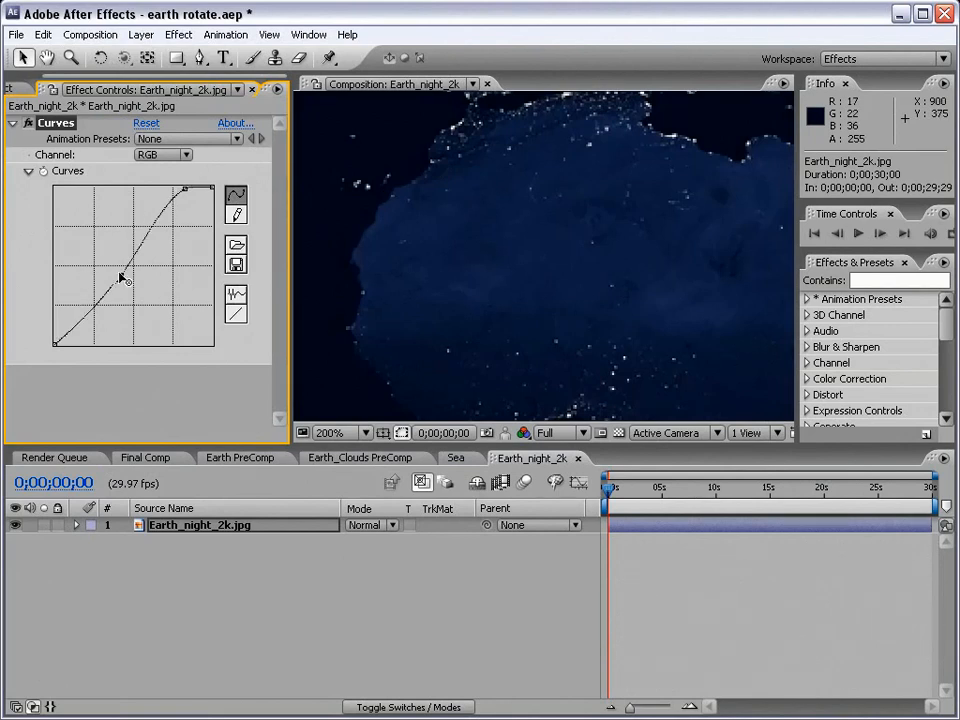
left_click_drag(120, 278, 160, 296)
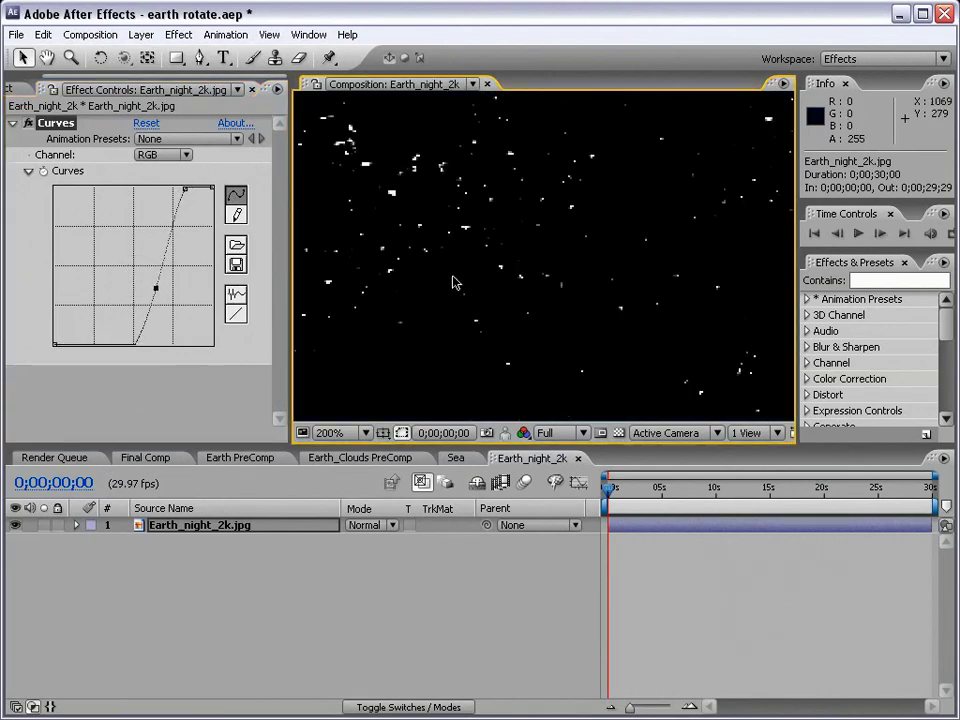
left_click(348, 432)
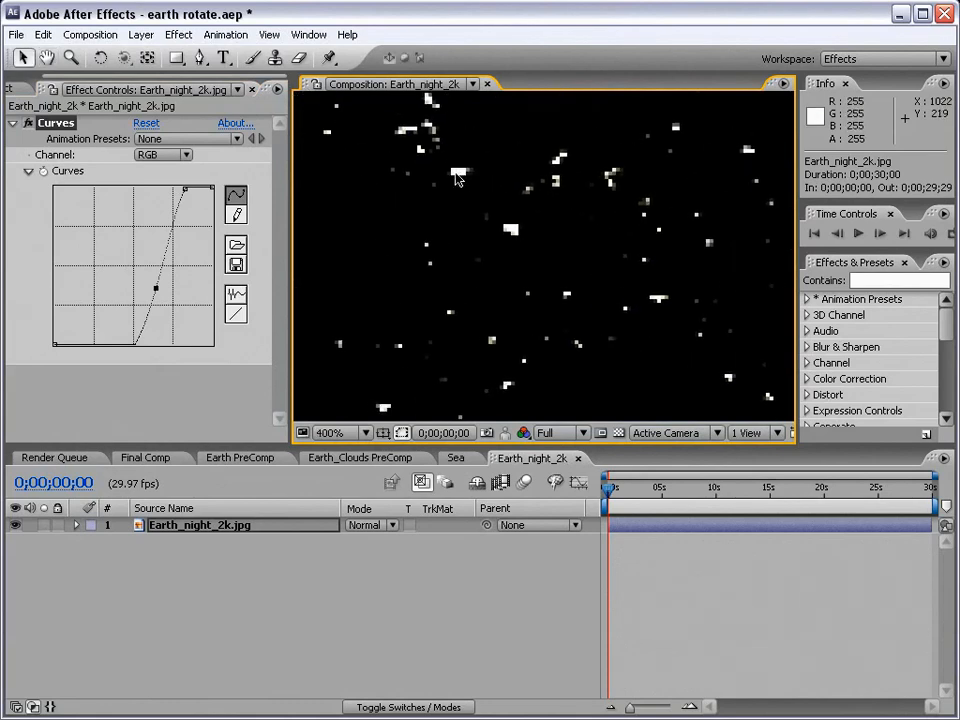
mouse_move(436, 208)
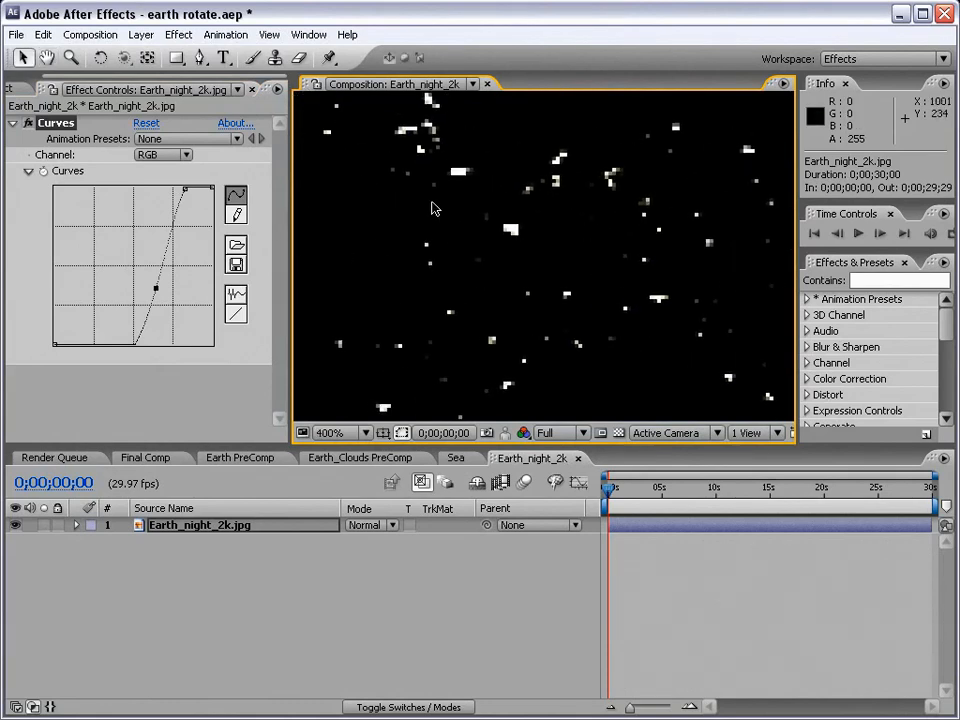
Refine the curve's lower and upper ends into an S shape so dimmer lights survive on black
left_click_drag(156, 288, 156, 284)
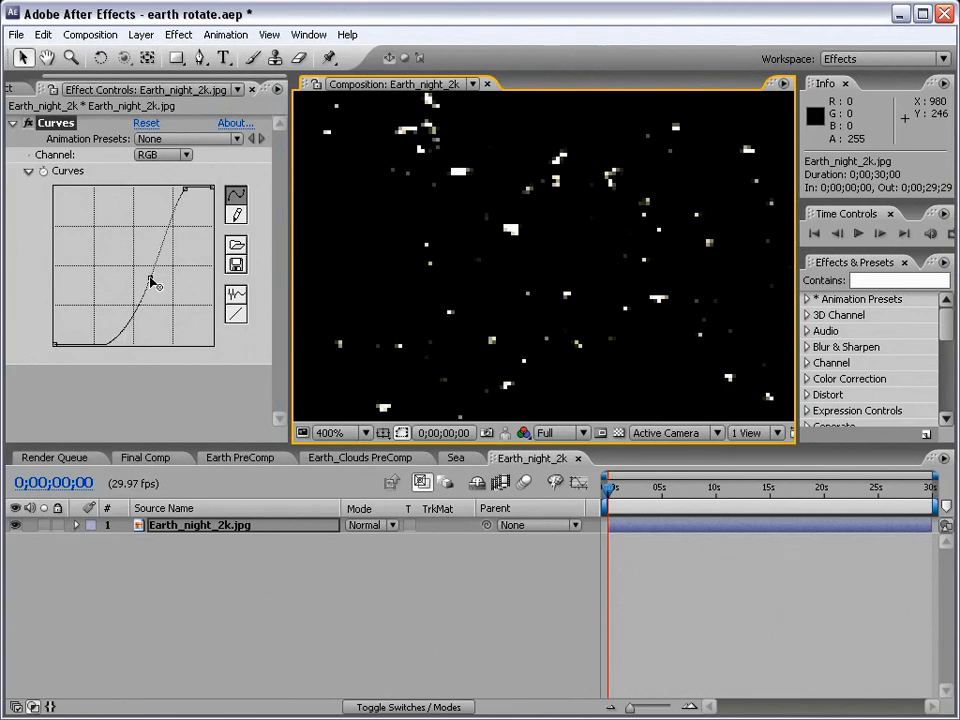
left_click_drag(150, 284, 150, 272)
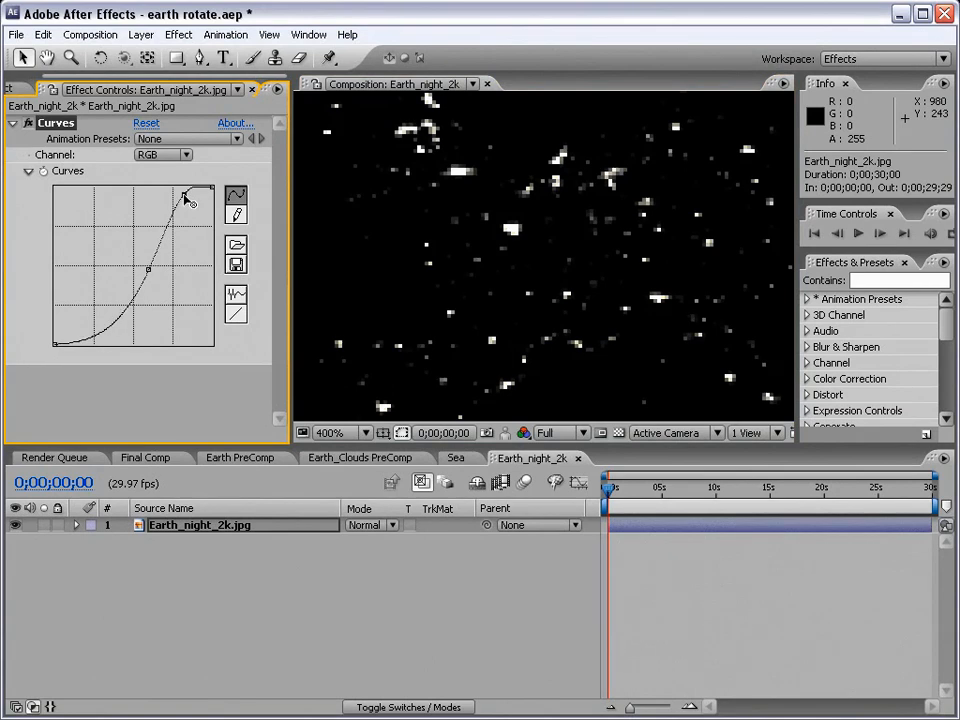
left_click_drag(186, 192, 186, 200)
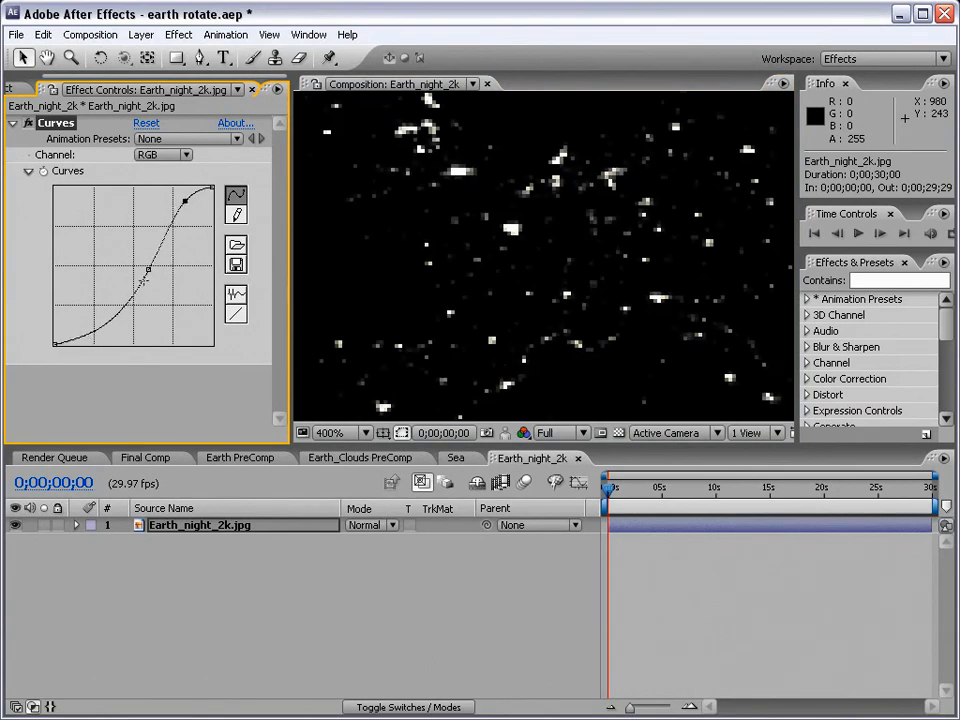
left_click(344, 432)
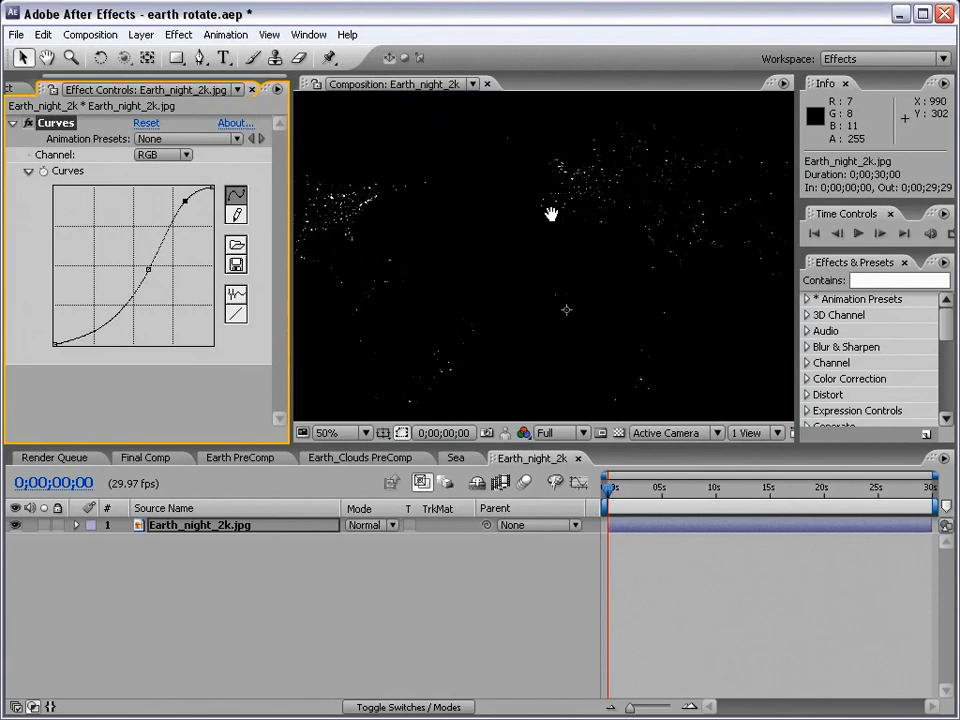
Place the Earth_night_2k comp in Final Comp below Earth_Clouds PreComp with a CC Sphere effect
left_click(38, 88)
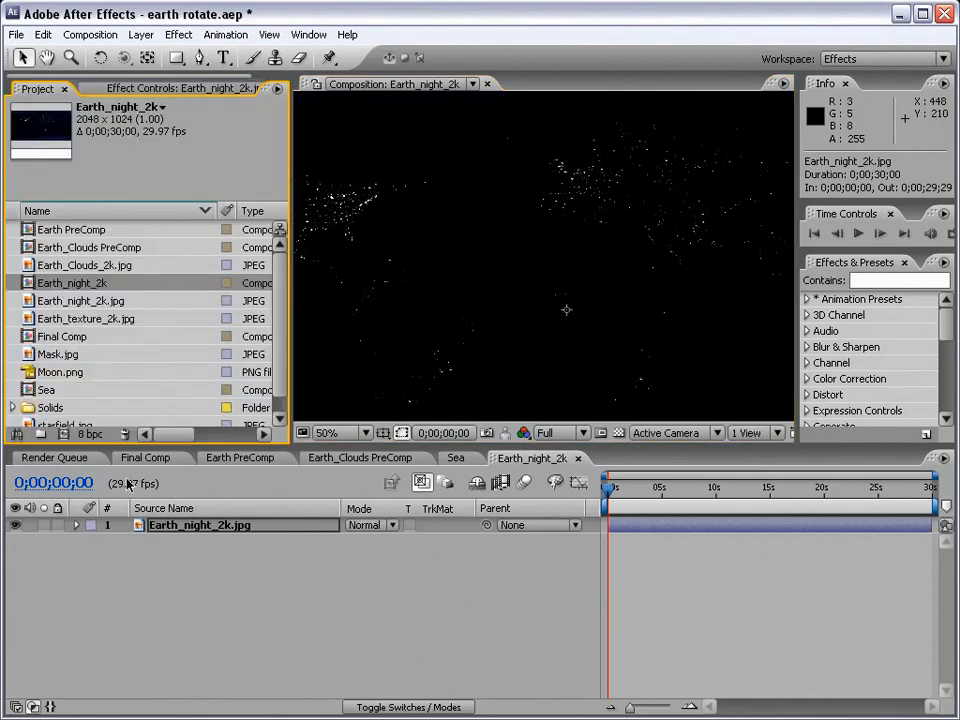
left_click(144, 456)
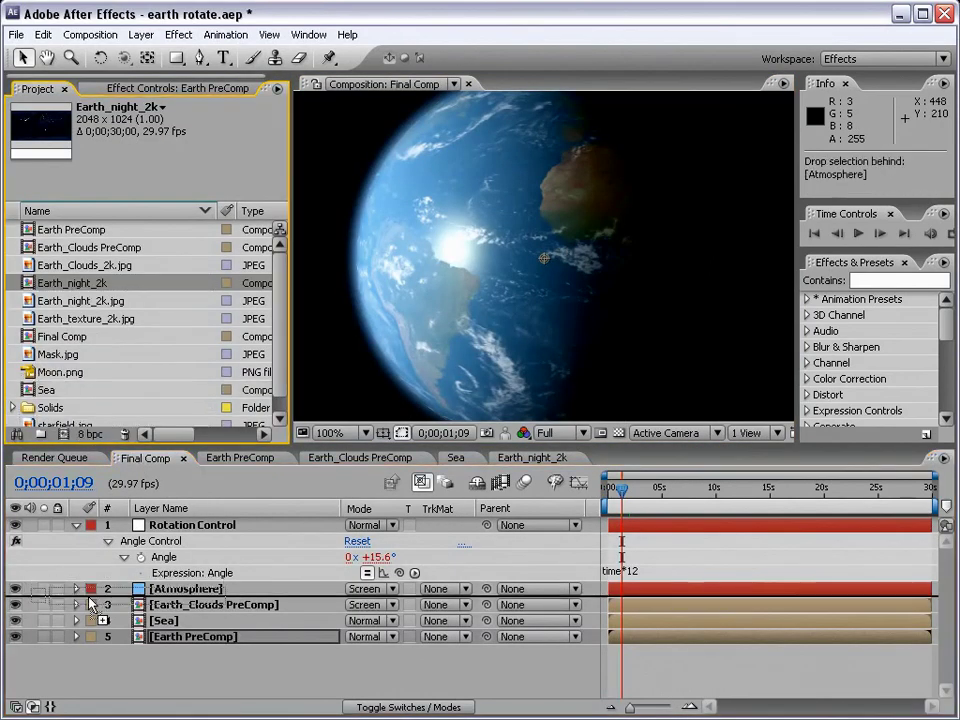
left_click(214, 604)
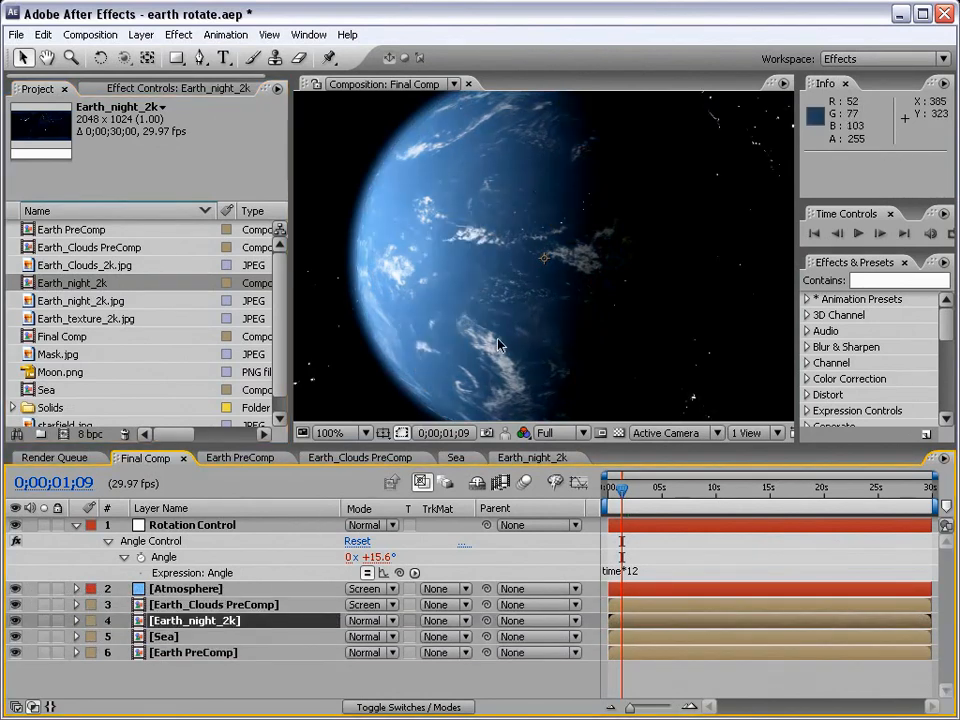
left_click(178, 34)
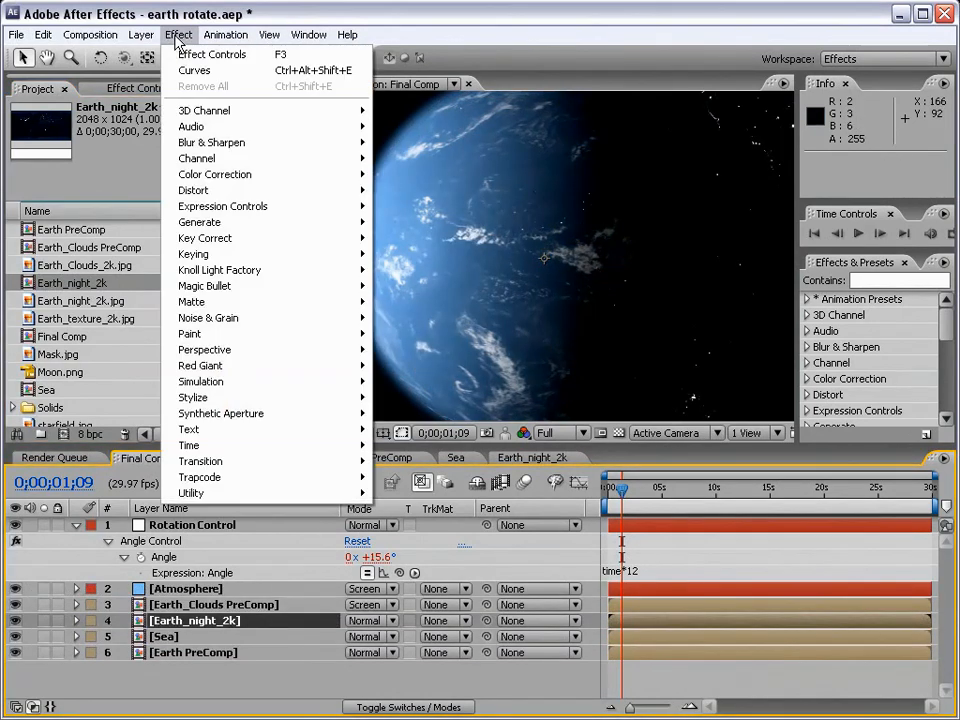
mouse_move(204, 348)
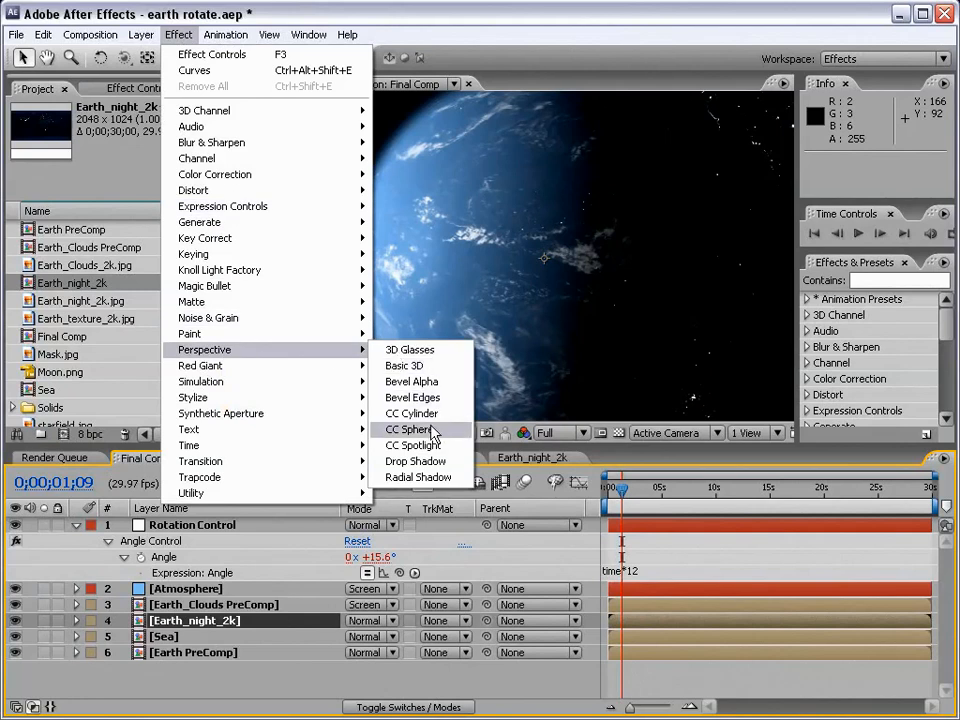
left_click(408, 428)
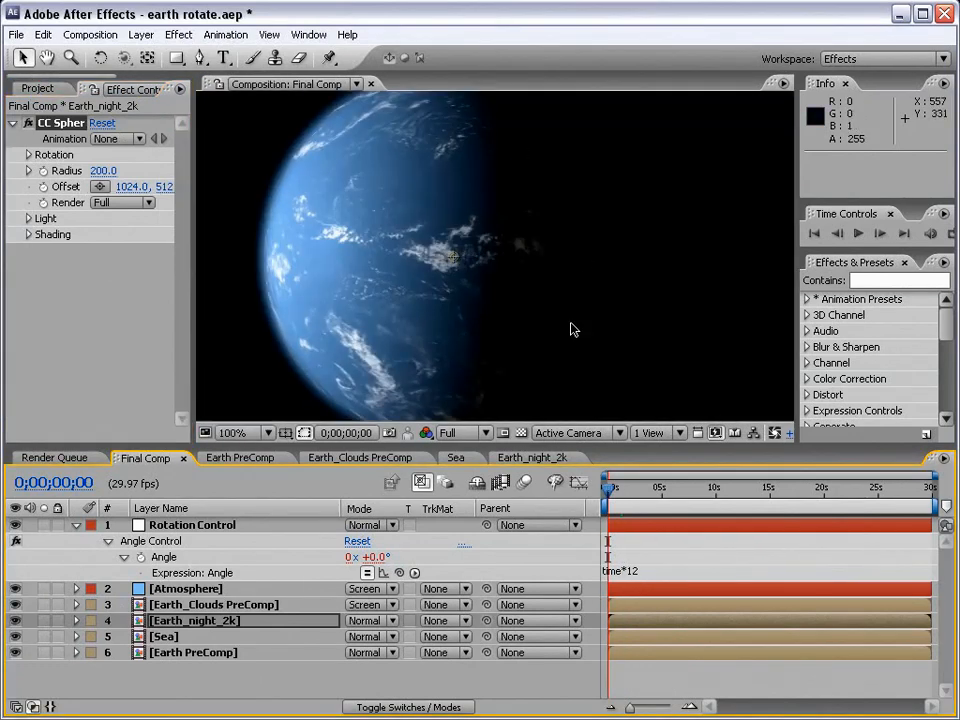
mouse_move(560, 356)
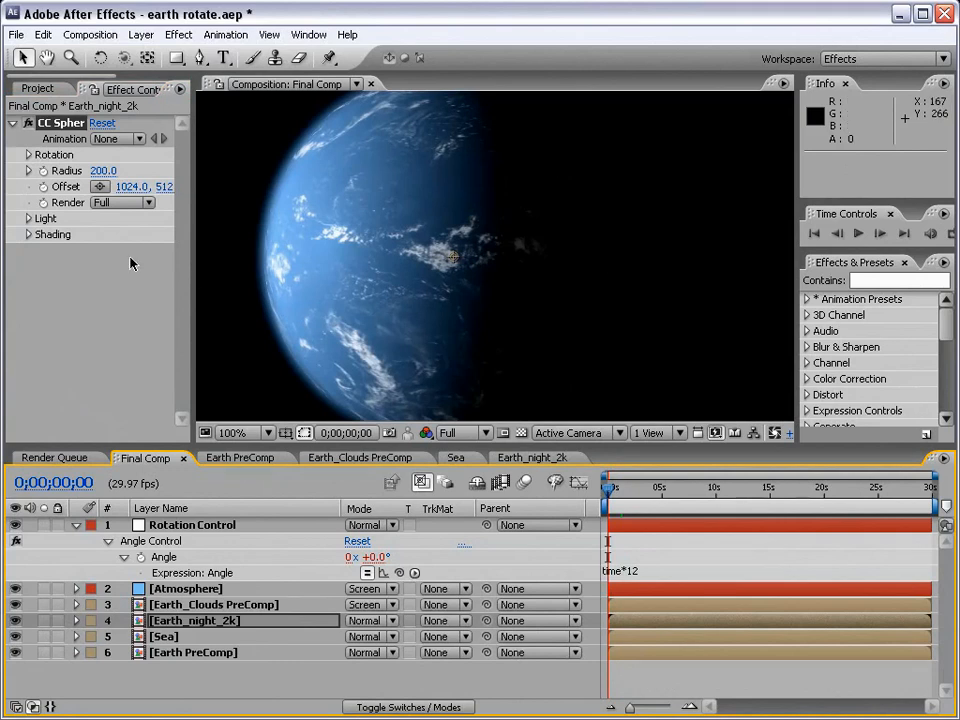
mouse_move(210, 192)
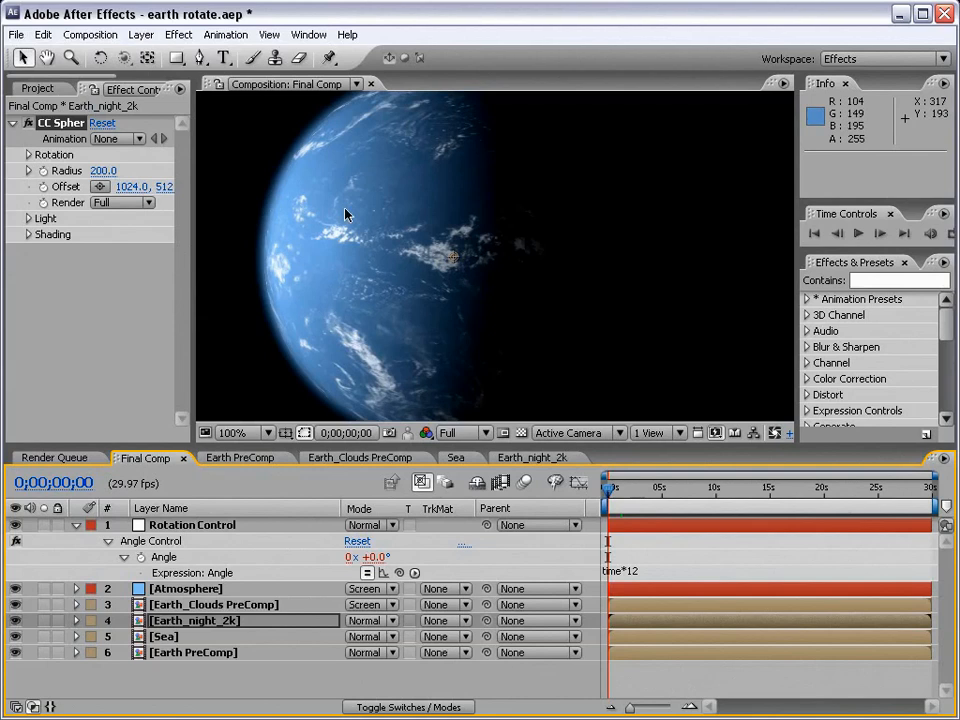
mouse_move(32, 230)
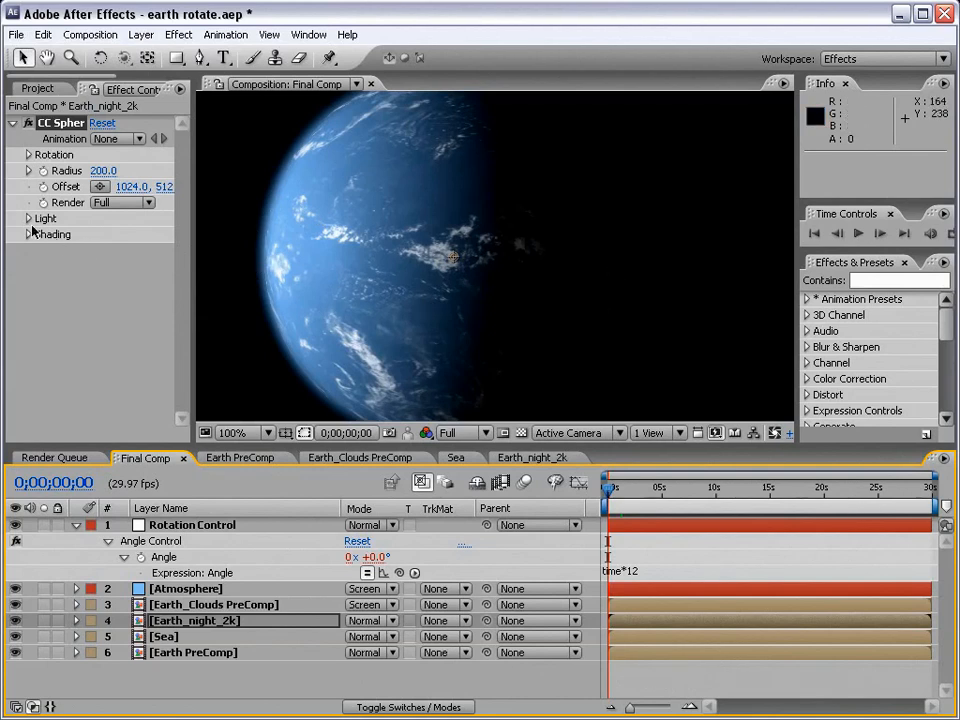
Set the Earth_night_2k CC Sphere Light Direction to 95°
left_click(28, 218)
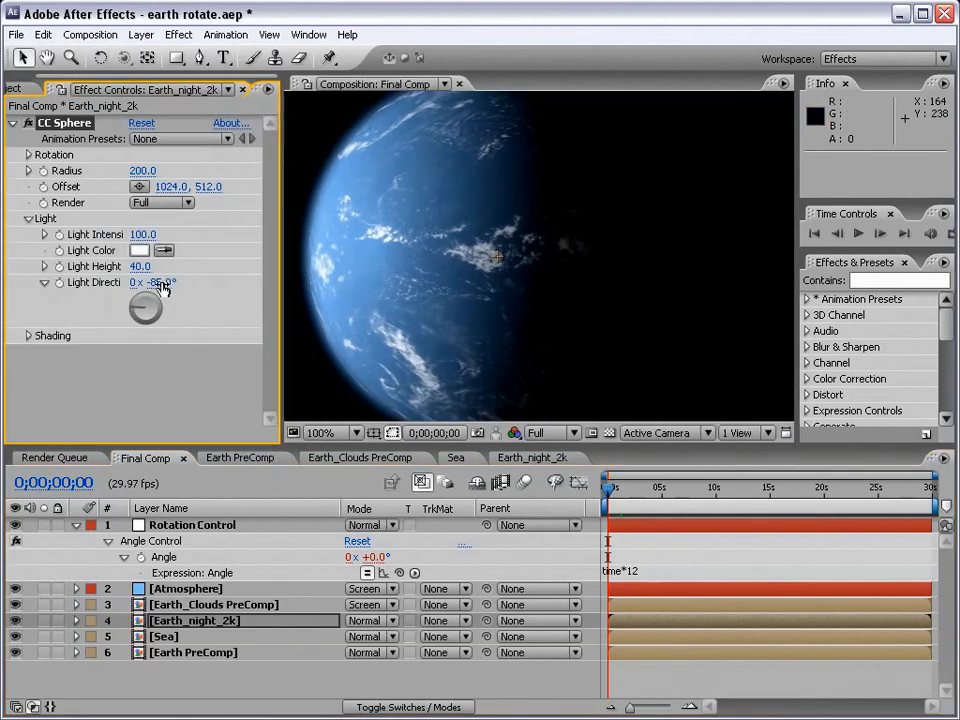
double_click(150, 282)
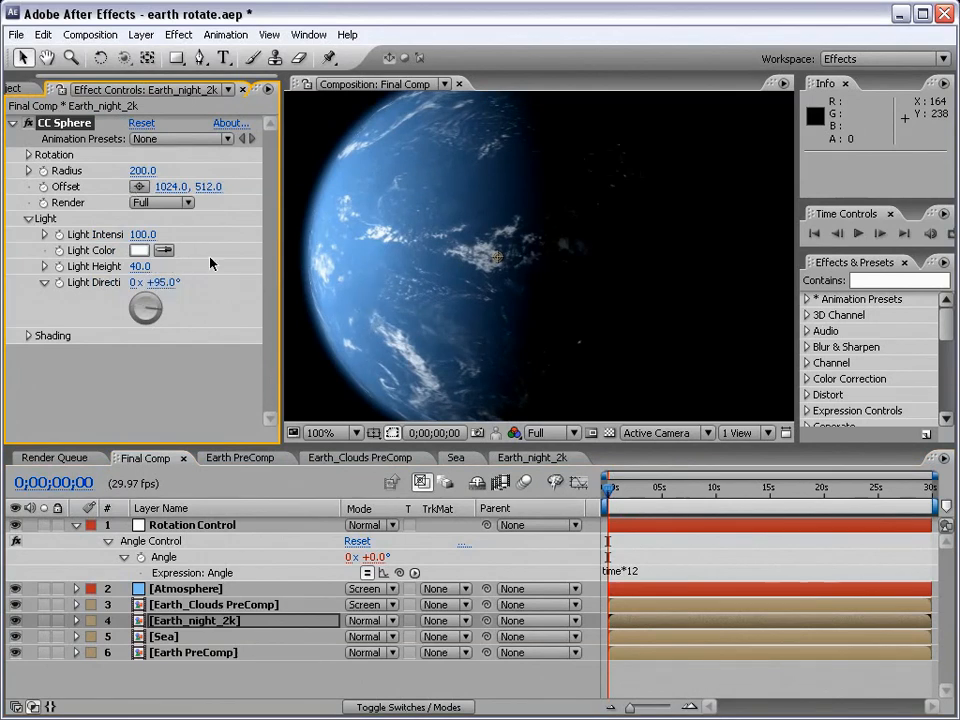
mouse_move(616, 176)
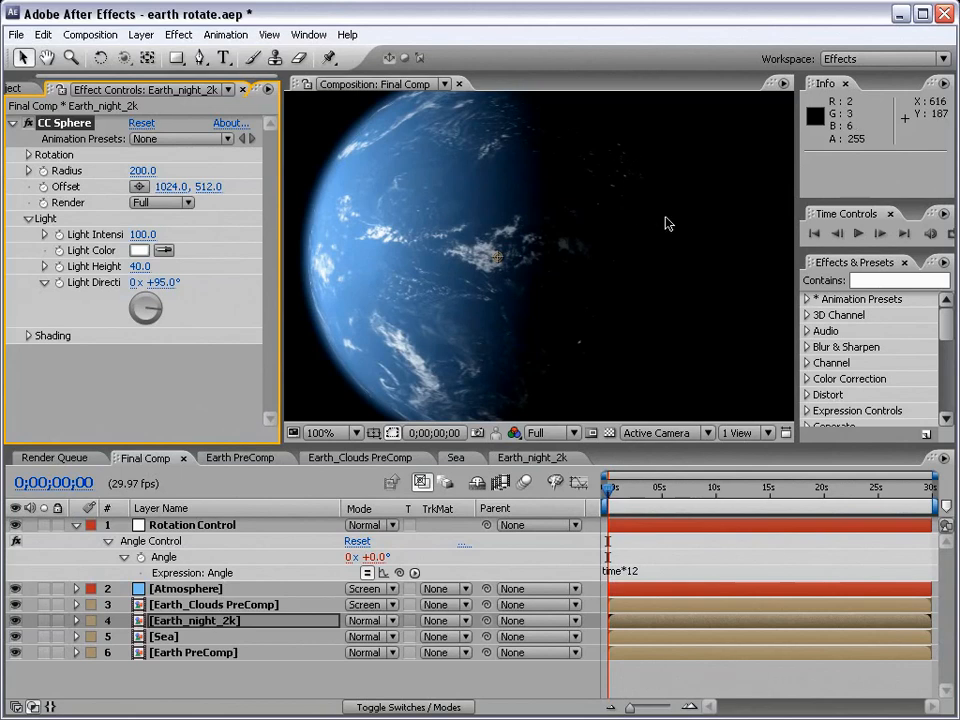
mouse_move(616, 208)
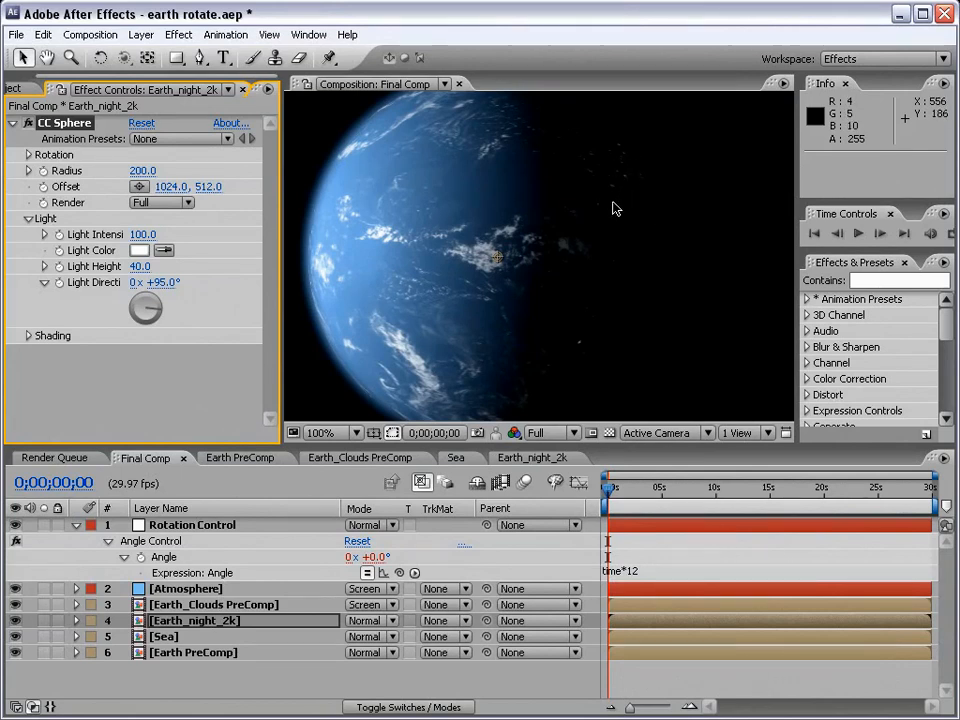
mouse_move(504, 308)
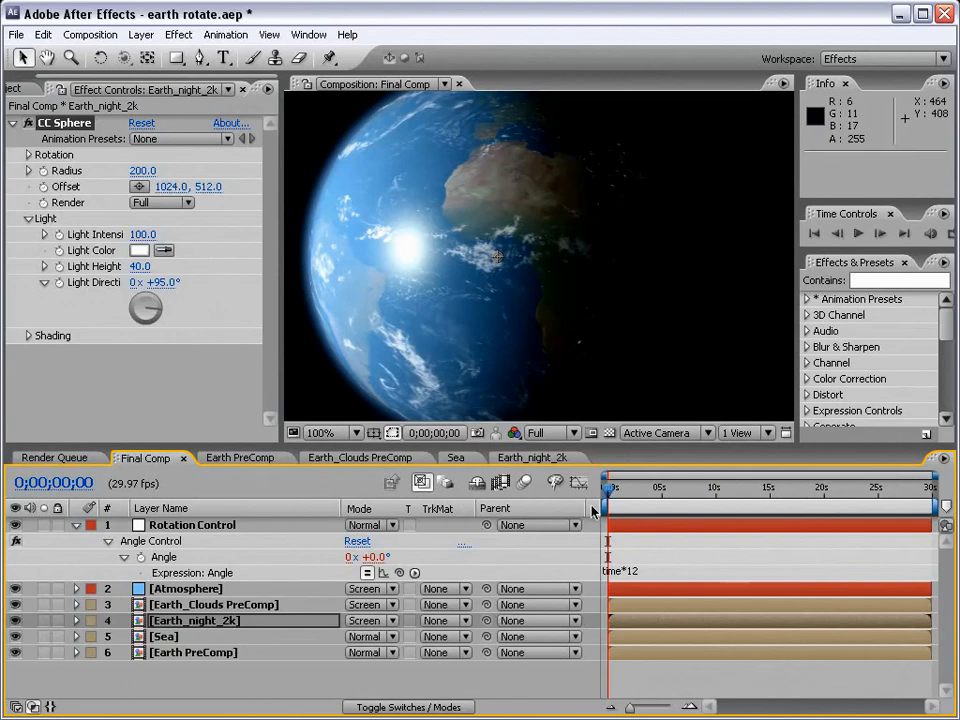
Link the night sphere's Rotation Y to Rotation Control's Angle Control via an expression
left_click(30, 156)
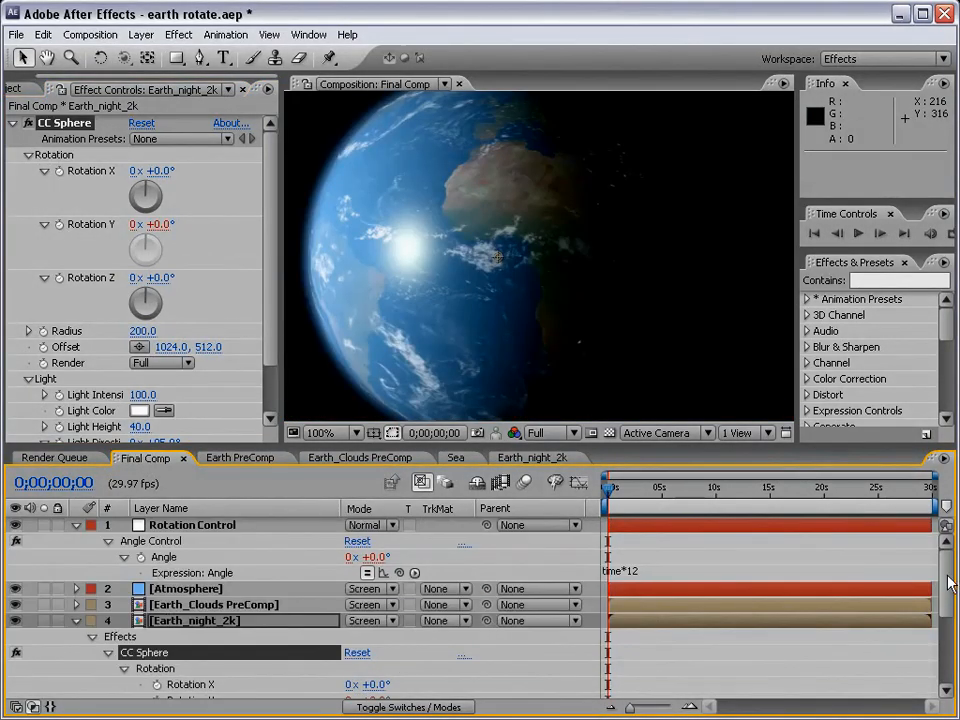
scroll("down", 3)
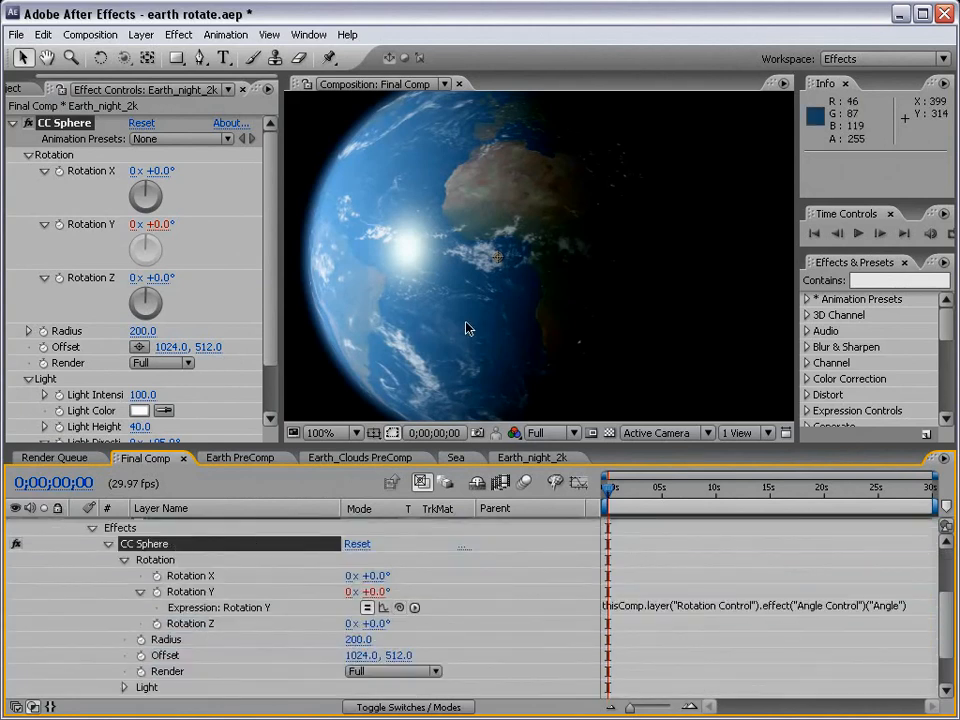
left_click(336, 432)
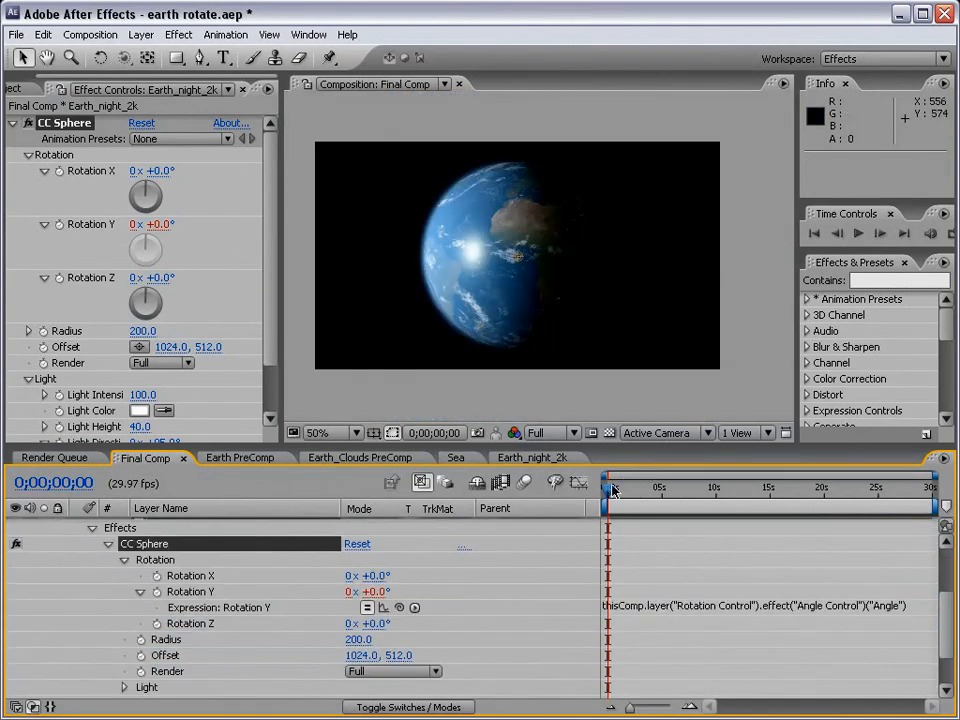
left_click_drag(612, 490, 636, 490)
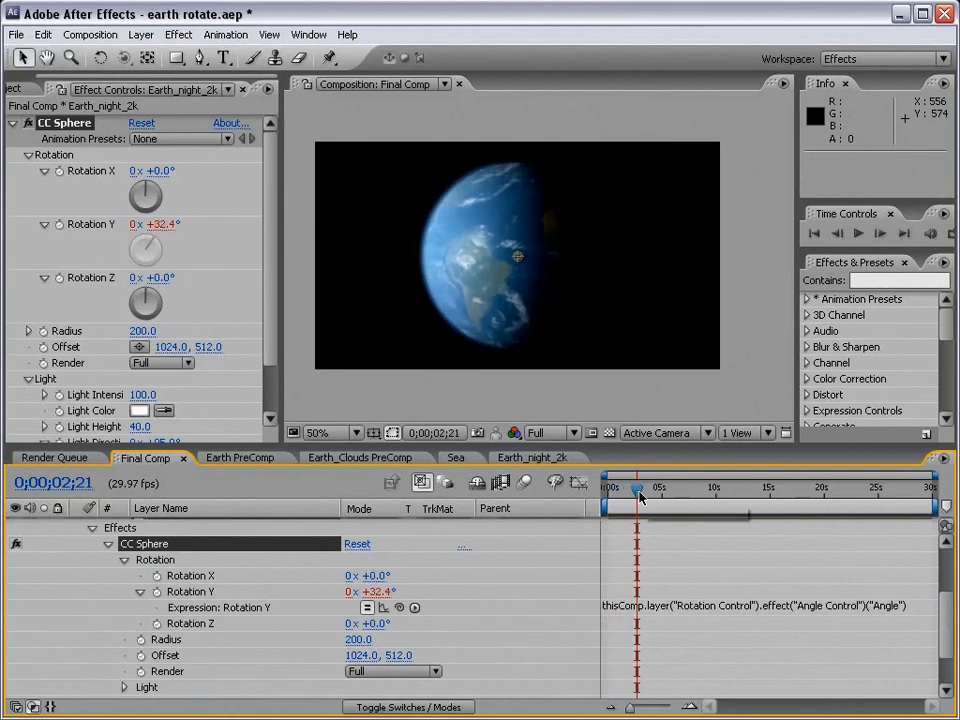
Scrub ahead in time to confirm the city lights spin with the Earth
left_click(648, 488)
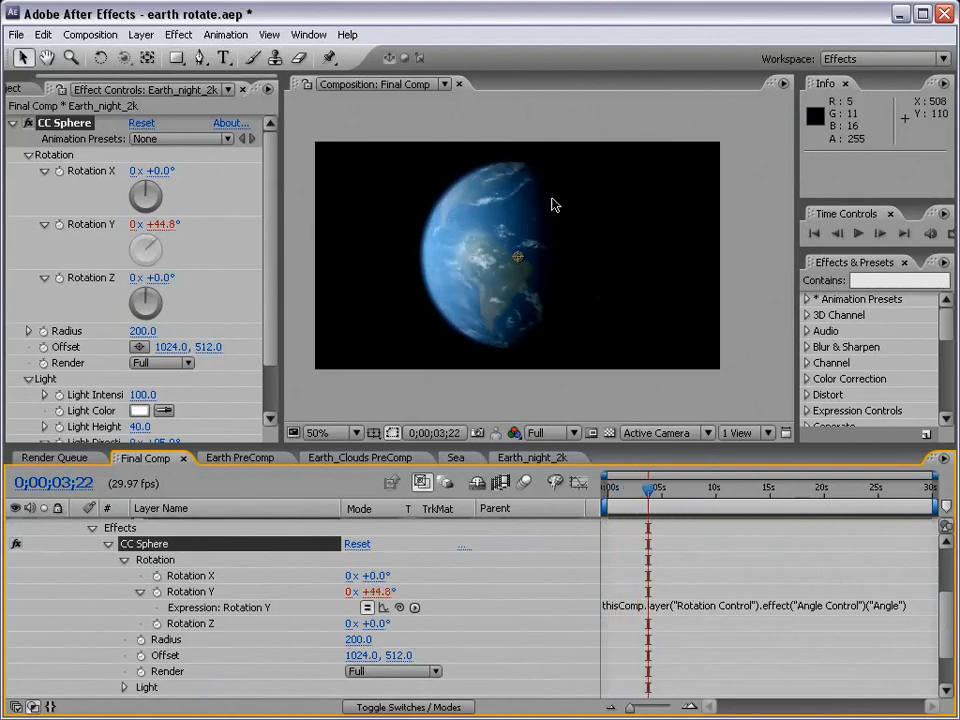
left_click(334, 432)
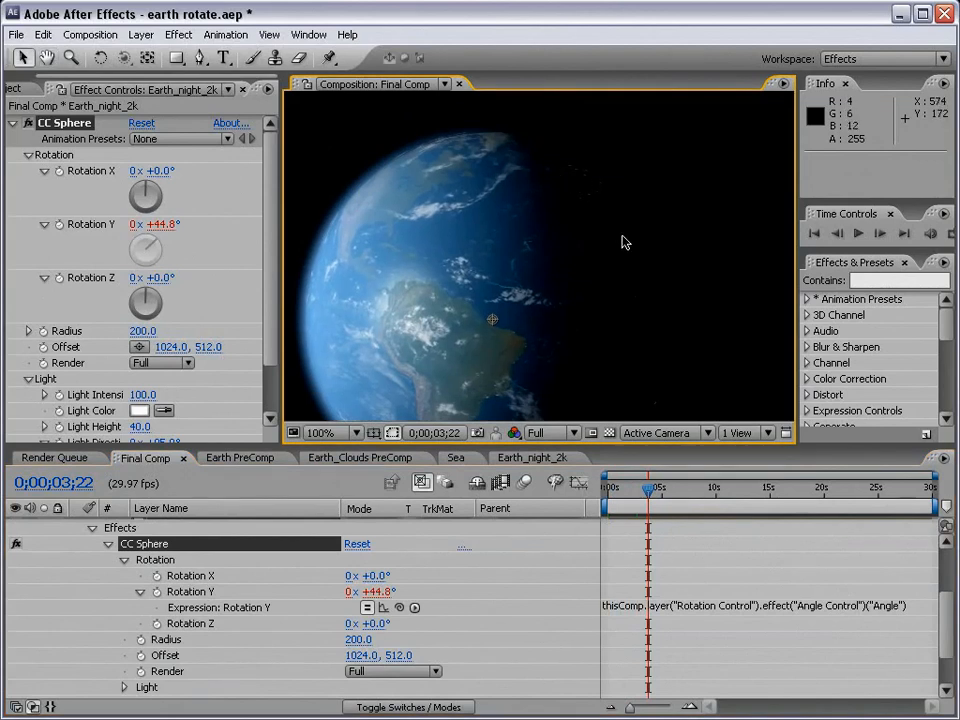
left_click_drag(648, 488, 656, 490)
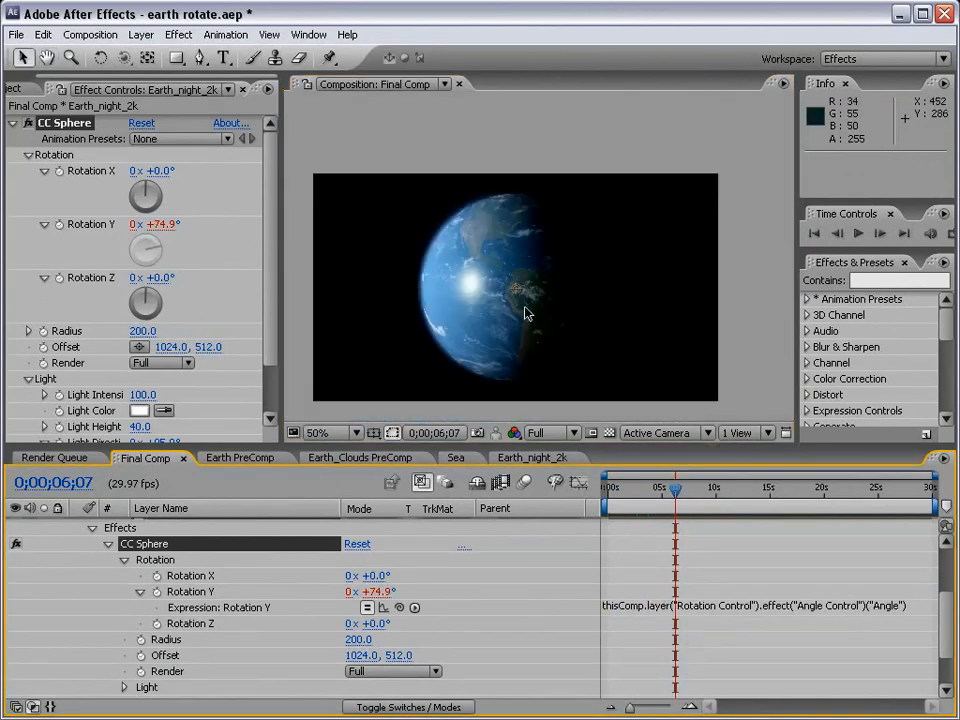
left_click(38, 88)
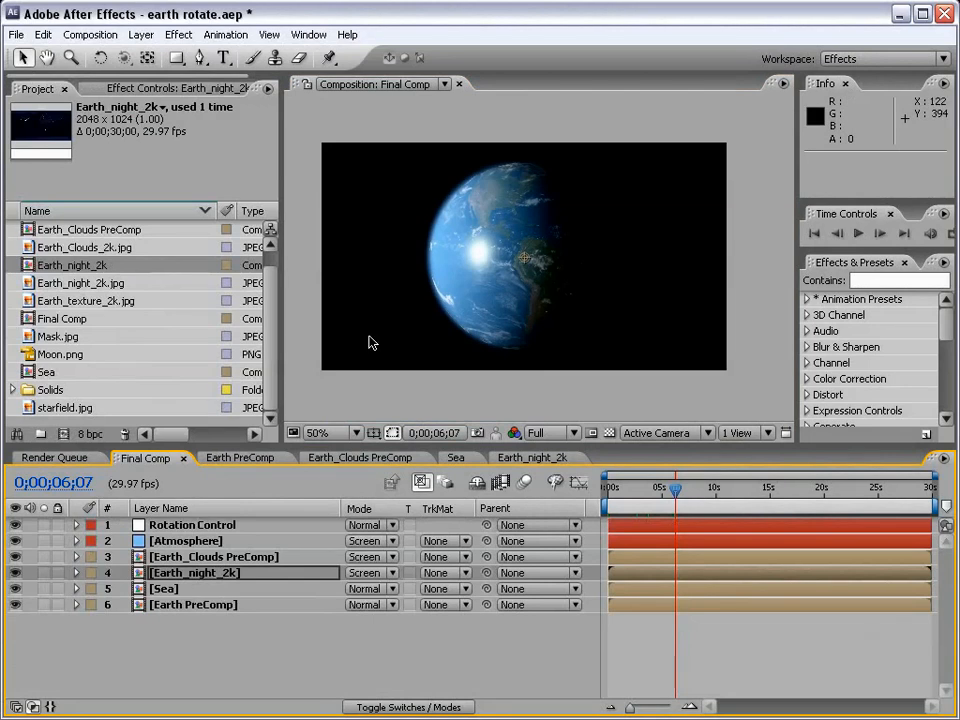
mouse_move(652, 330)
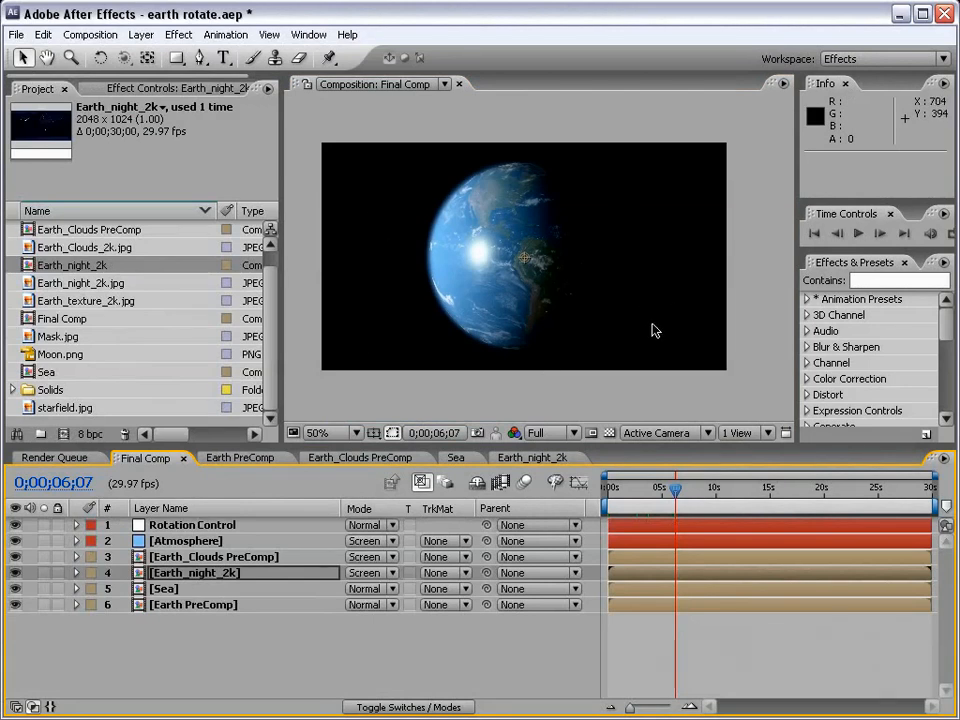
mouse_move(448, 222)
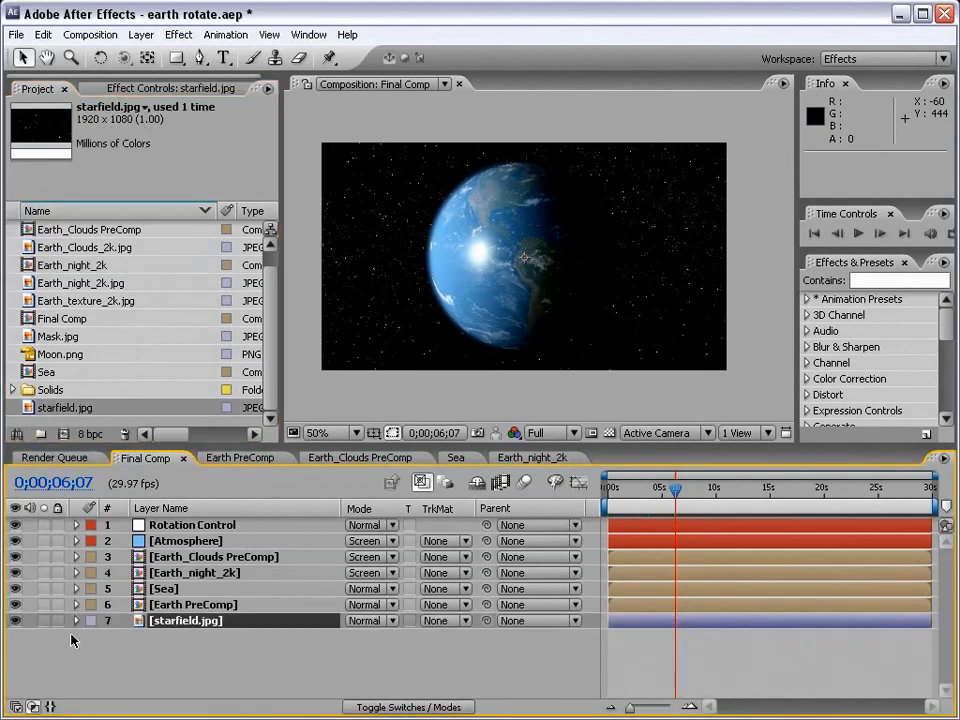
mouse_move(484, 300)
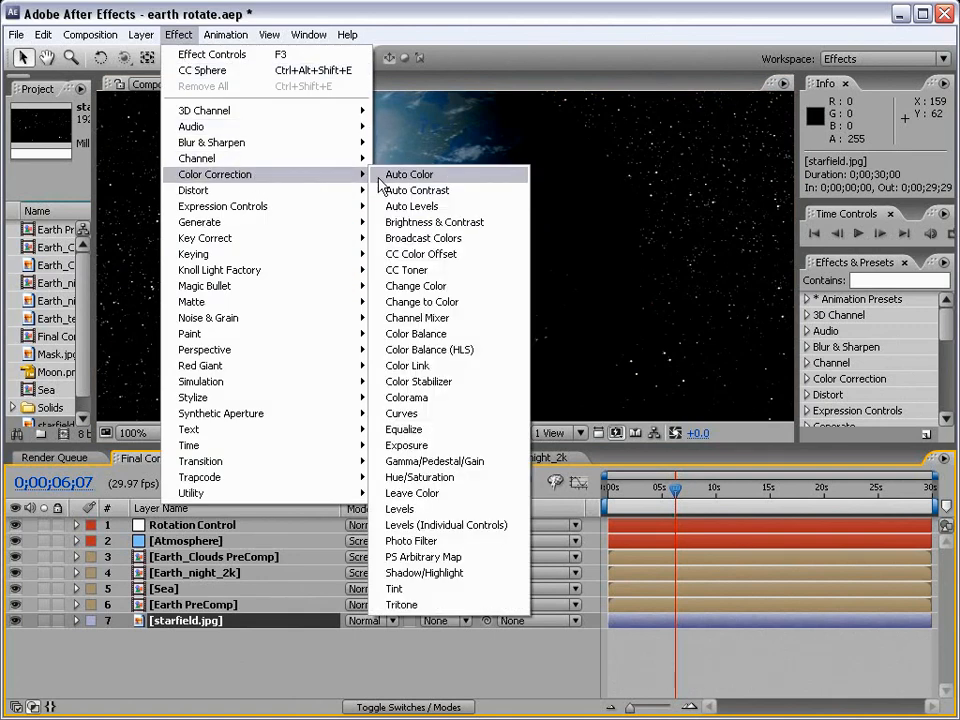
Add starfield.jpg as Final Comp's bottom layer with a CC Toner effect
left_click(406, 268)
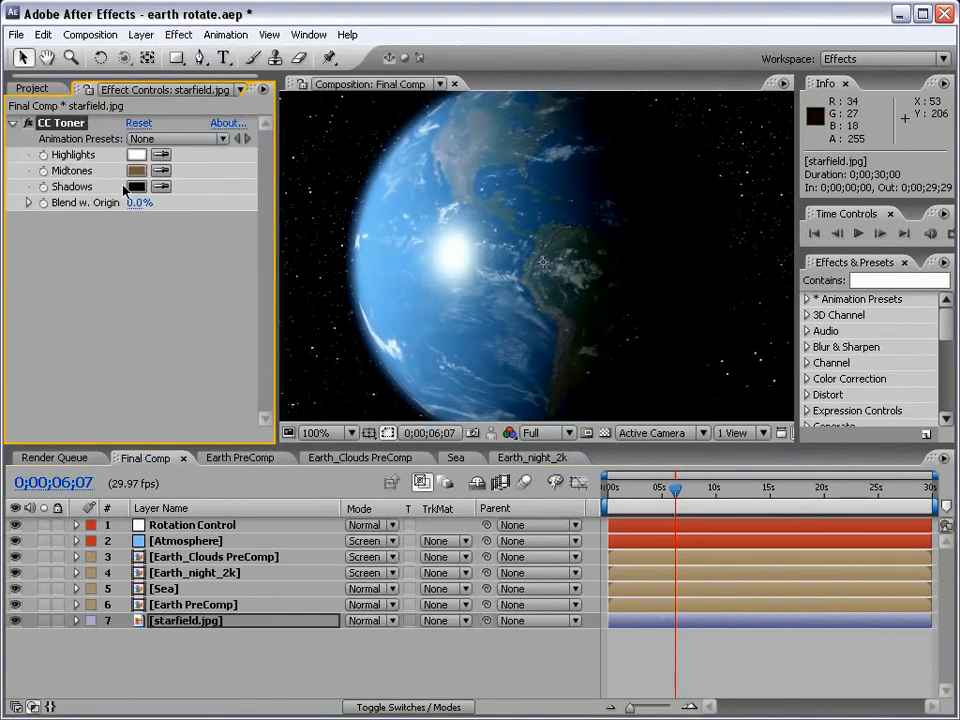
left_click(136, 170)
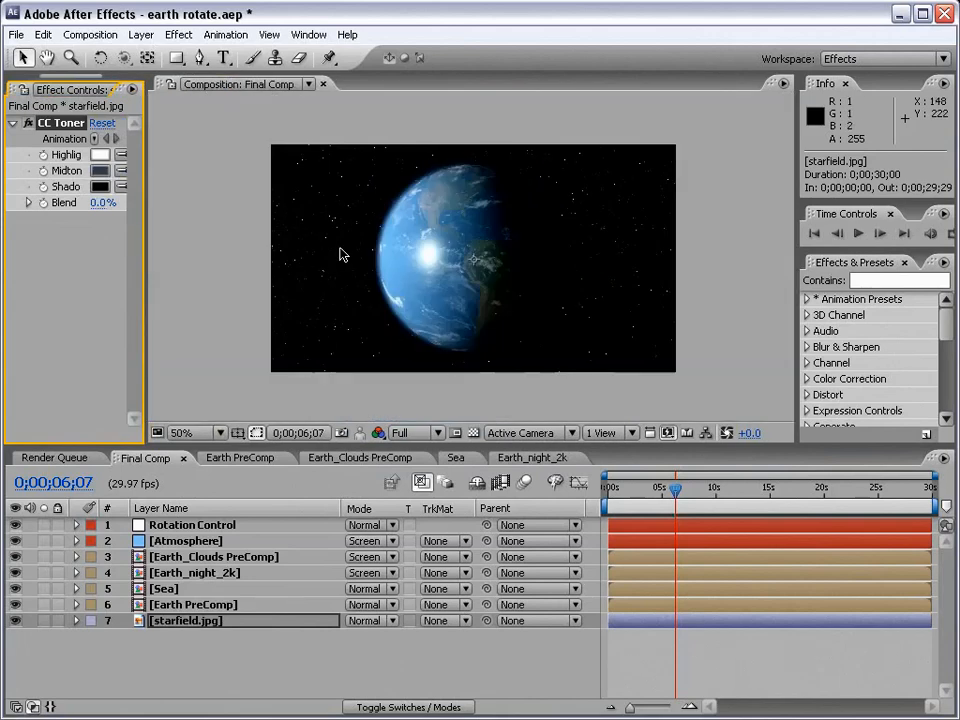
mouse_move(300, 122)
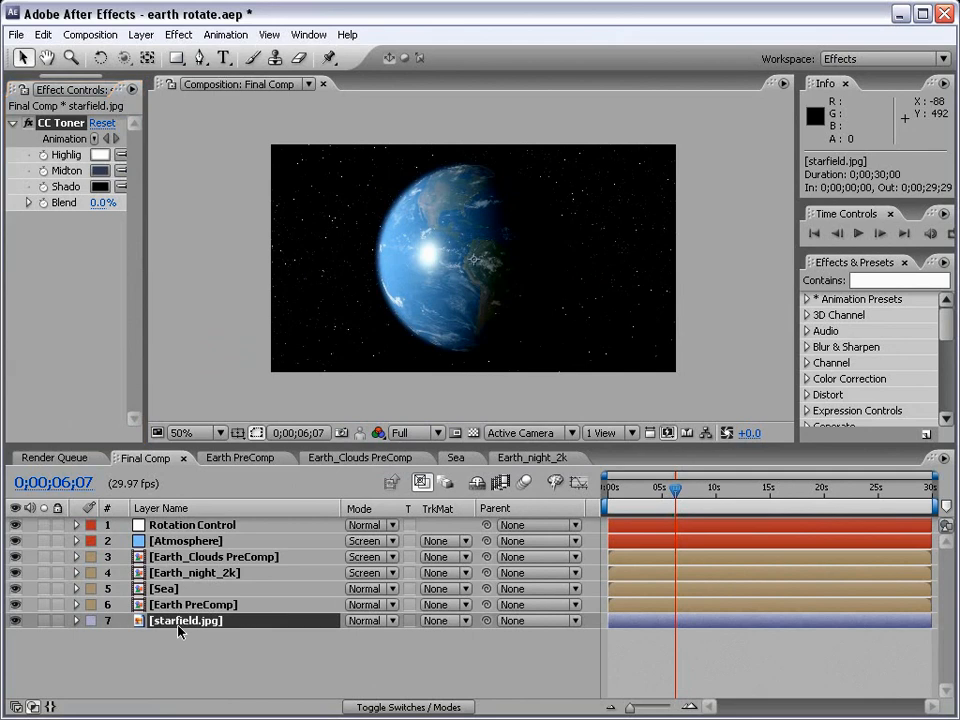
Add an Exposure effect to the starfield set to -2.50 Master Exposure
left_click(178, 34)
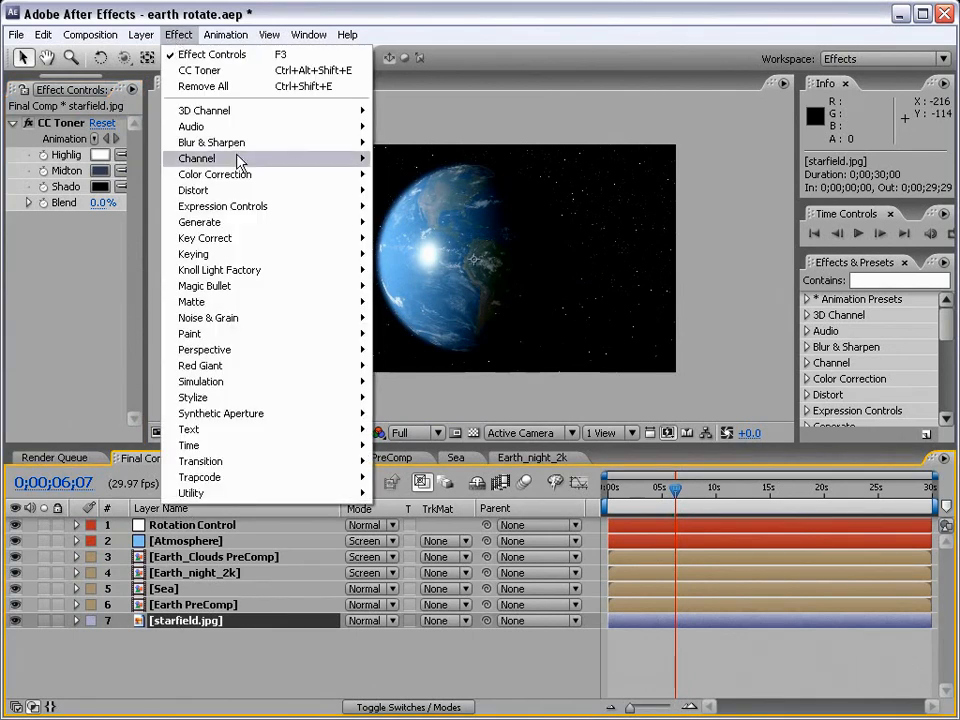
mouse_move(214, 174)
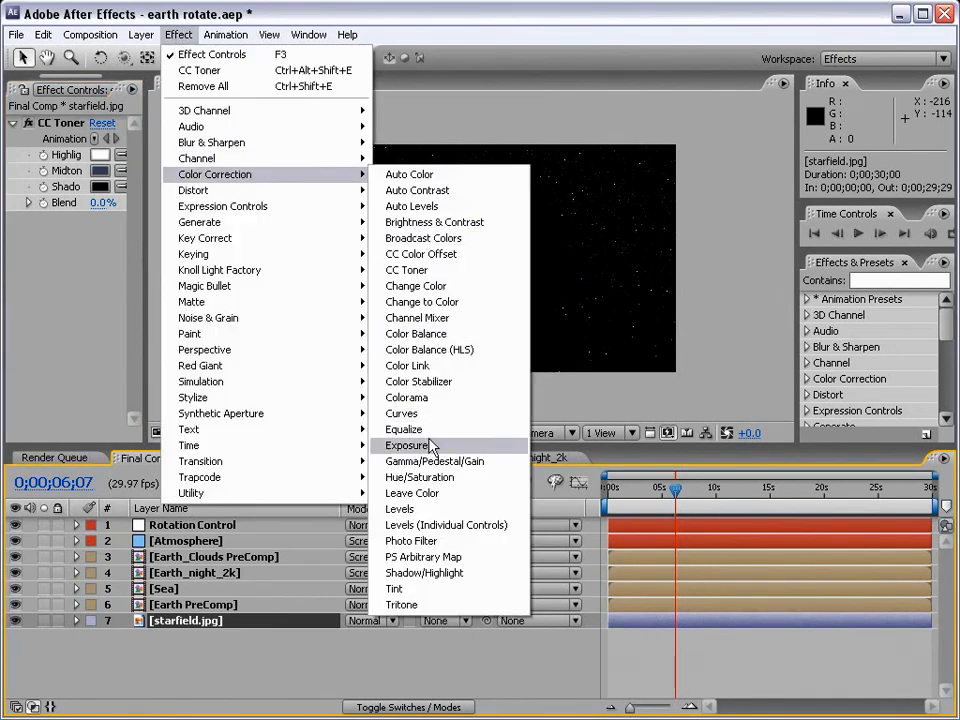
left_click(408, 444)
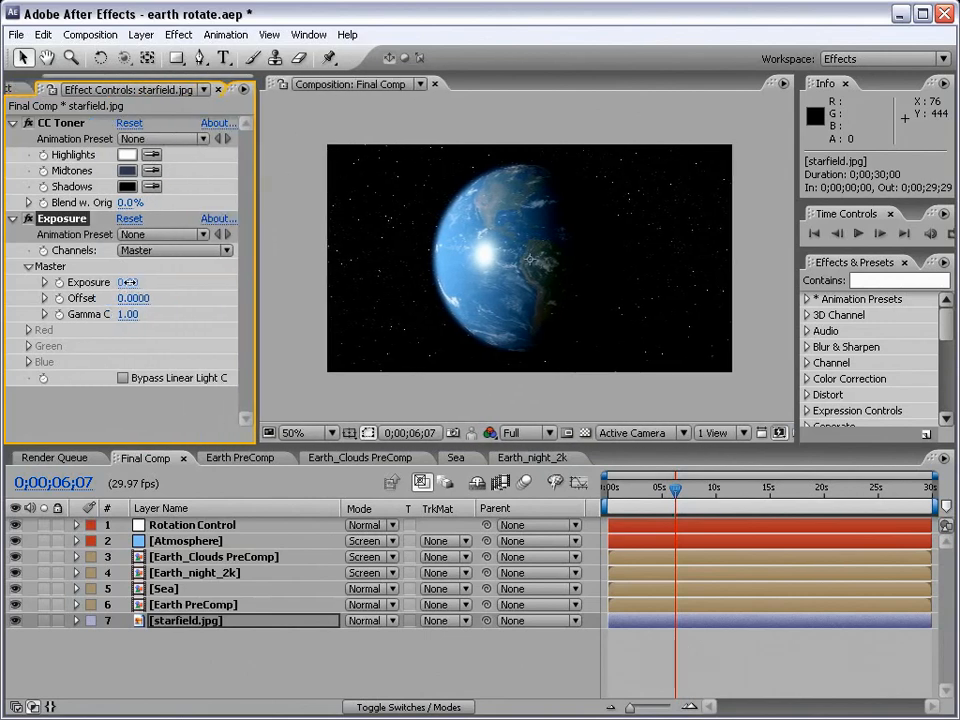
left_click_drag(128, 282, 116, 282)
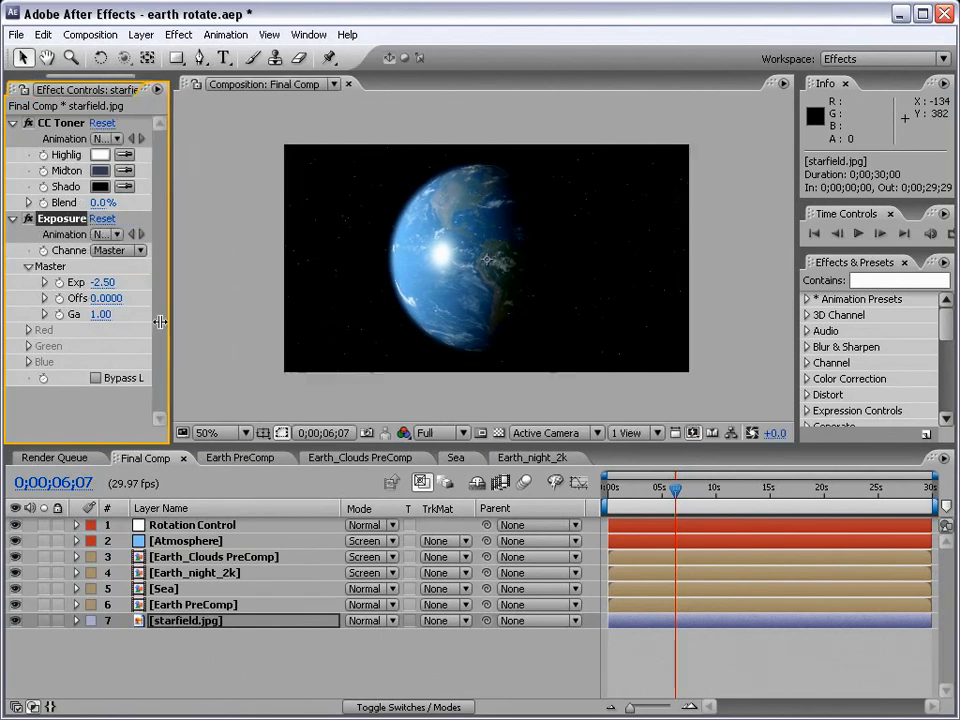
left_click(208, 432)
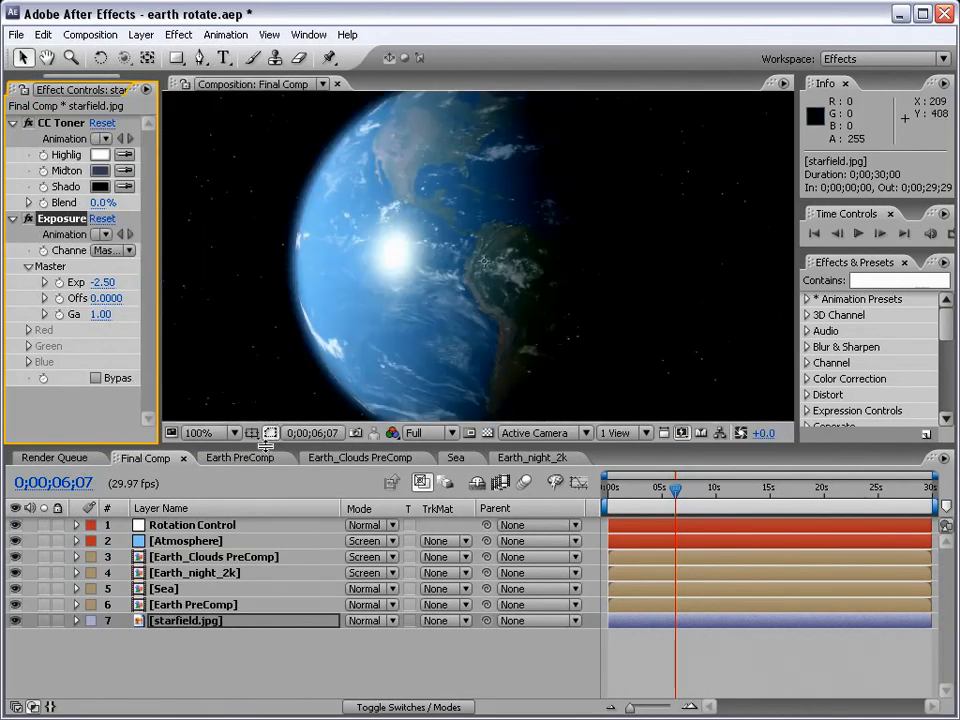